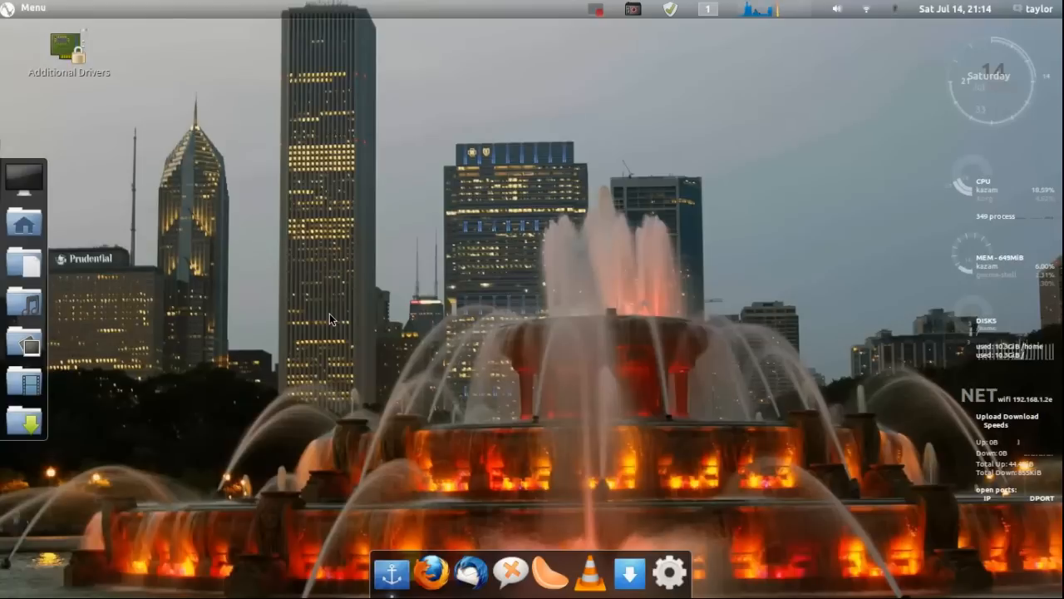
mouse_move(324, 283)
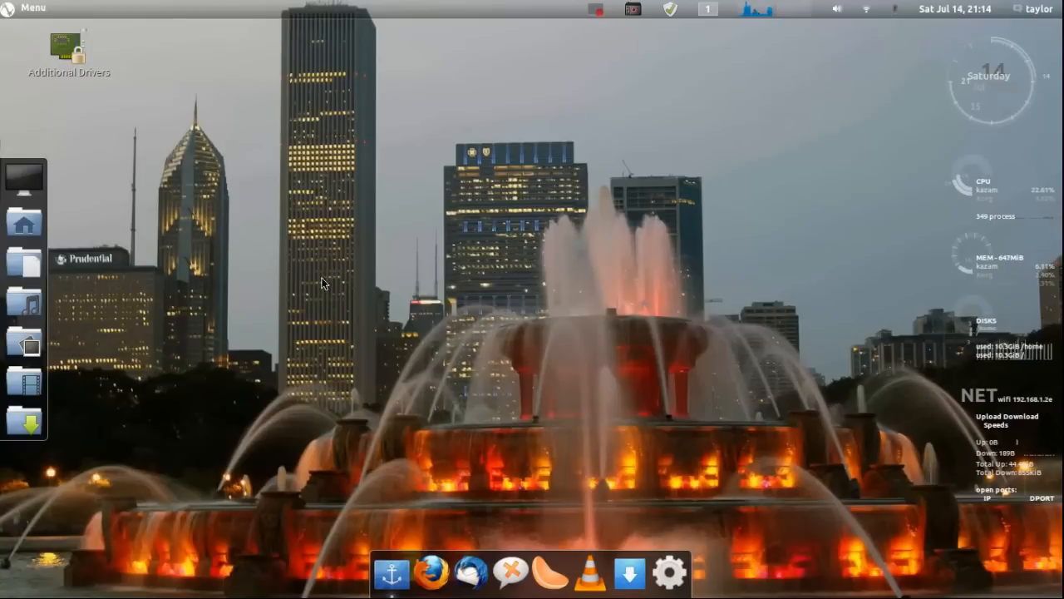
mouse_move(438, 263)
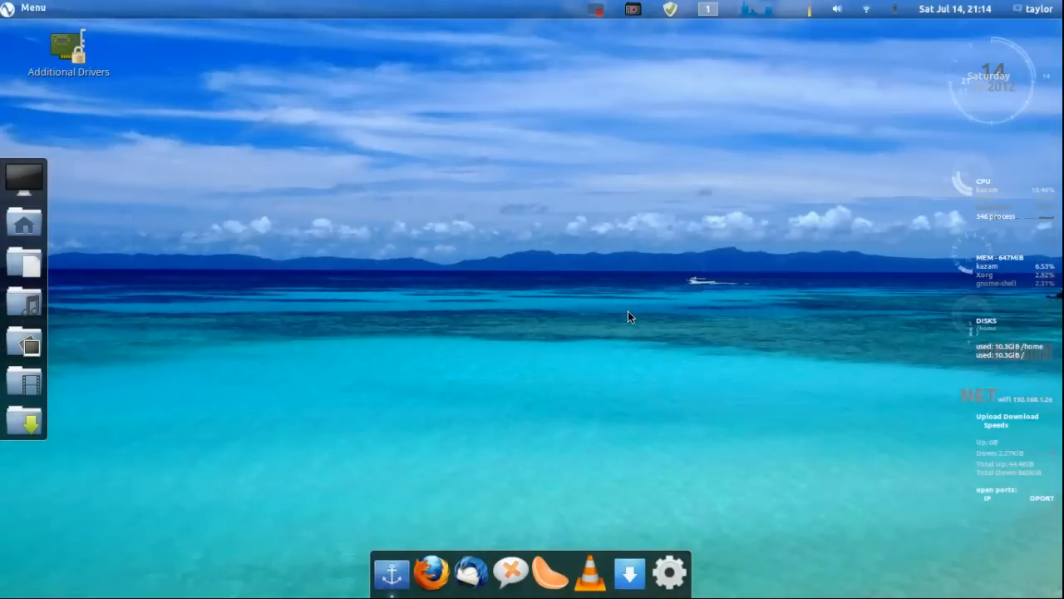
mouse_move(691, 292)
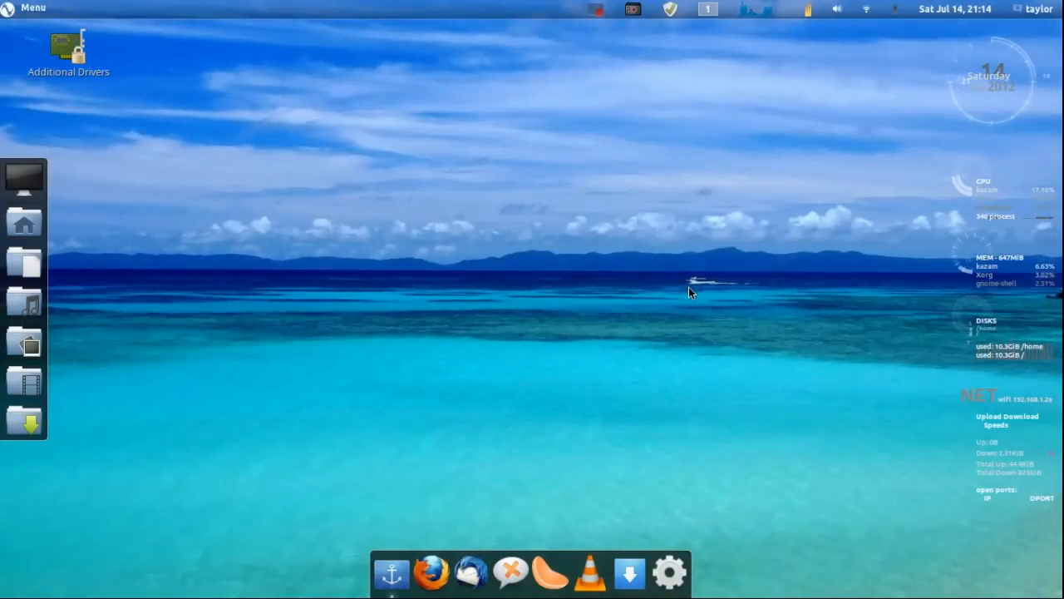
mouse_move(495, 267)
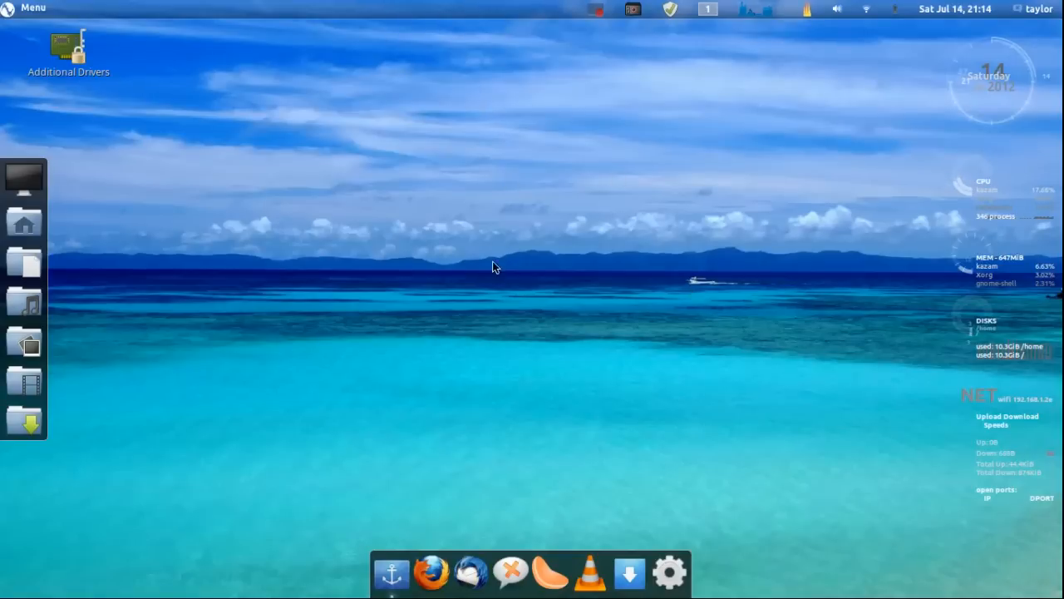
mouse_move(522, 258)
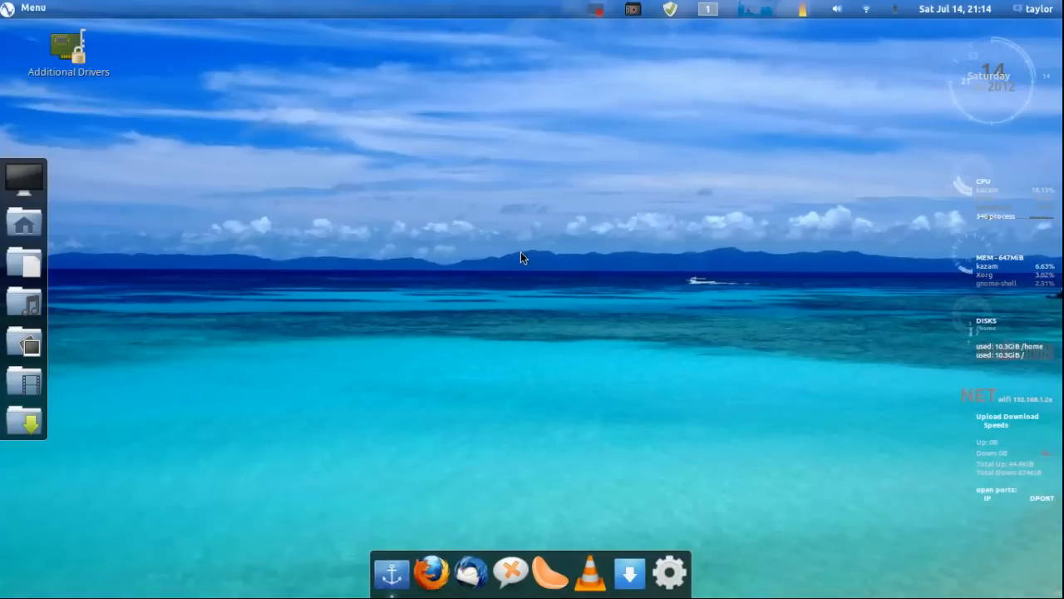
mouse_move(488, 223)
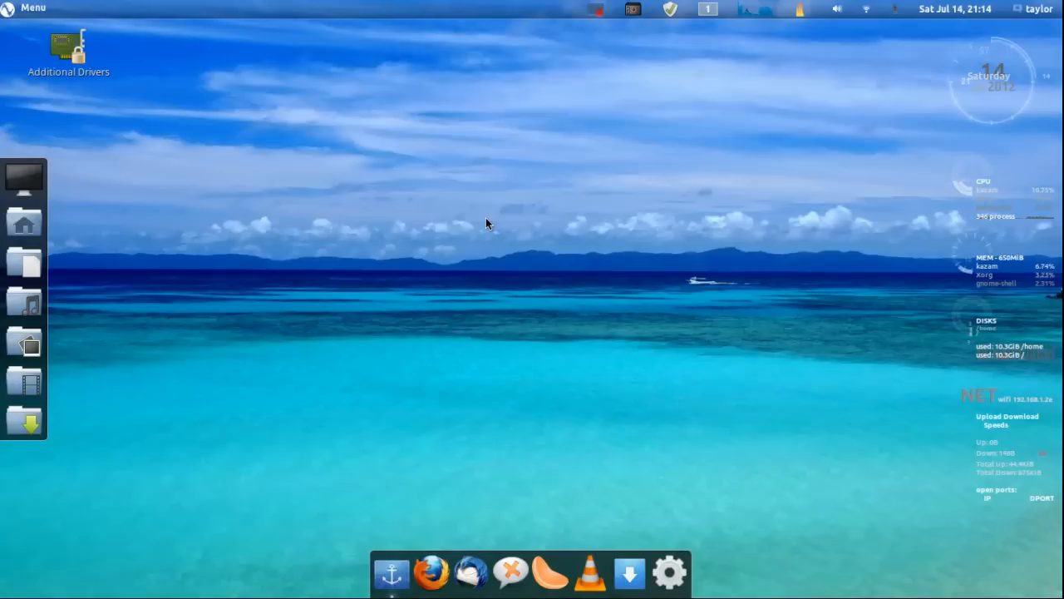
mouse_move(472, 182)
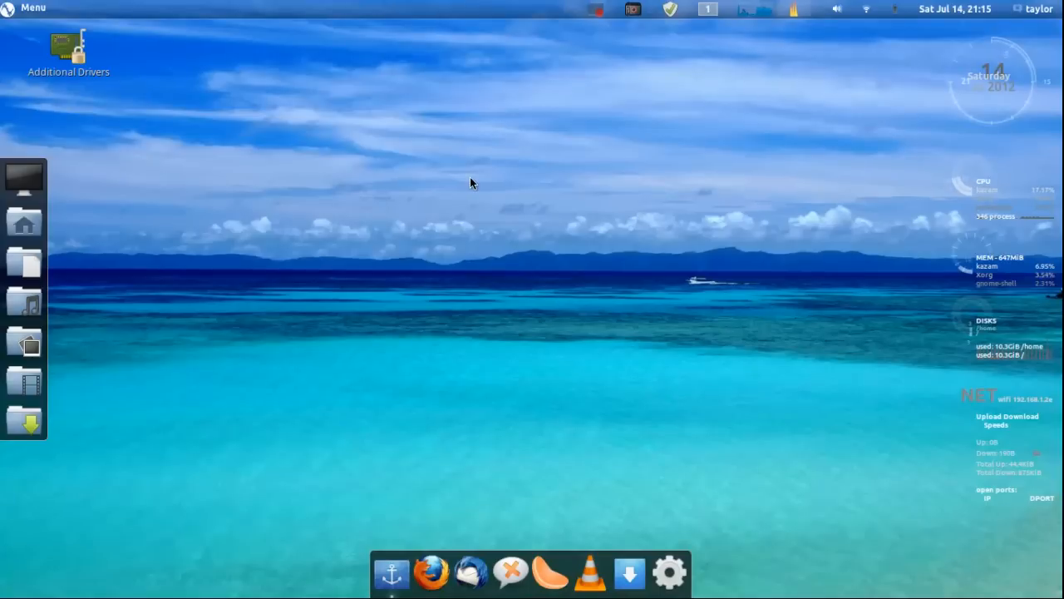
mouse_move(544, 250)
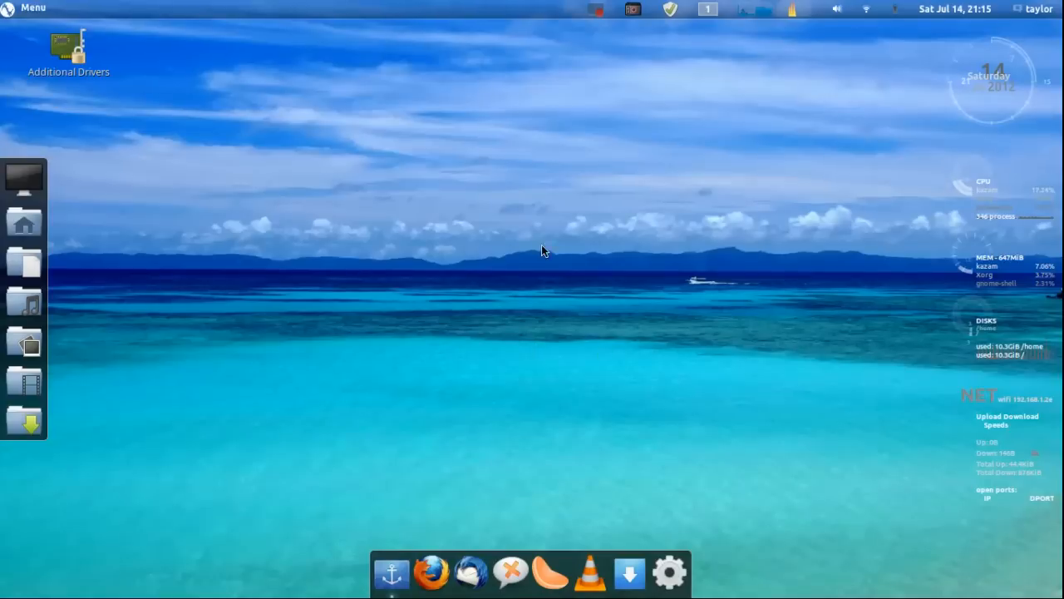
mouse_move(659, 182)
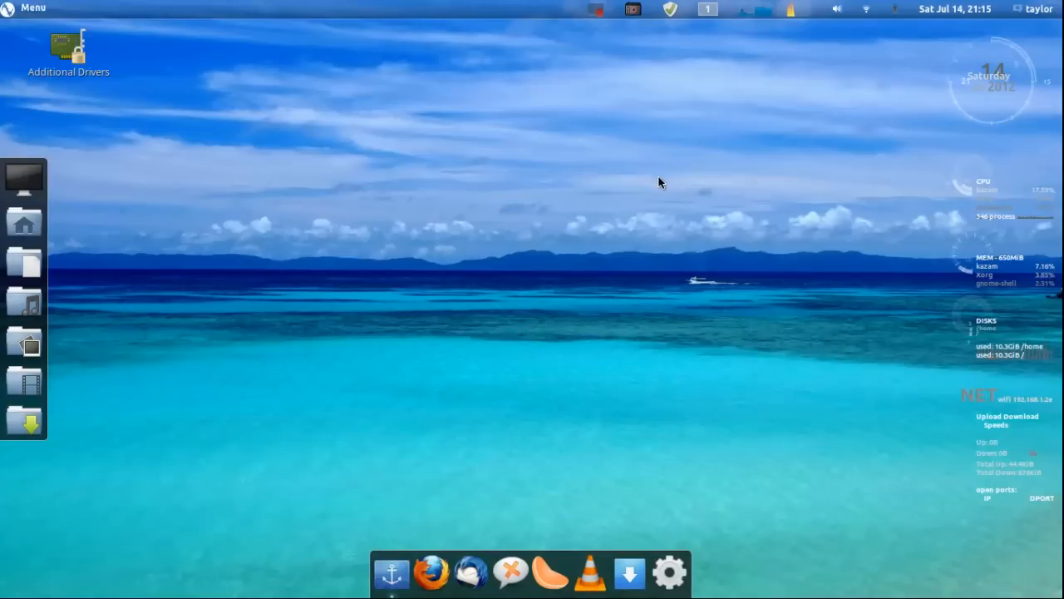
mouse_move(593, 160)
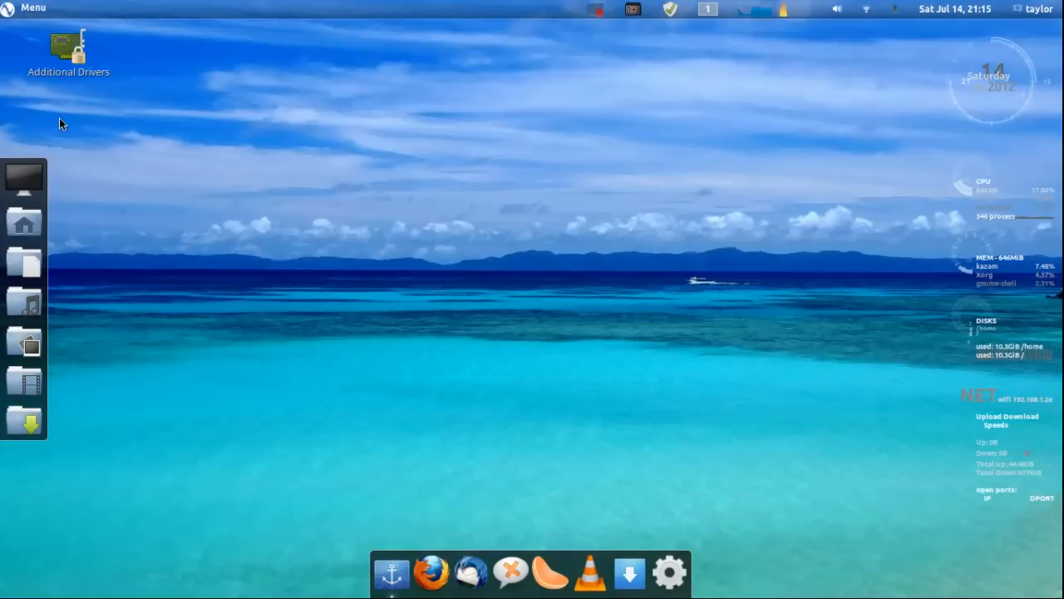
mouse_move(329, 231)
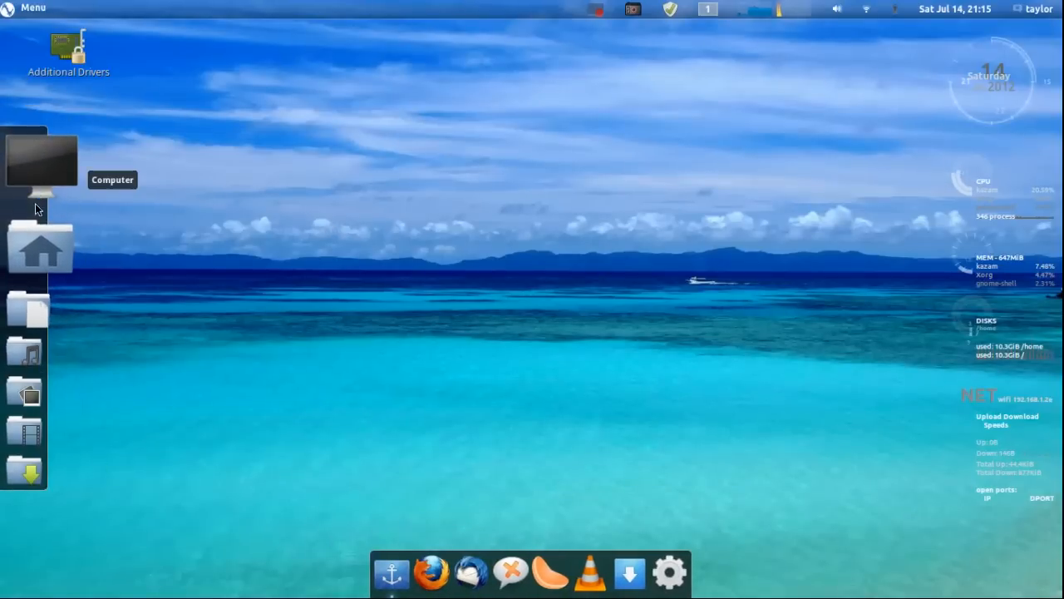
double_click(38, 162)
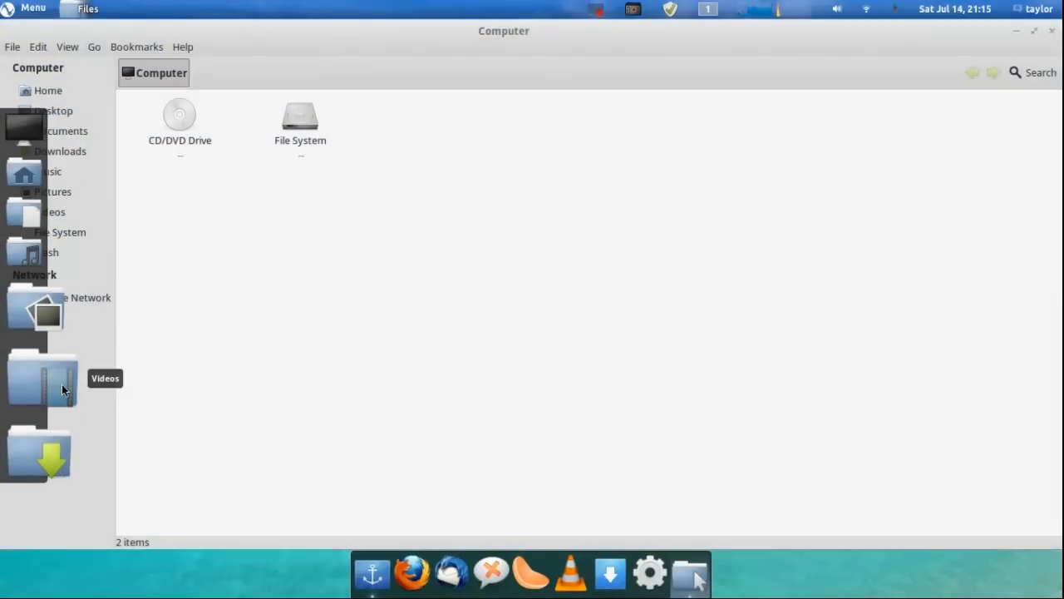
mouse_move(224, 335)
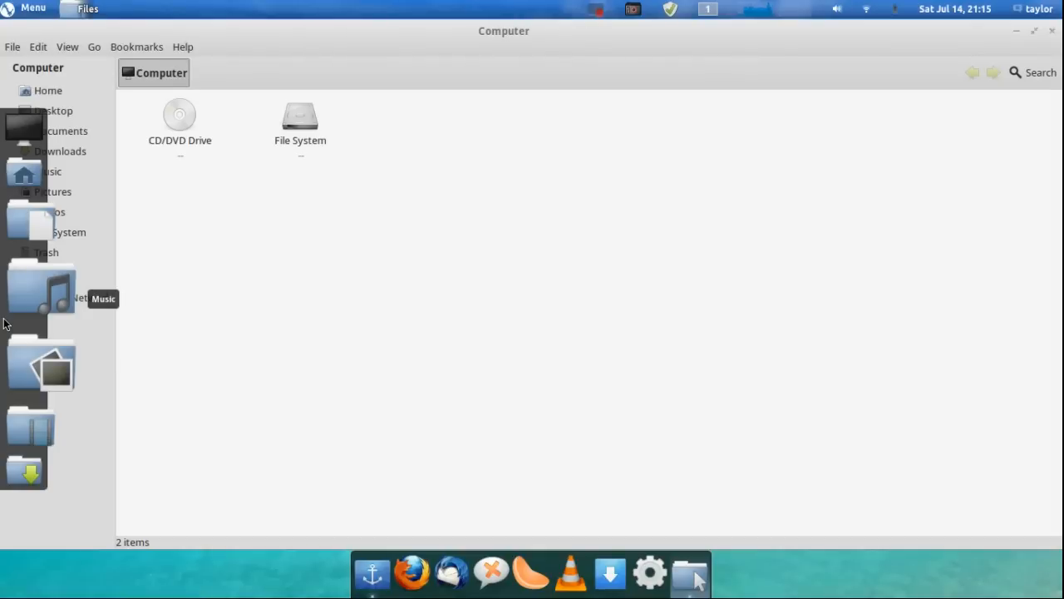
mouse_move(391, 30)
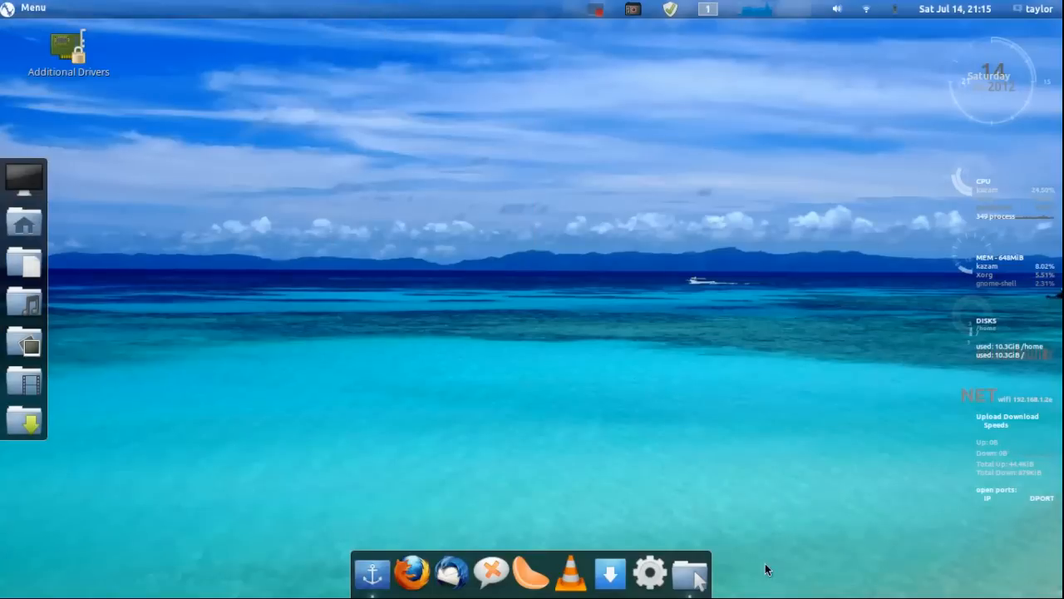
left_click(694, 577)
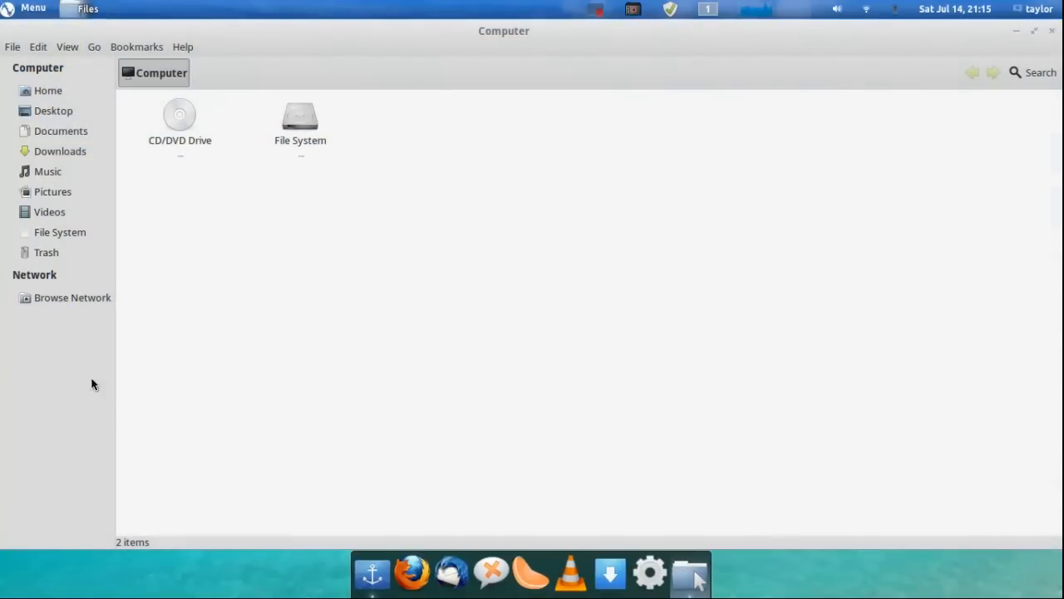
mouse_move(187, 16)
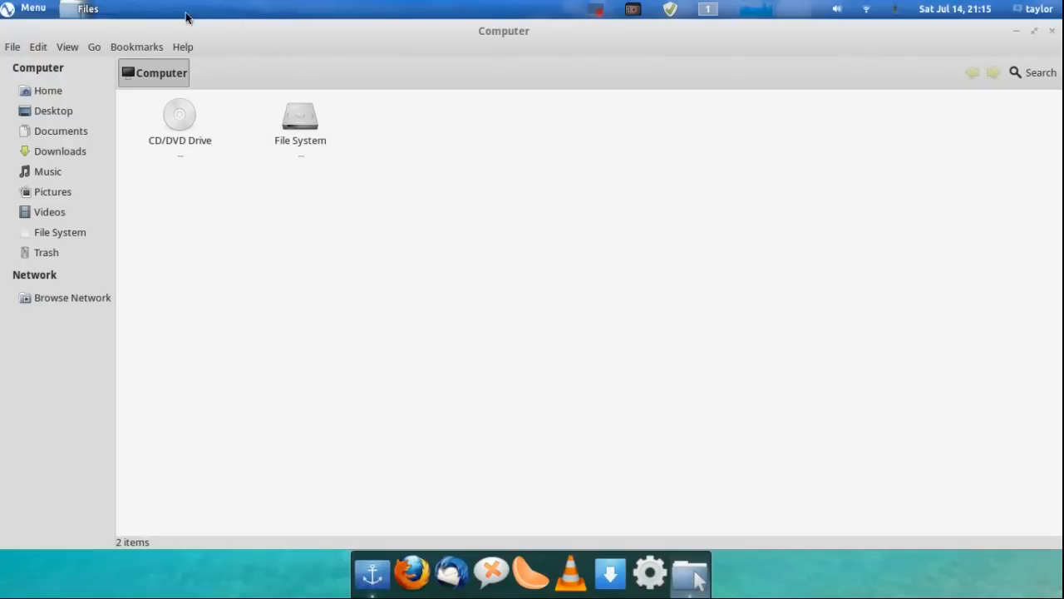
left_click(182, 47)
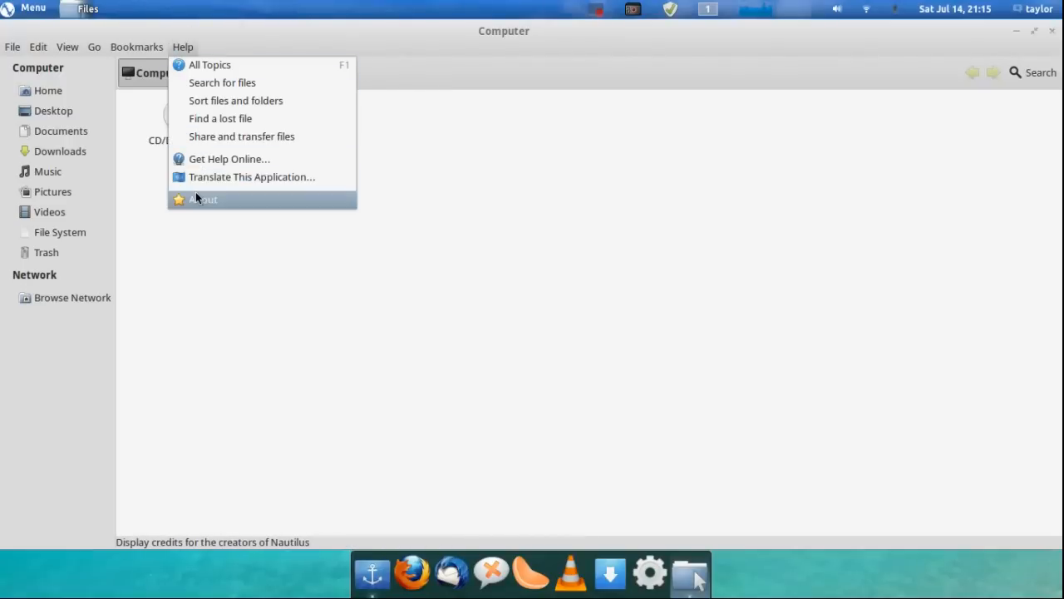
left_click(204, 199)
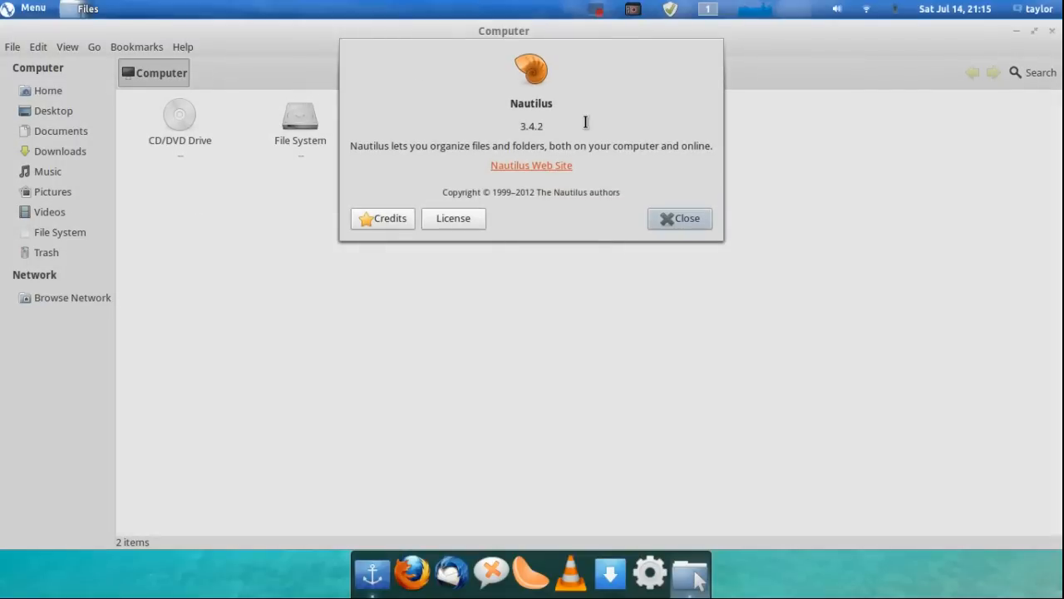
left_click(679, 218)
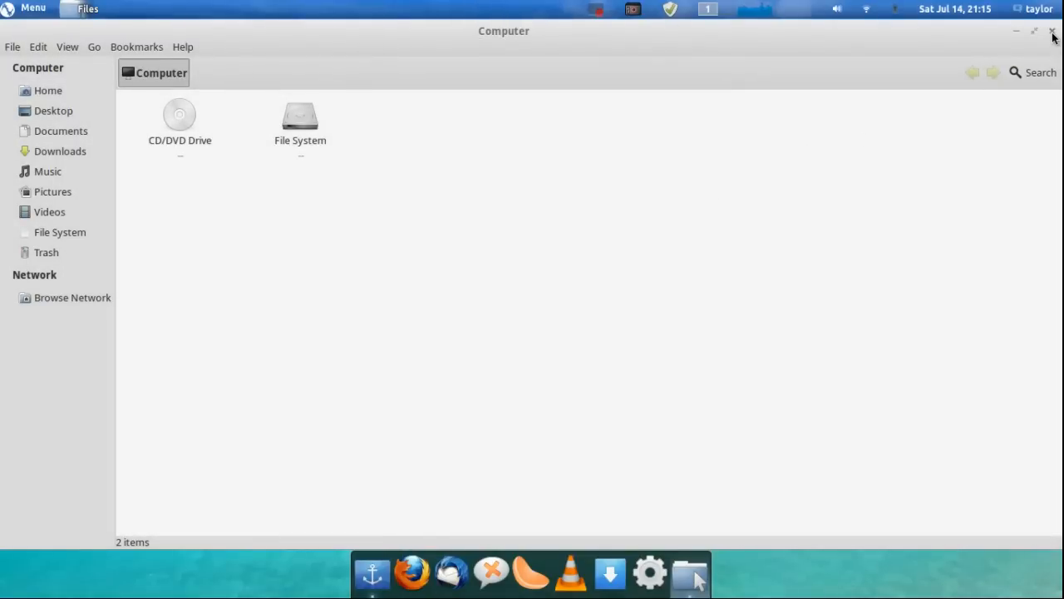
left_click(1050, 32)
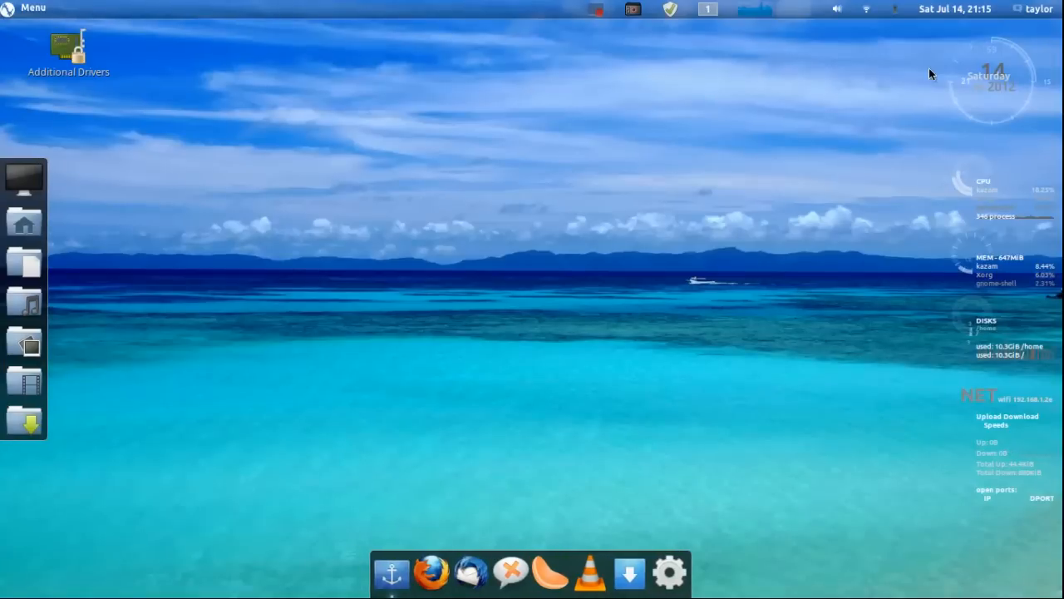
mouse_move(945, 74)
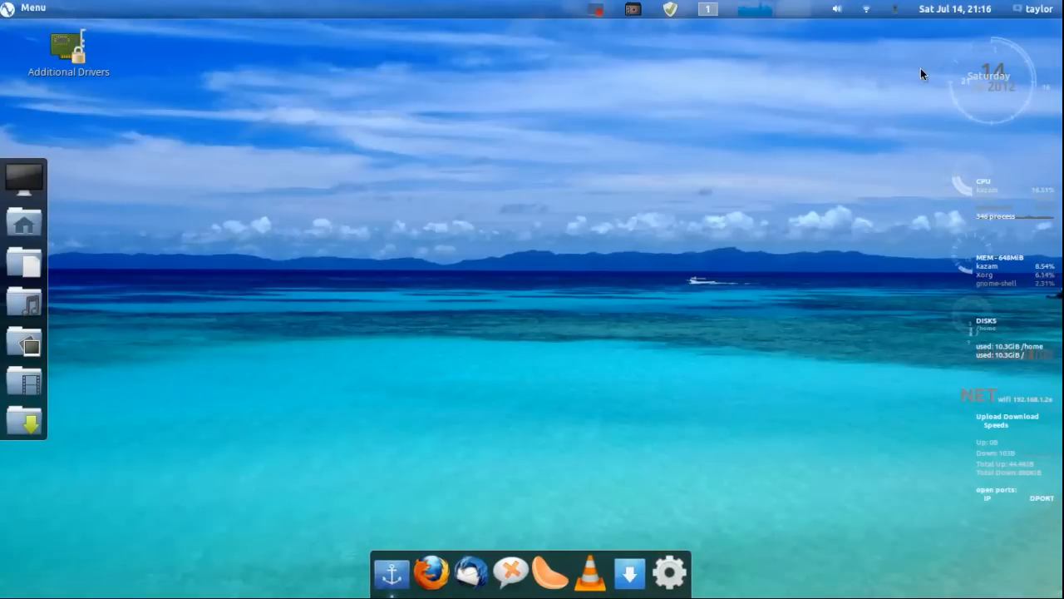
mouse_move(580, 93)
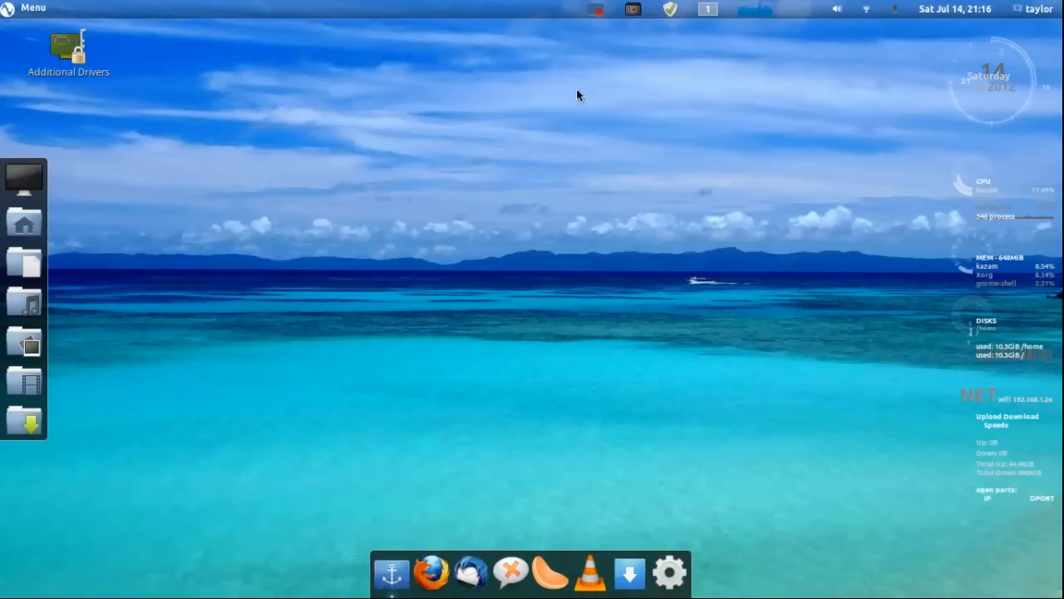
mouse_move(73, 21)
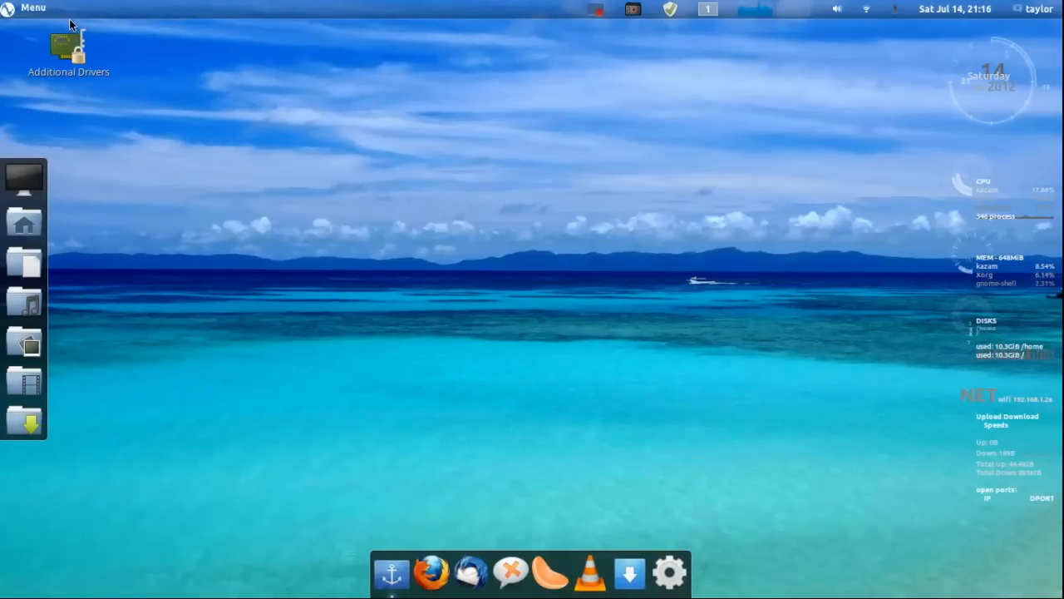
mouse_move(234, 221)
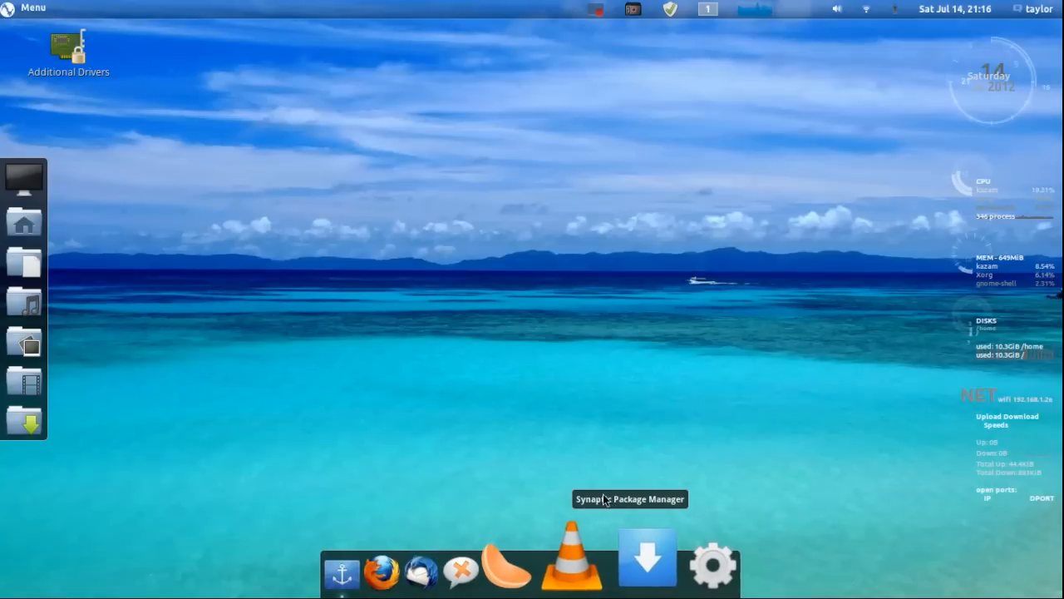
mouse_move(441, 390)
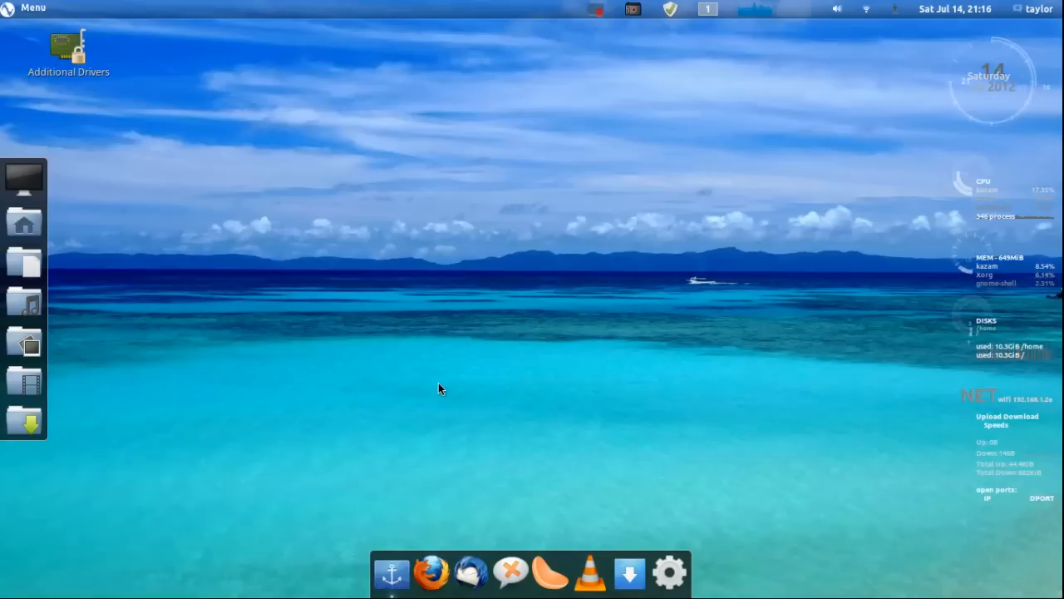
mouse_move(106, 129)
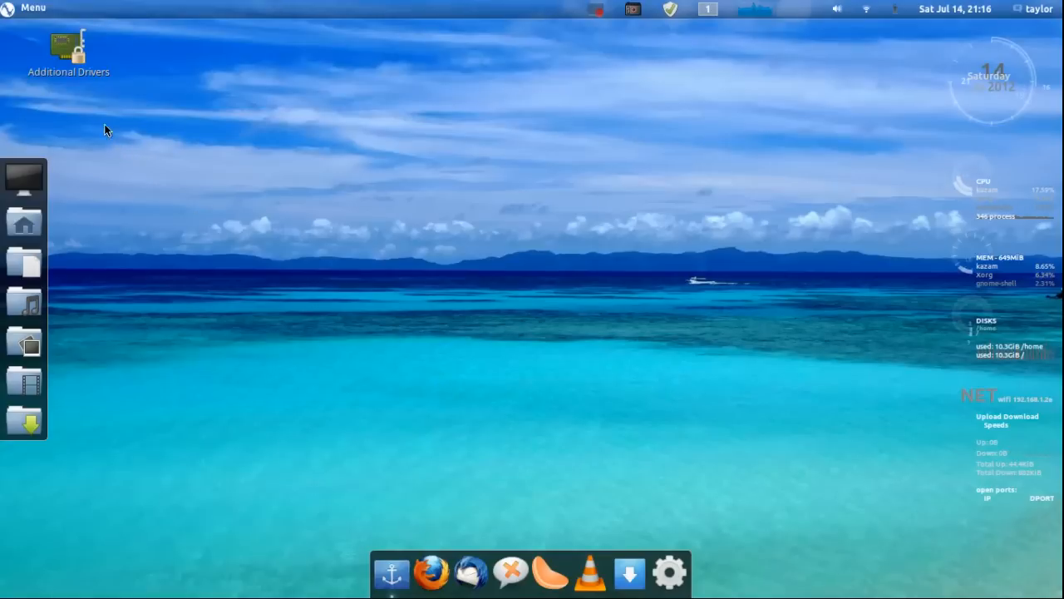
mouse_move(48, 138)
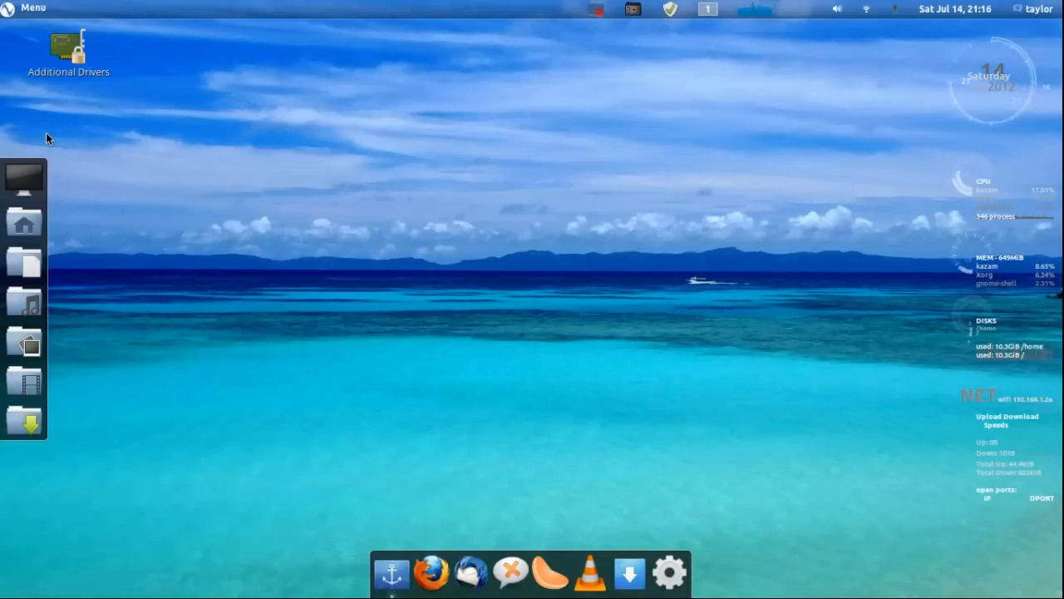
mouse_move(188, 171)
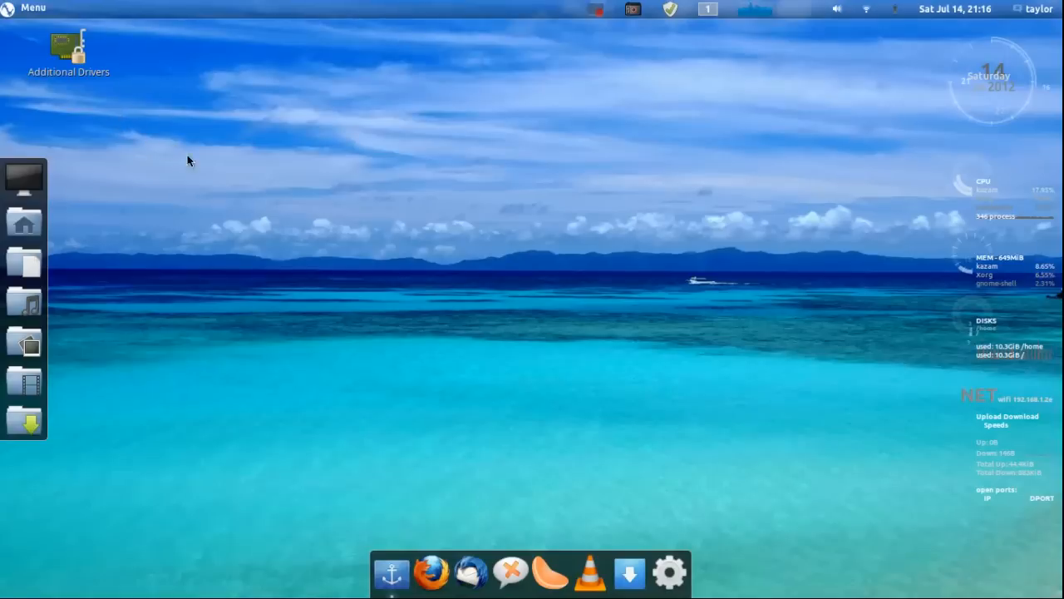
mouse_move(209, 172)
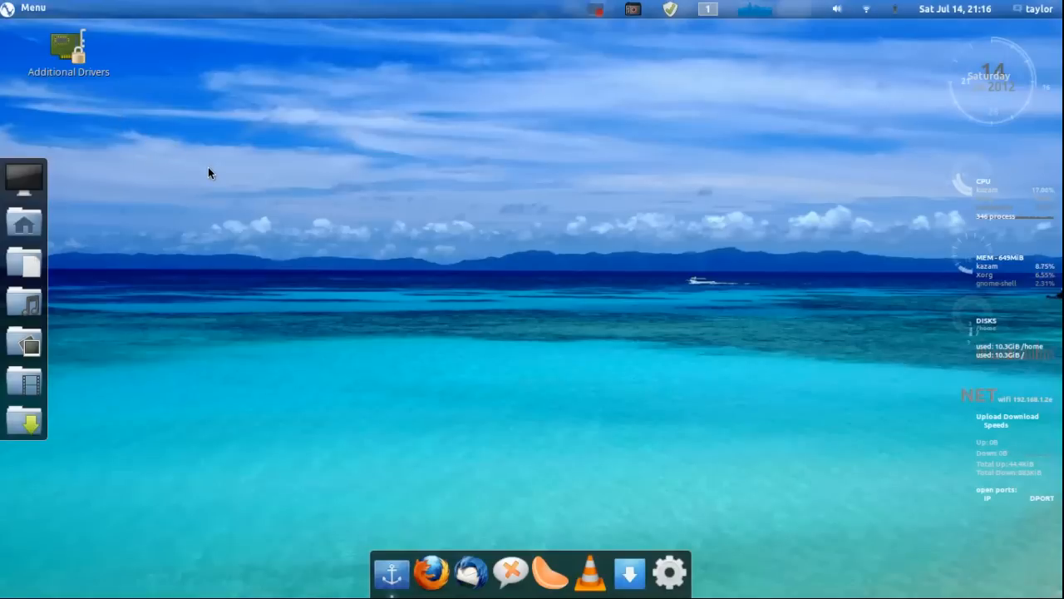
mouse_move(650, 84)
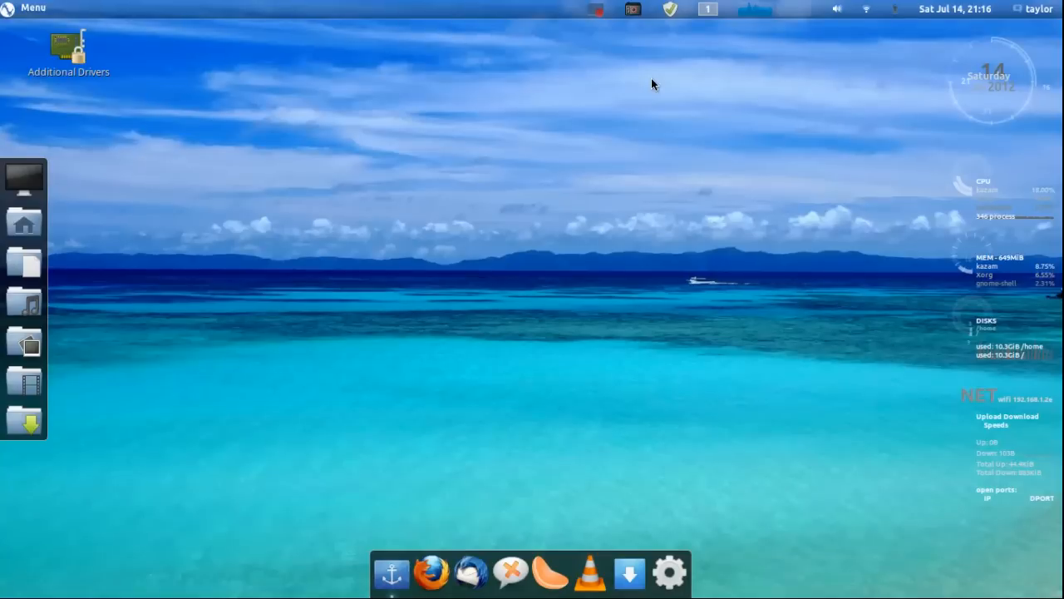
mouse_move(960, 331)
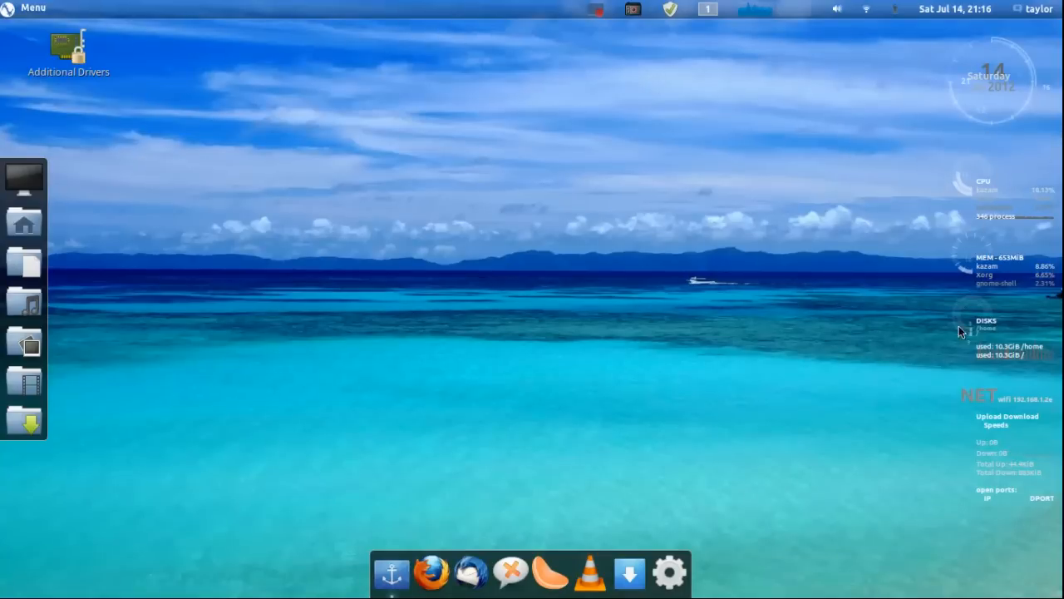
mouse_move(988, 451)
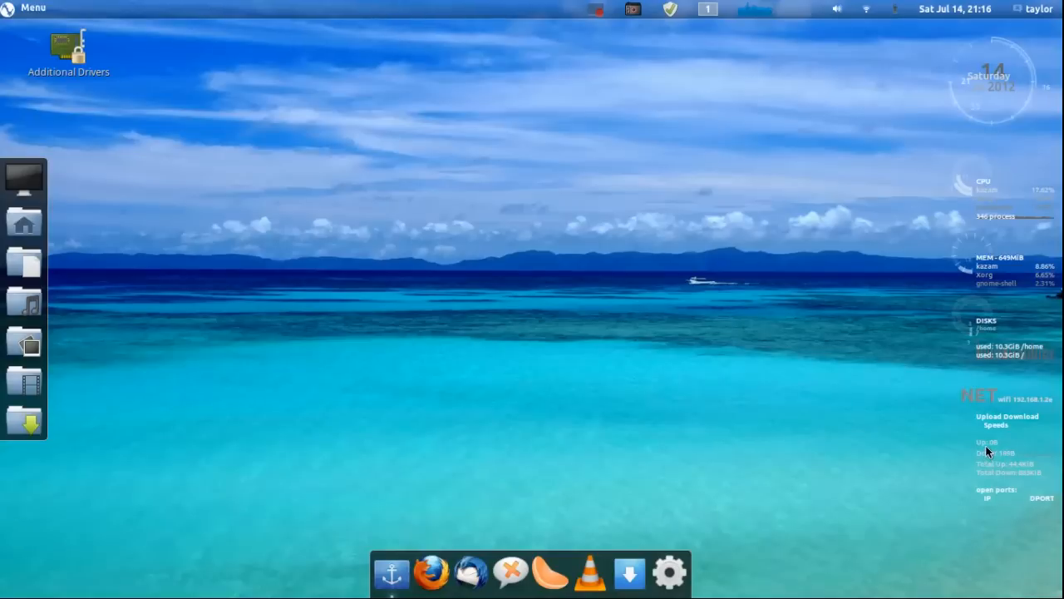
mouse_move(151, 82)
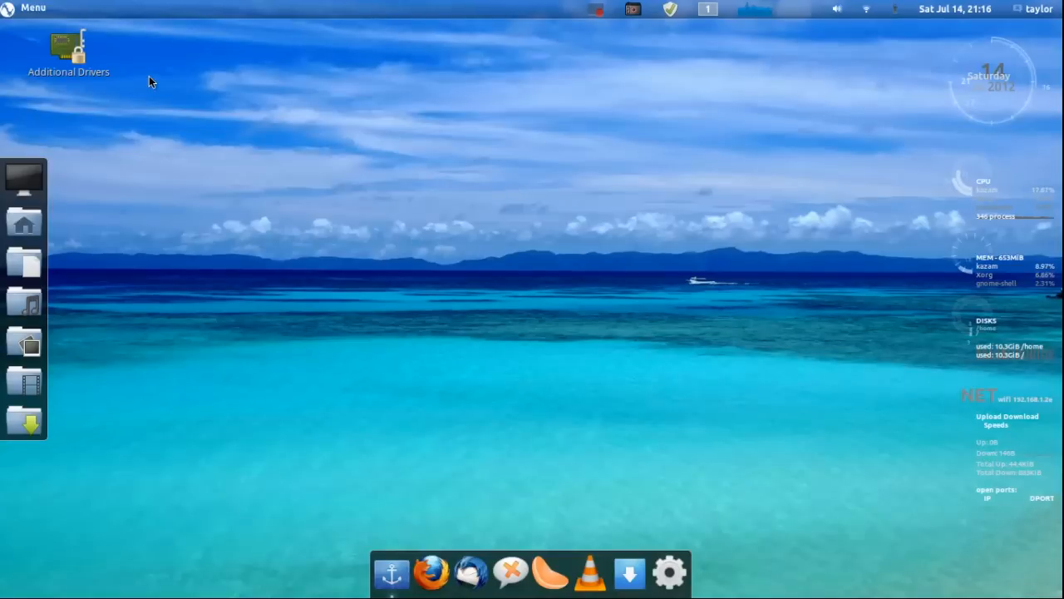
left_click(33, 7)
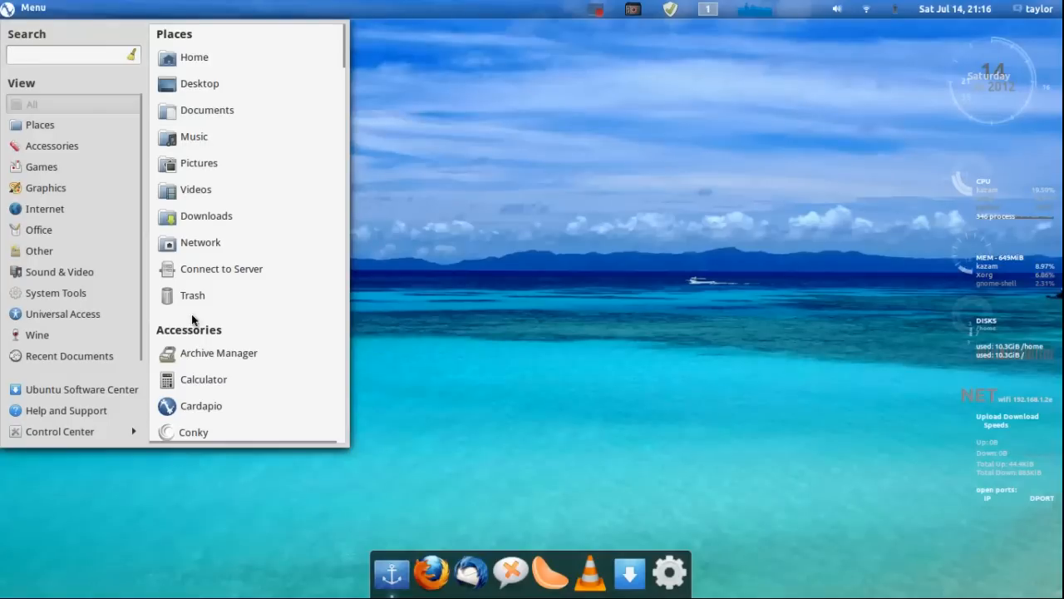
mouse_move(200, 326)
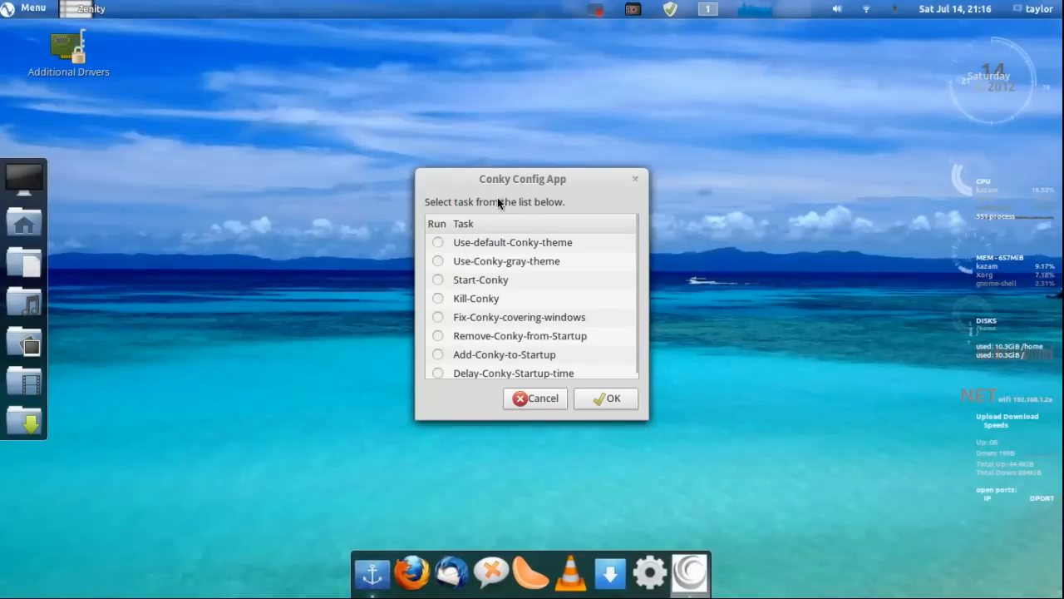
mouse_move(499, 267)
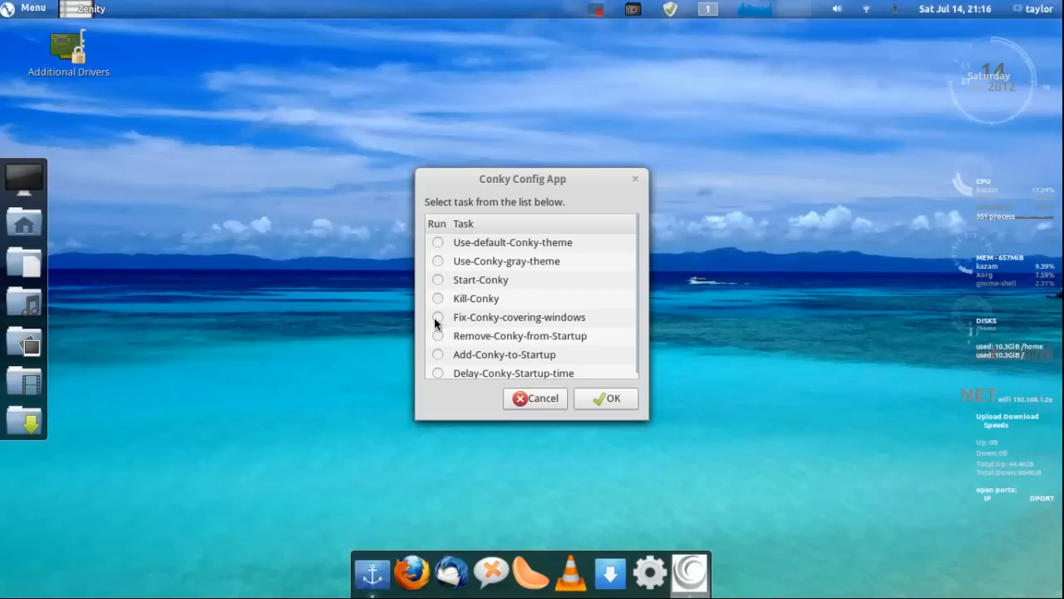
mouse_move(680, 344)
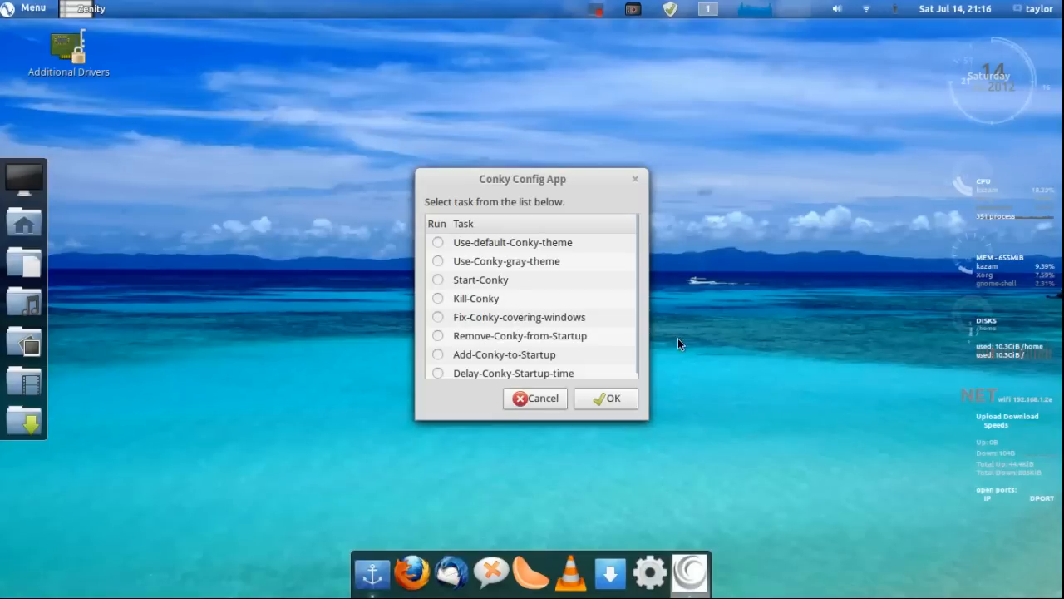
mouse_move(695, 216)
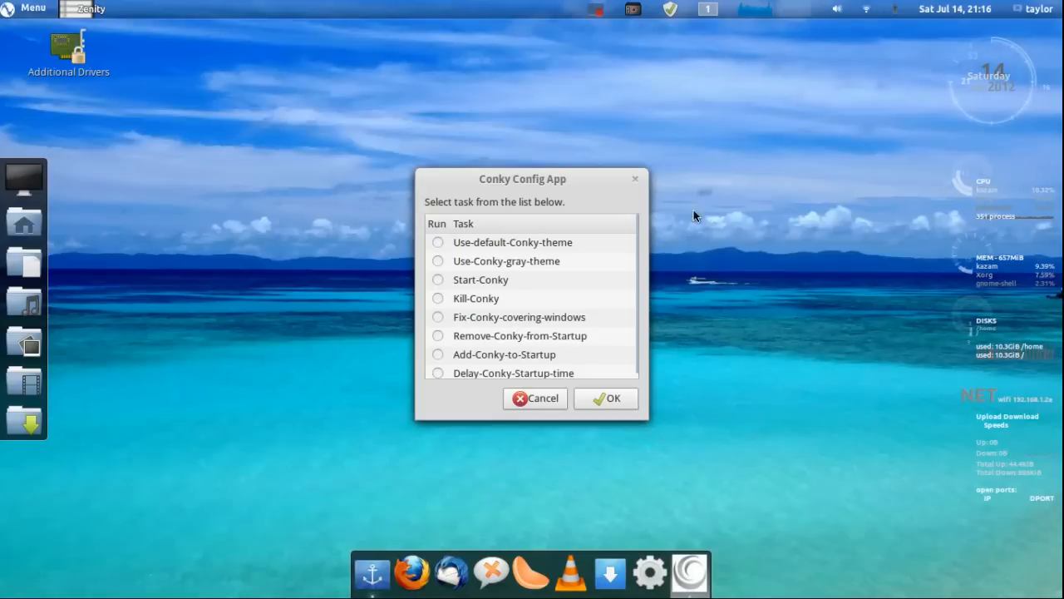
mouse_move(945, 210)
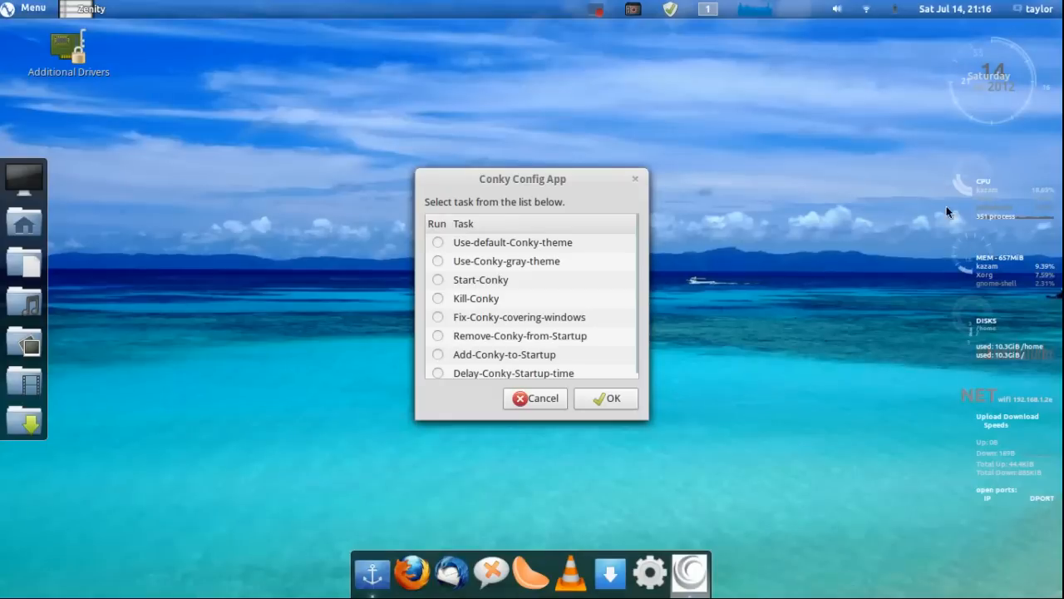
mouse_move(480, 351)
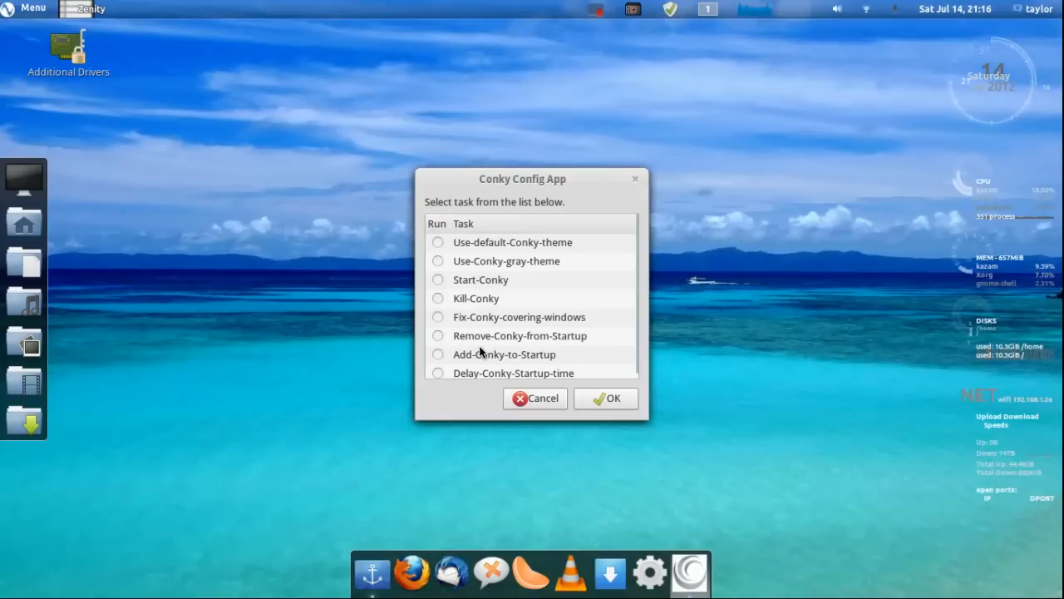
mouse_move(560, 275)
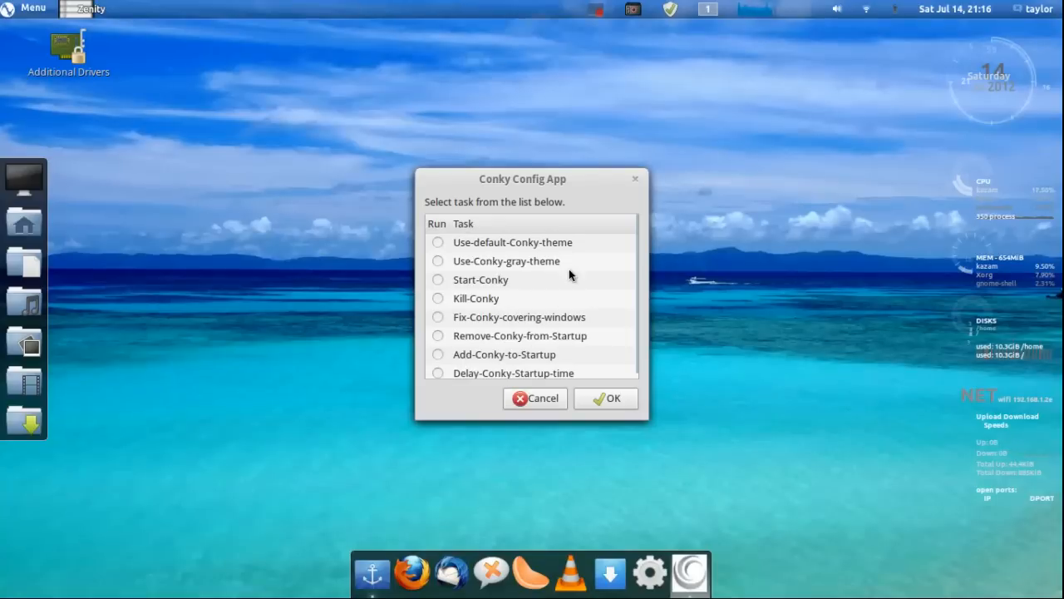
mouse_move(484, 249)
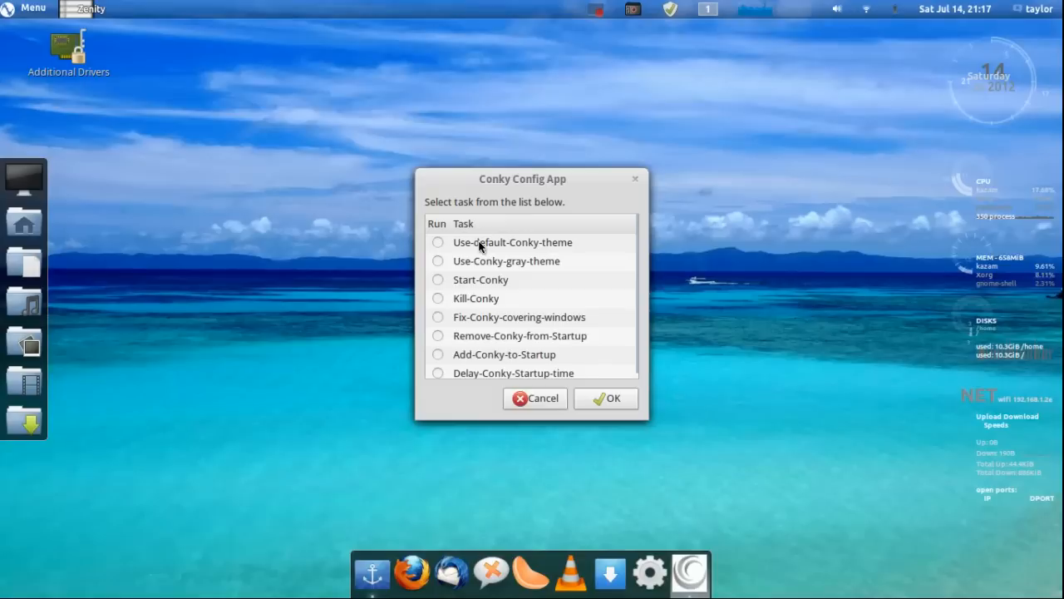
mouse_move(473, 266)
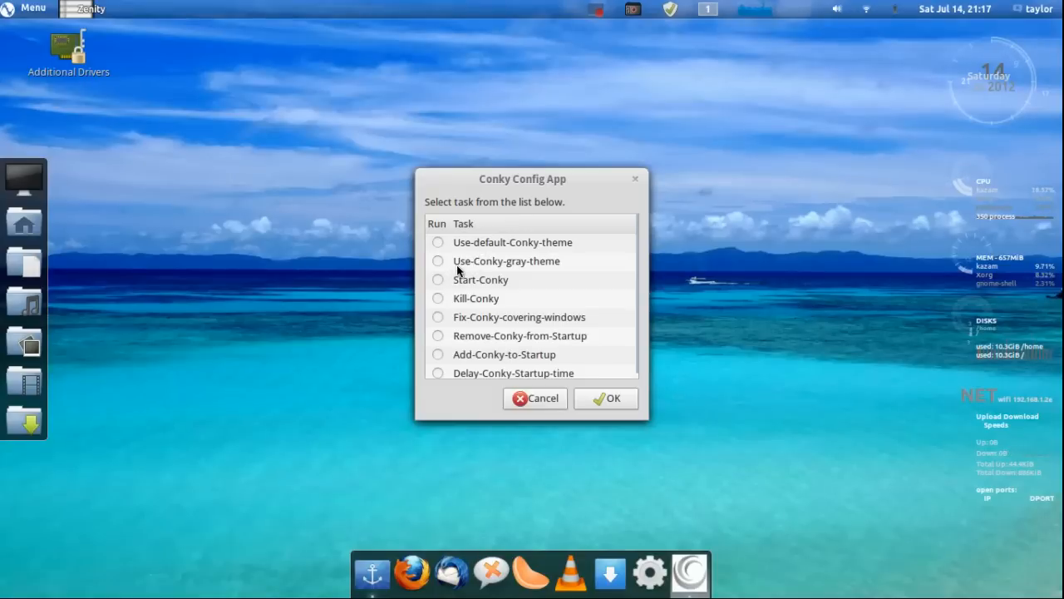
mouse_move(477, 266)
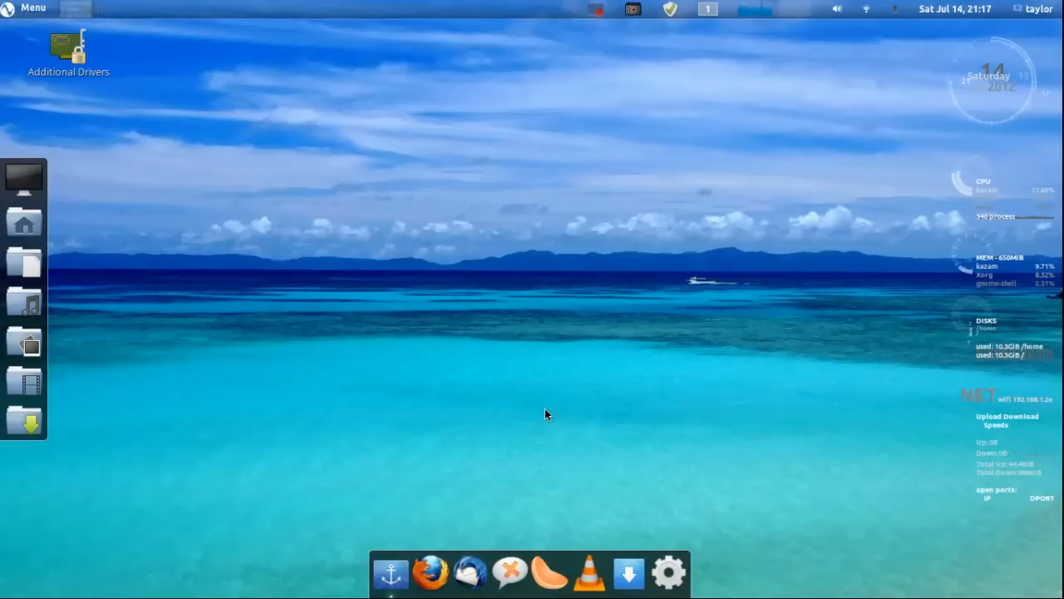
mouse_move(616, 74)
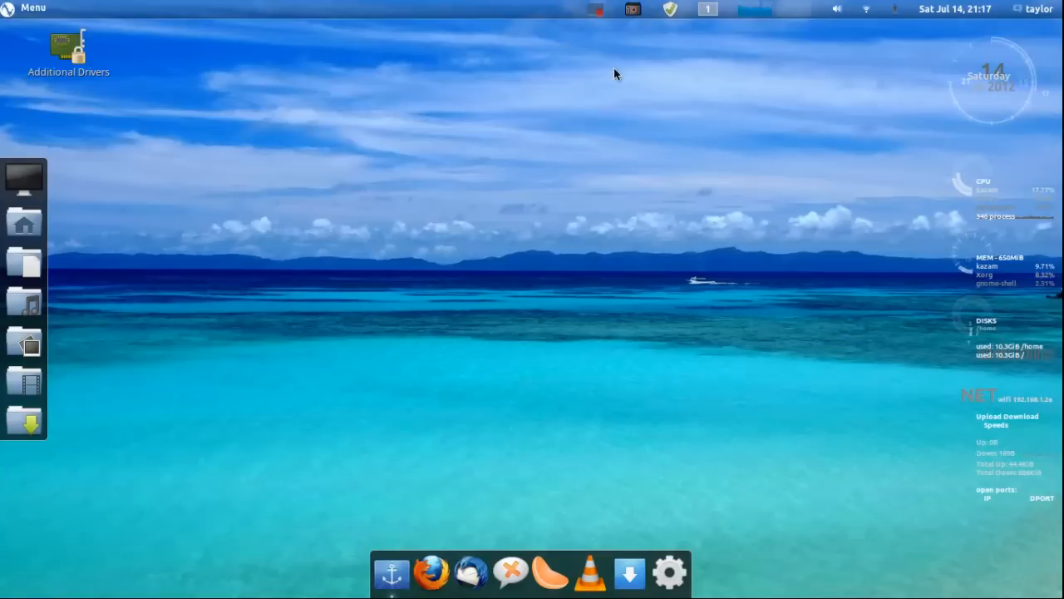
mouse_move(431, 571)
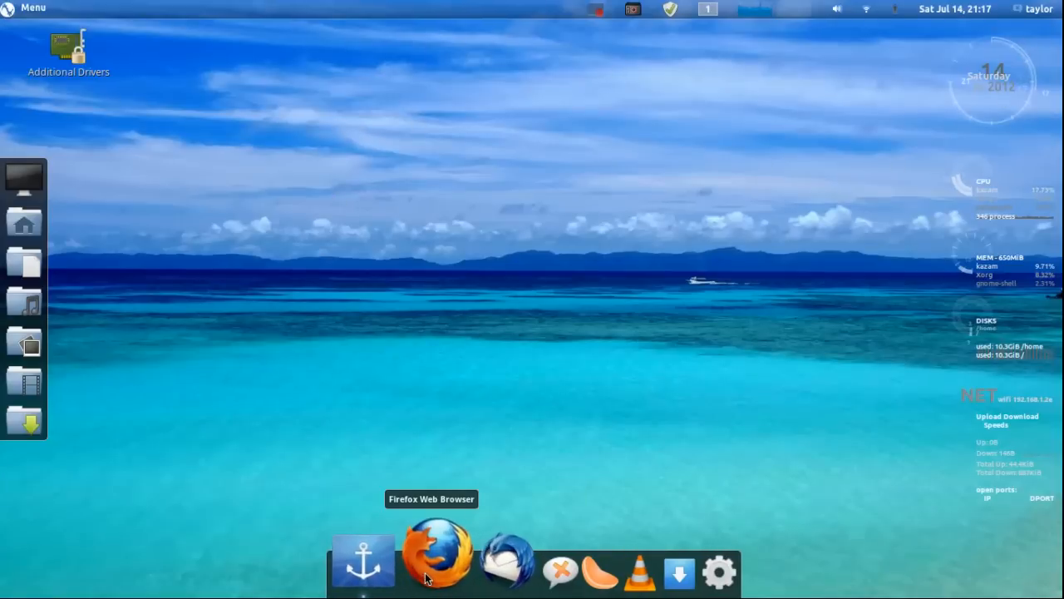
mouse_move(627, 47)
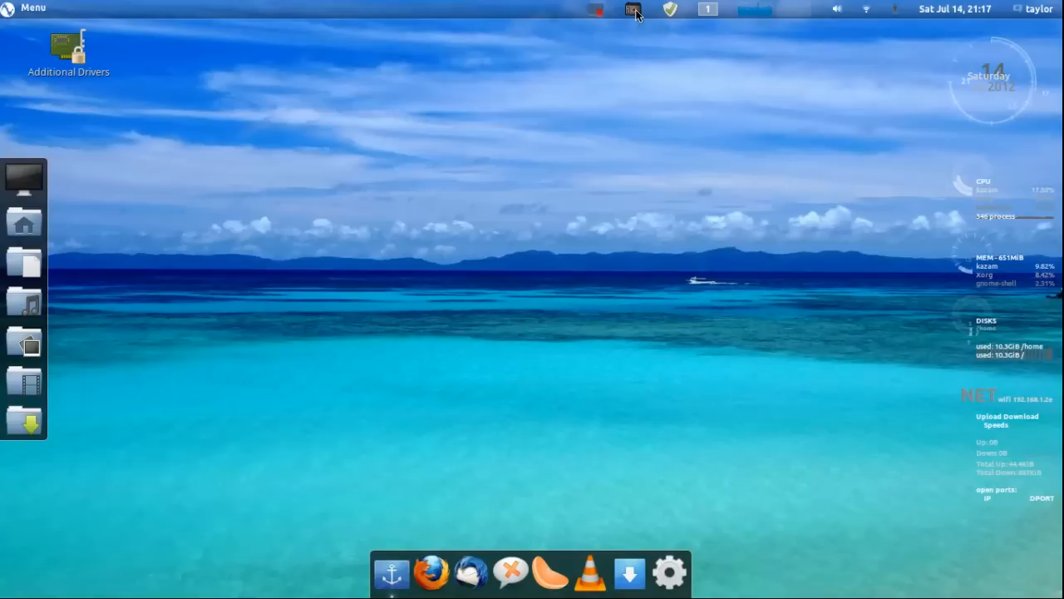
Open Webilder Preferences from the tray menu, close it, then reopen it
left_click(633, 10)
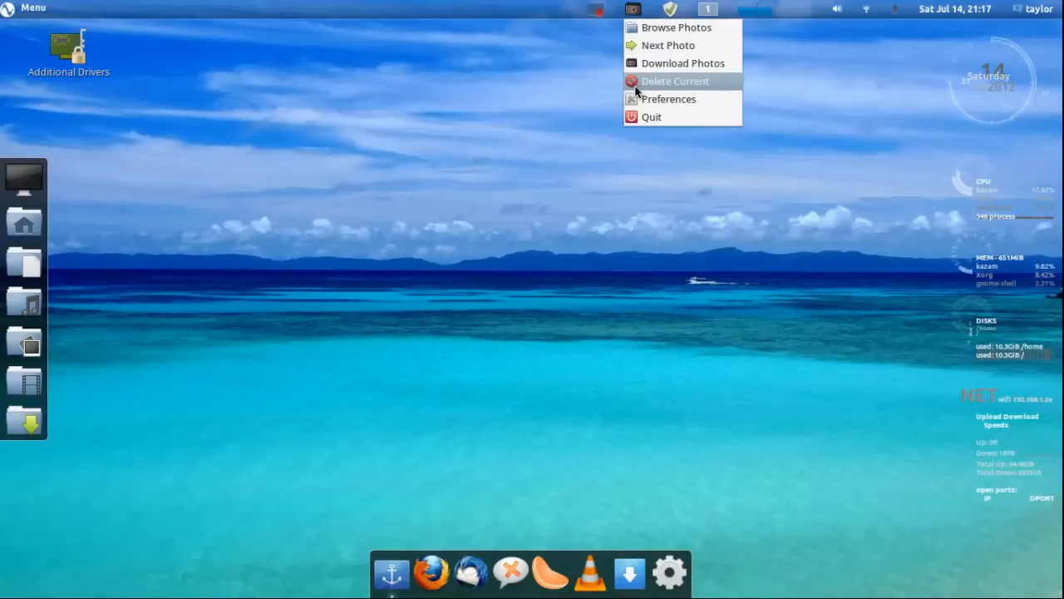
mouse_move(670, 45)
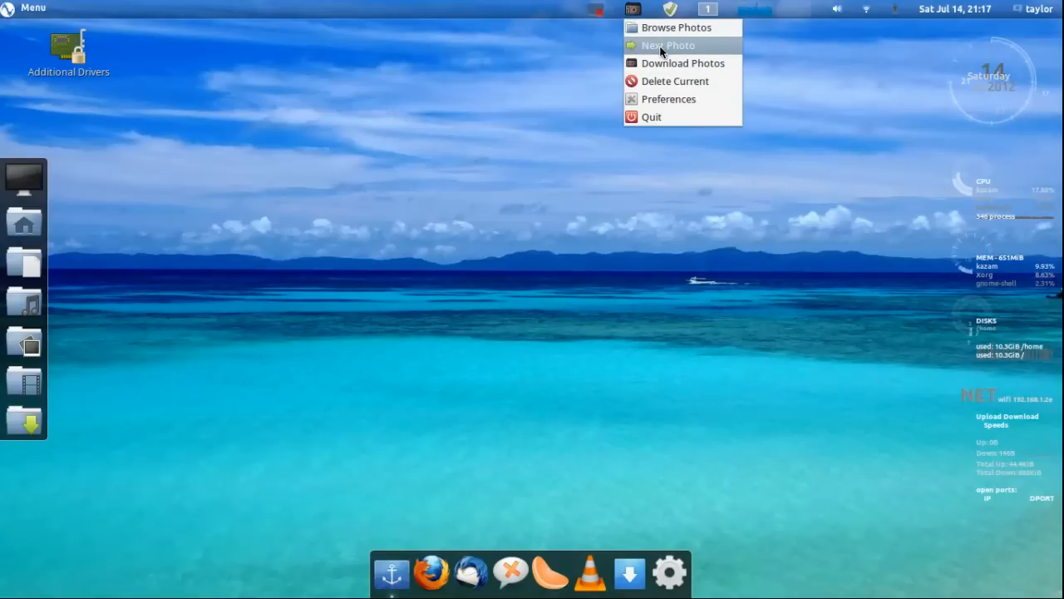
mouse_move(669, 99)
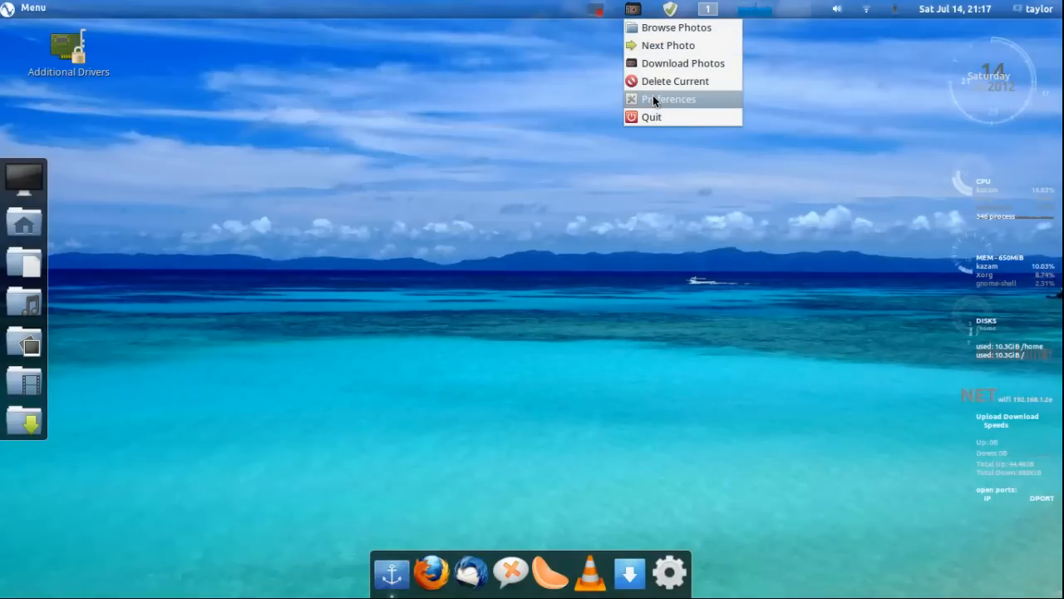
left_click(667, 99)
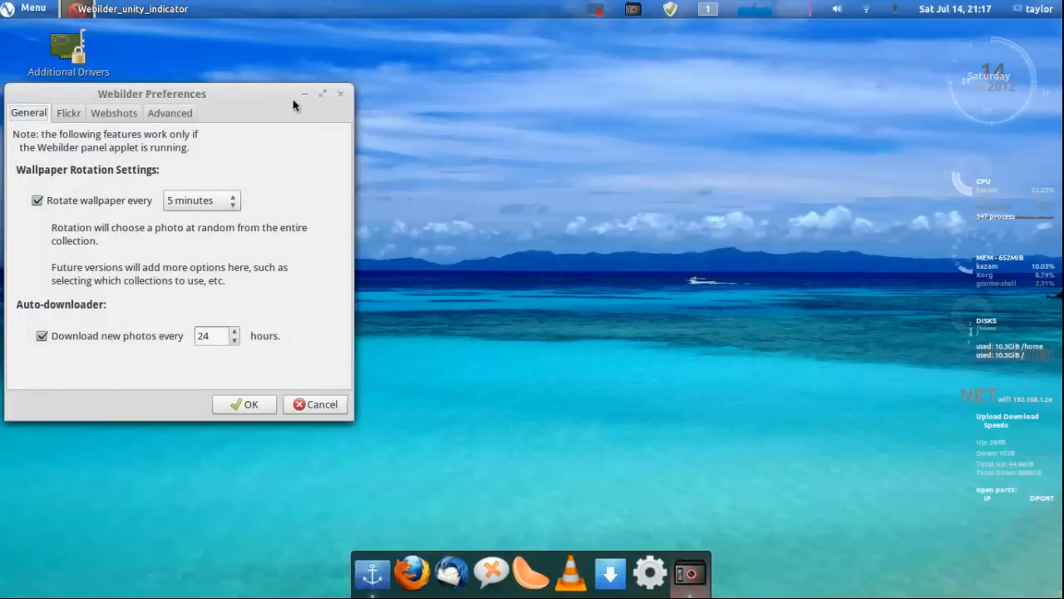
mouse_move(318, 98)
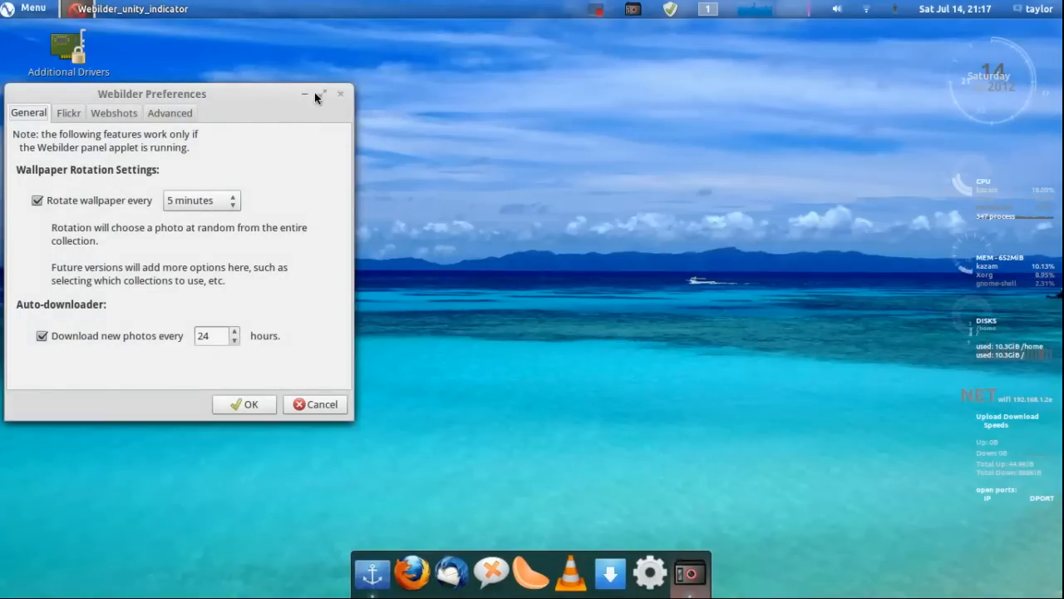
left_click(340, 94)
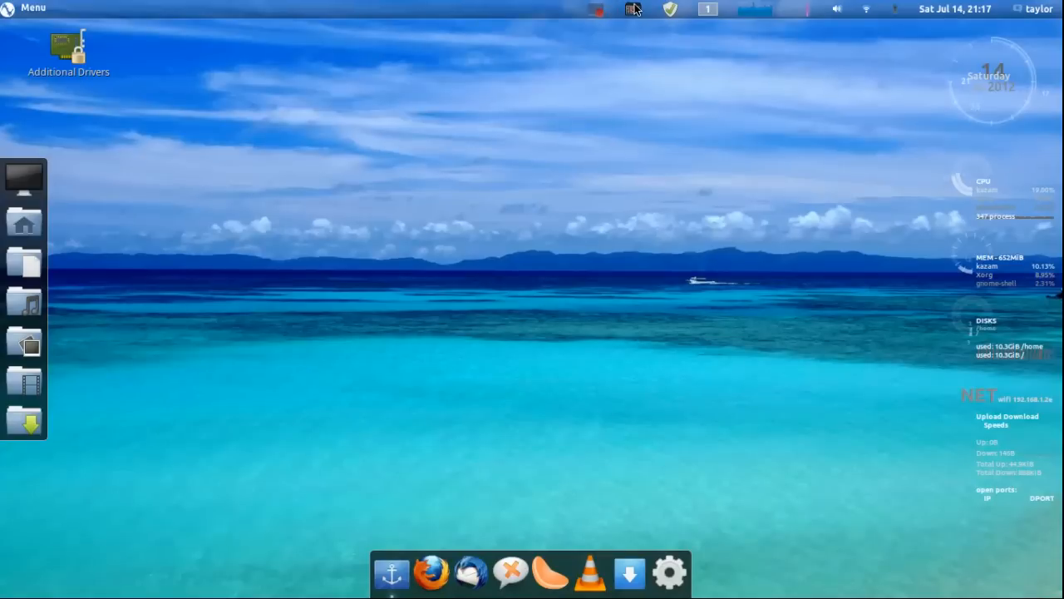
left_click(631, 9)
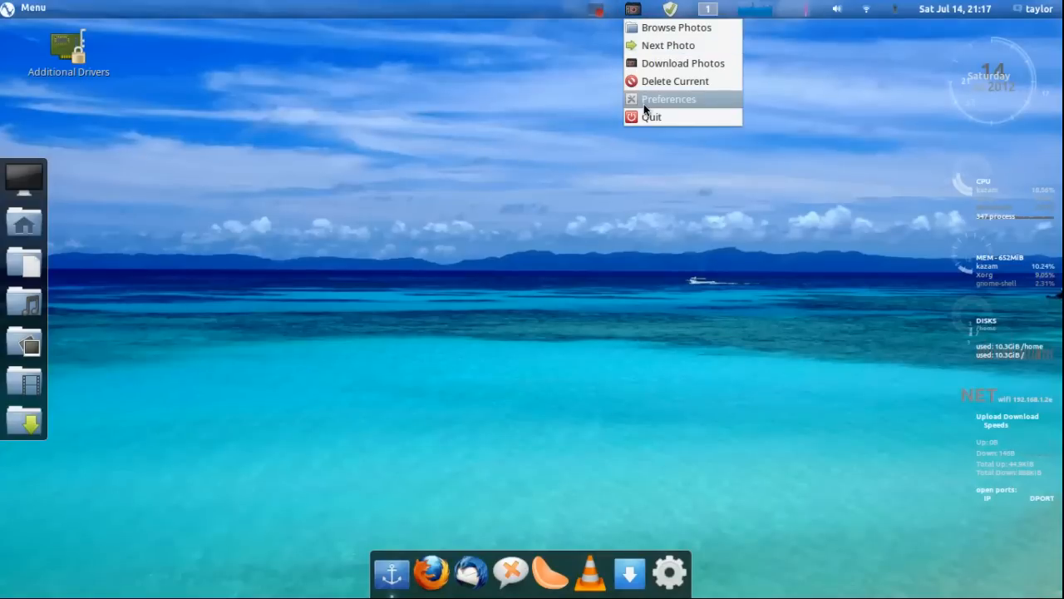
left_click(669, 98)
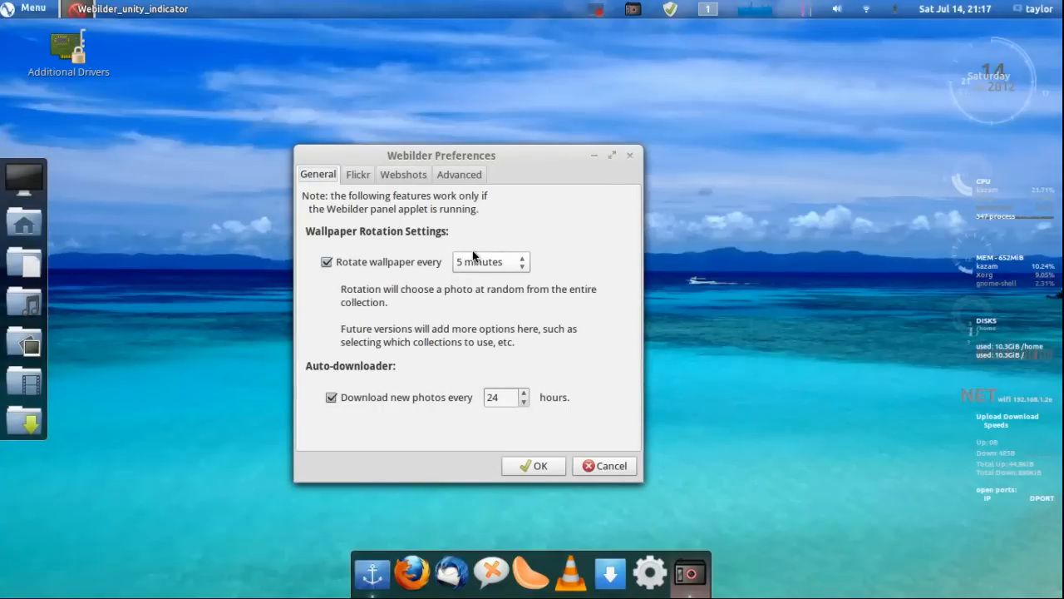
Expand the 'Rotate wallpaper every' list (1 minute to 1 day), then collapse it
left_click(489, 261)
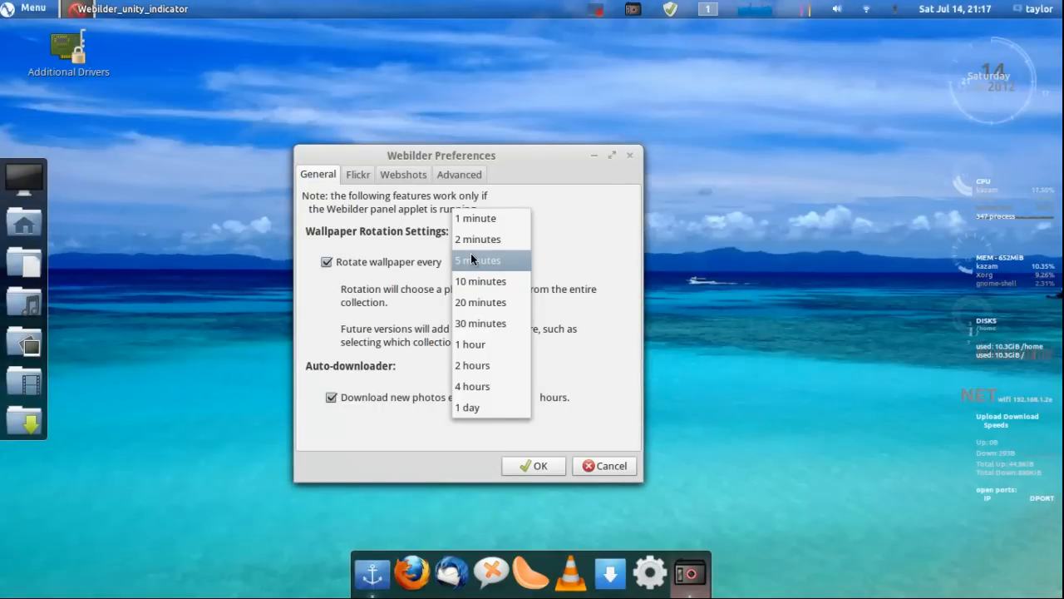
mouse_move(566, 254)
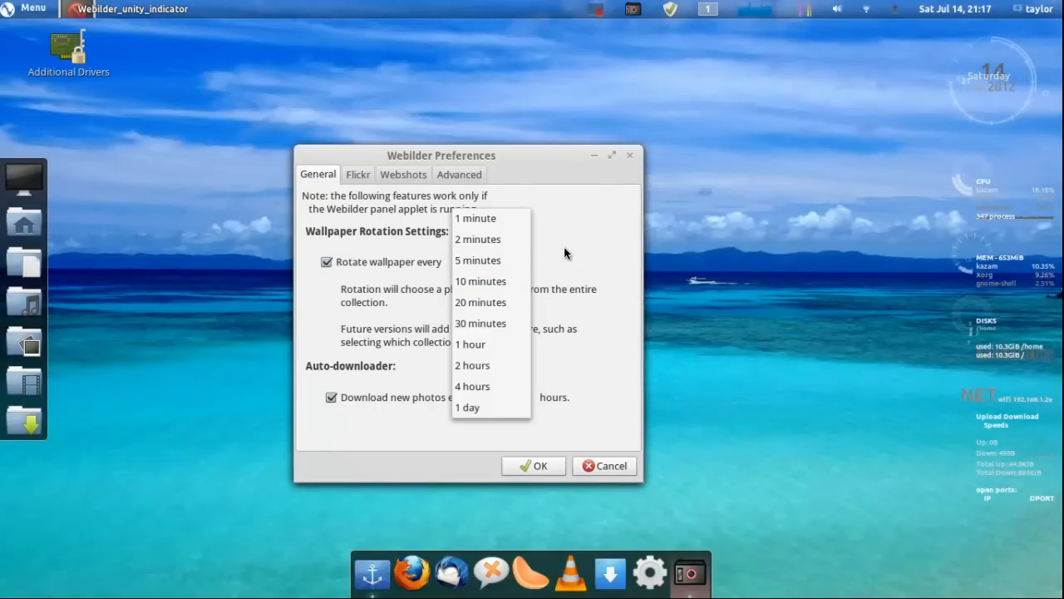
left_click(479, 260)
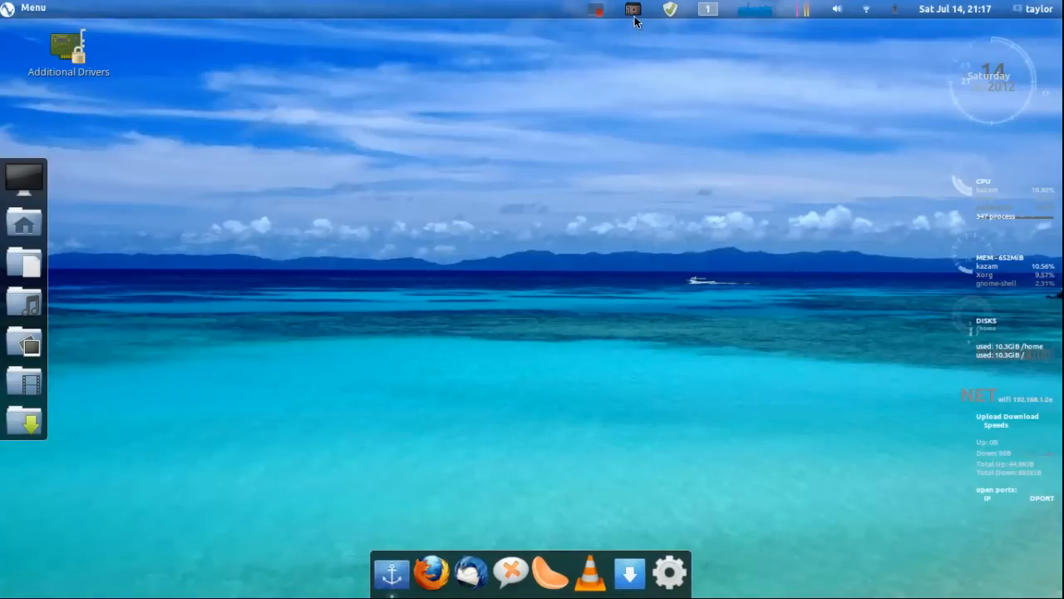
Advance Webilder to the next photo twice, then delete the jet photo
left_click(633, 10)
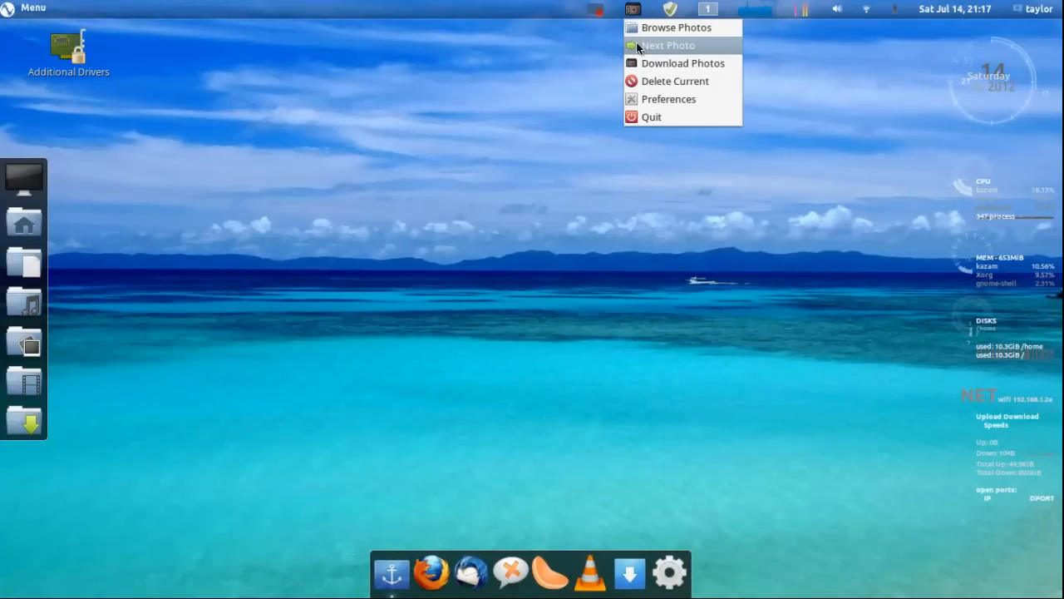
left_click(668, 45)
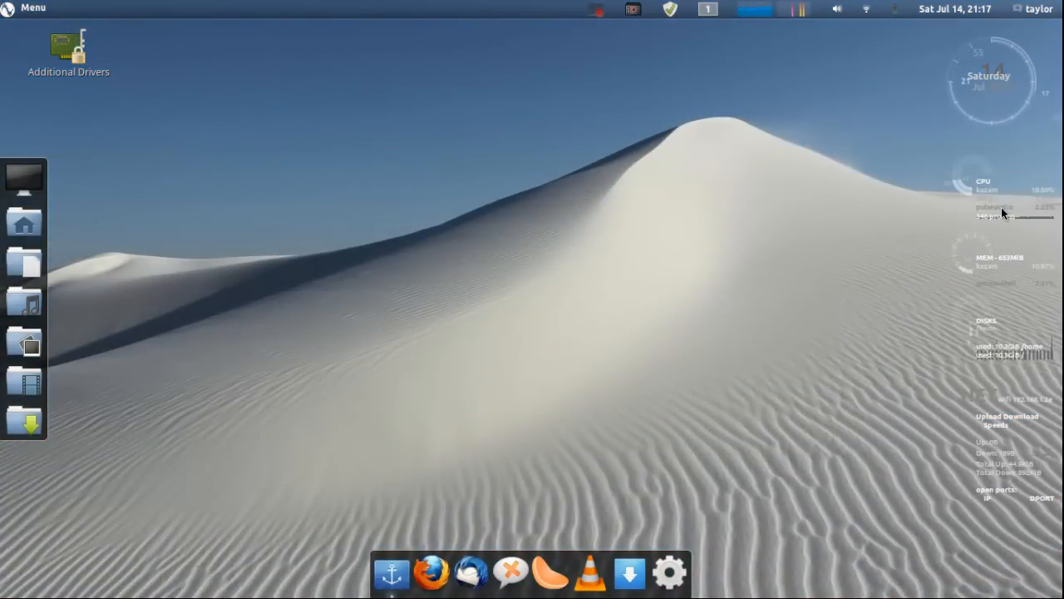
mouse_move(751, 50)
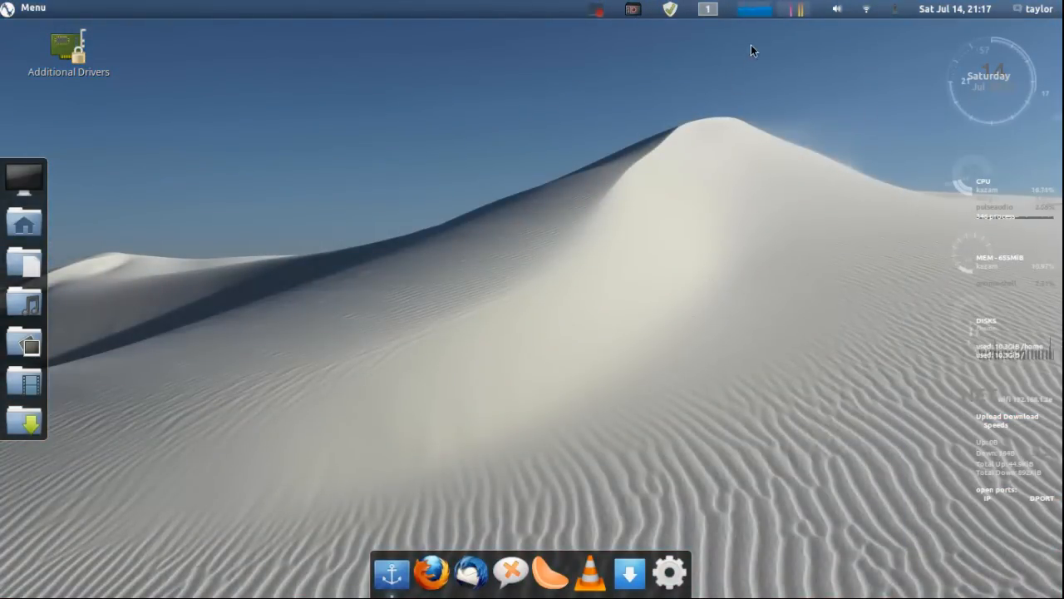
left_click(632, 9)
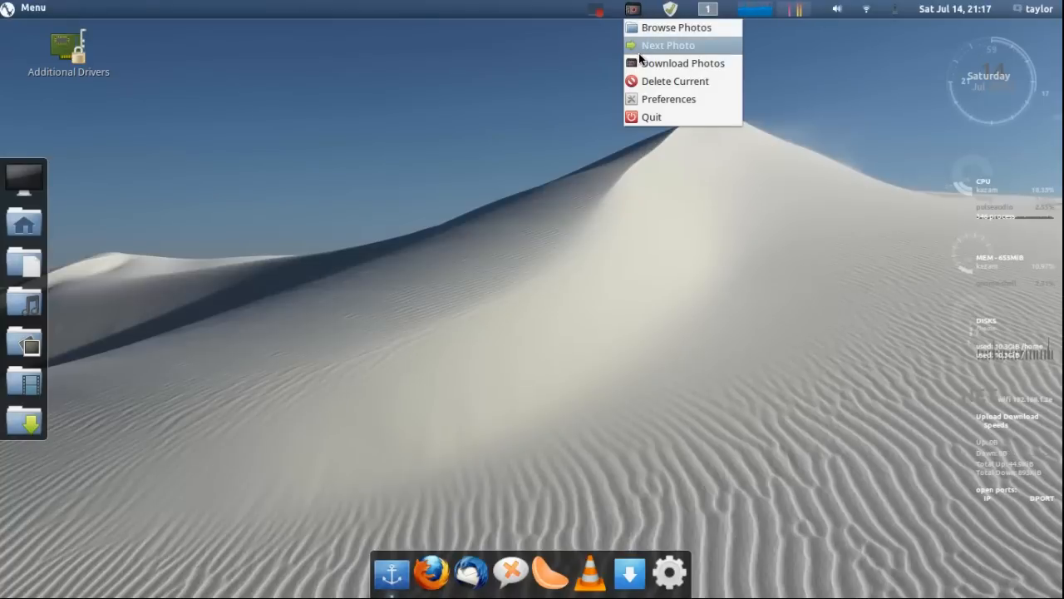
left_click(666, 45)
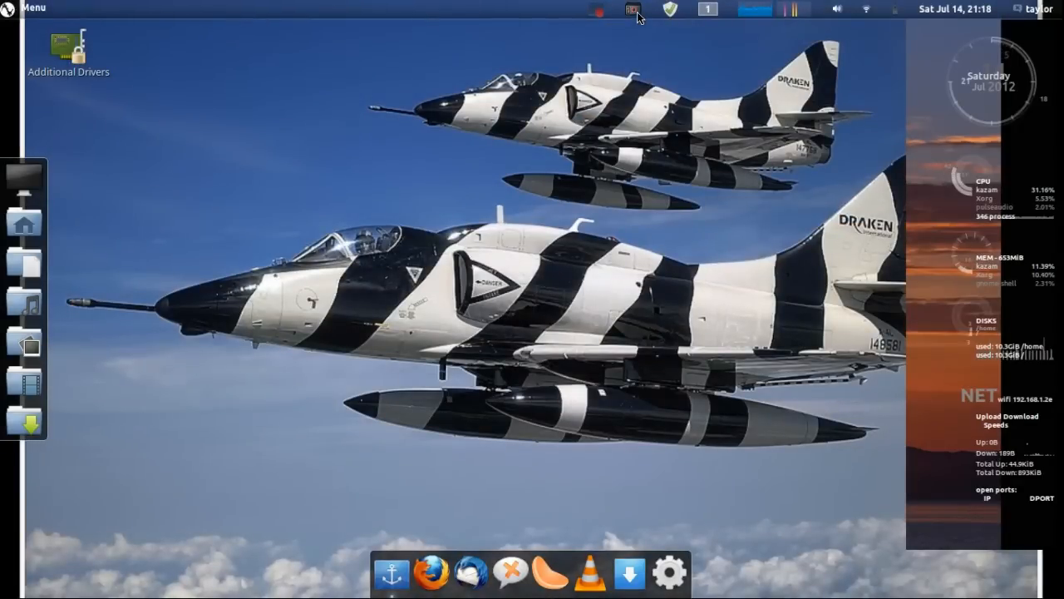
left_click(630, 9)
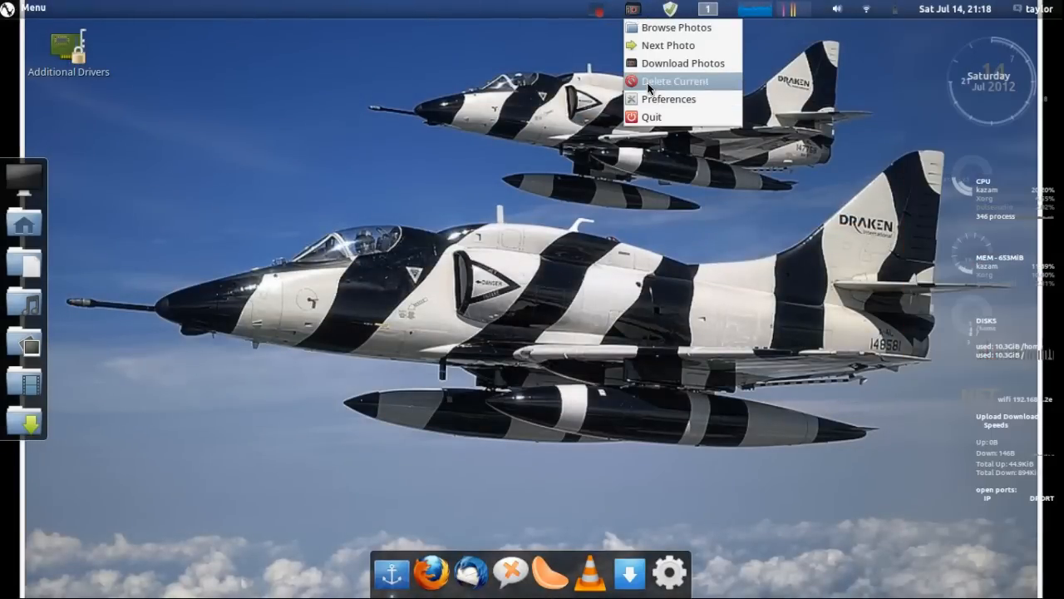
left_click(675, 82)
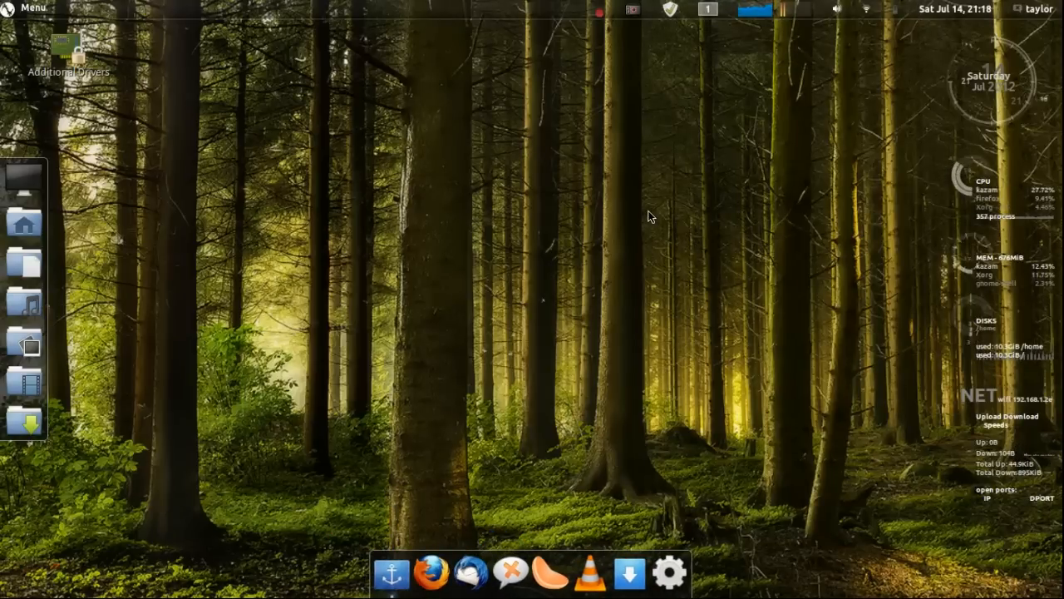
Launch Firefox, switch workspaces and back, and choose Don't Check for incompatible add-ons
left_click(430, 573)
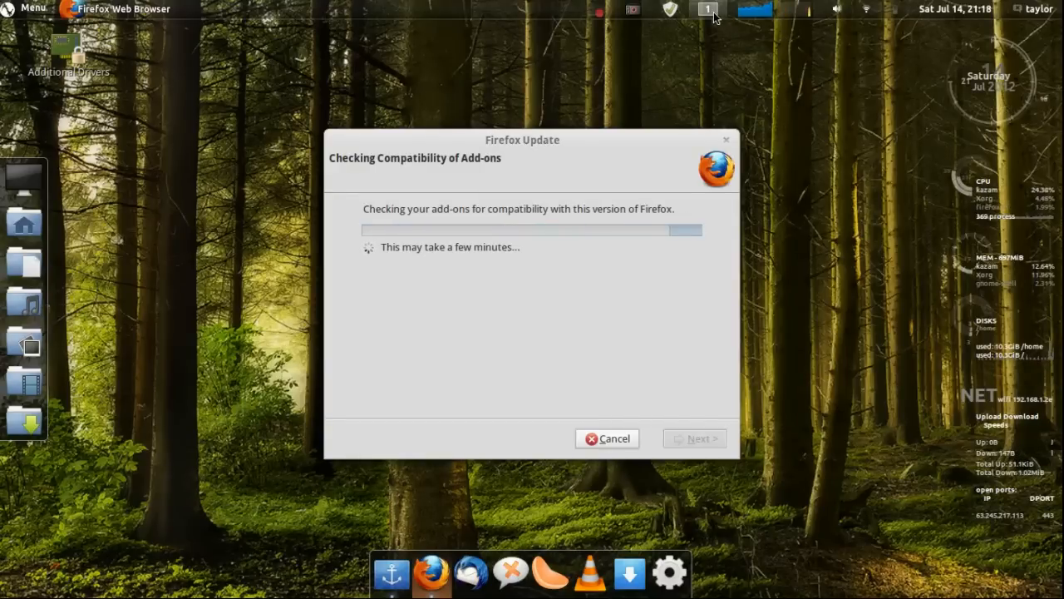
left_click(707, 12)
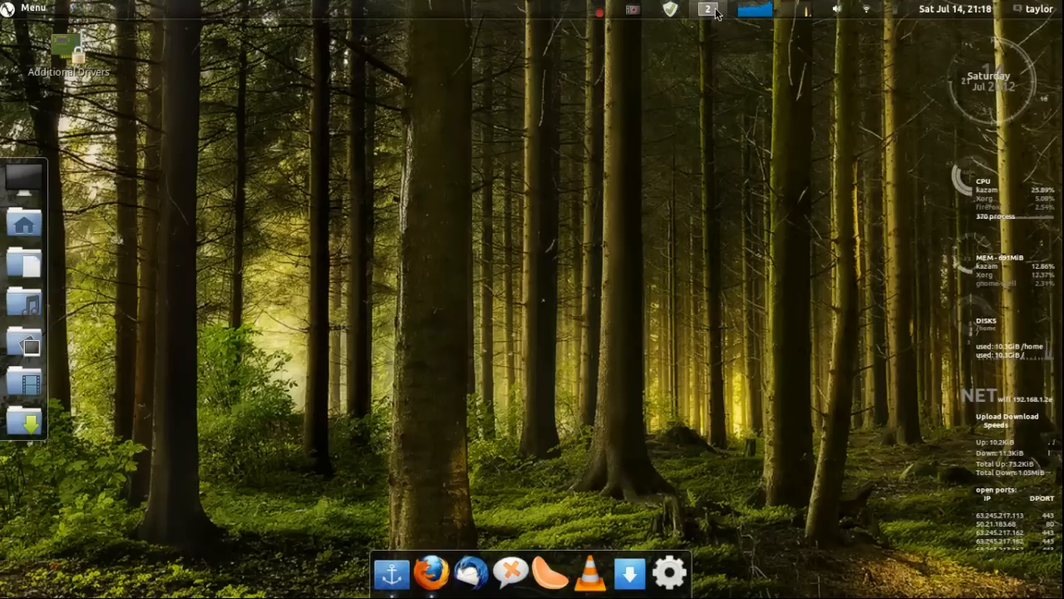
left_click(429, 574)
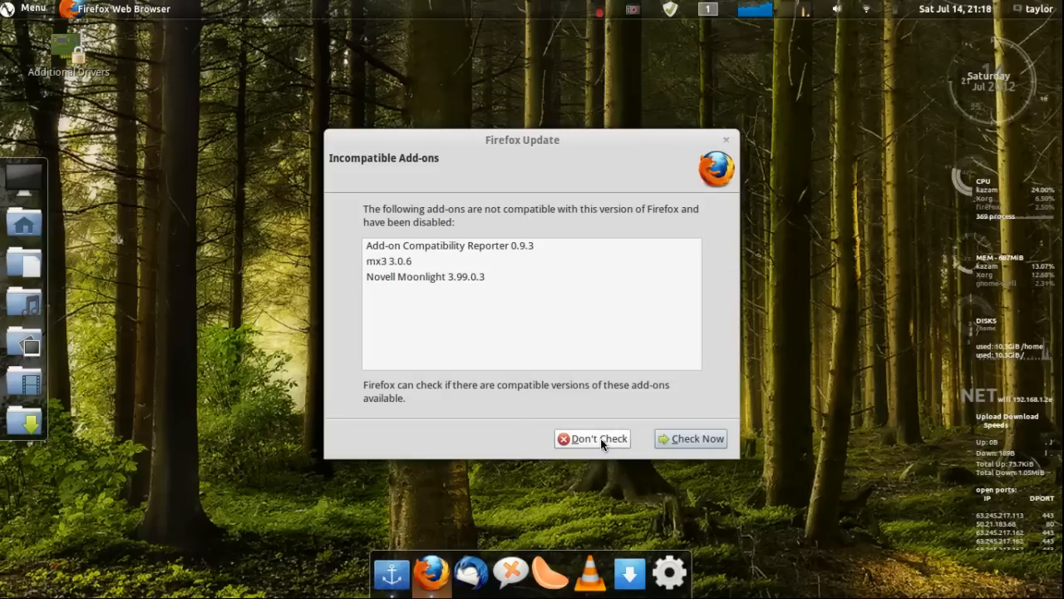
left_click(598, 438)
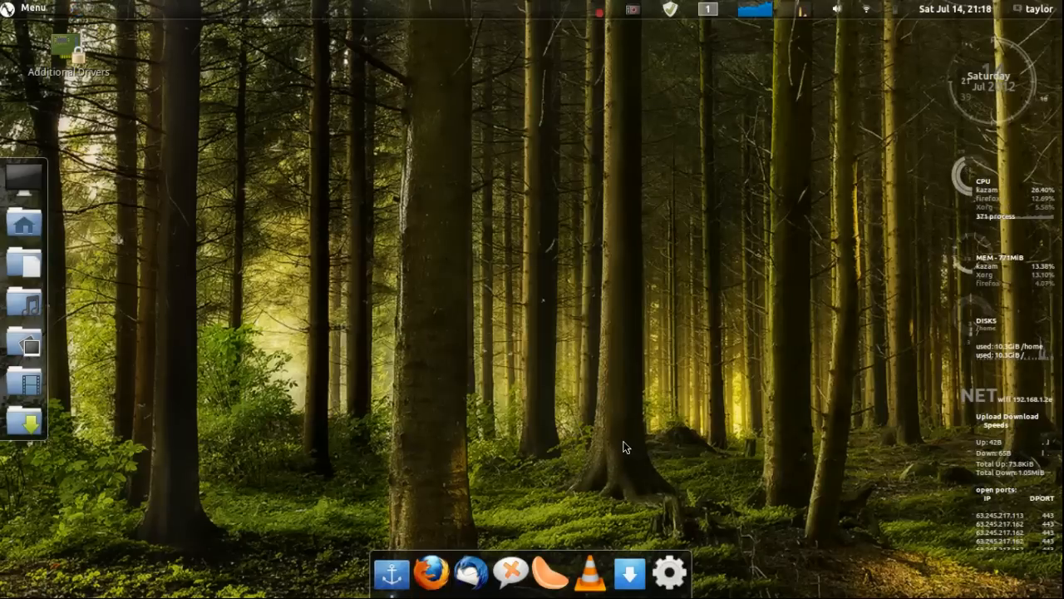
left_click(961, 9)
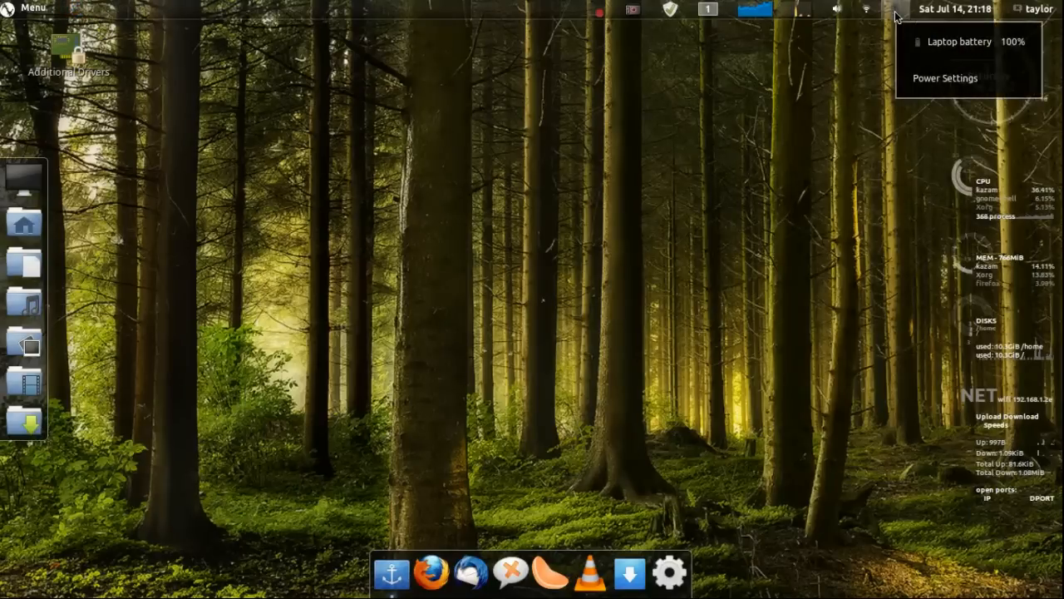
left_click(865, 12)
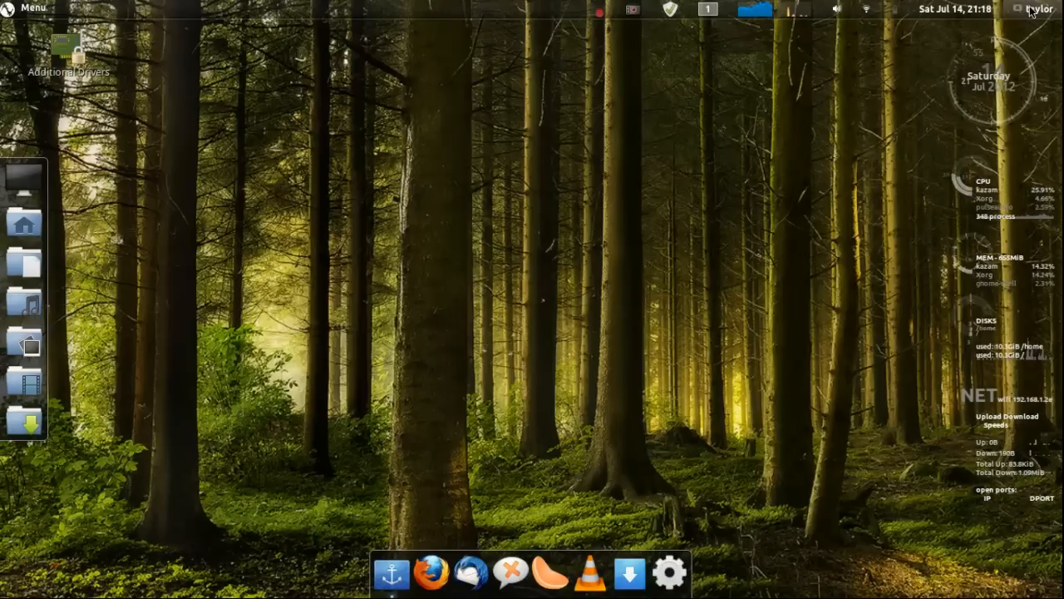
left_click(1040, 9)
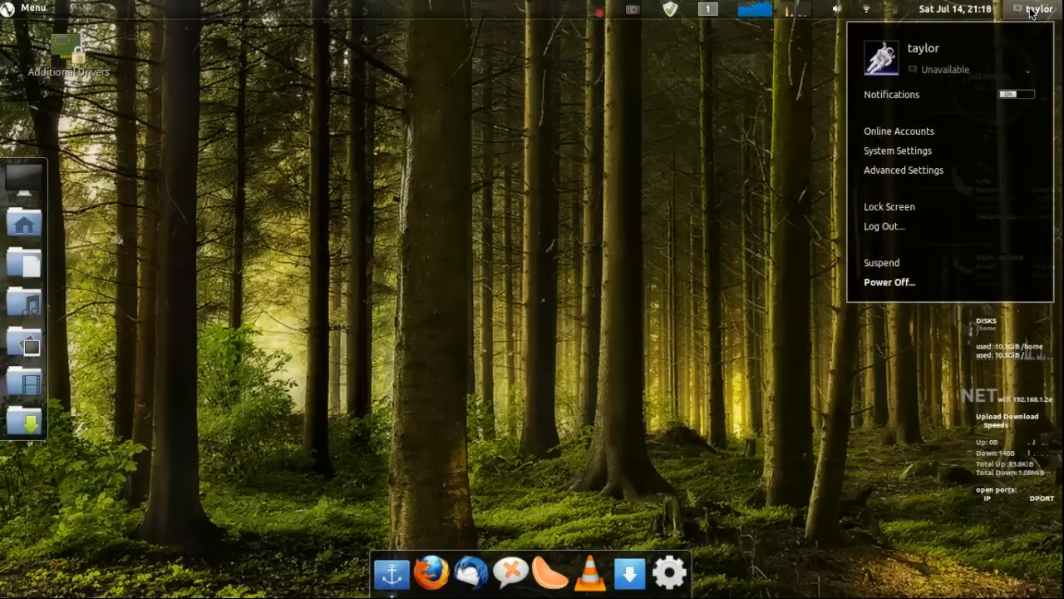
mouse_move(900, 140)
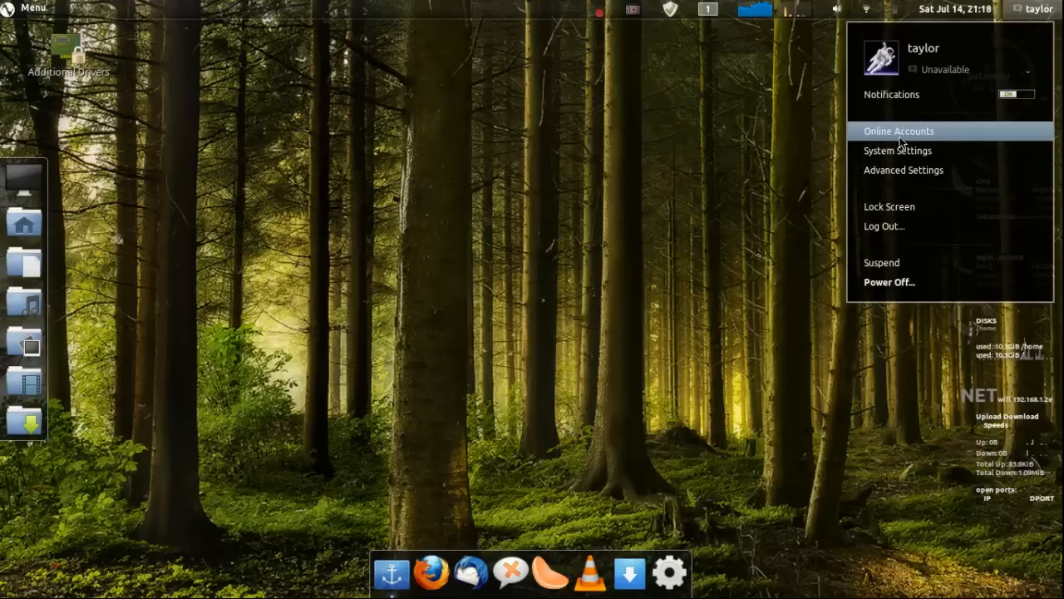
mouse_move(875, 179)
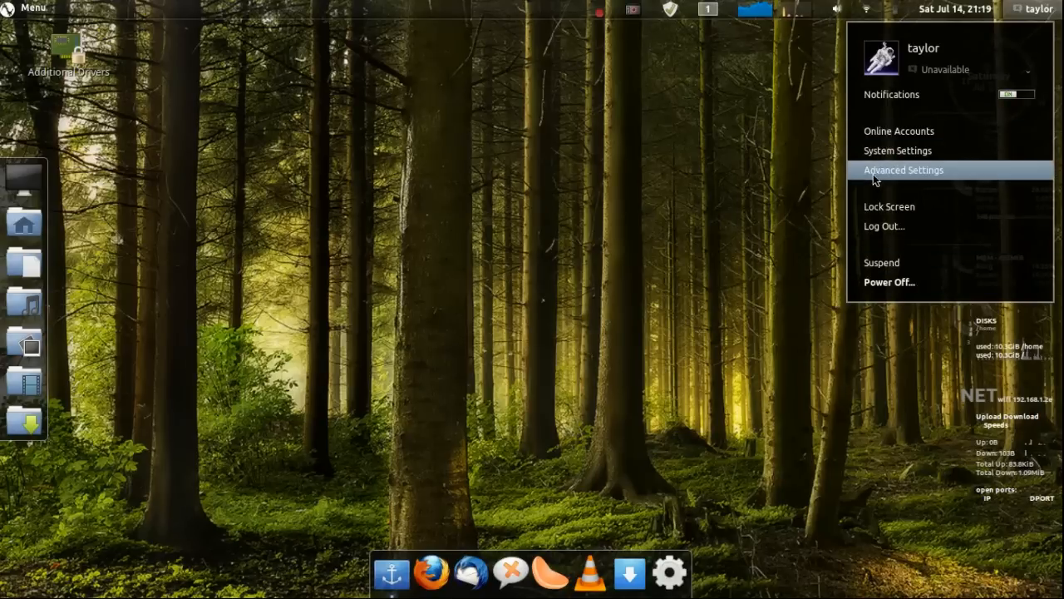
mouse_move(902, 134)
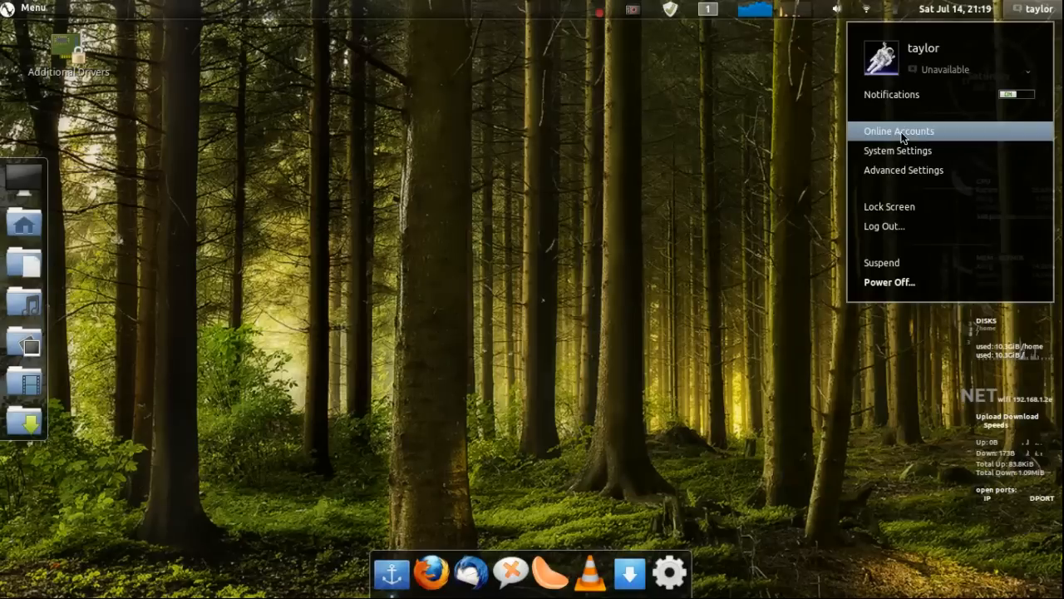
mouse_move(894, 155)
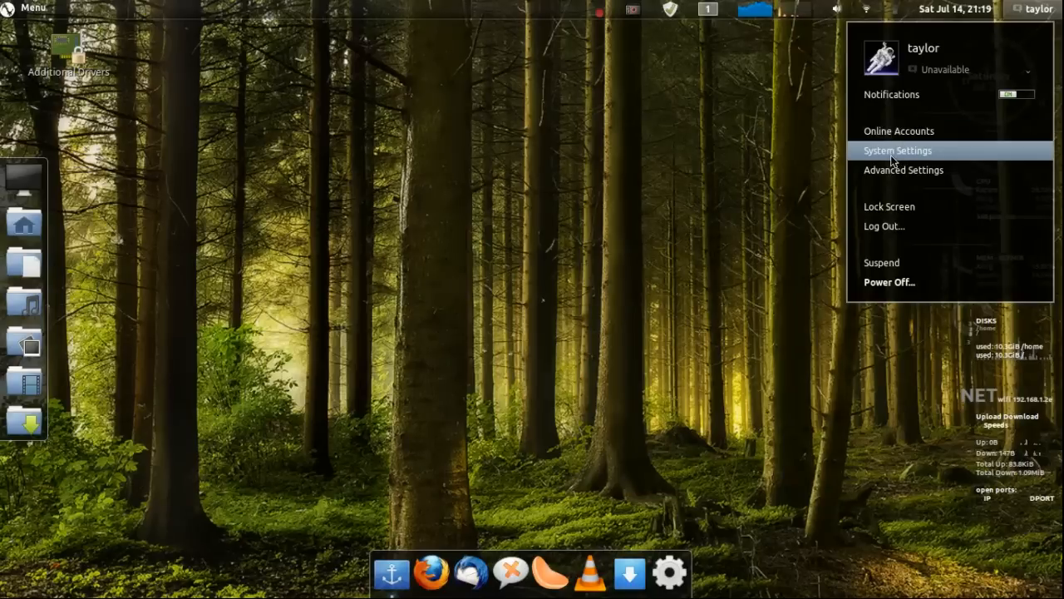
mouse_move(889, 206)
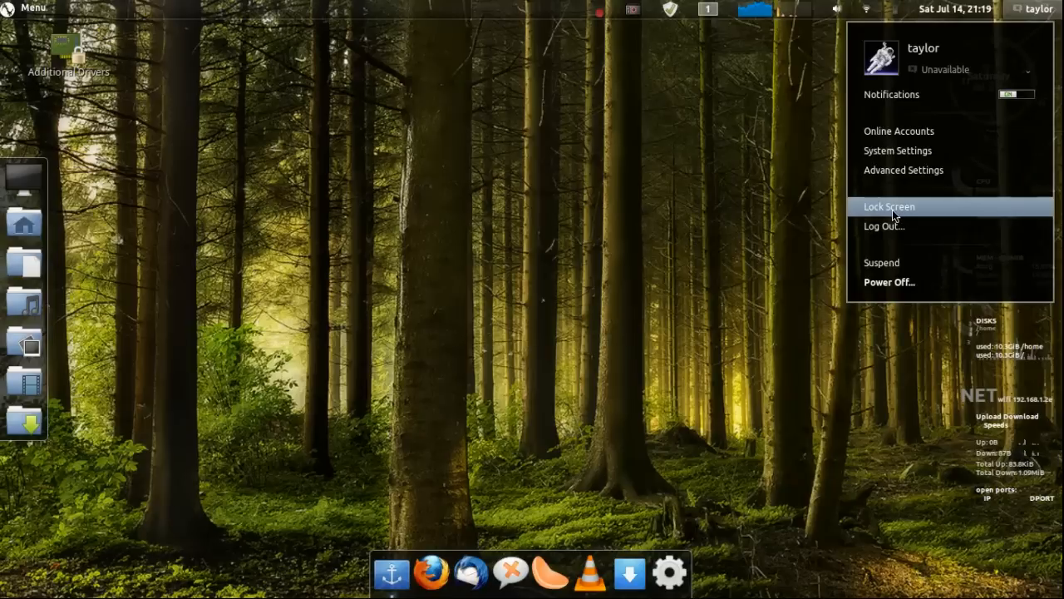
mouse_move(326, 219)
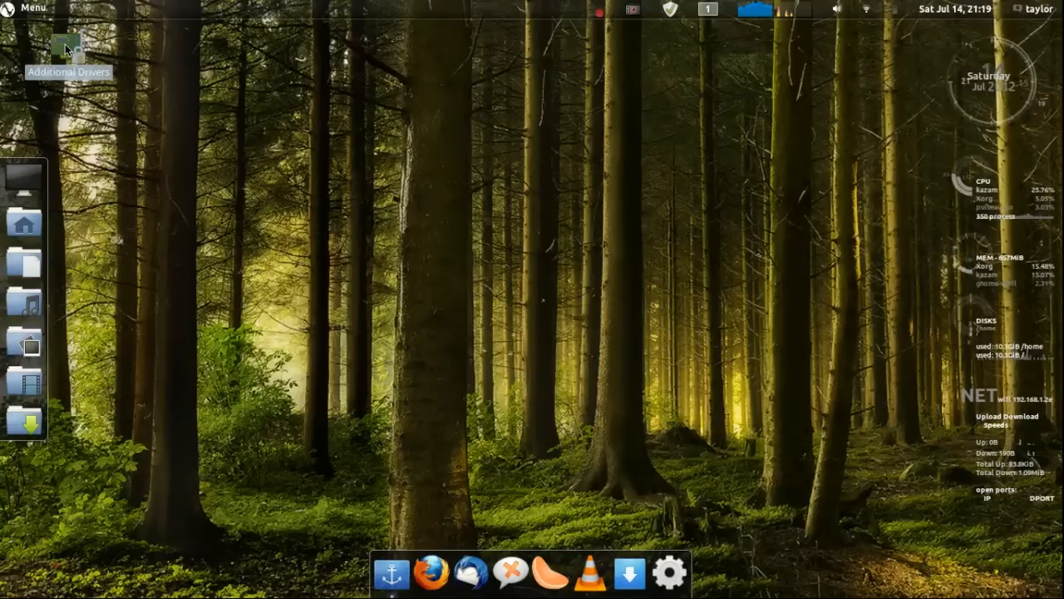
double_click(68, 47)
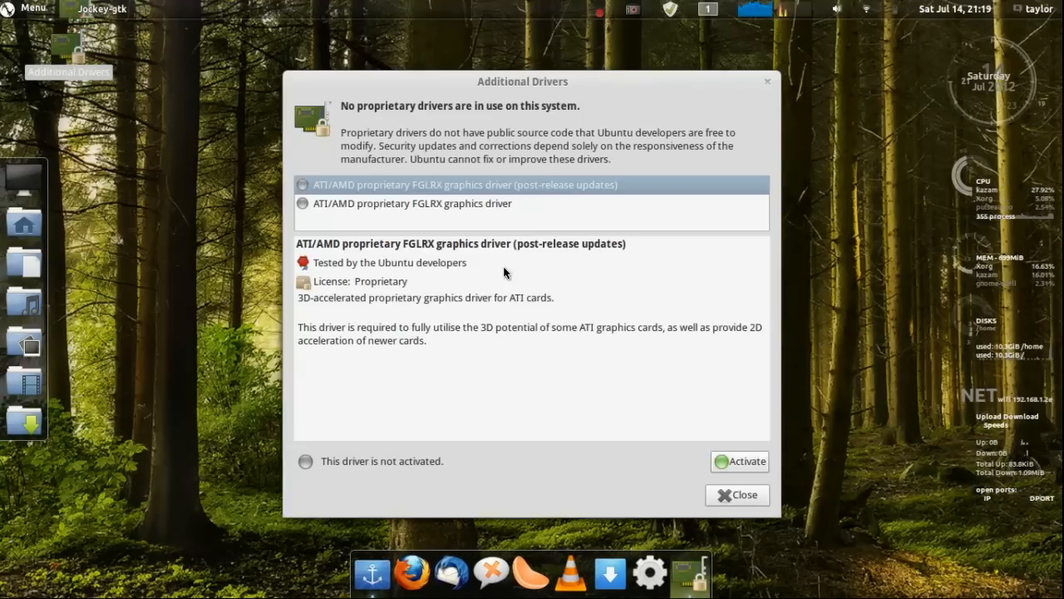
mouse_move(344, 207)
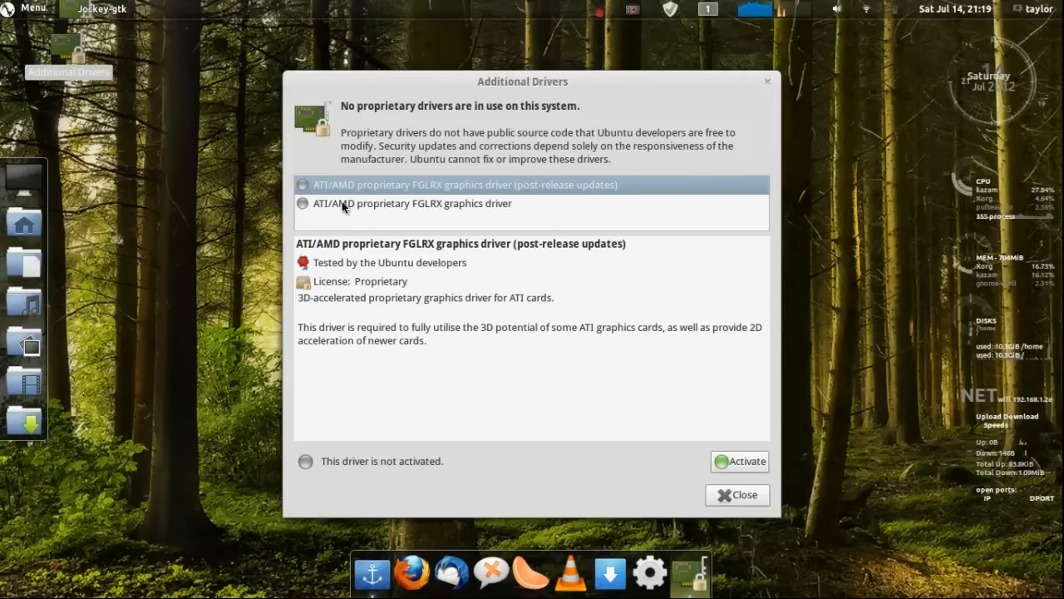
mouse_move(539, 293)
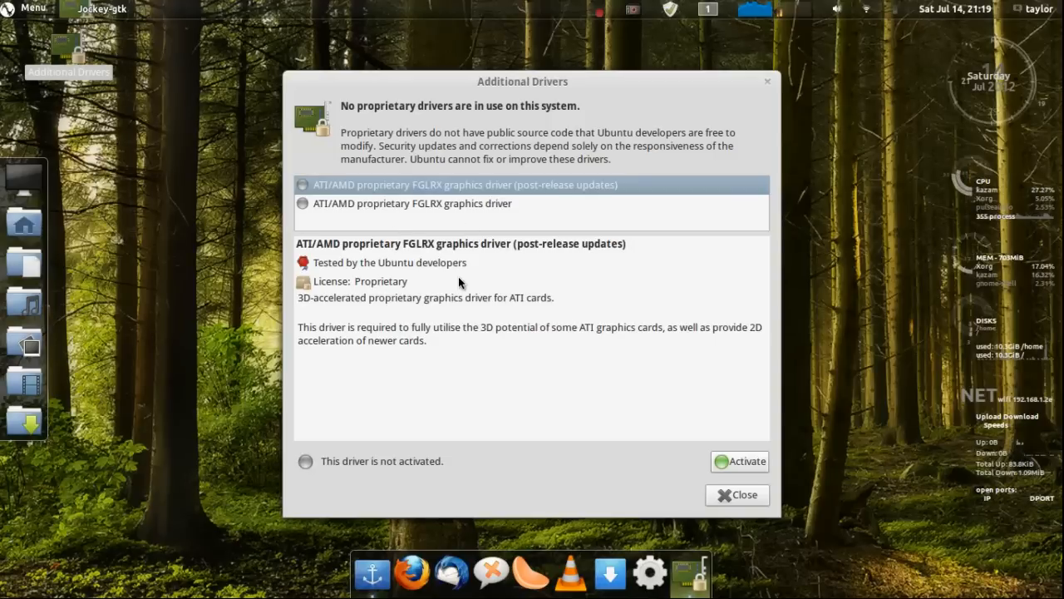
mouse_move(412, 250)
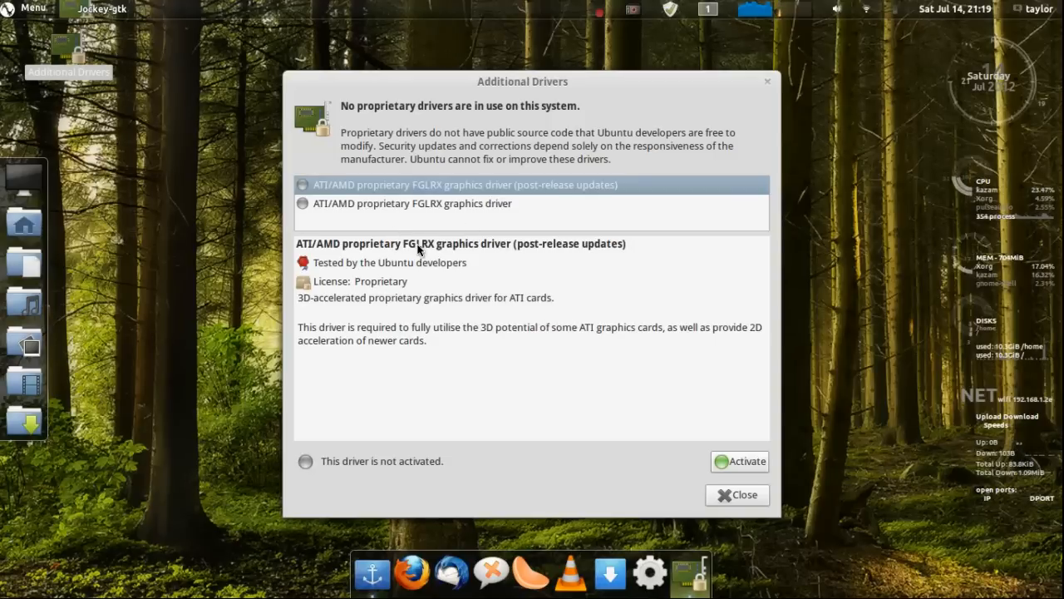
mouse_move(351, 202)
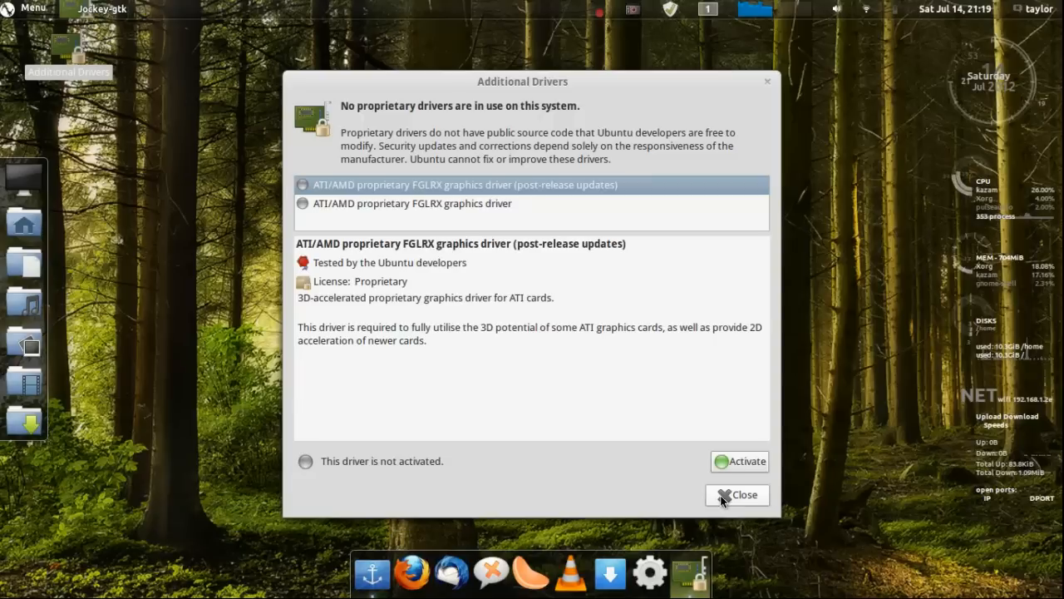
left_click(744, 495)
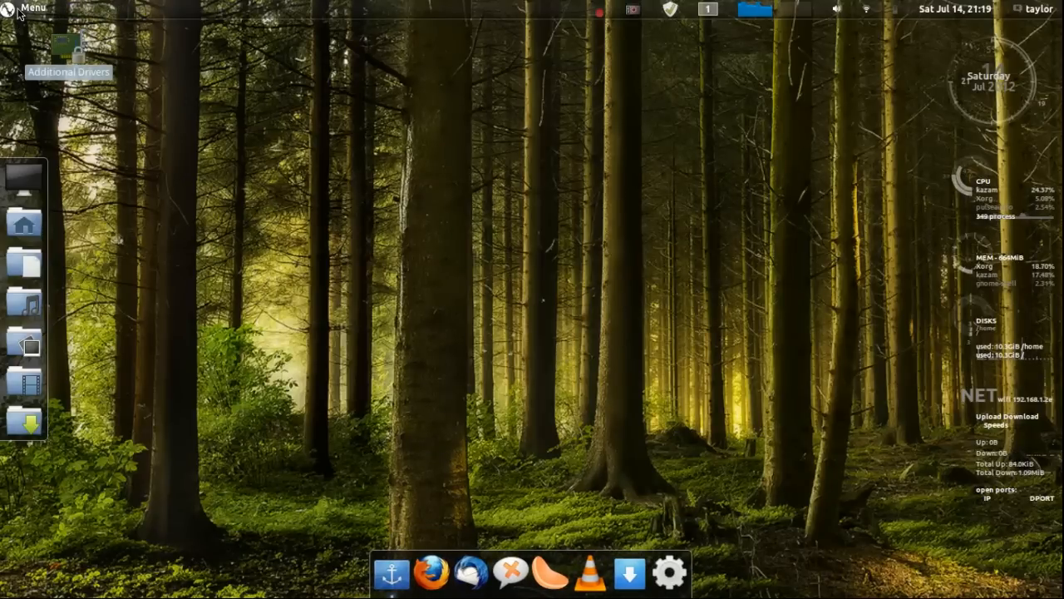
Open Cardapio Properties from the menu, showing the General tab with Super+space shortcut
left_click(32, 7)
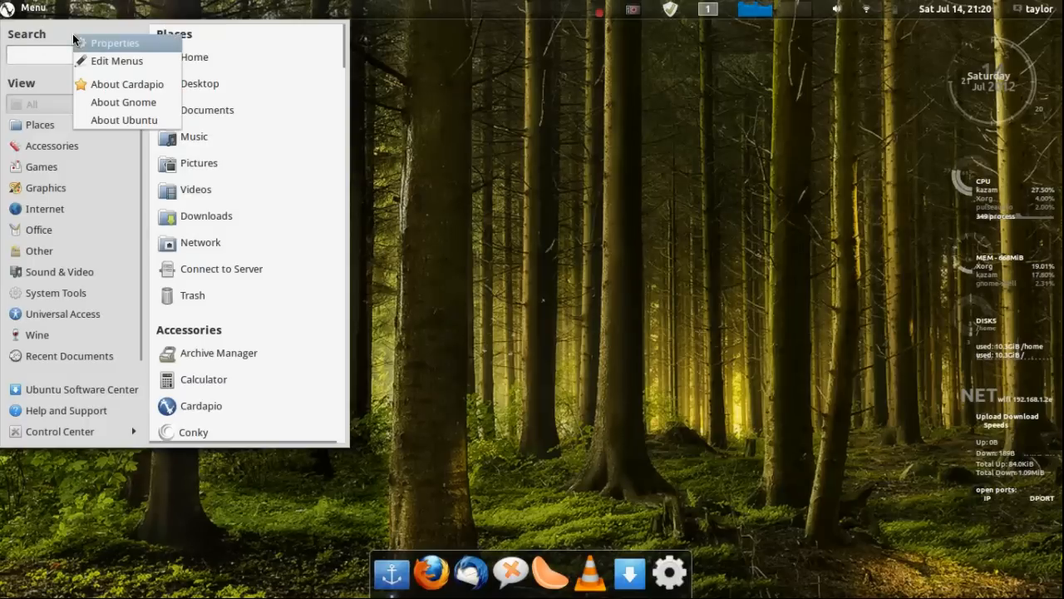
mouse_move(60, 33)
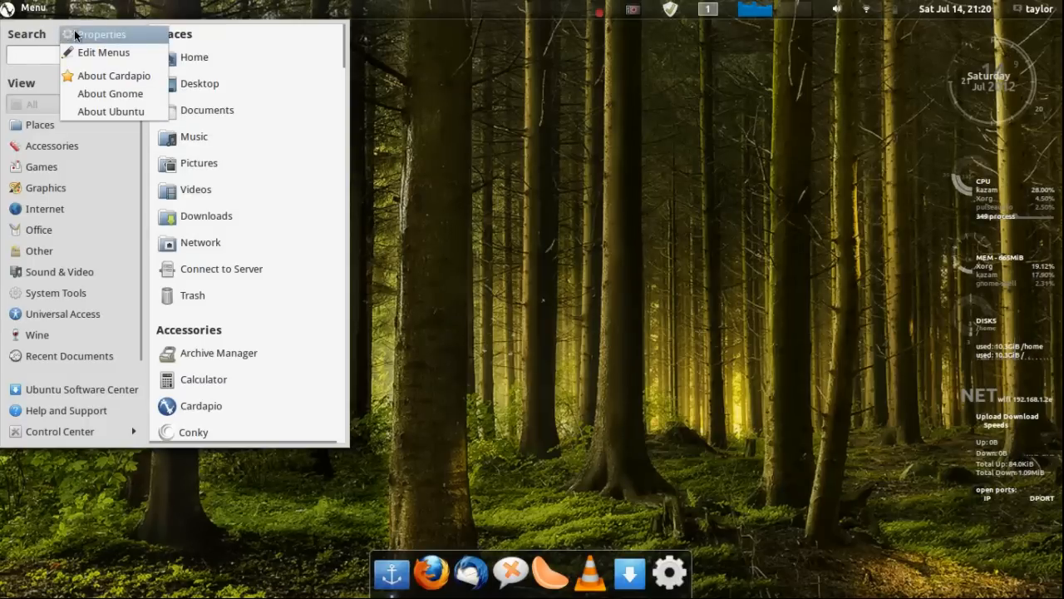
left_click(101, 34)
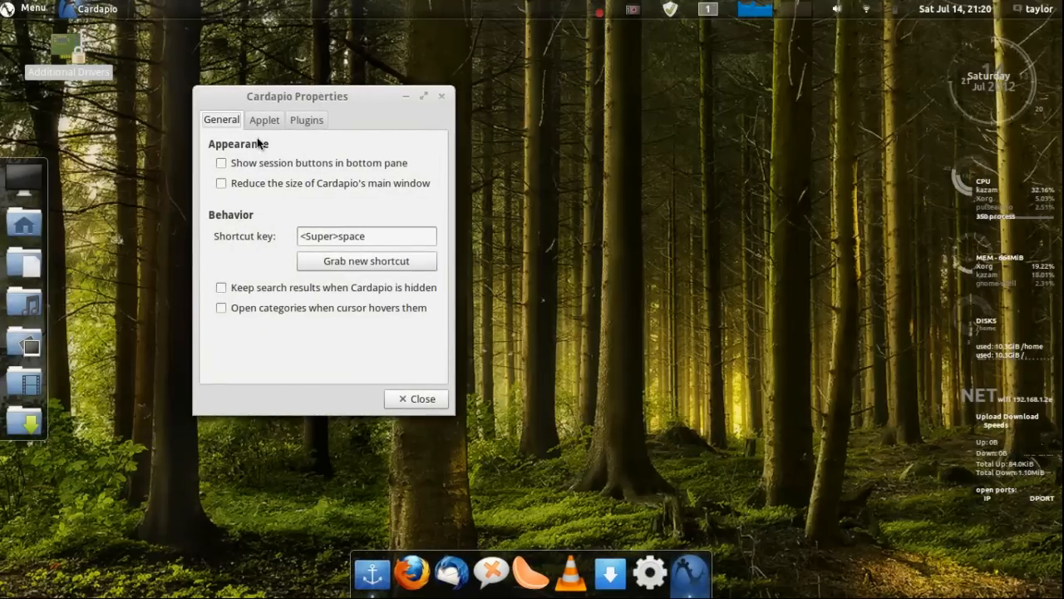
Close Cardapio Properties and list the Accessories items in the Main Menu editor
left_click(306, 119)
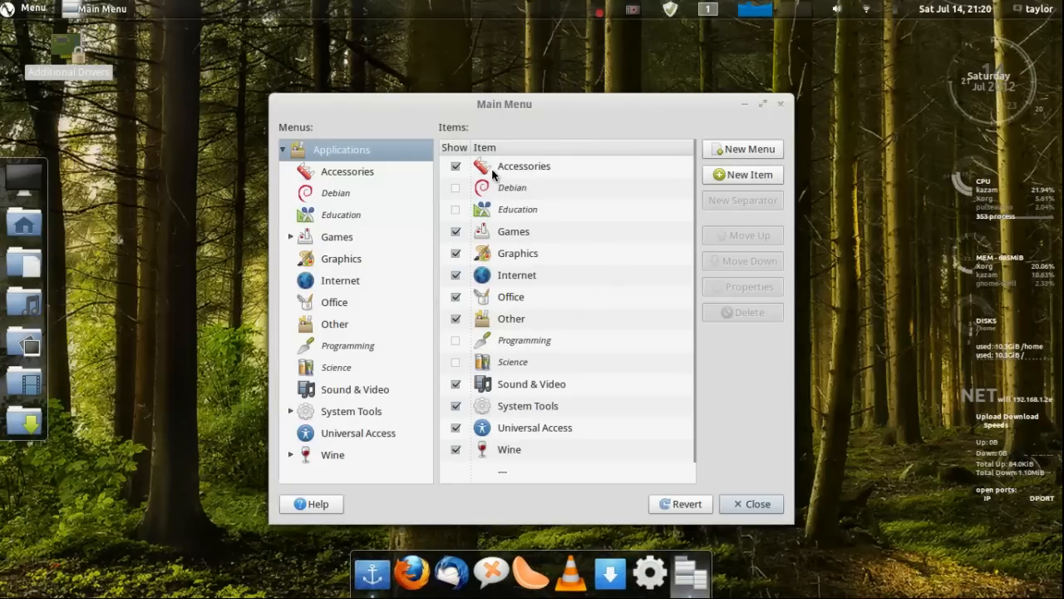
left_click(346, 171)
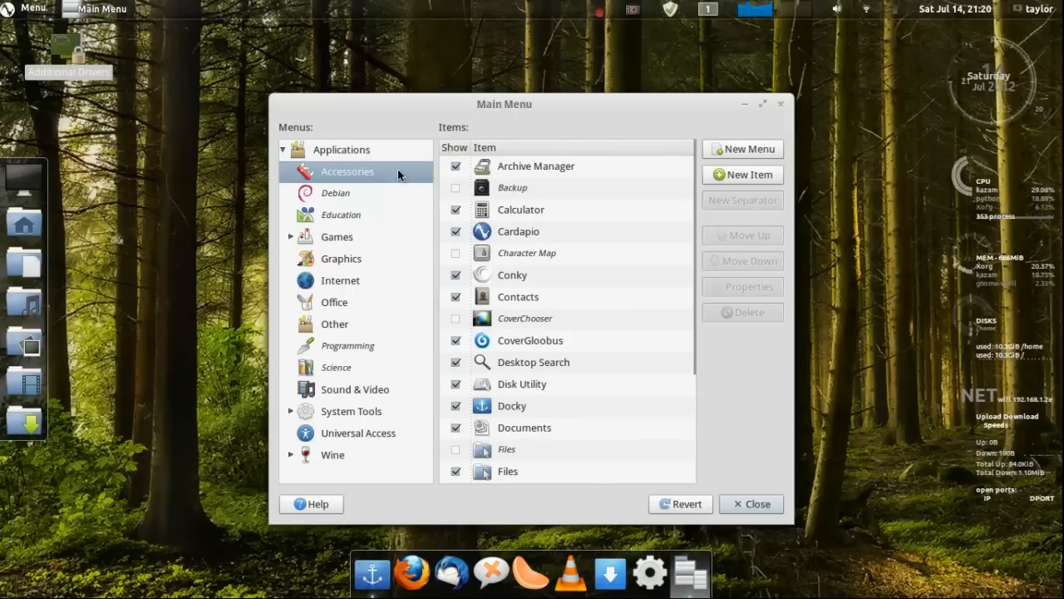
mouse_move(734, 497)
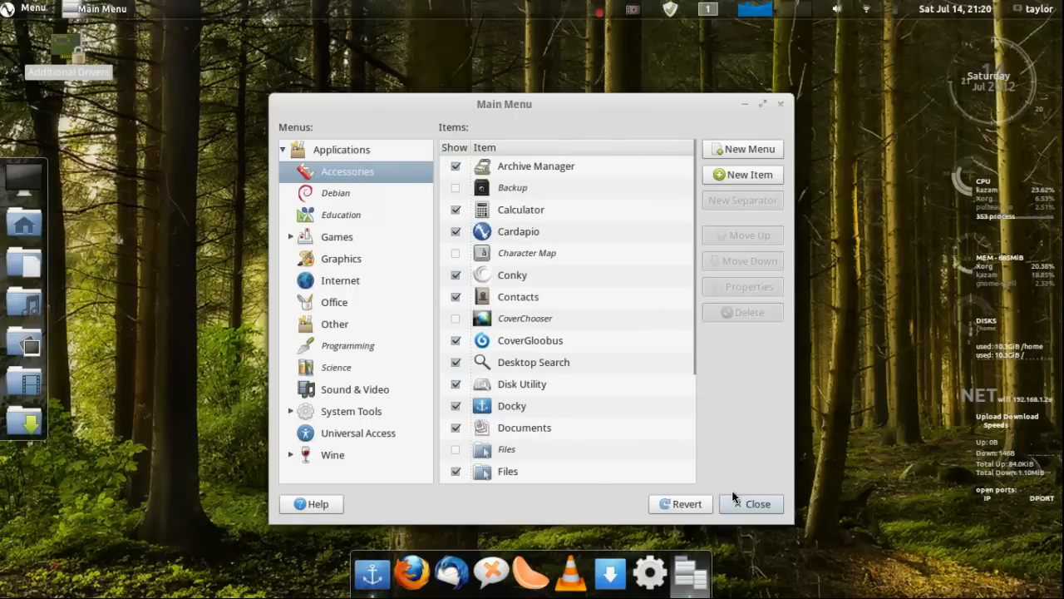
mouse_move(523, 205)
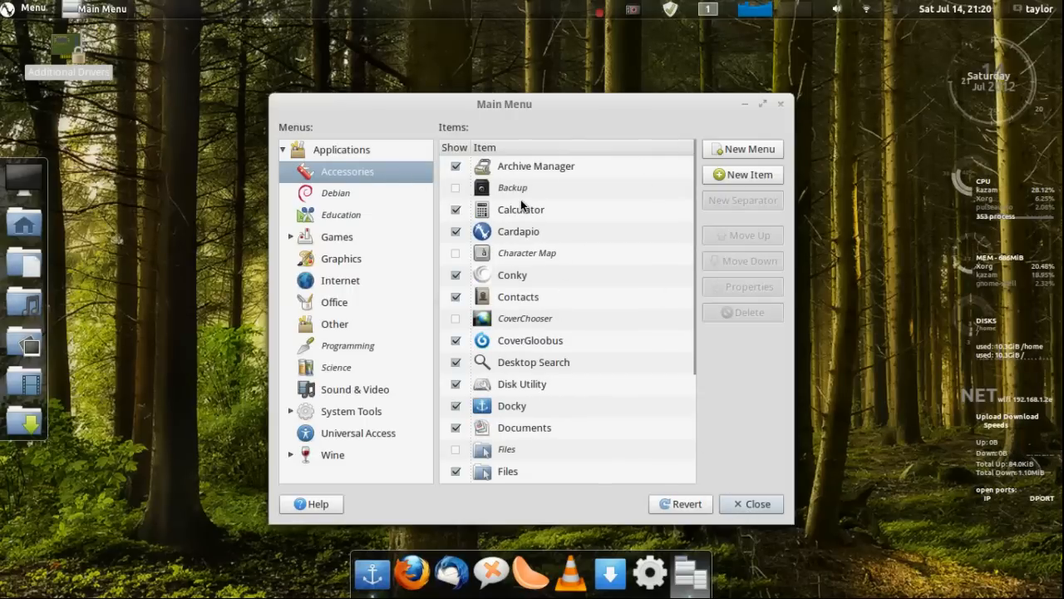
mouse_move(610, 459)
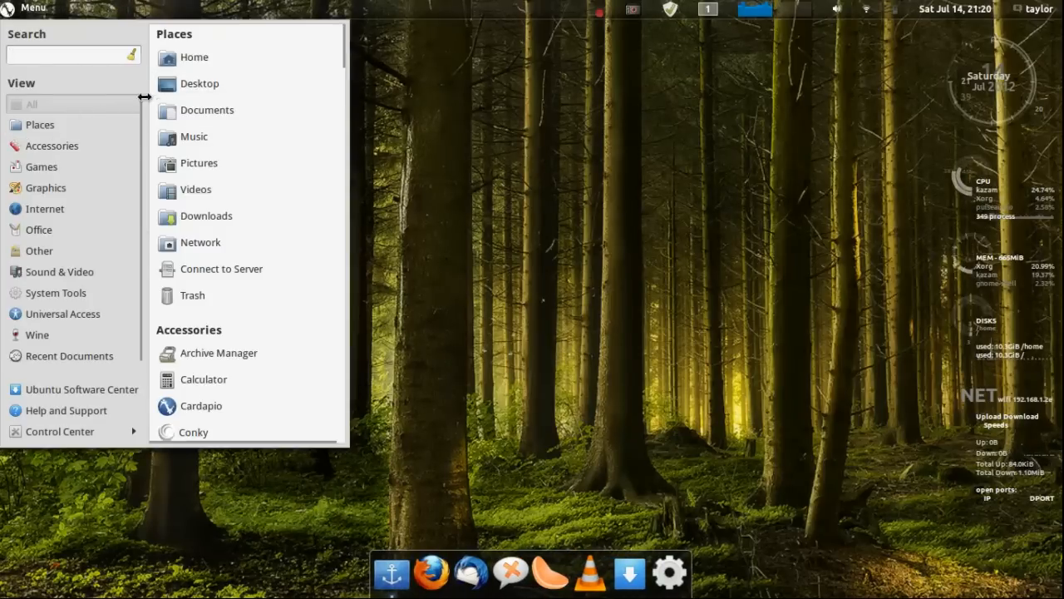
Filter the Cardapio menu to Accessories, listing Archive Manager through Xpad
left_click(51, 145)
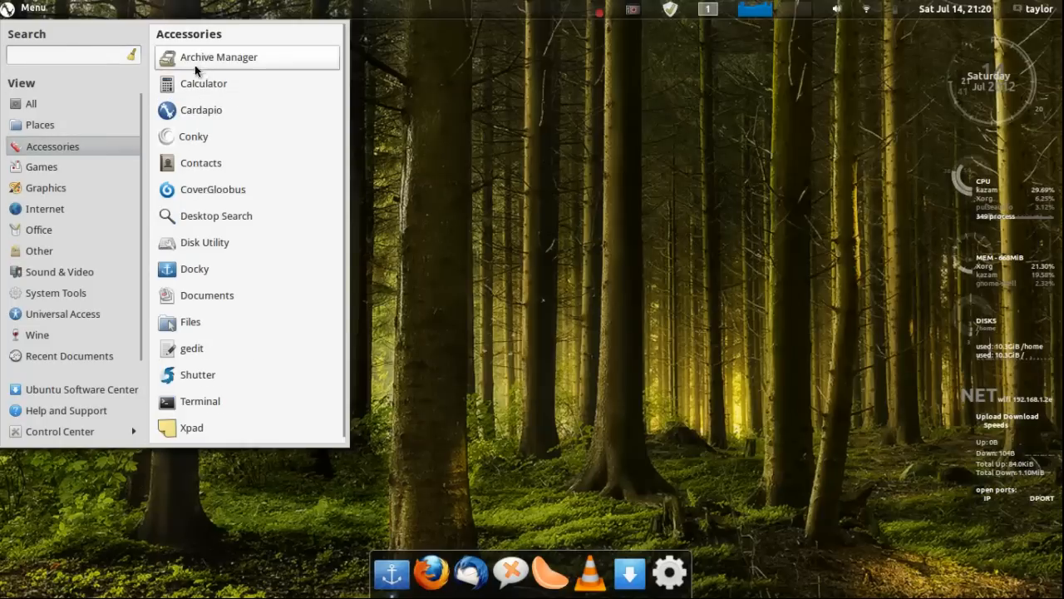
mouse_move(220, 122)
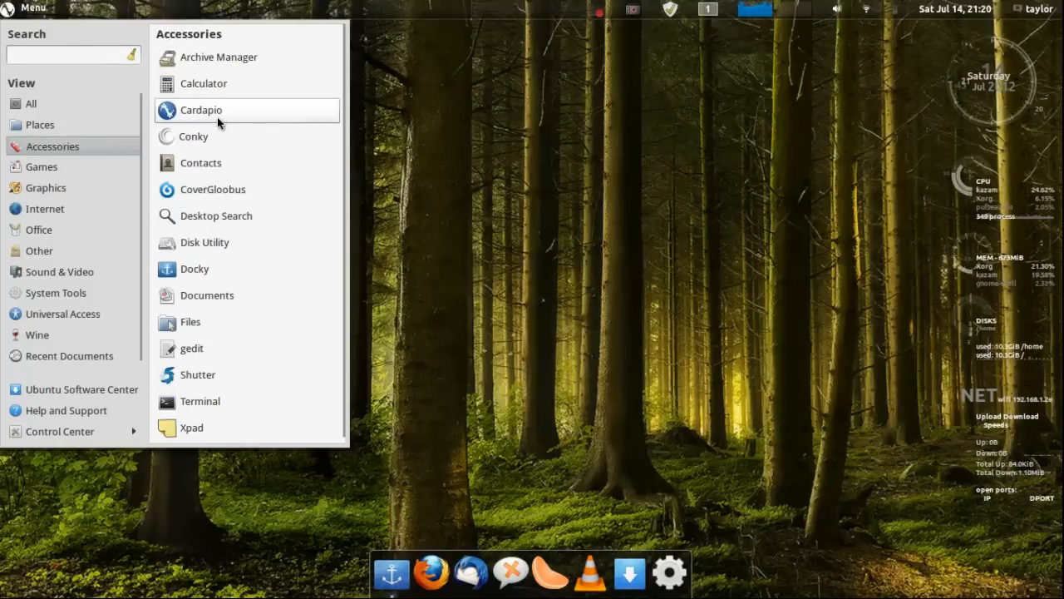
mouse_move(223, 174)
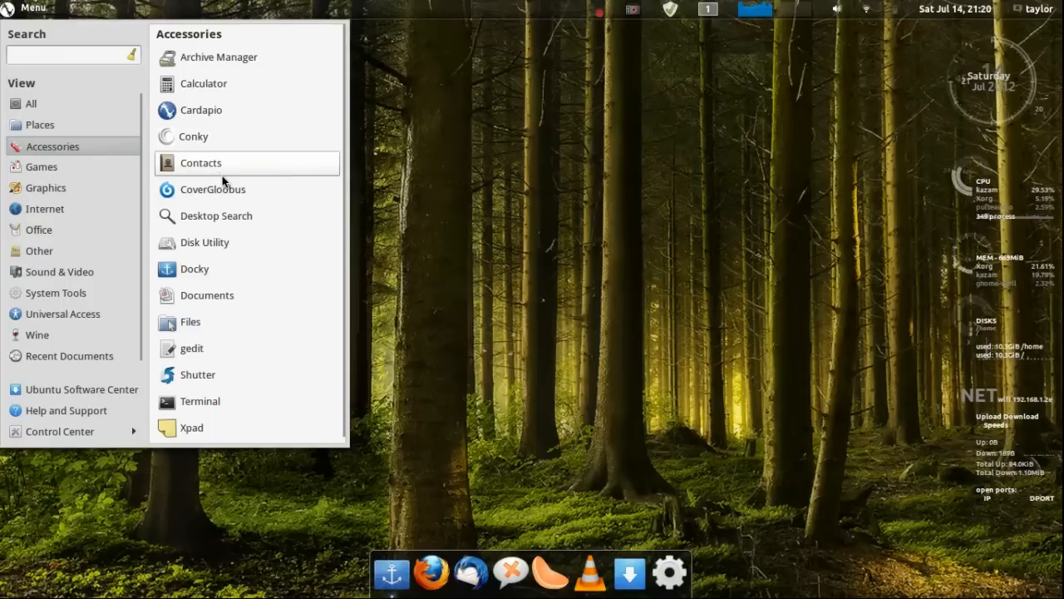
mouse_move(212, 248)
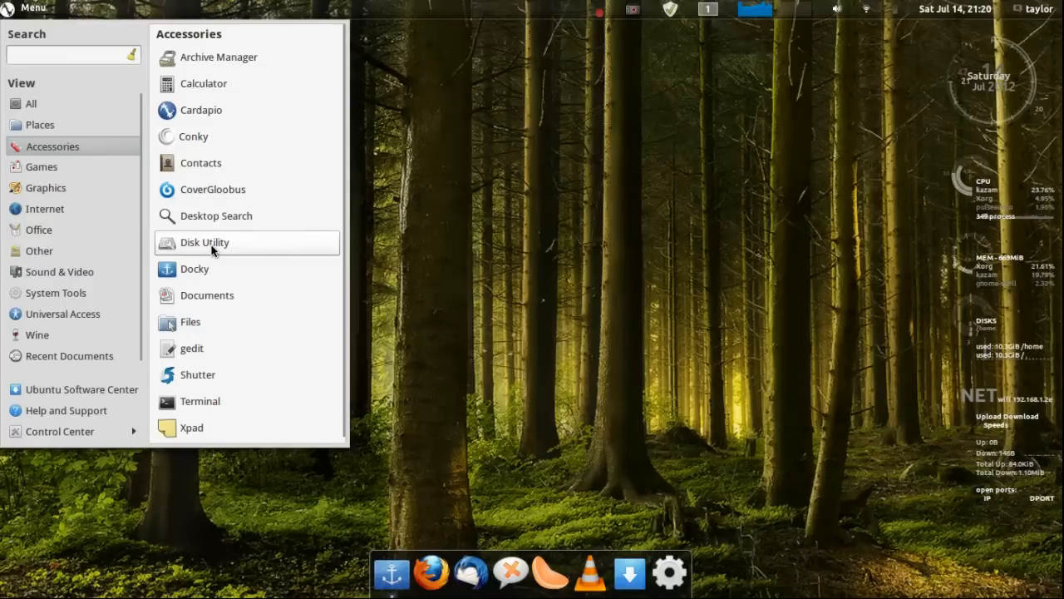
mouse_move(246, 219)
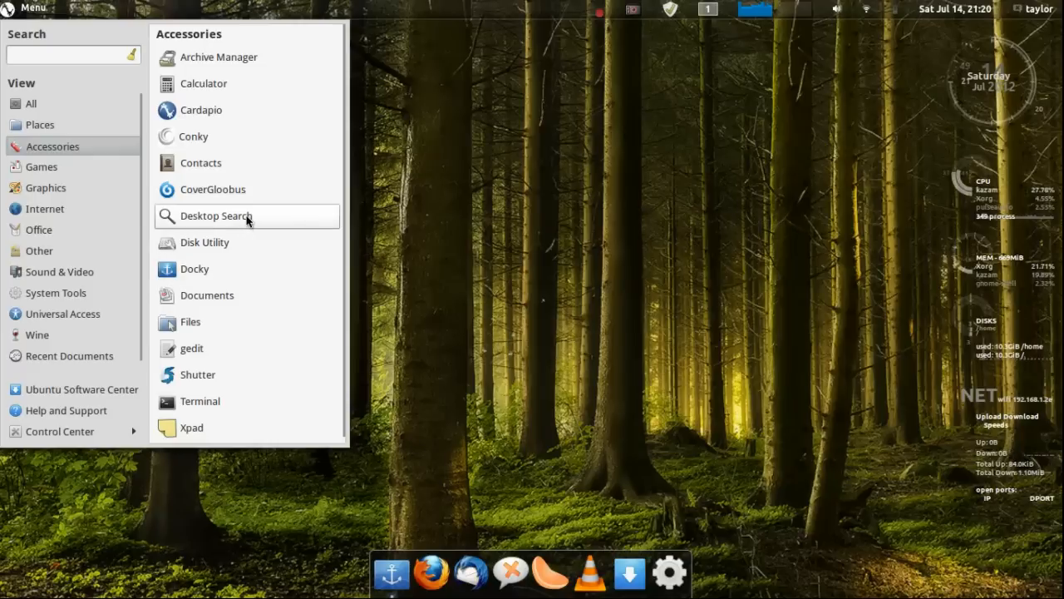
mouse_move(46, 35)
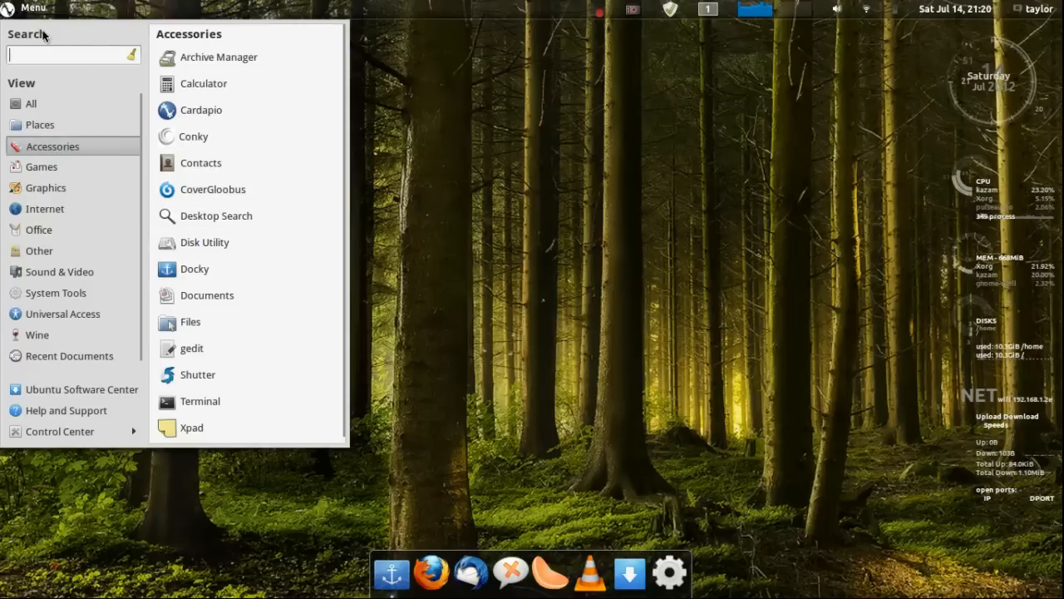
mouse_move(64, 48)
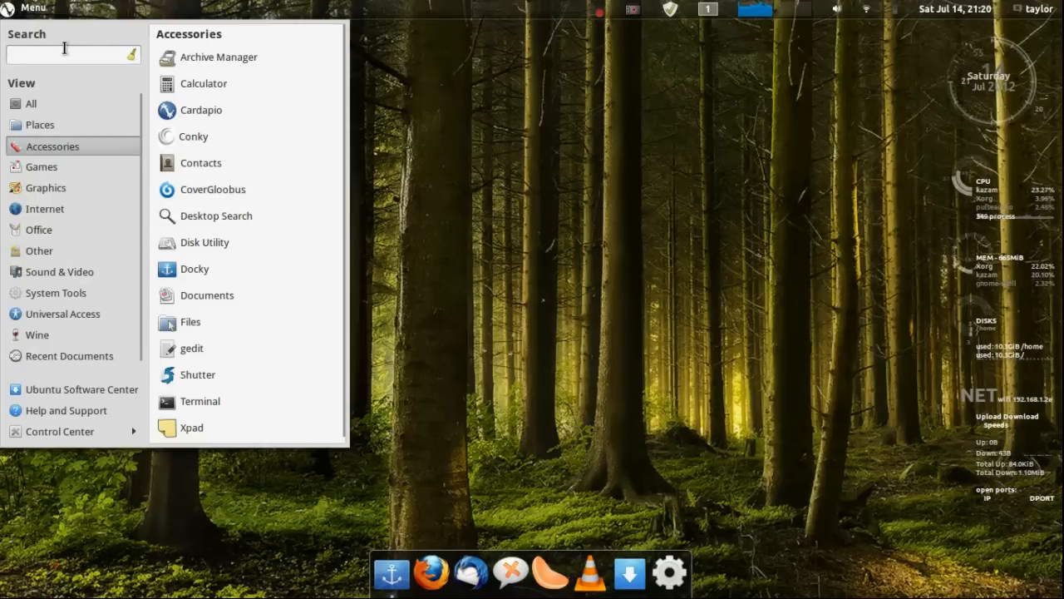
Search Cardapio for 'skype' to show app, web and run-command results
type("skype")
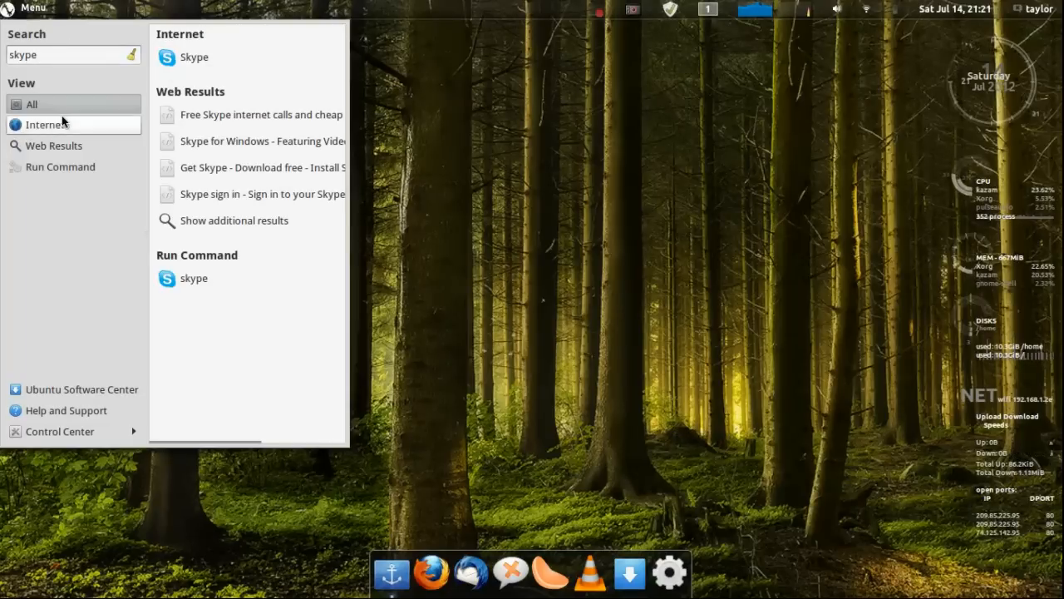
mouse_move(130, 89)
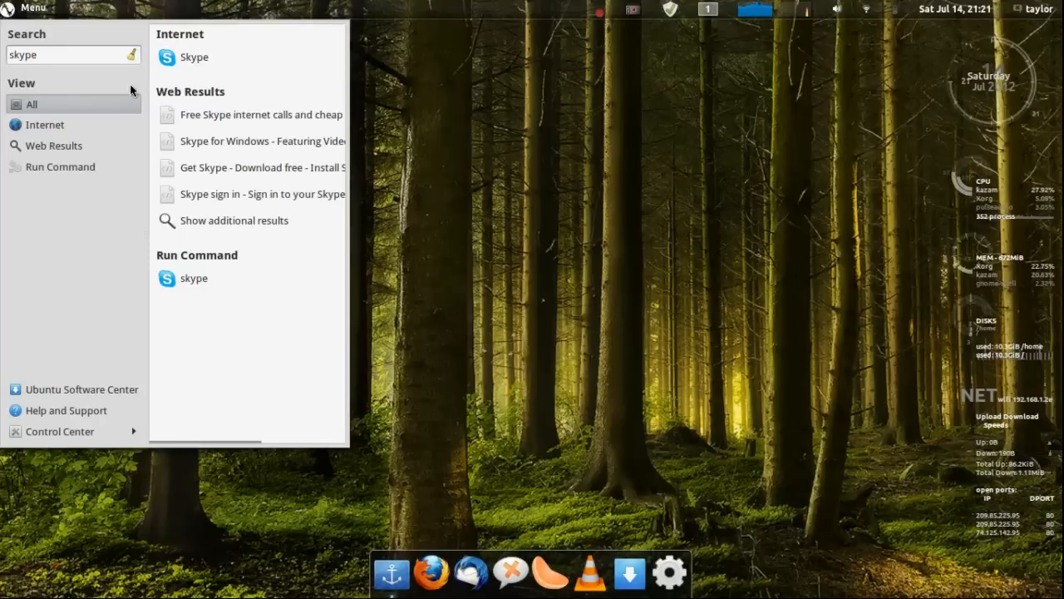
mouse_move(191, 287)
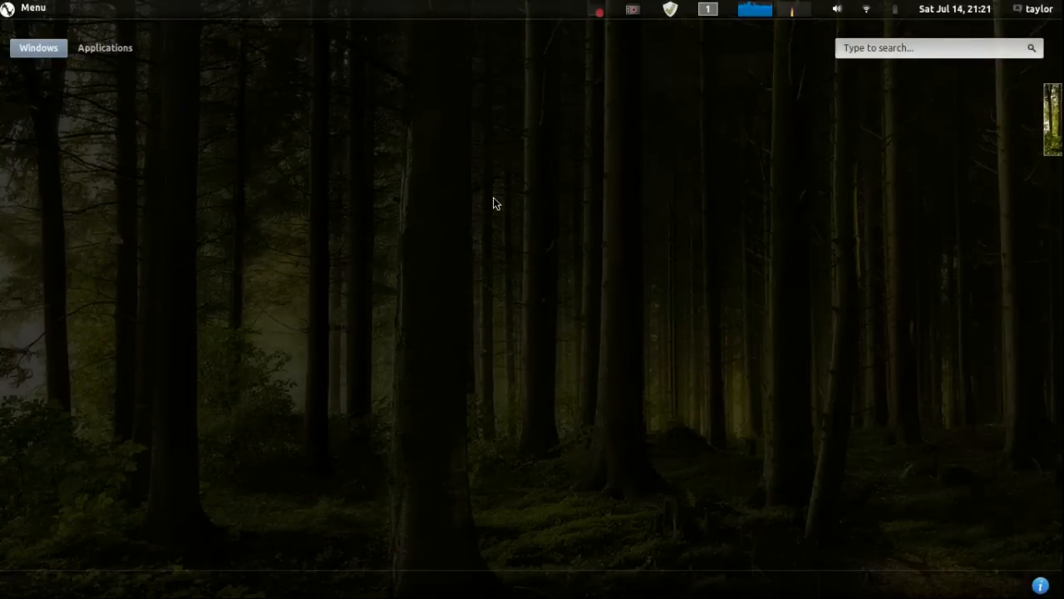
Type throwaway text in the Activities search field, then return to the desktop
type("lkasjdfkdl")
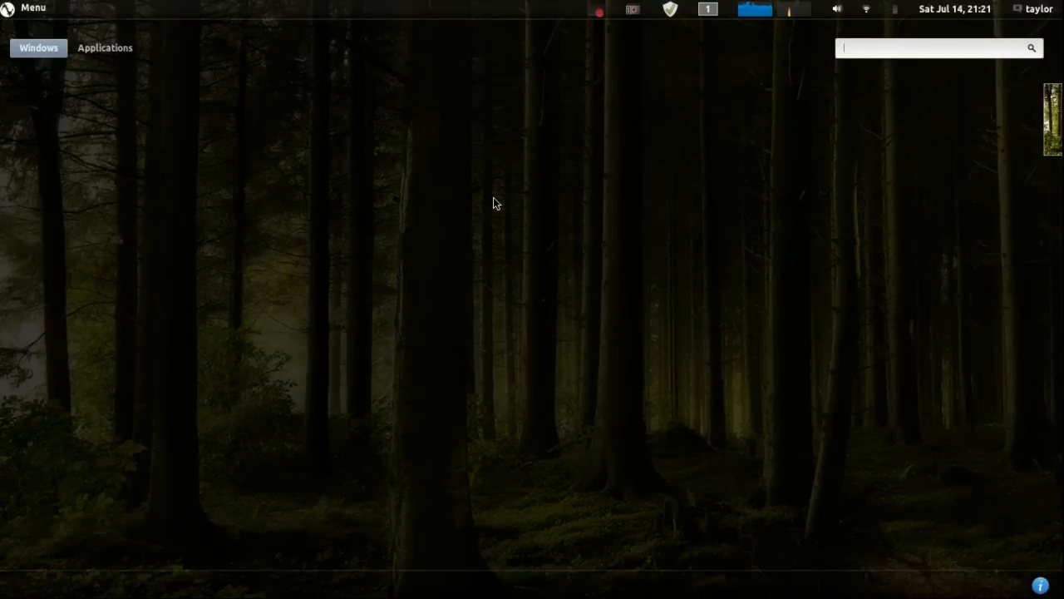
type("gpa")
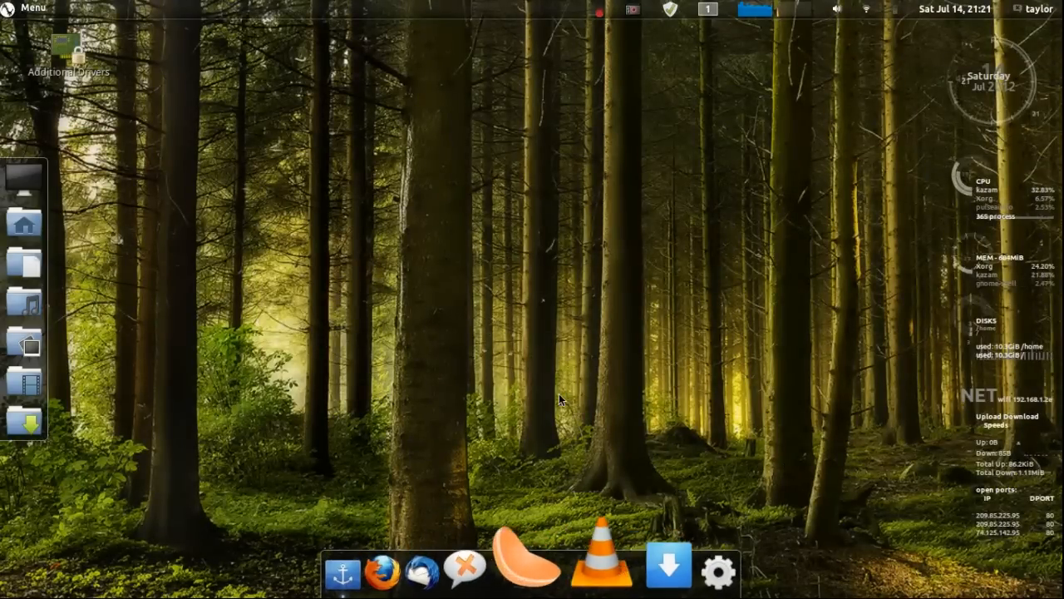
Launch VLC from the dock, then close the Advanced Settings window
left_click(609, 576)
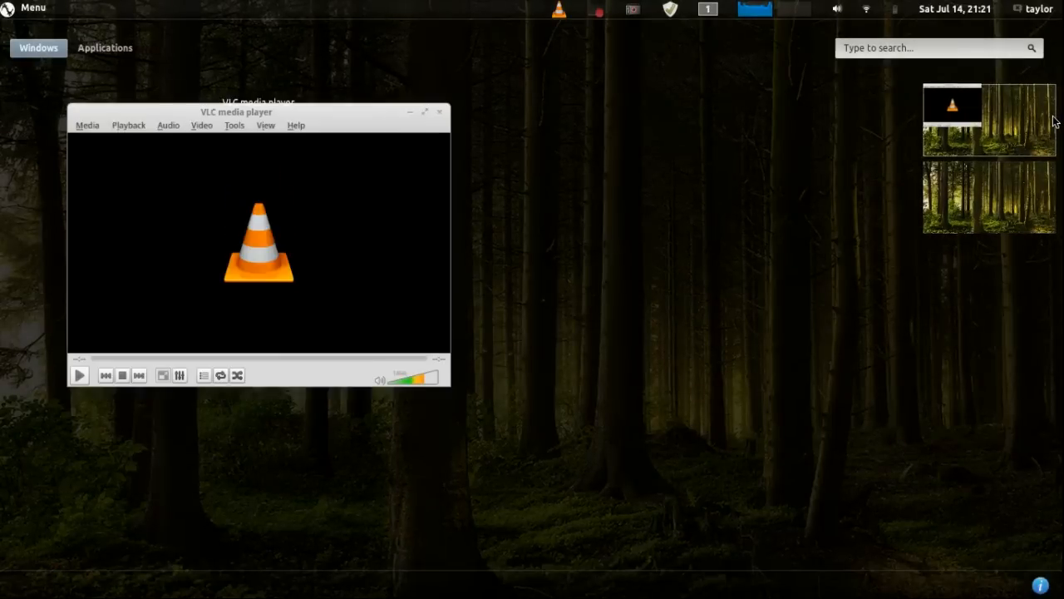
left_click_drag(258, 113, 236, 93)
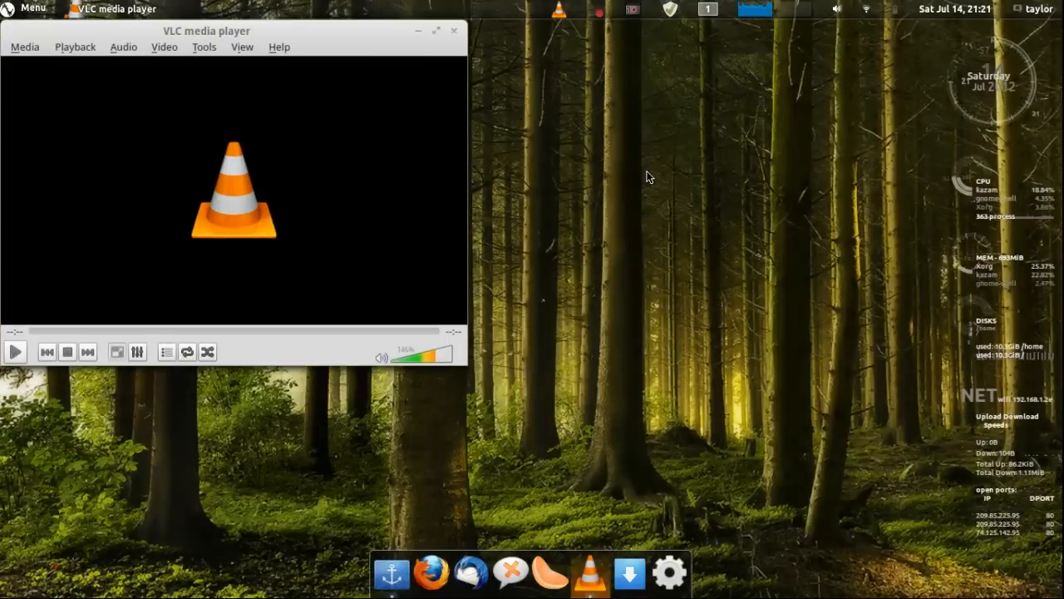
mouse_move(451, 361)
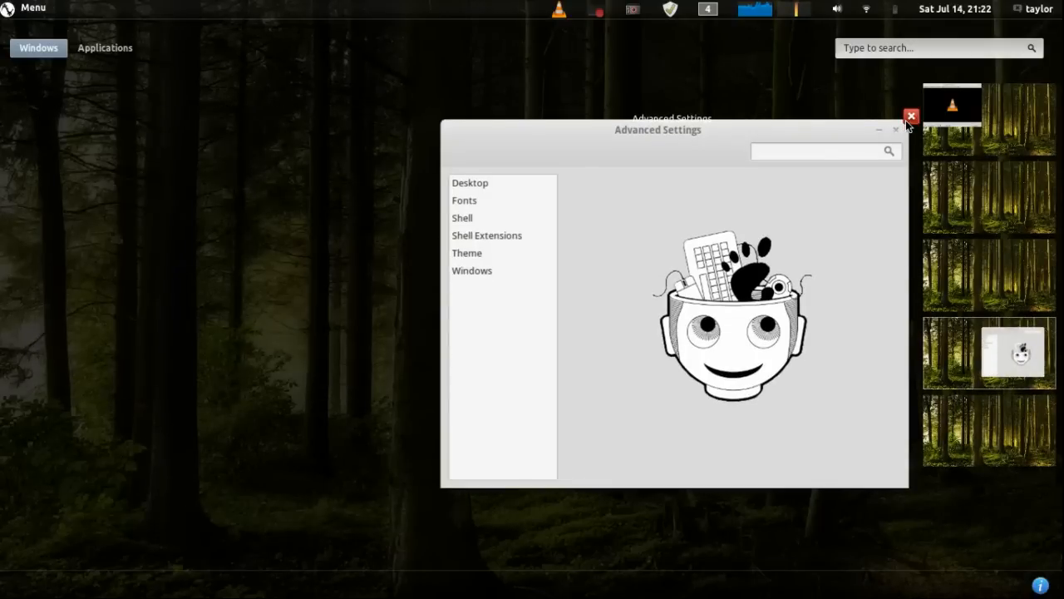
left_click(909, 116)
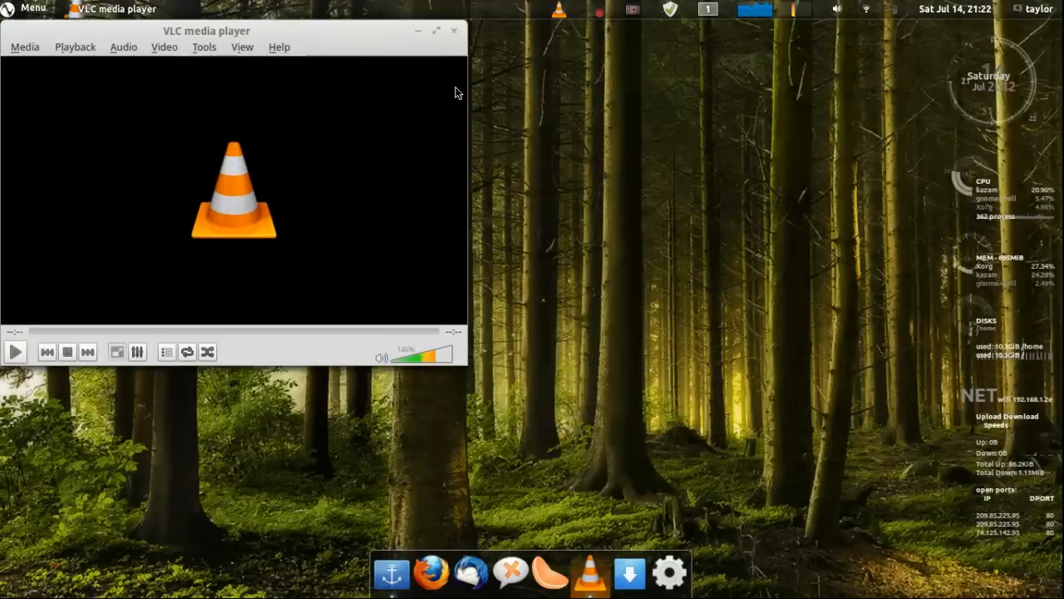
Close VLC and launch Terminal from the menu's Accessories category
left_click(456, 29)
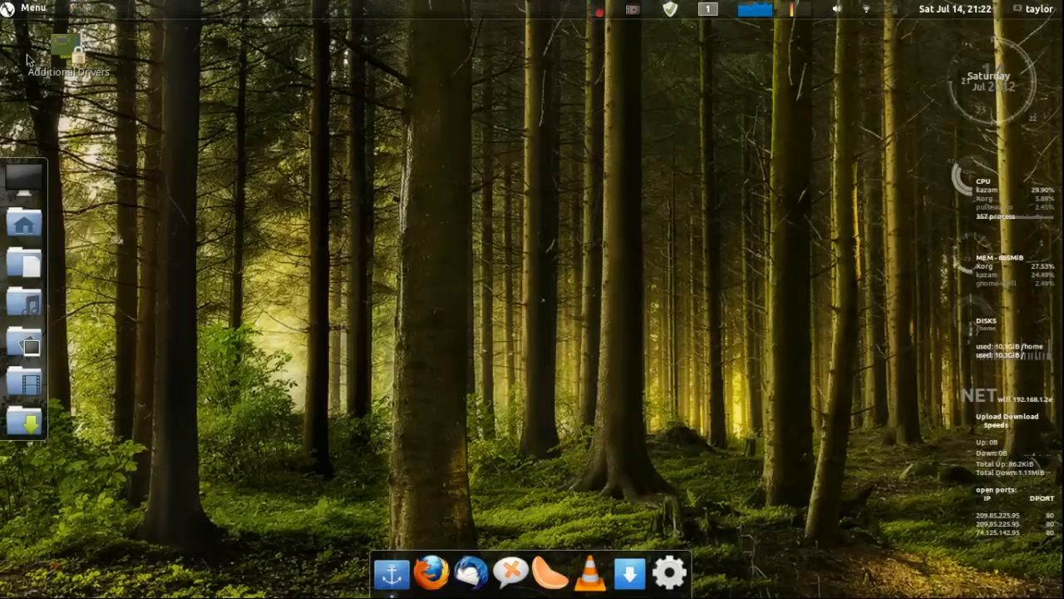
left_click(33, 7)
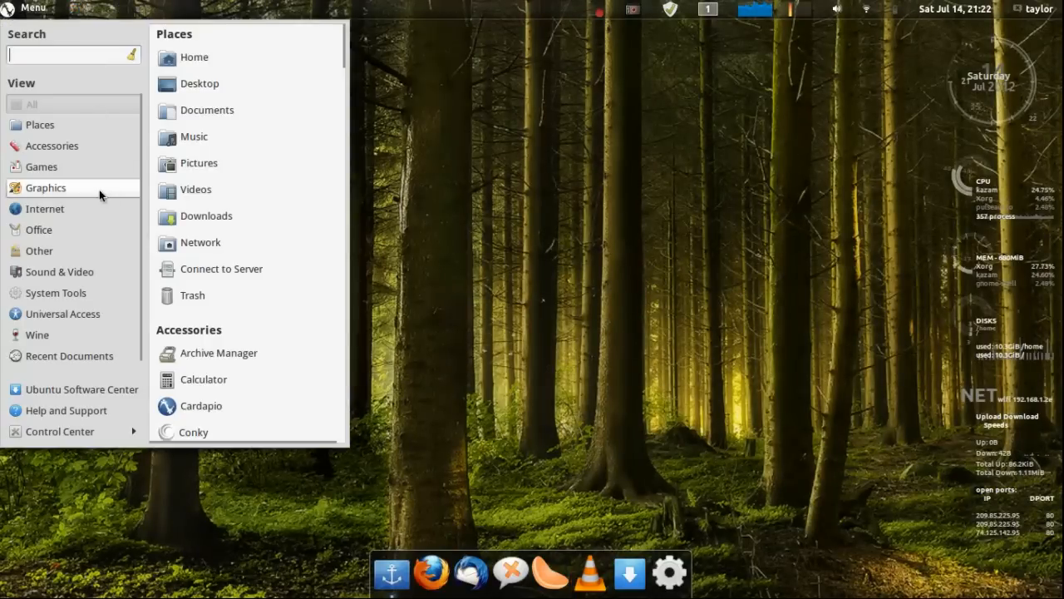
left_click(51, 146)
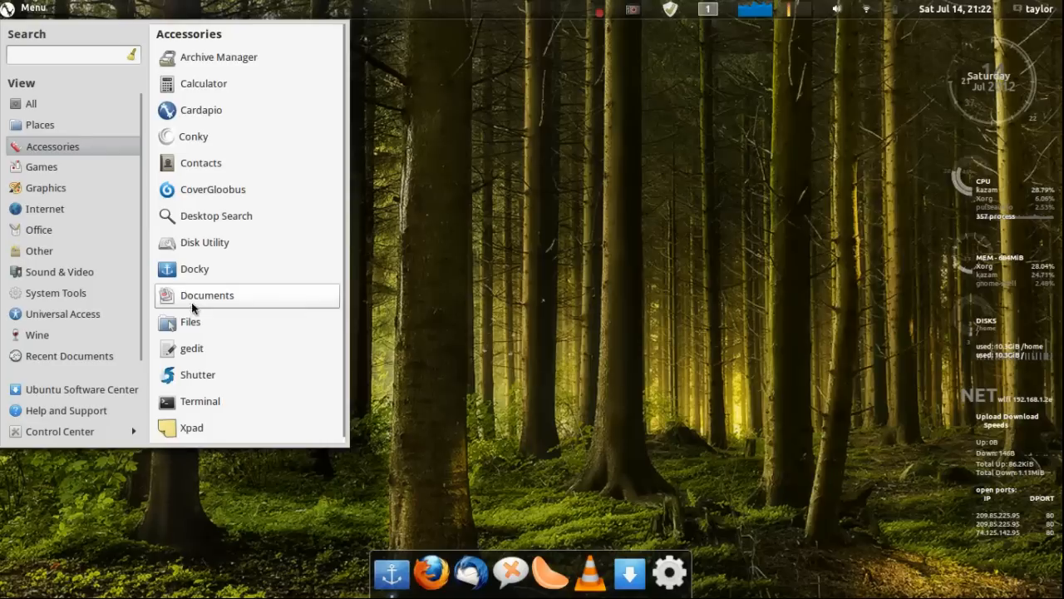
mouse_move(200, 402)
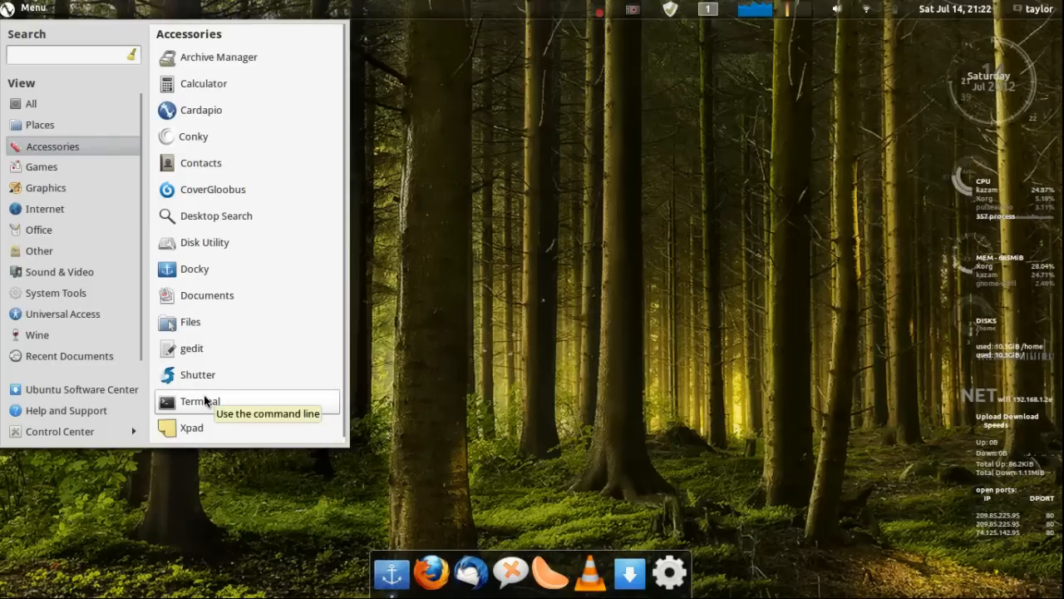
left_click(199, 401)
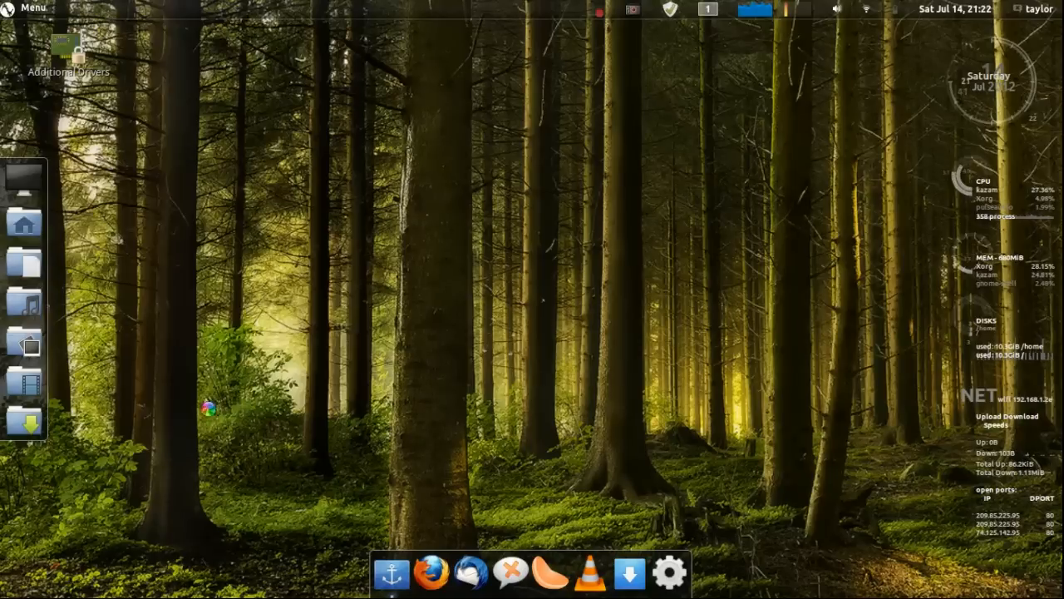
View Terminal's About info (version 3.4.1.1), close the terminal, and reopen the menu
left_click(217, 104)
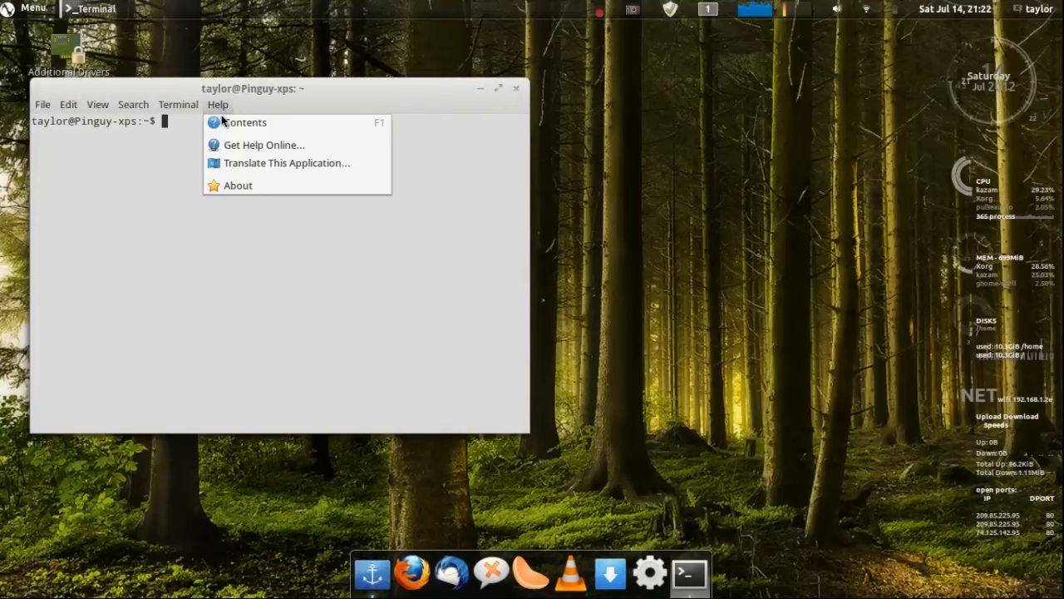
left_click(238, 185)
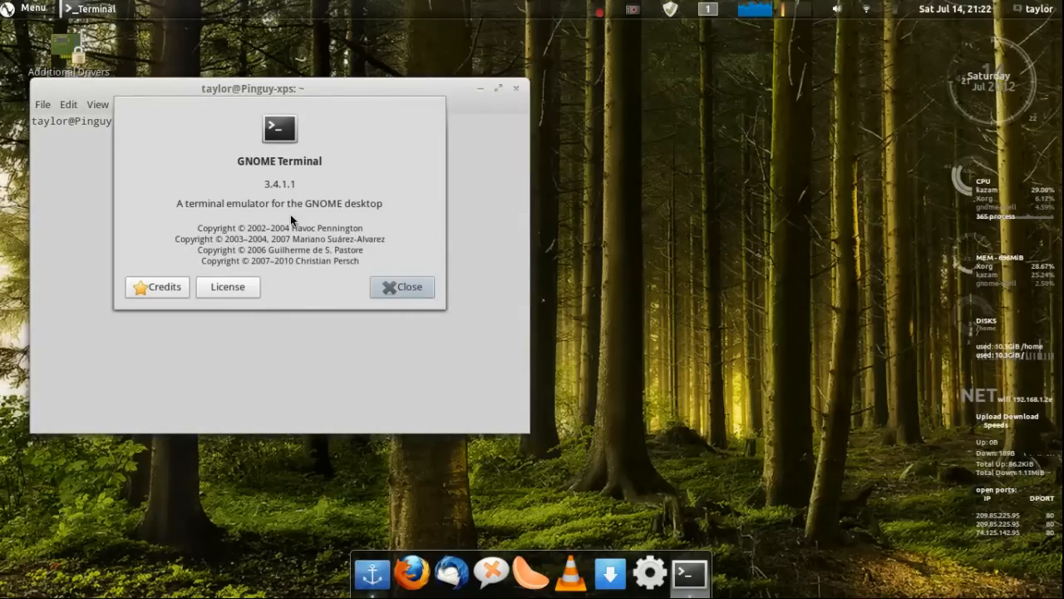
left_click(401, 286)
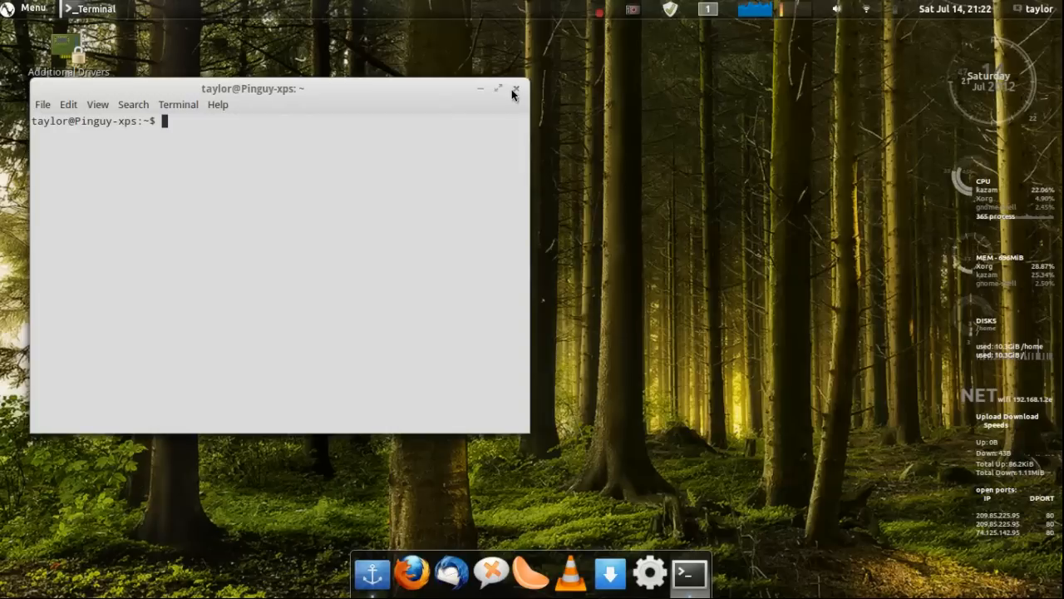
left_click(34, 8)
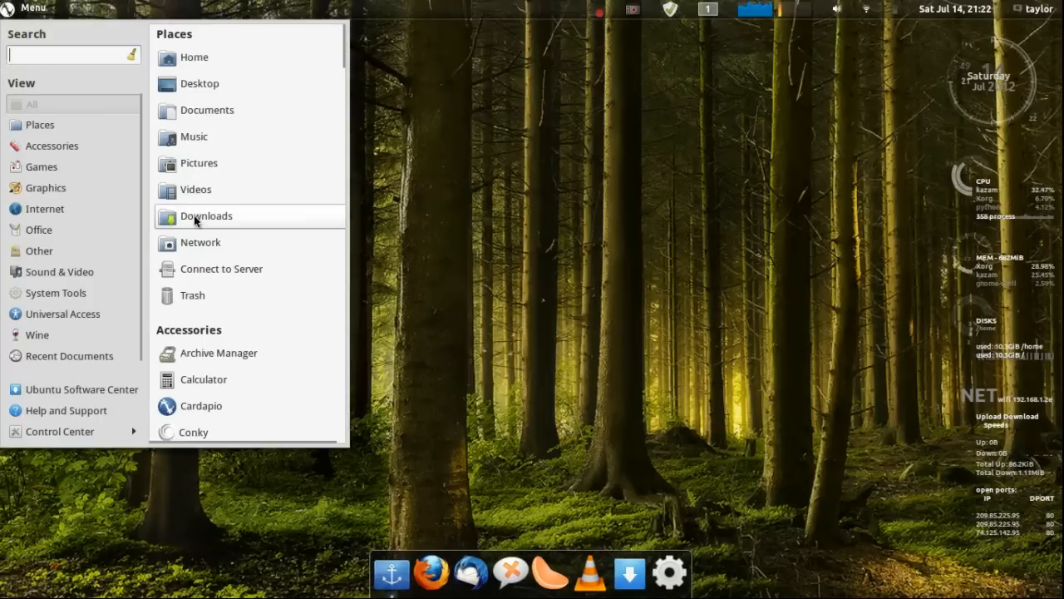
mouse_move(89, 145)
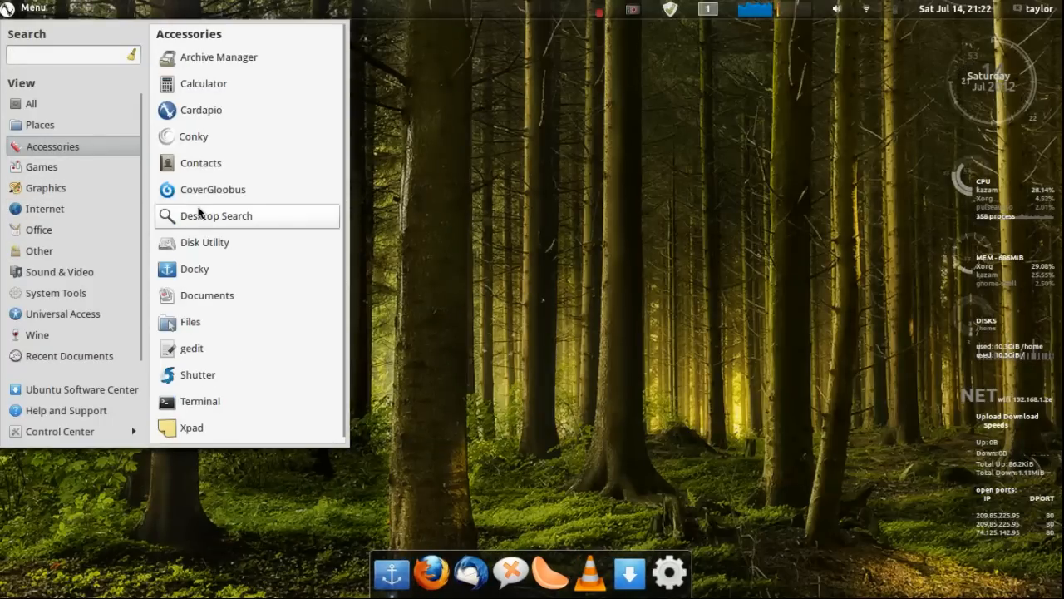
mouse_move(194, 427)
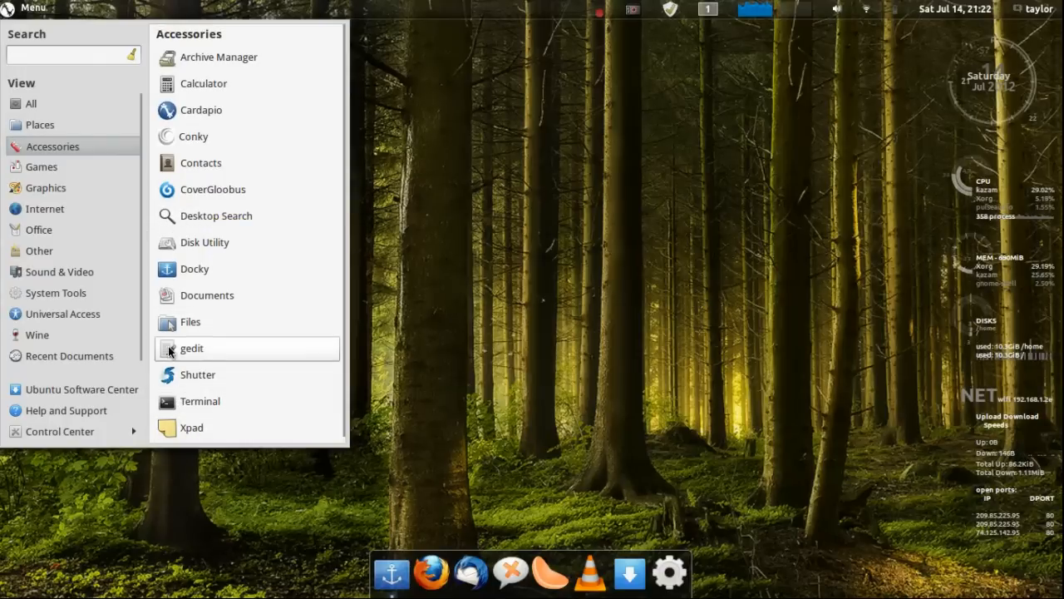
mouse_move(178, 344)
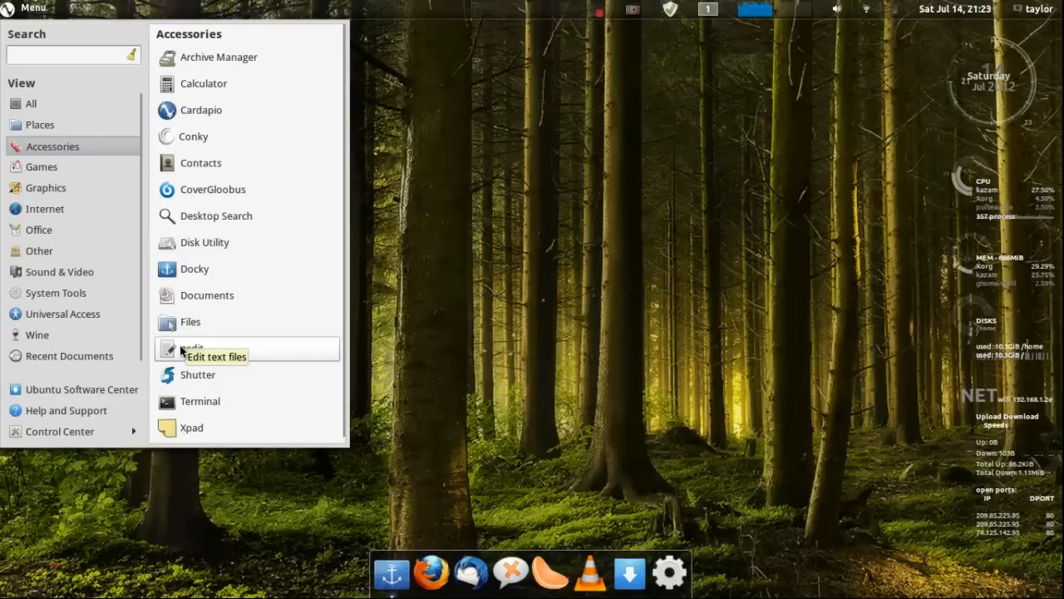
mouse_move(79, 167)
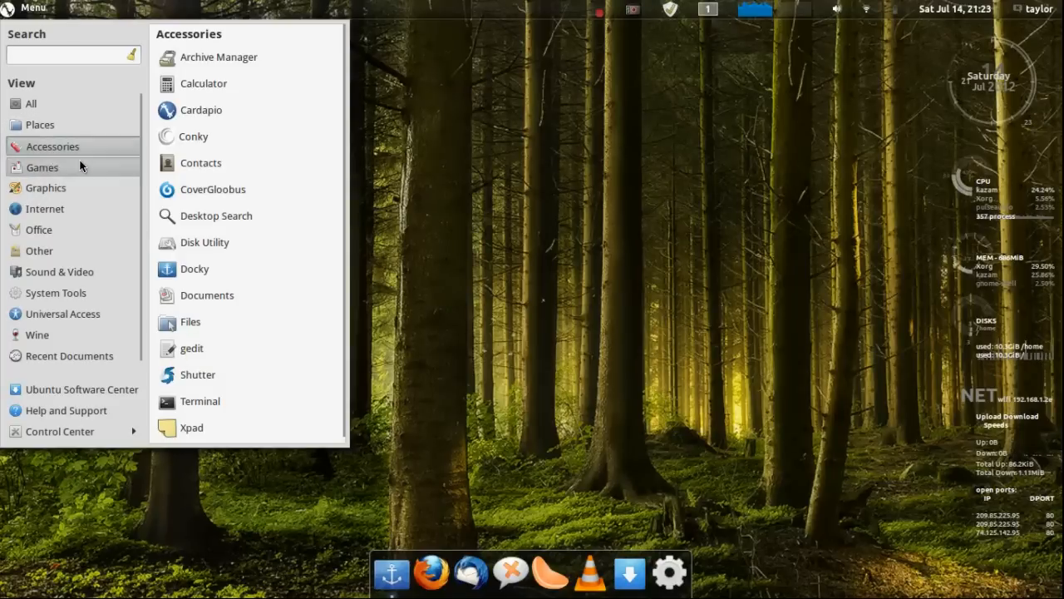
Switch Cardapio to Games, listing djl - Game Manager and PlayOnLinux
left_click(41, 167)
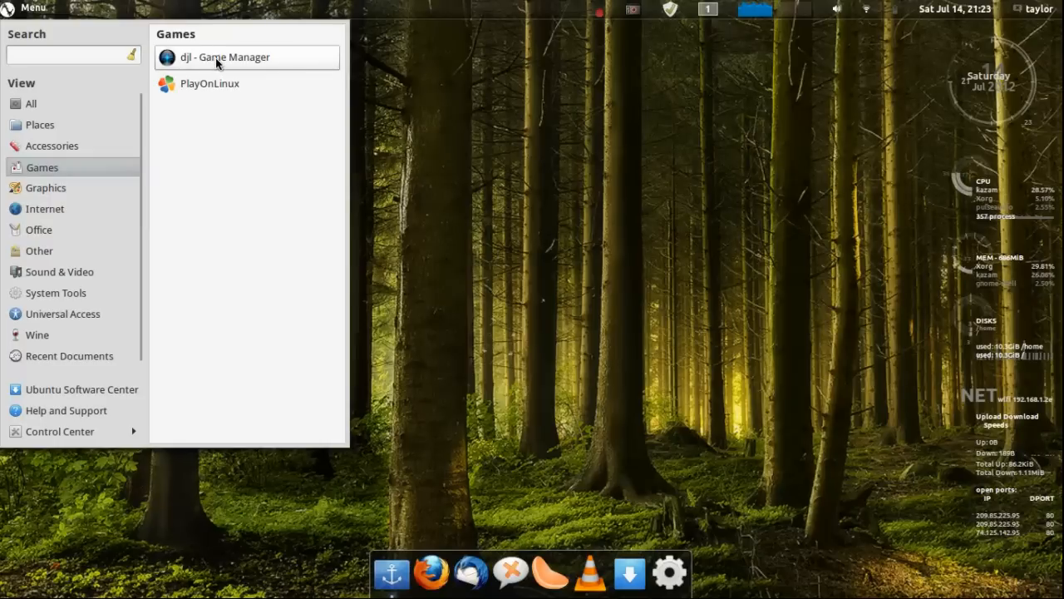
mouse_move(209, 83)
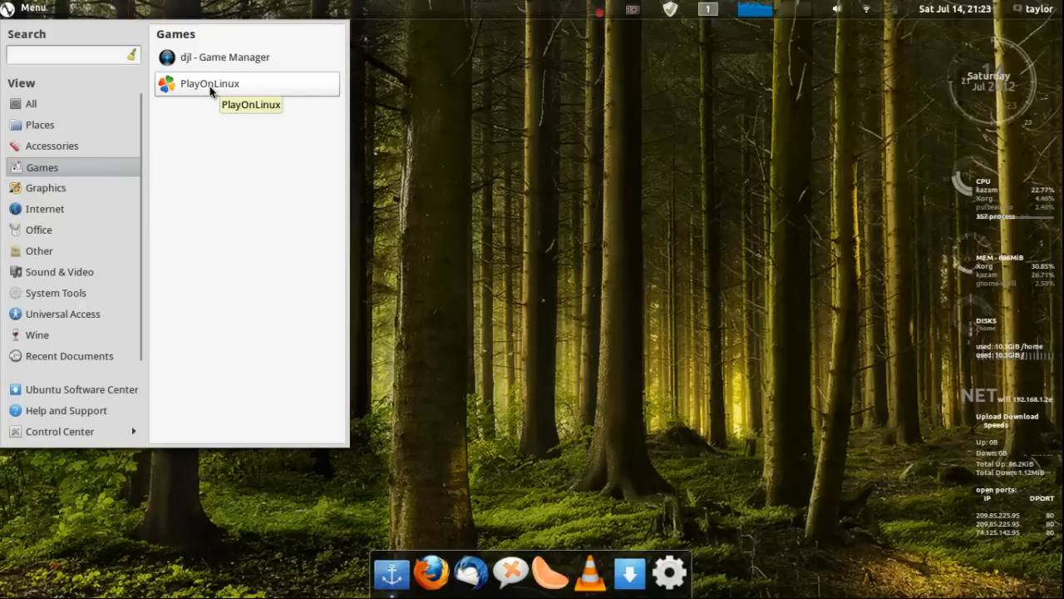
mouse_move(83, 188)
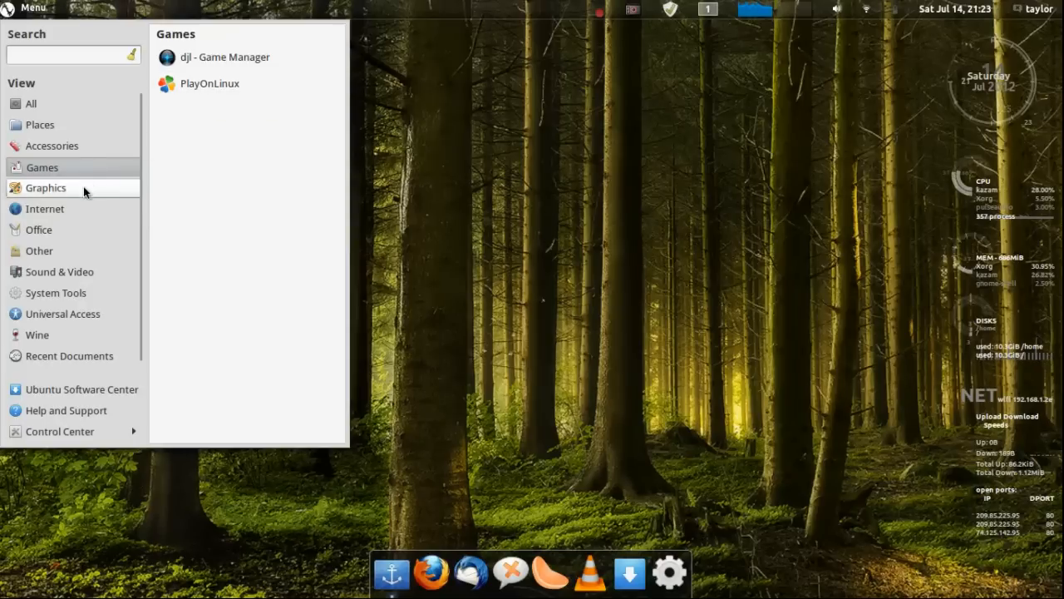
mouse_move(83, 190)
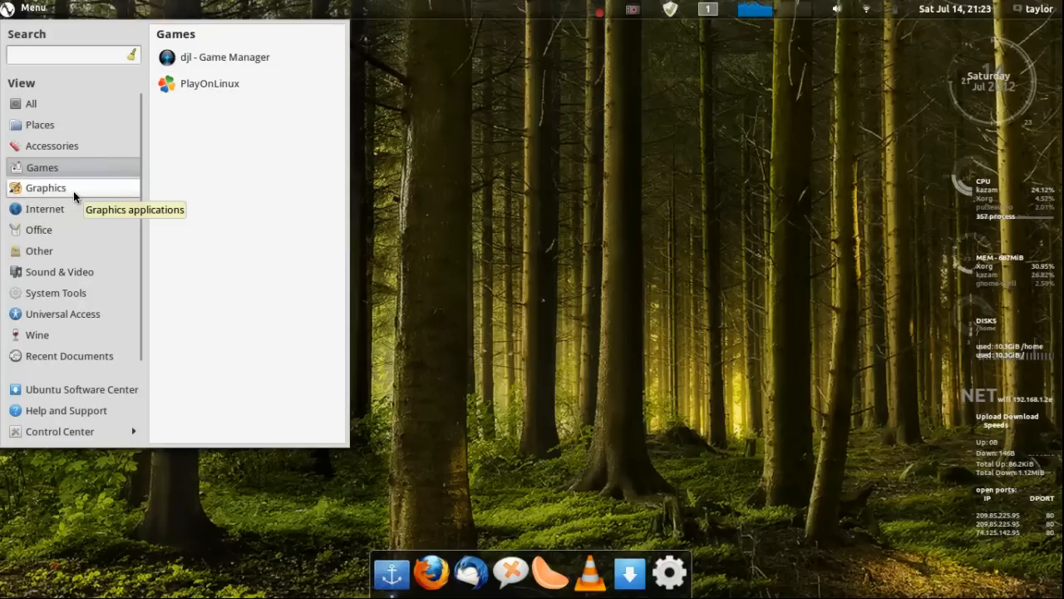
Switch Cardapio to Graphics, listing Pinta, Shotwell, Webilder and LibreOffice Draw
left_click(46, 188)
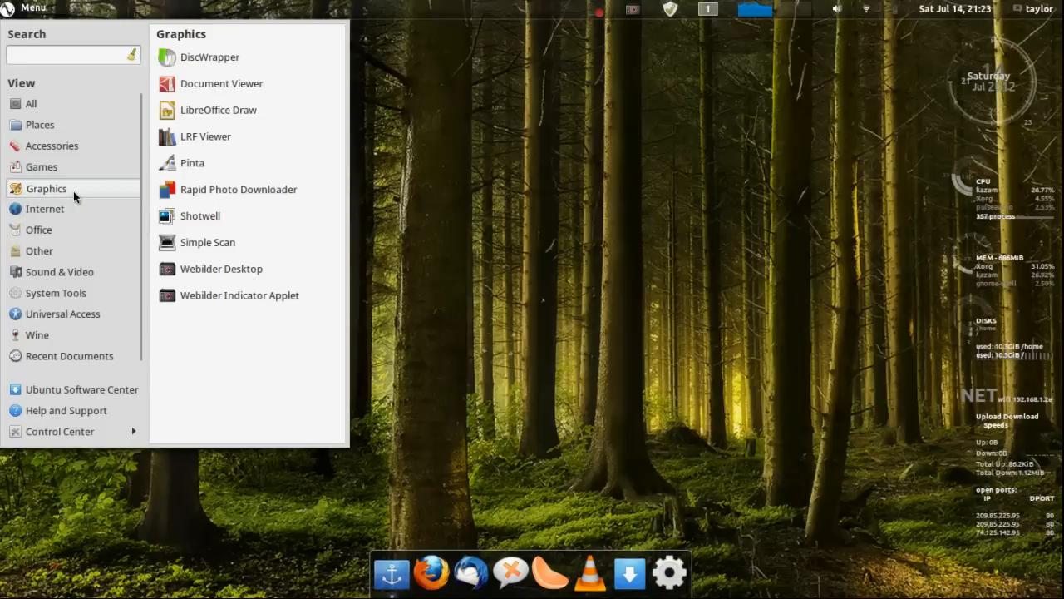
mouse_move(209, 57)
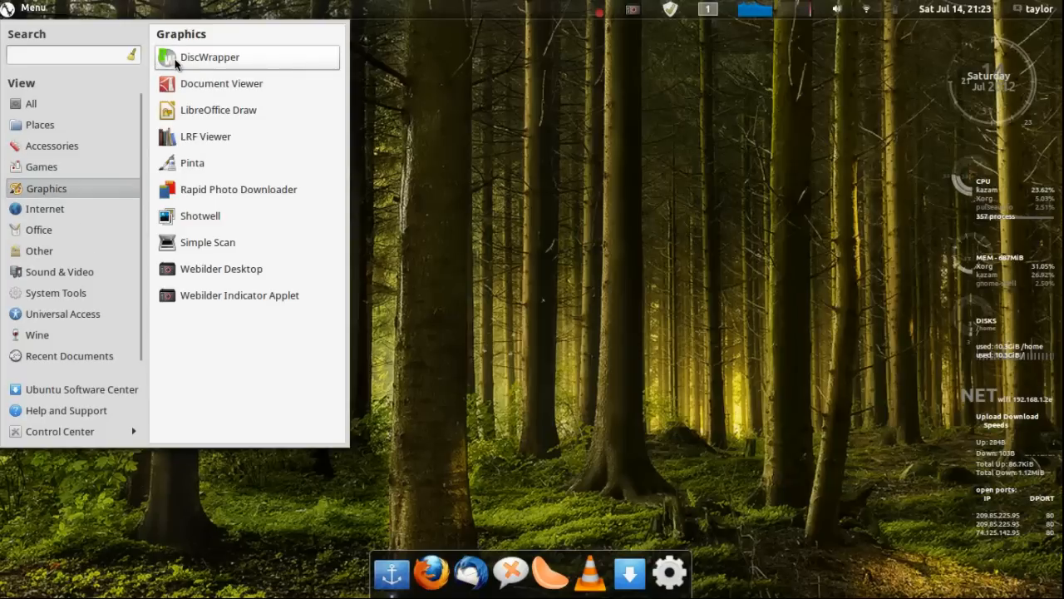
mouse_move(218, 109)
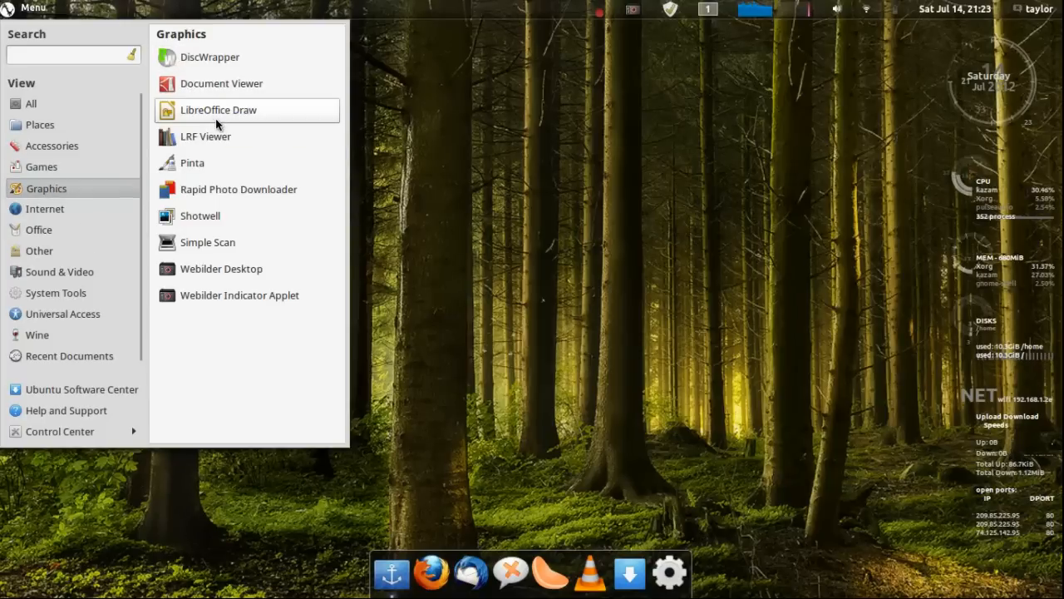
mouse_move(218, 110)
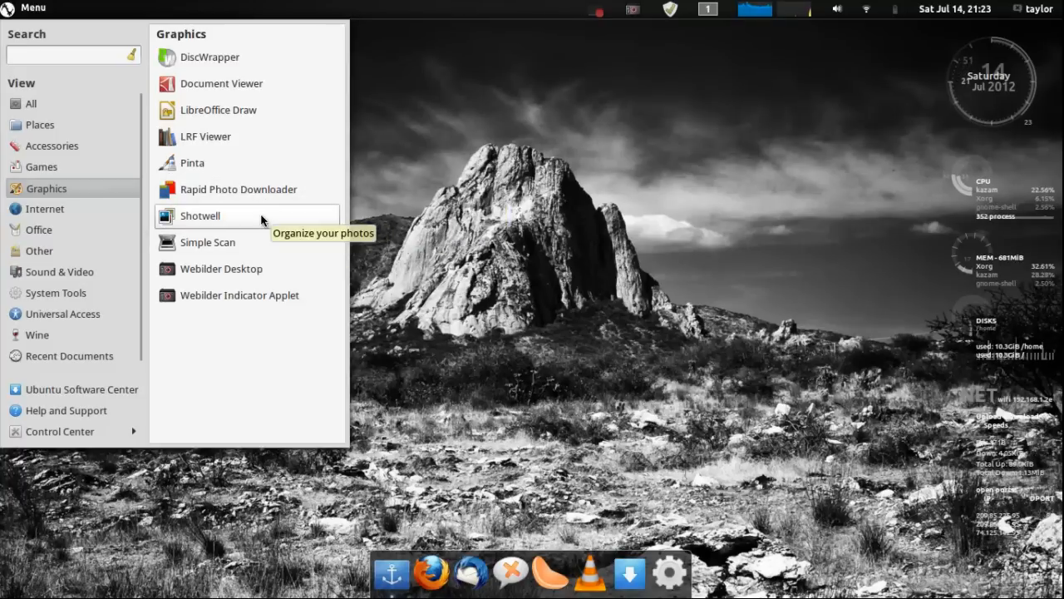
mouse_move(245, 295)
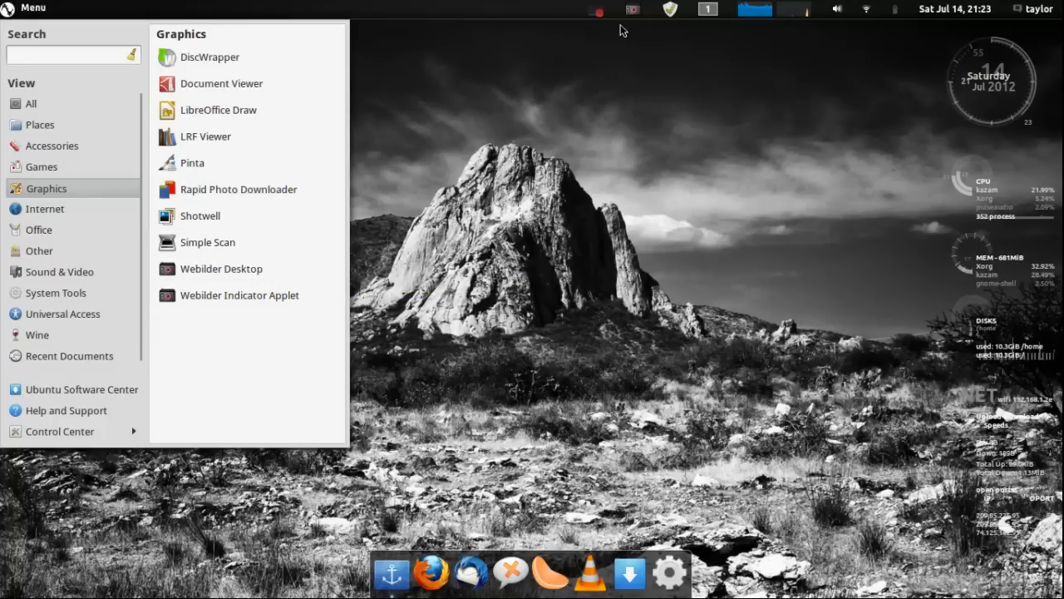
mouse_move(73, 216)
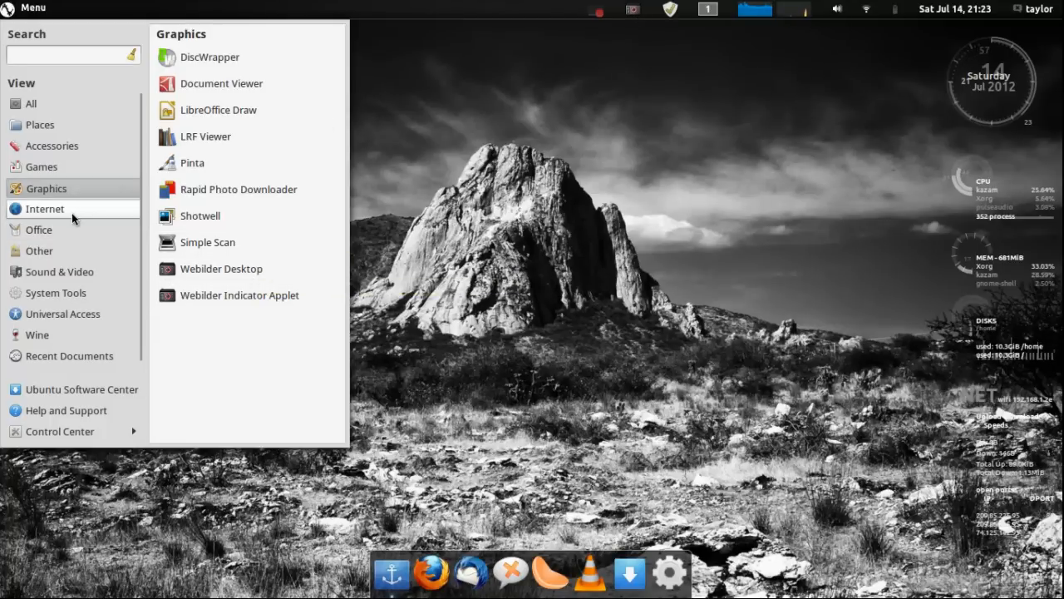
Switch Cardapio to Internet, listing Deluge, Dropbox, Firefox, Skype and Thunderbird
left_click(45, 209)
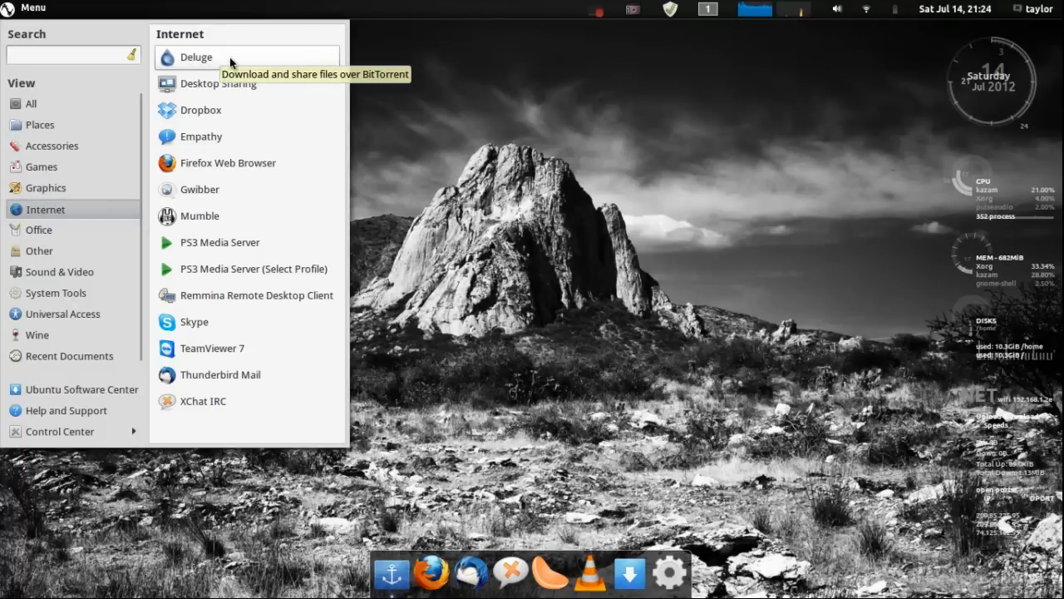
mouse_move(231, 83)
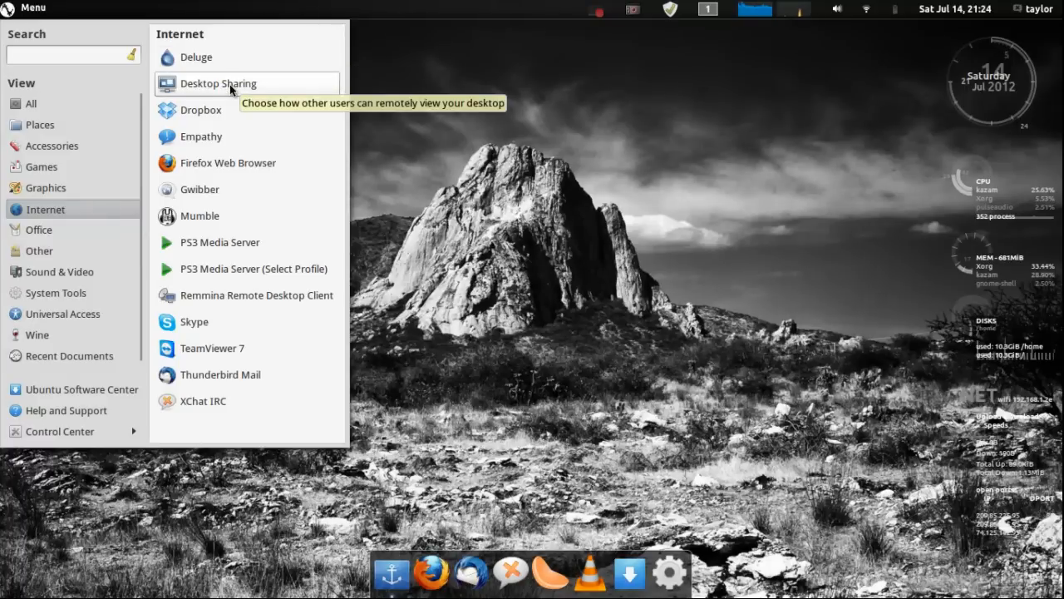
mouse_move(267, 104)
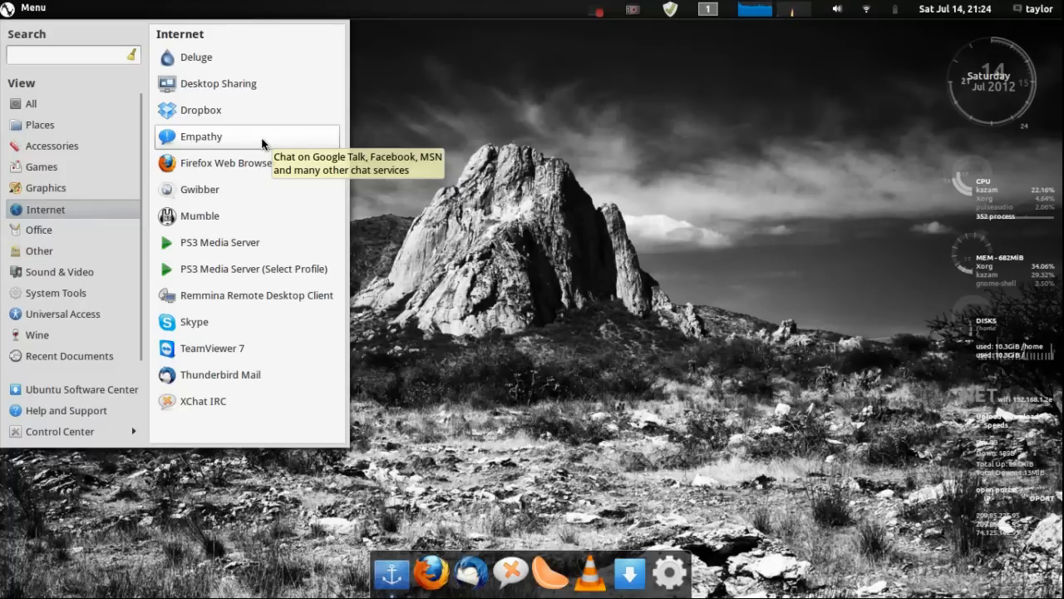
mouse_move(219, 139)
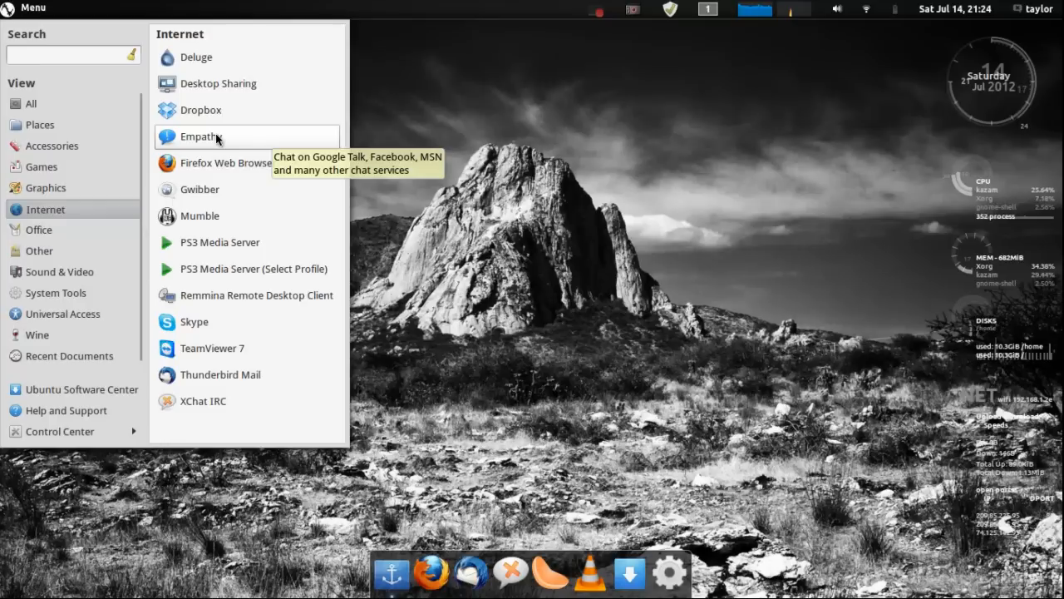
mouse_move(222, 149)
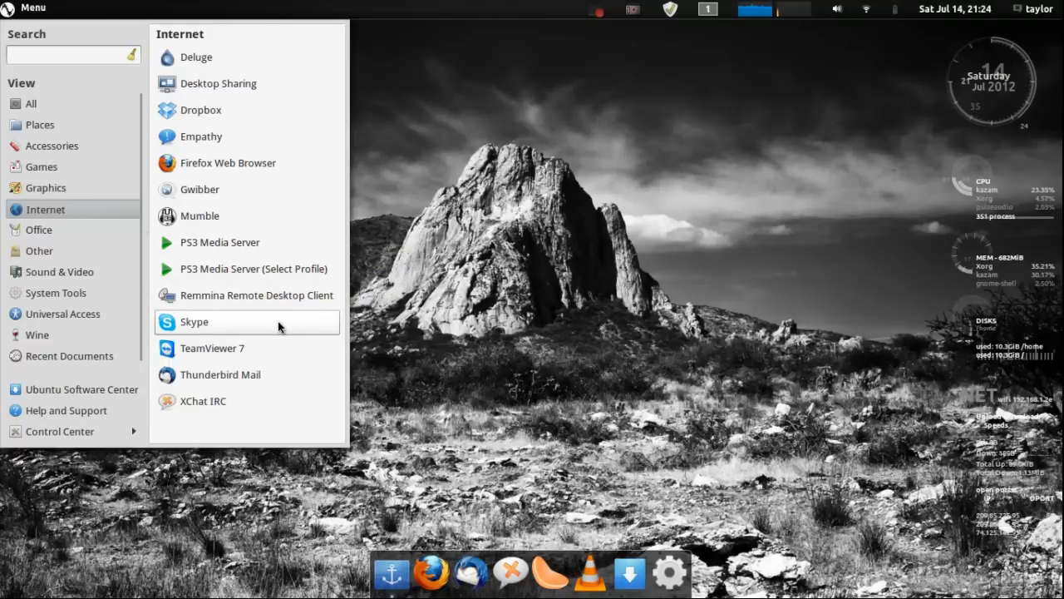
mouse_move(256, 374)
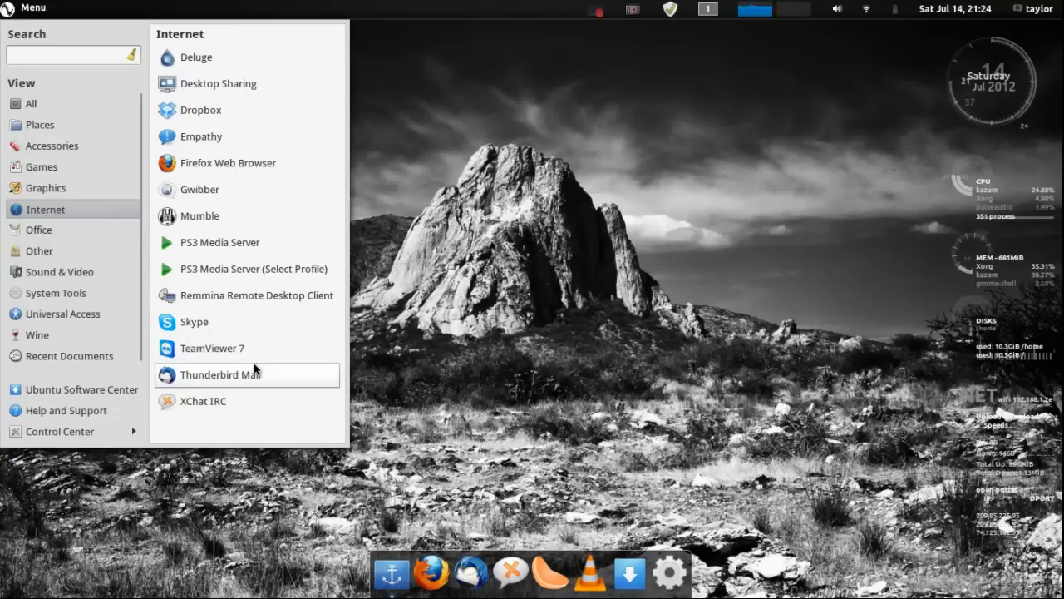
mouse_move(244, 401)
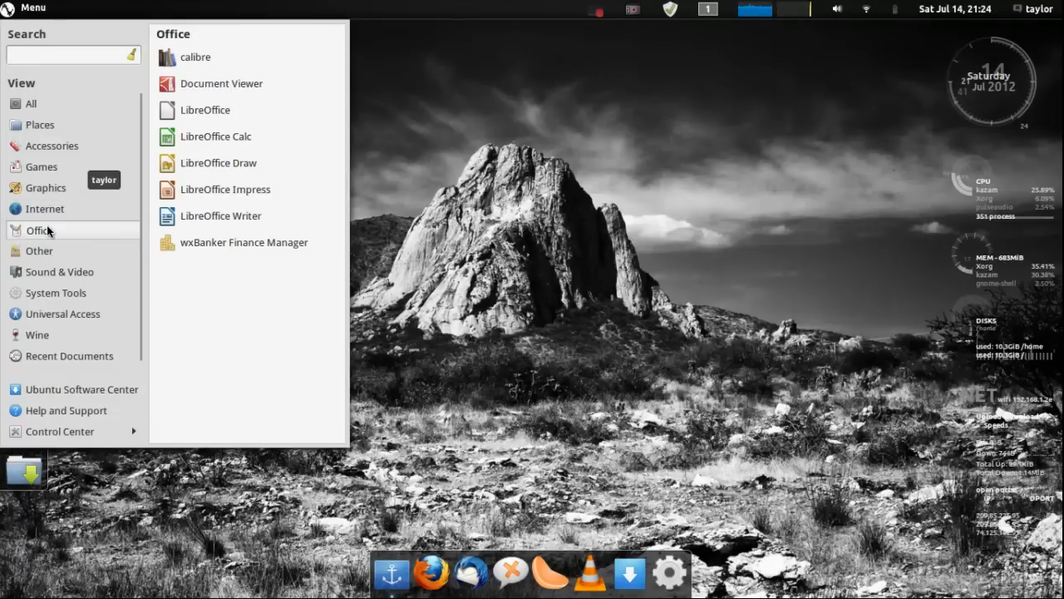
mouse_move(233, 58)
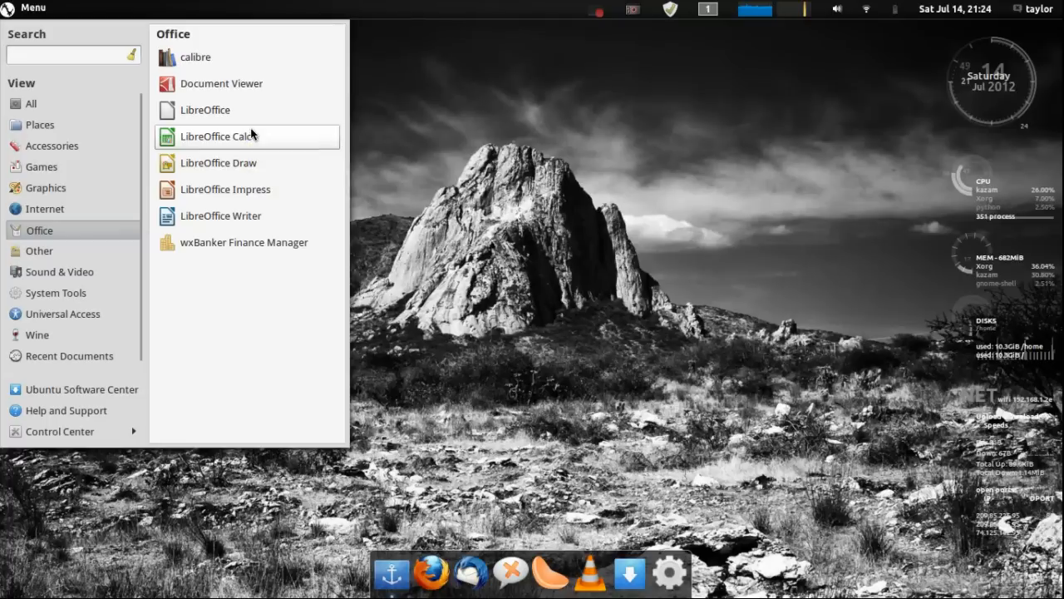
mouse_move(244, 242)
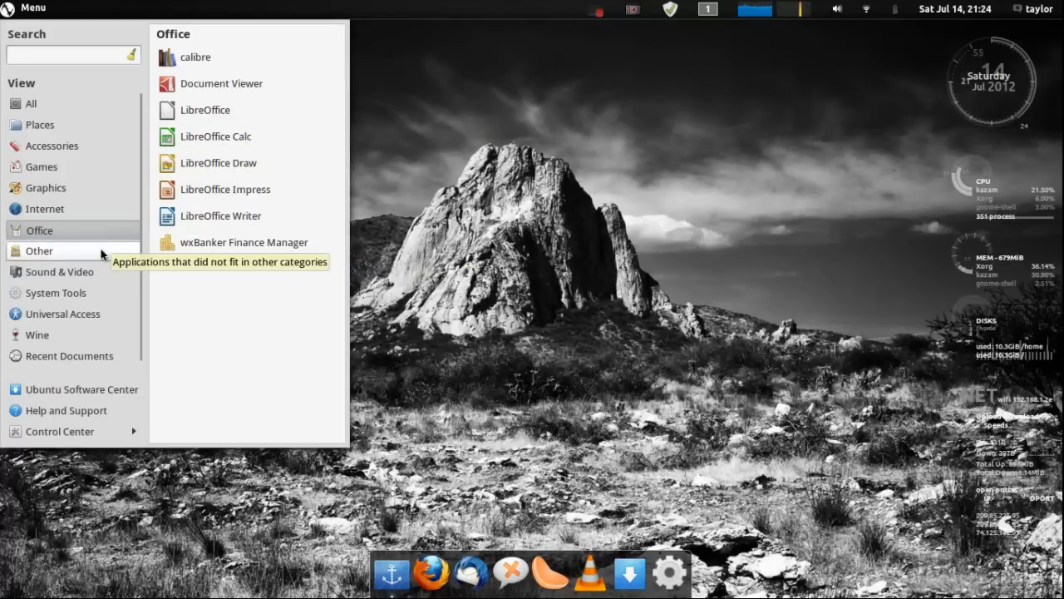
Move to the Other category, which lists only LaCie LightScribe Labeler
left_click(39, 251)
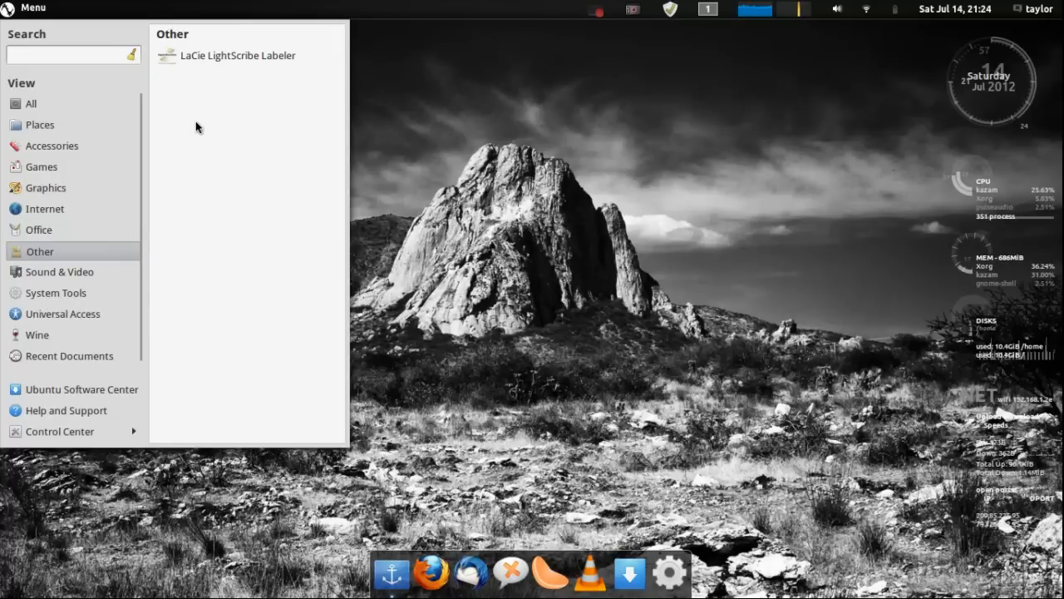
mouse_move(214, 58)
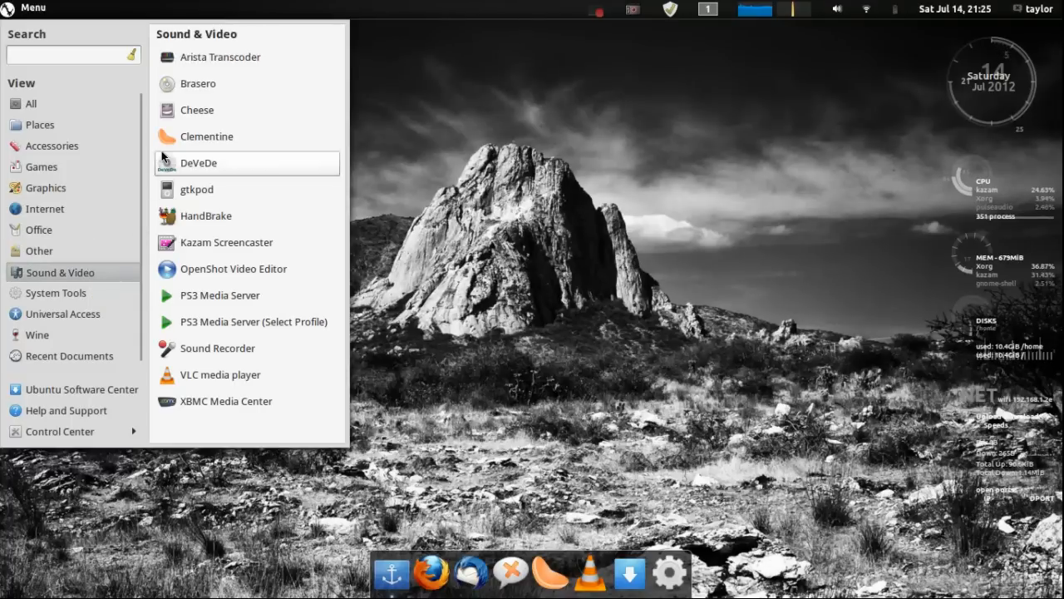
mouse_move(177, 83)
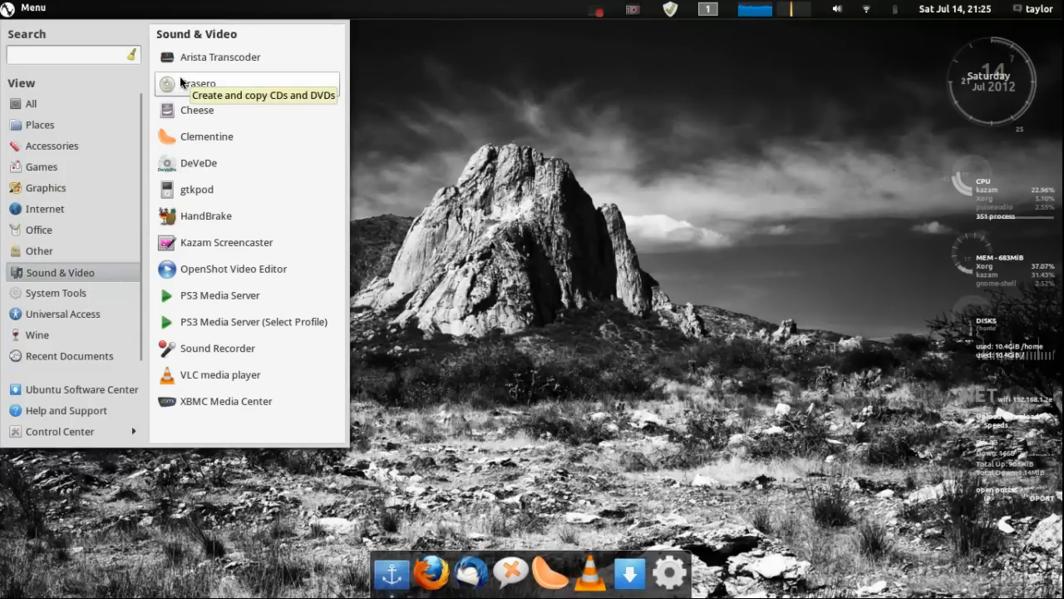
mouse_move(197, 110)
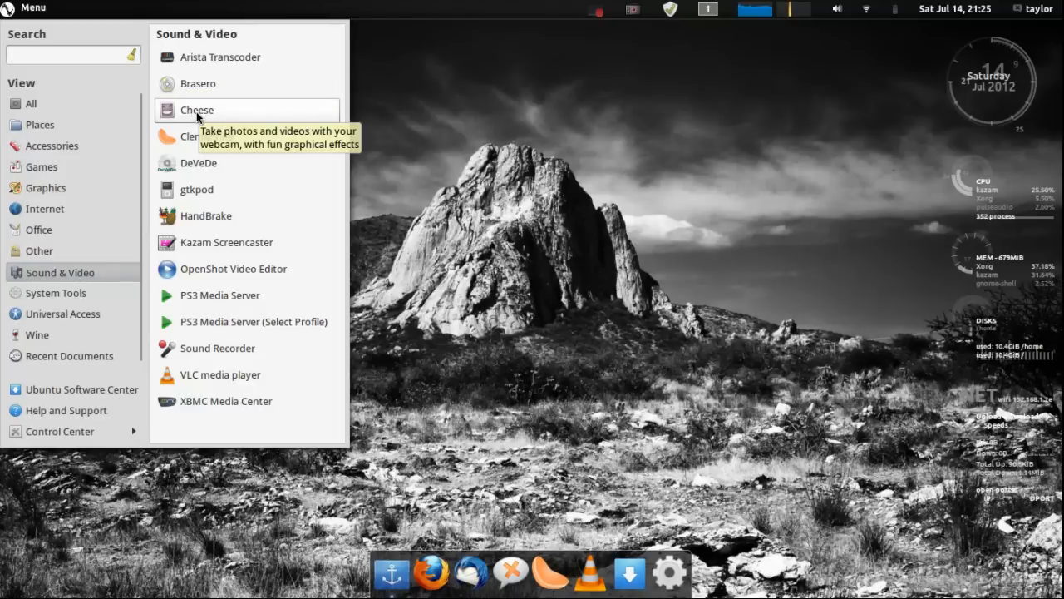
mouse_move(245, 141)
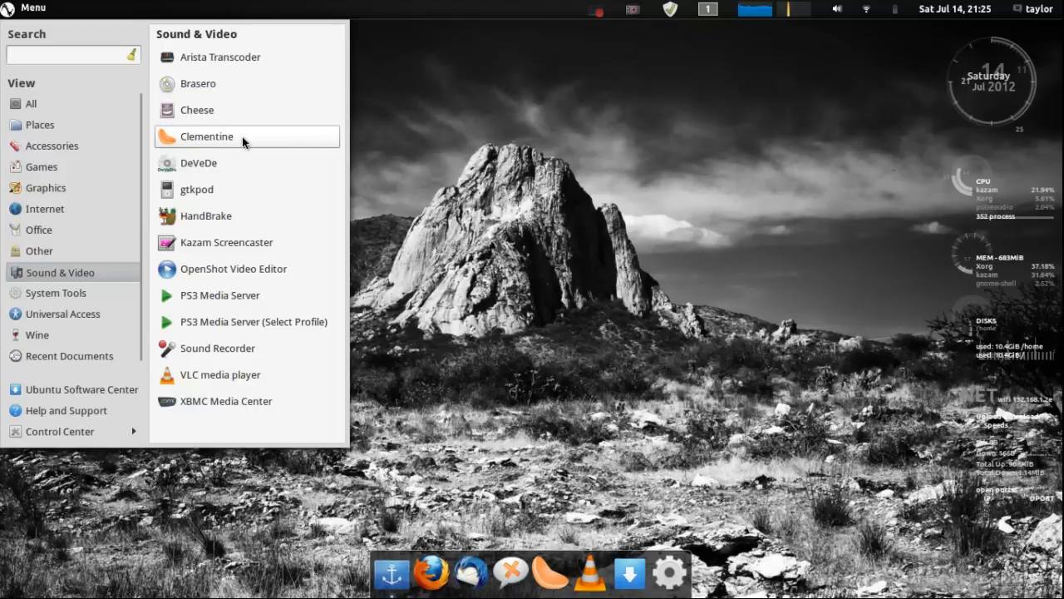
Start Clementine from Sound & Video, briefly reopening and closing the application list
left_click(206, 135)
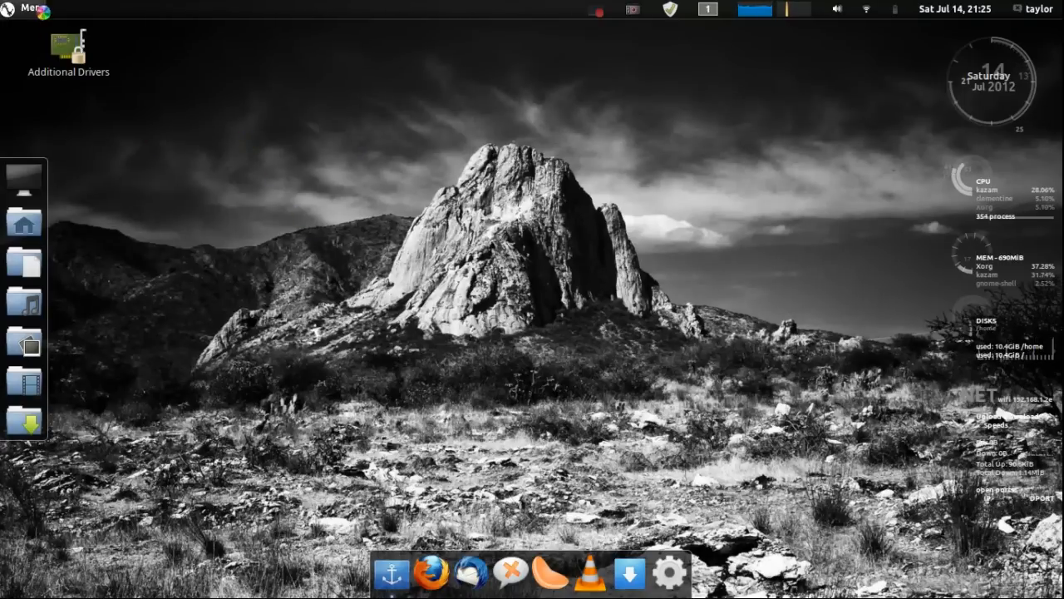
left_click(25, 10)
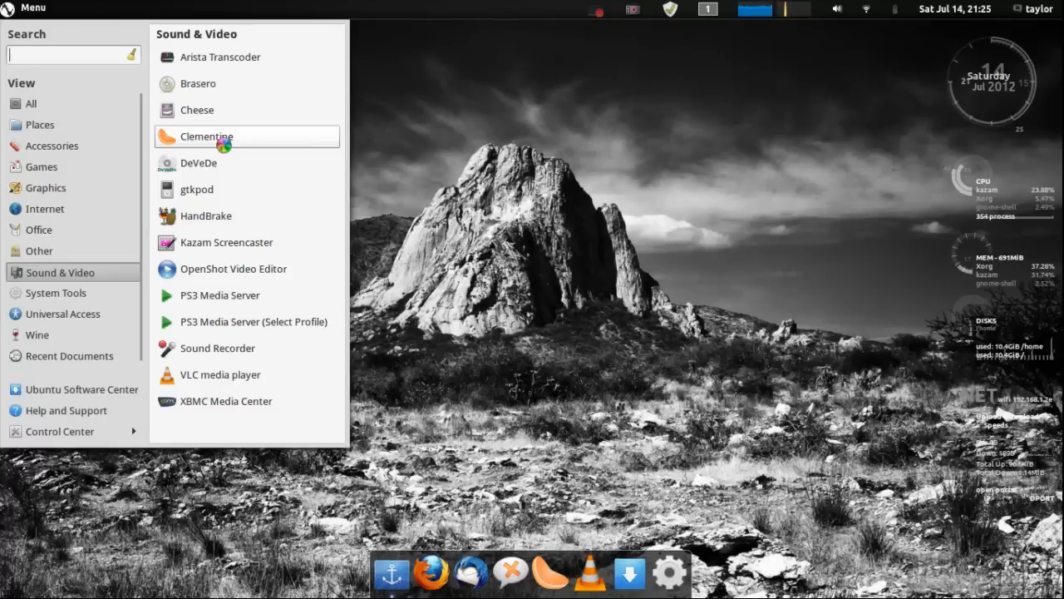
mouse_move(220, 137)
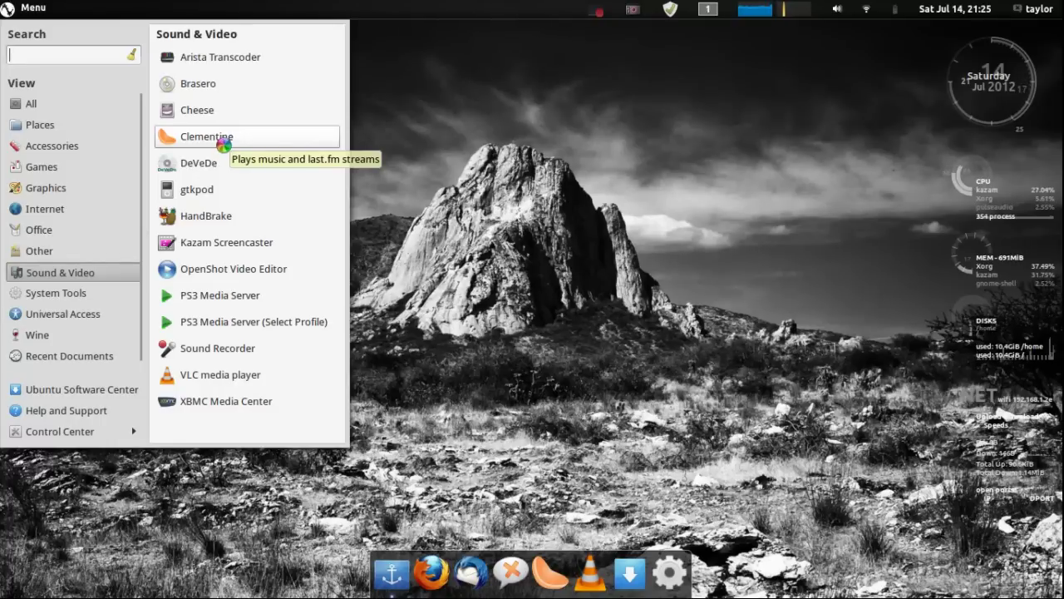
mouse_move(198, 162)
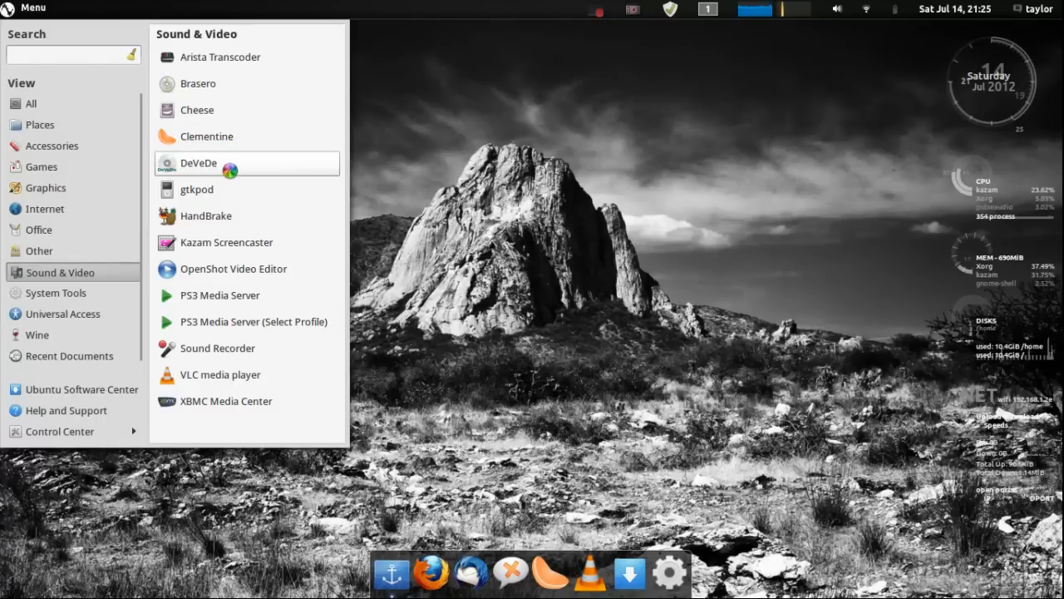
mouse_move(198, 163)
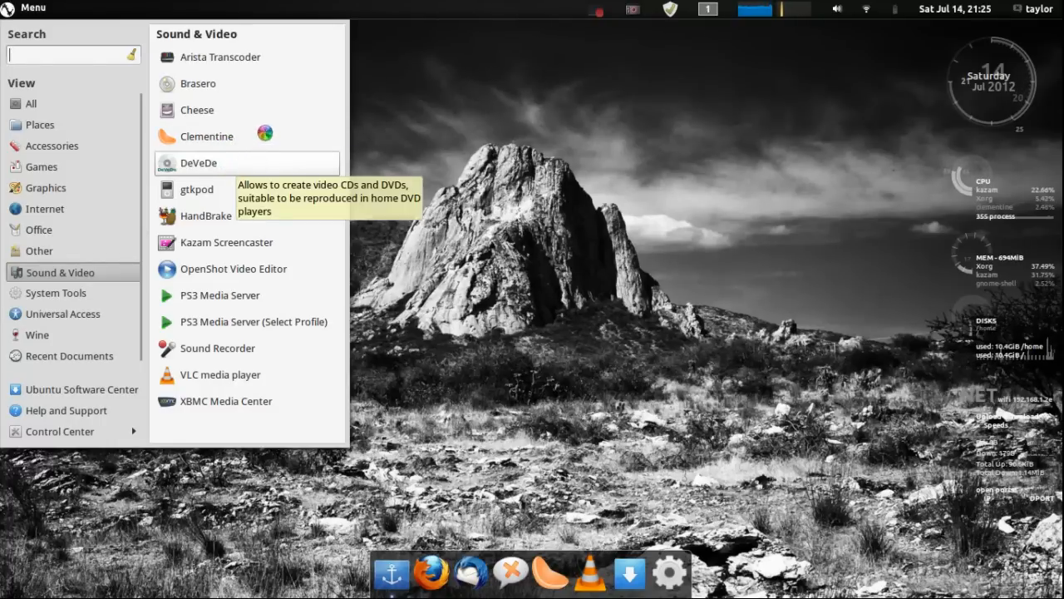
left_click(206, 135)
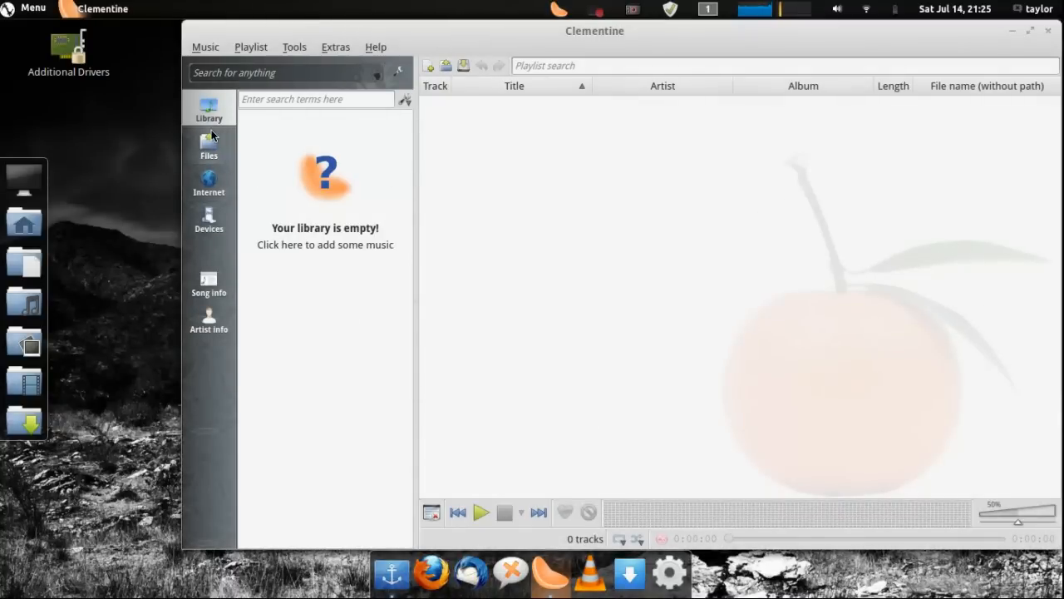
Browse Clementine's Internet services (Jamendo, Last.fm, SomaFM) and Devices, then close it
left_click(209, 181)
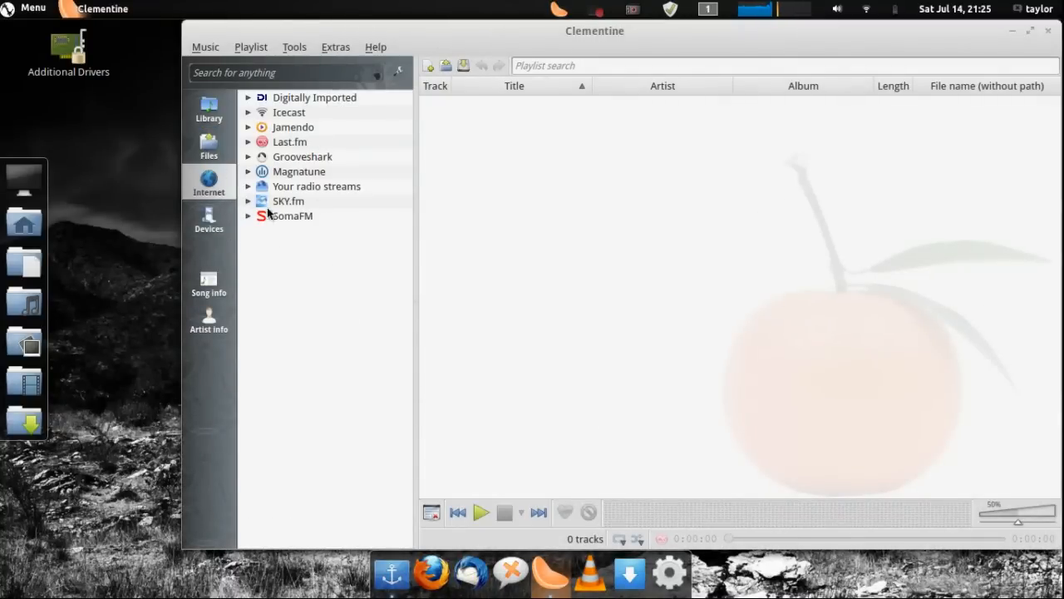
left_click(208, 219)
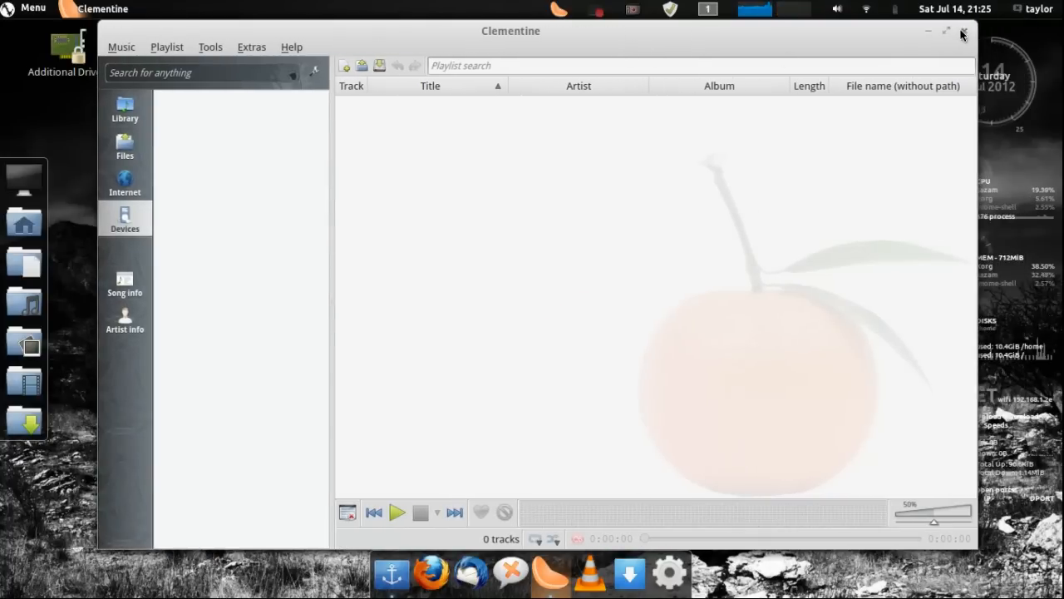
left_click(970, 30)
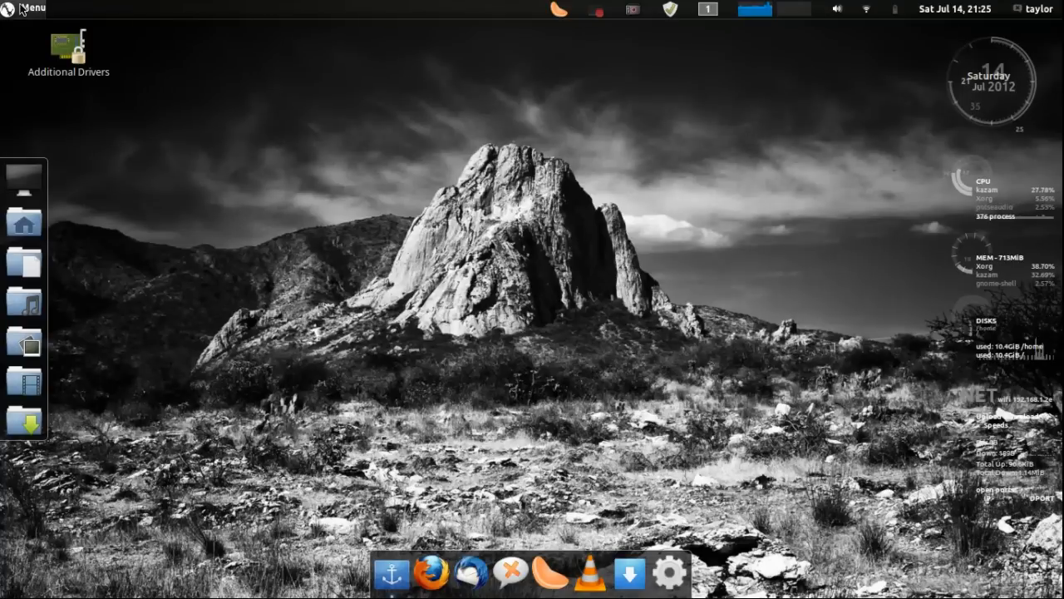
Reopen the menu on Sound & Video, showing DeVeDe, gtkpod and HandBrake
left_click(33, 9)
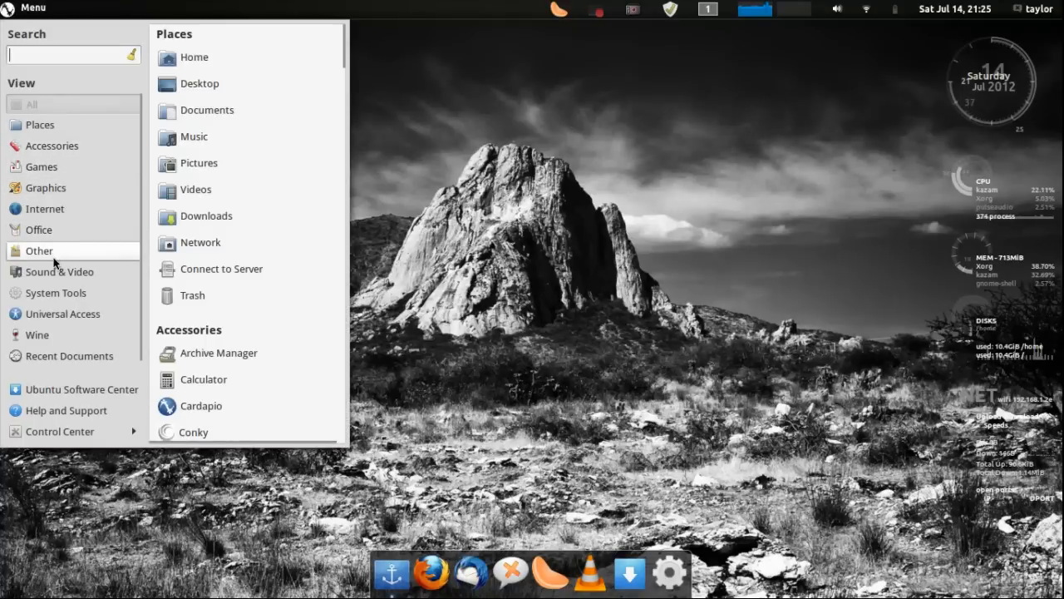
left_click(59, 272)
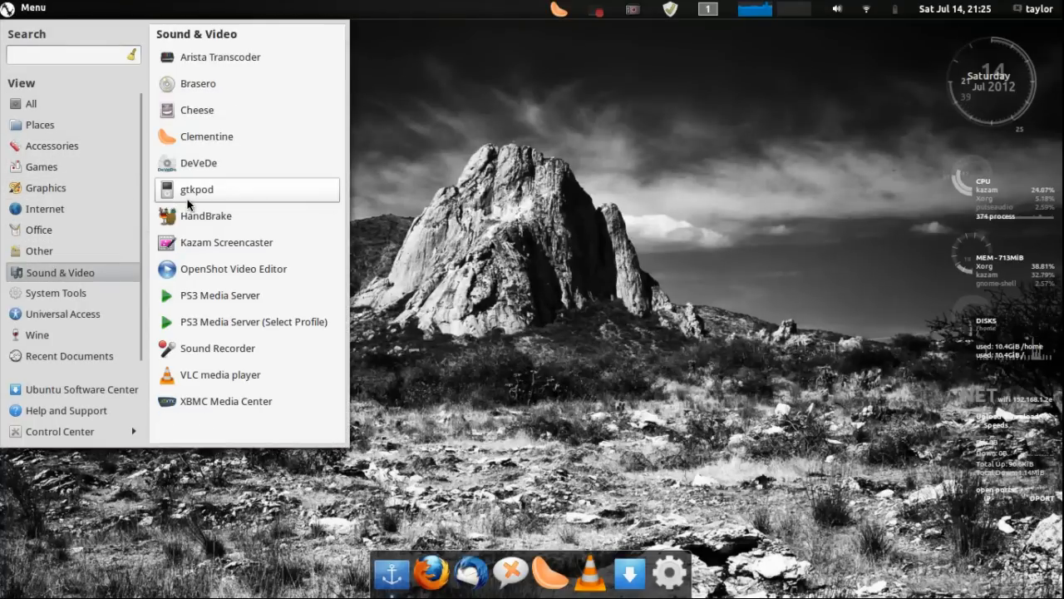
mouse_move(189, 203)
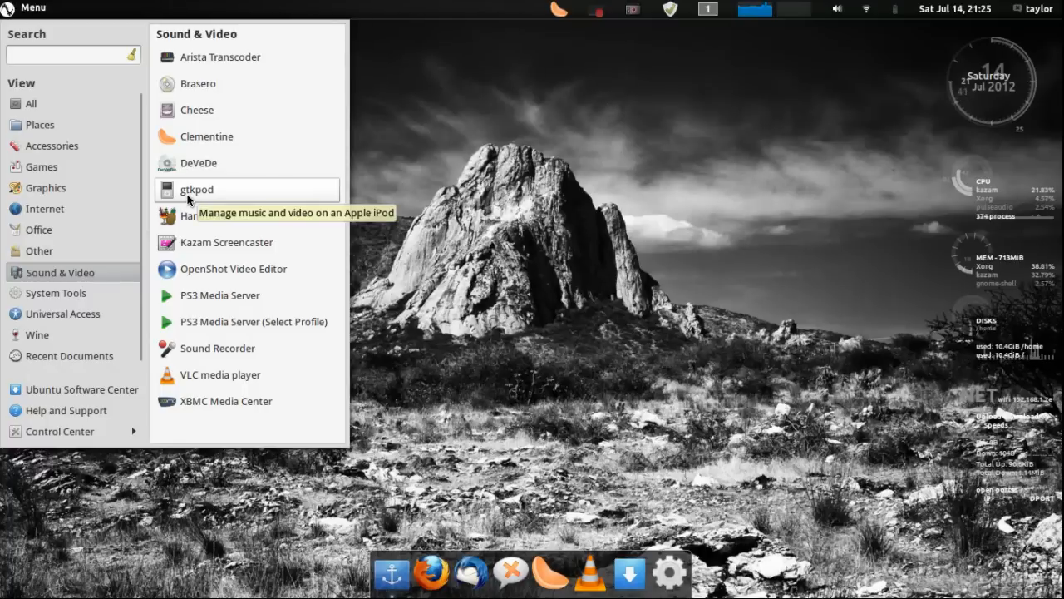
mouse_move(198, 195)
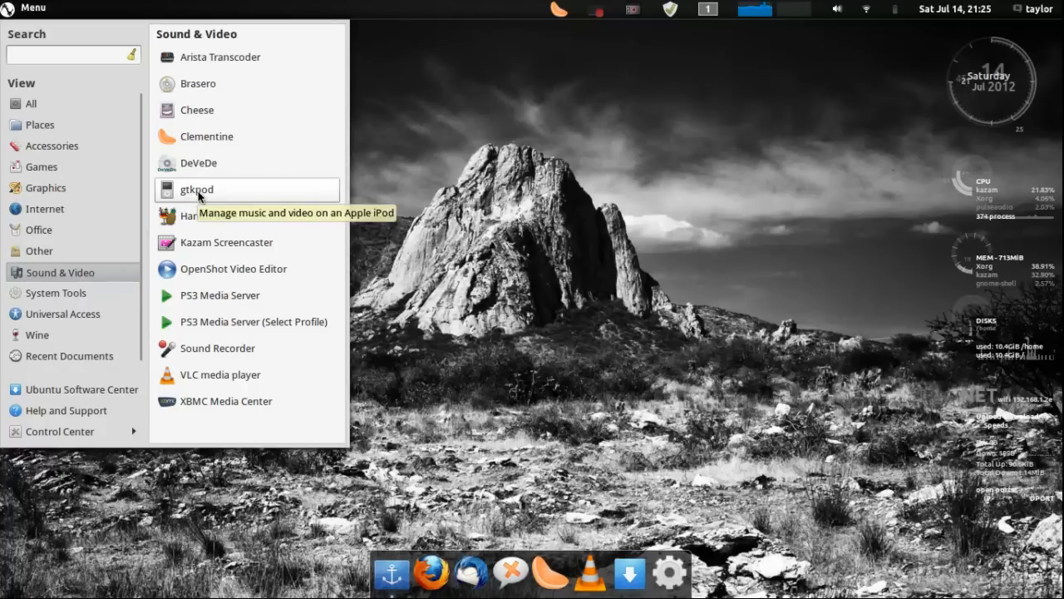
mouse_move(212, 162)
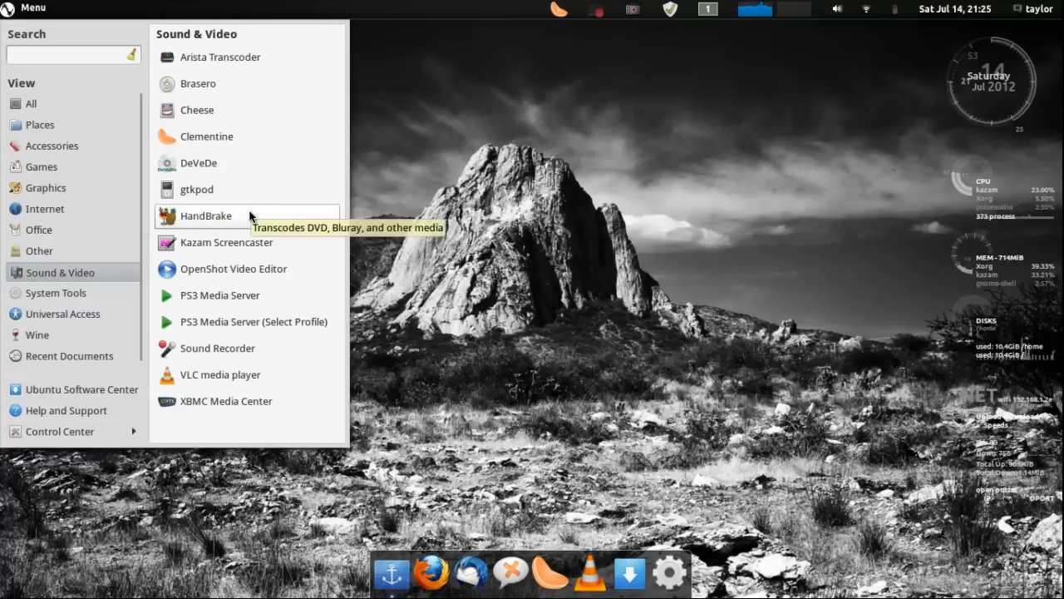
mouse_move(188, 246)
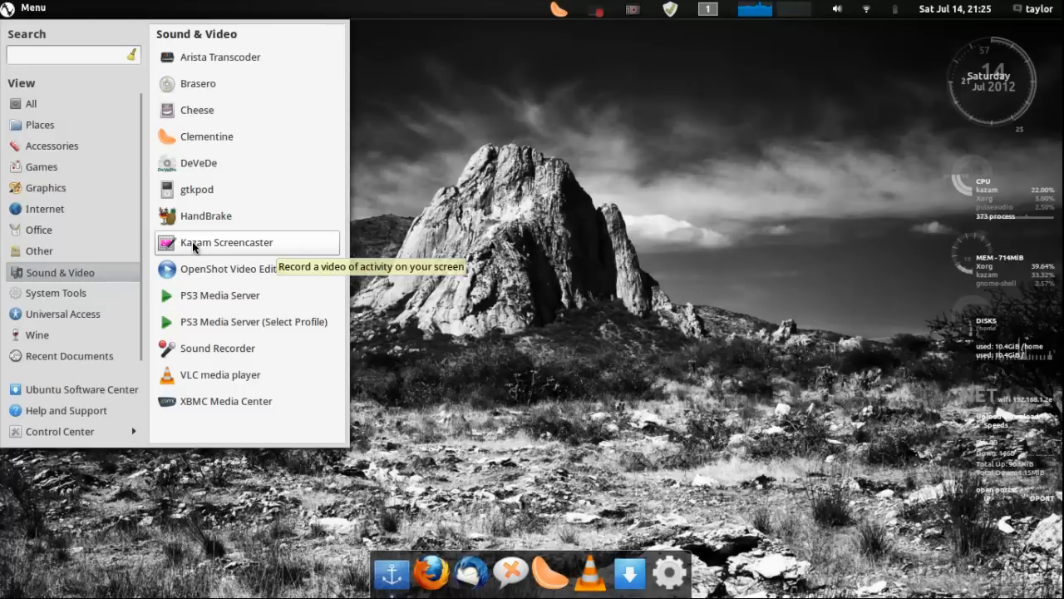
mouse_move(268, 278)
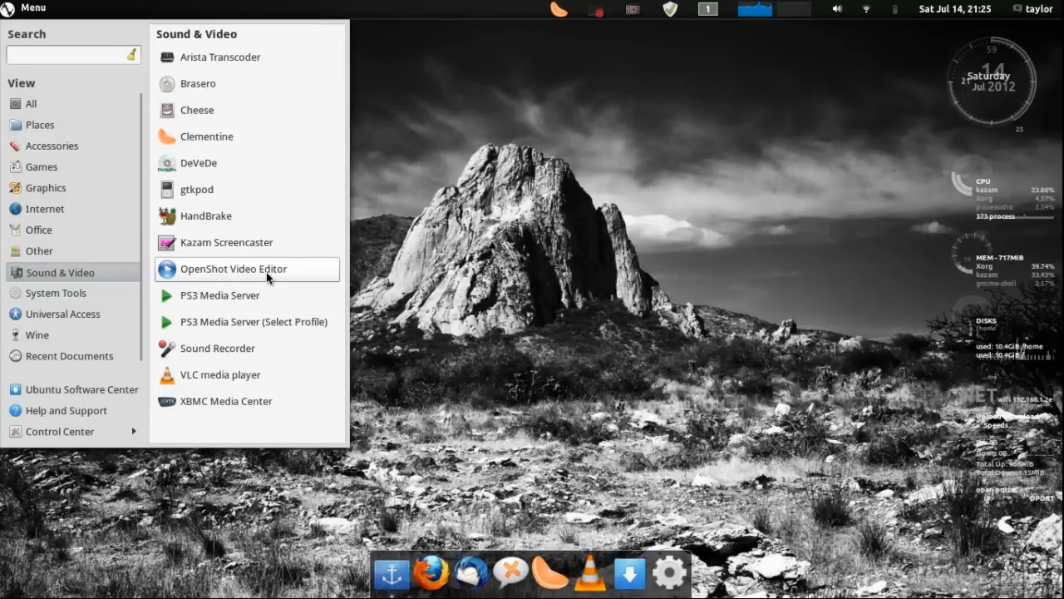
mouse_move(247, 349)
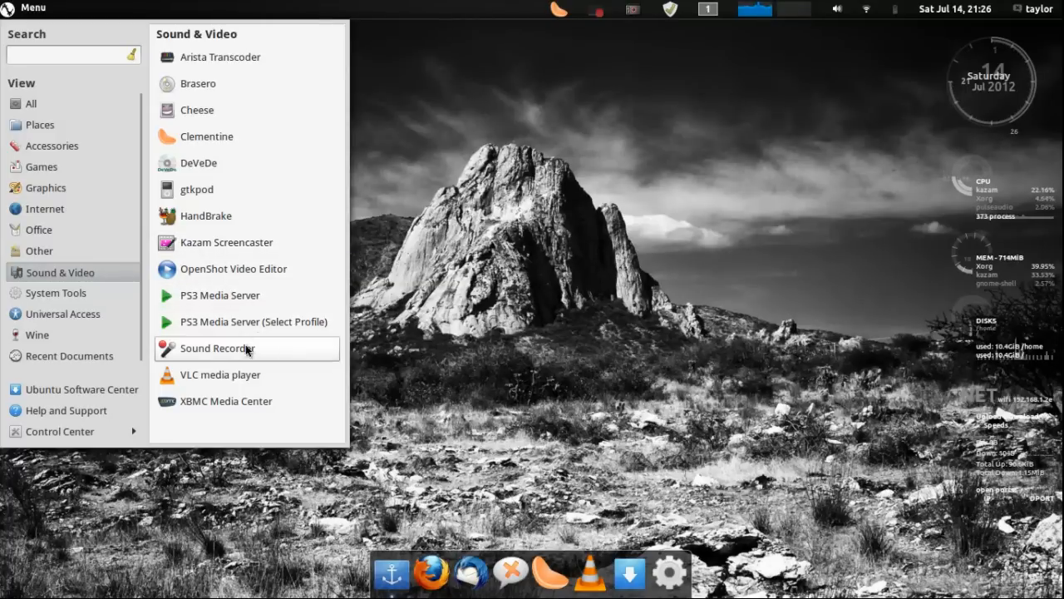
mouse_move(183, 374)
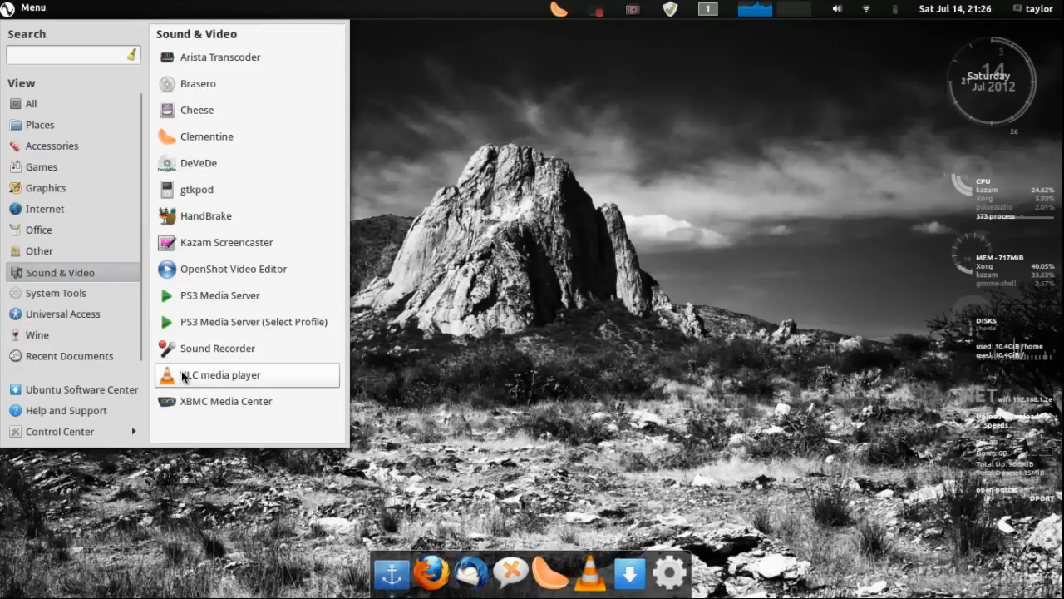
mouse_move(225, 386)
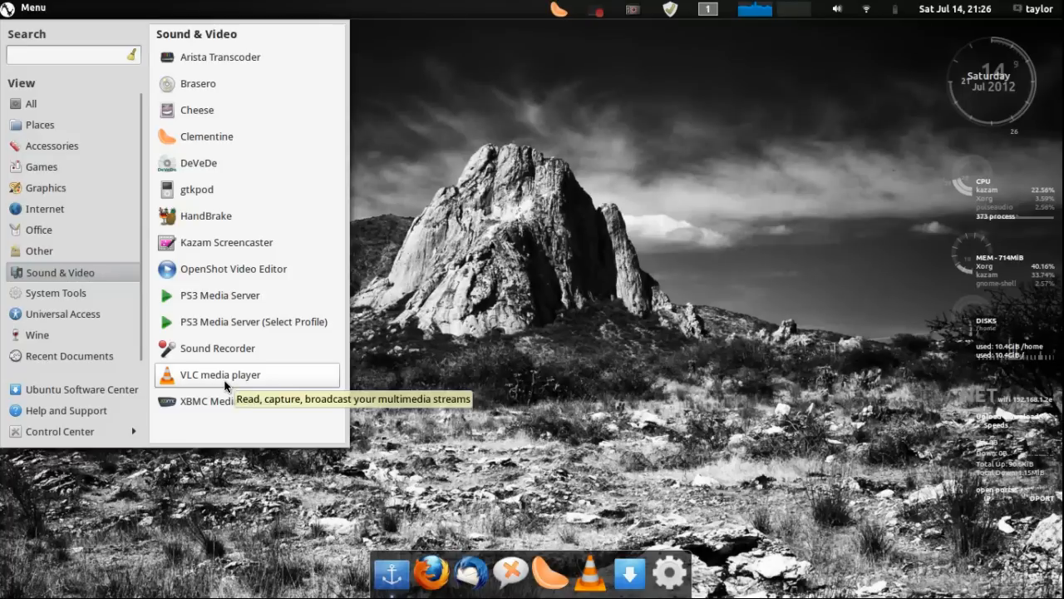
mouse_move(238, 418)
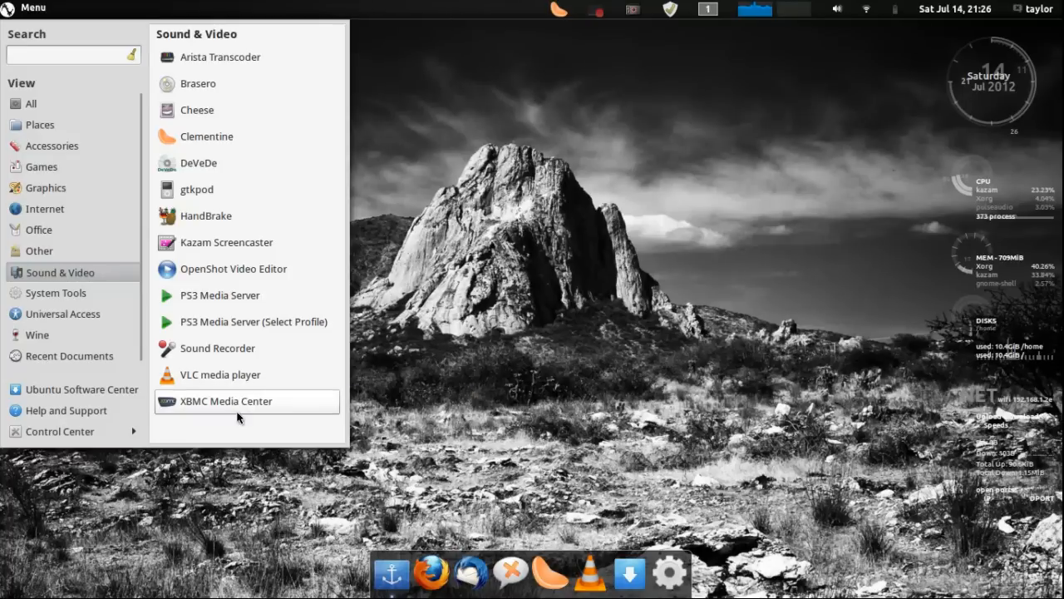
mouse_move(278, 405)
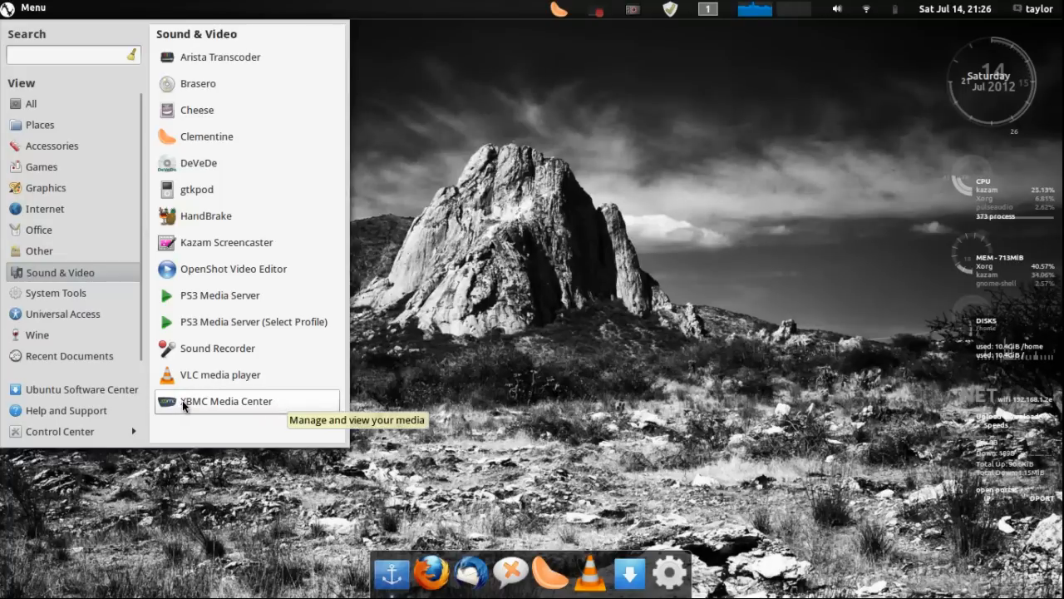
mouse_move(229, 407)
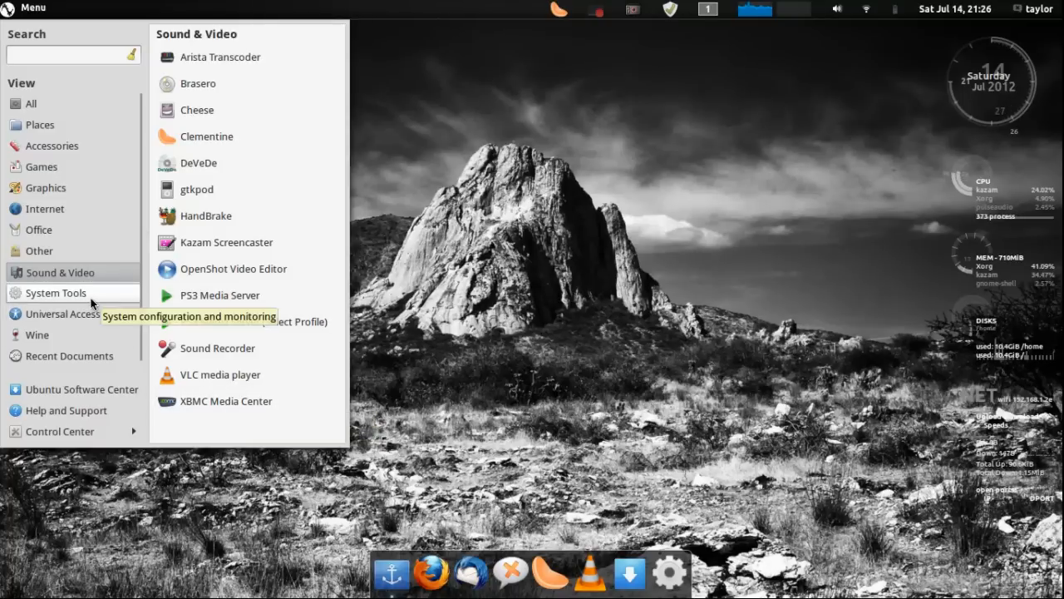
Switch Cardapio to System Tools, listing Boot Repair, GParted and Synaptic Package Manager
left_click(56, 292)
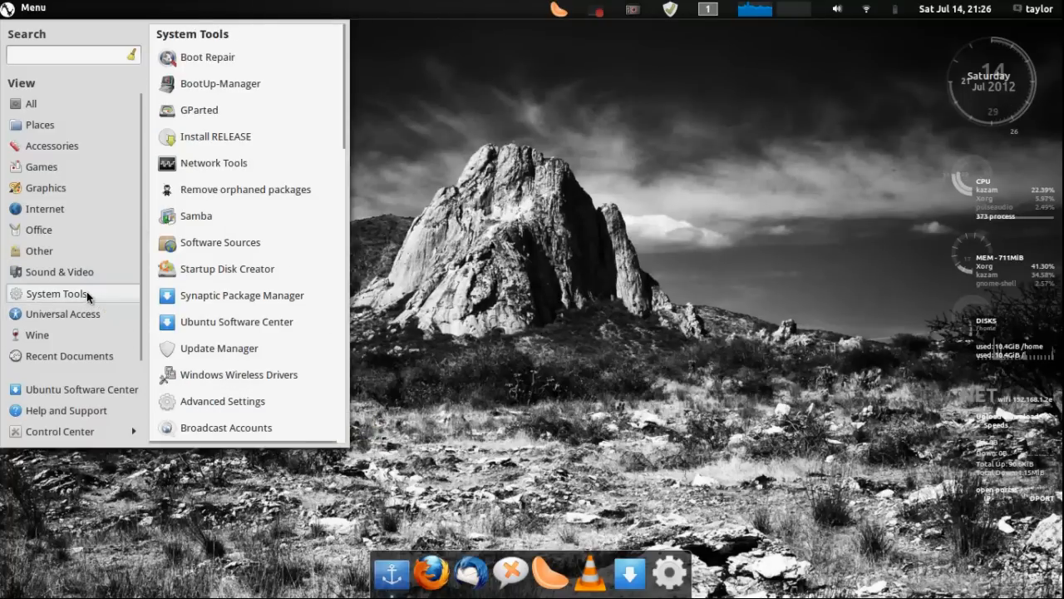
mouse_move(206, 56)
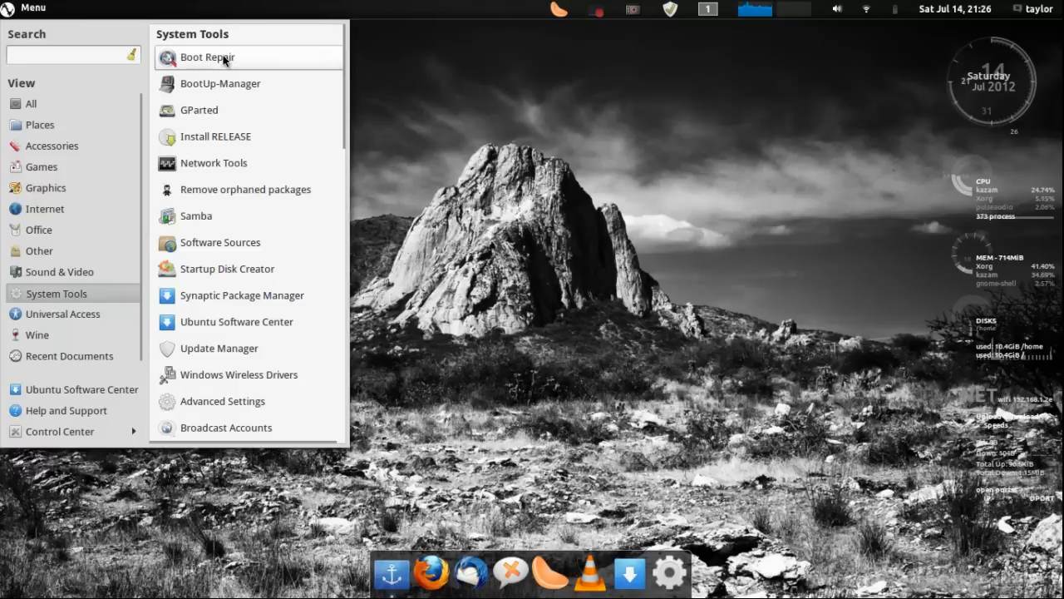
mouse_move(266, 123)
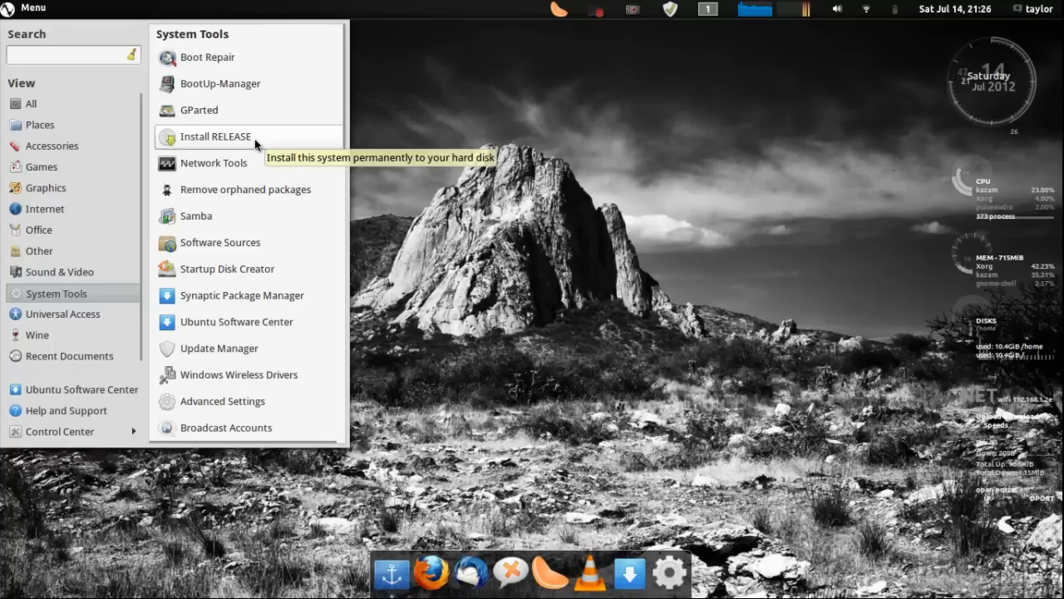
mouse_move(250, 150)
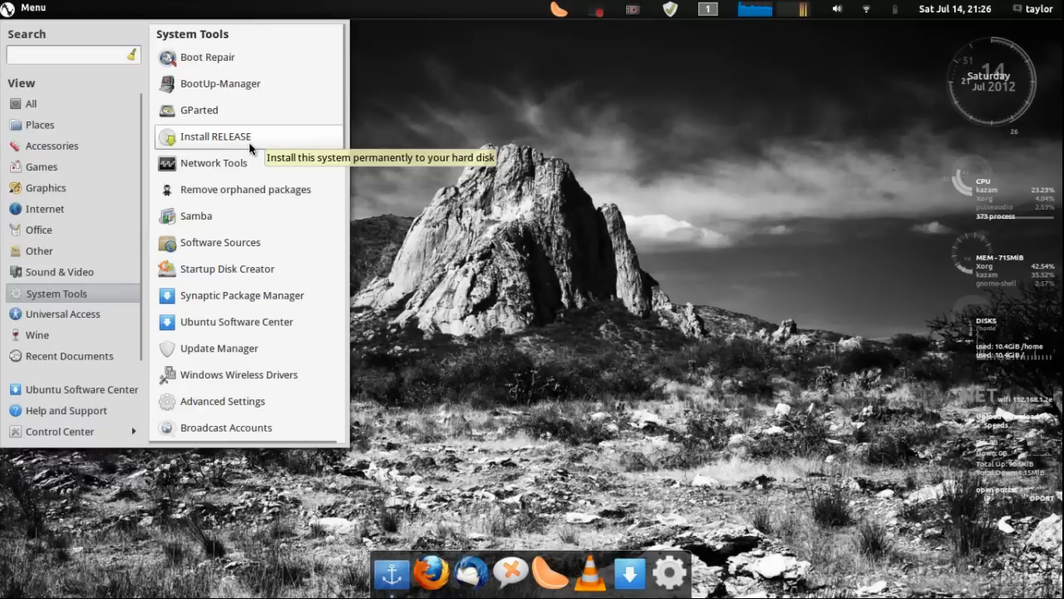
mouse_move(268, 147)
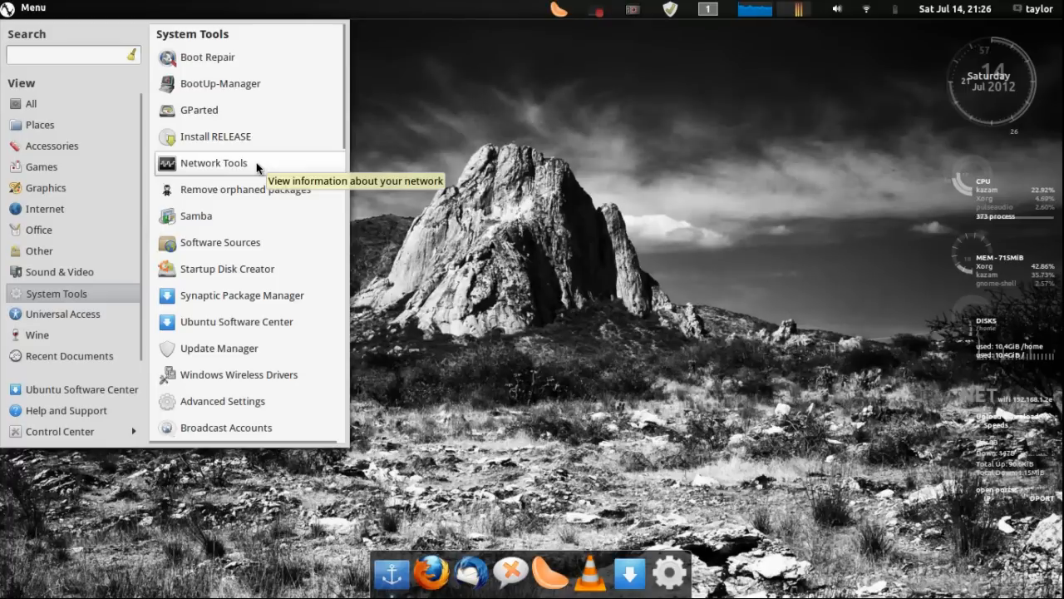
mouse_move(247, 203)
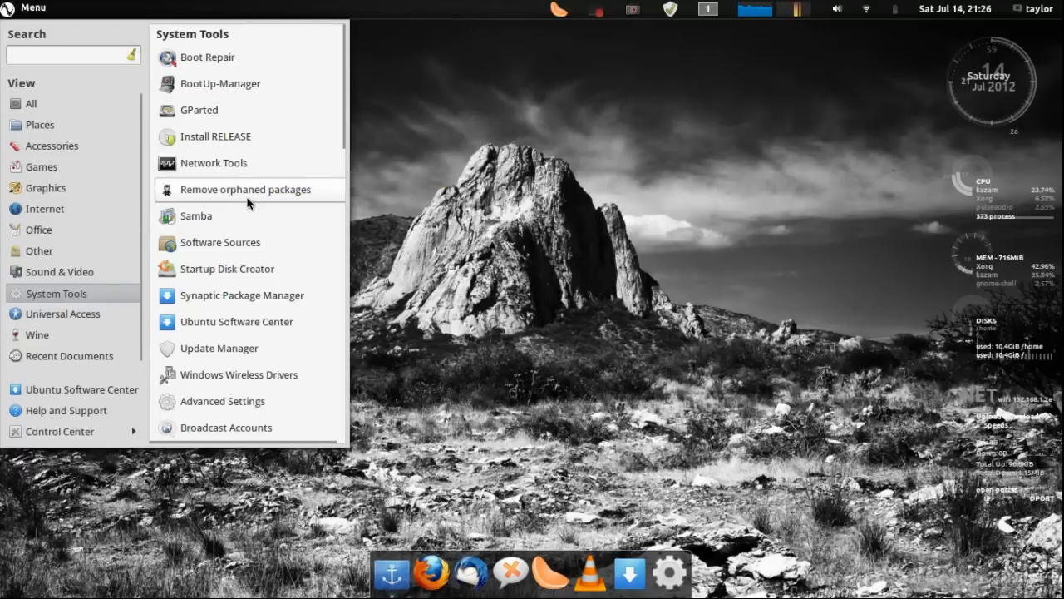
mouse_move(248, 203)
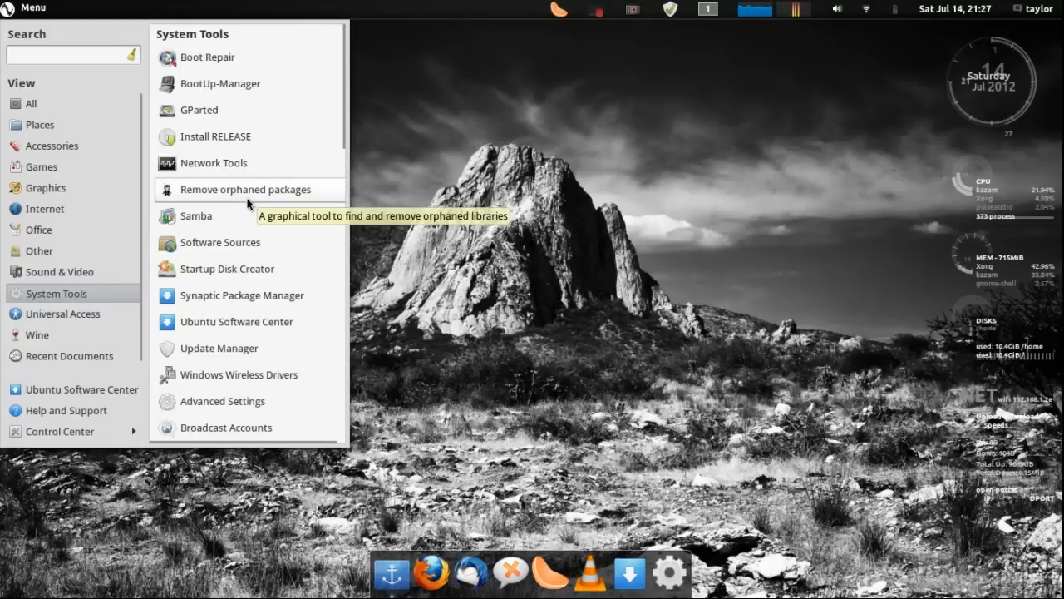
mouse_move(222, 221)
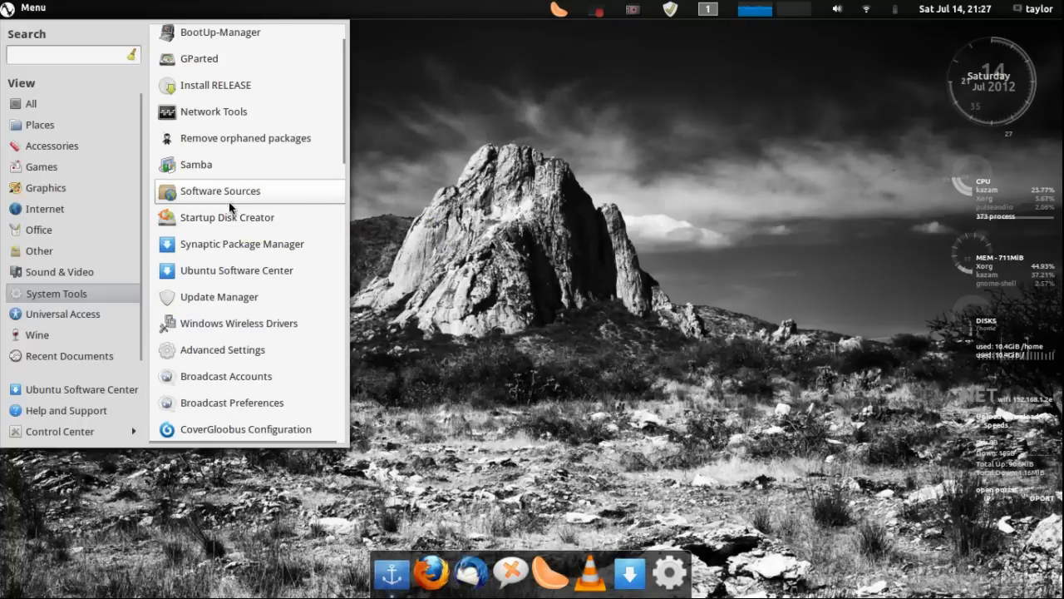
mouse_move(231, 200)
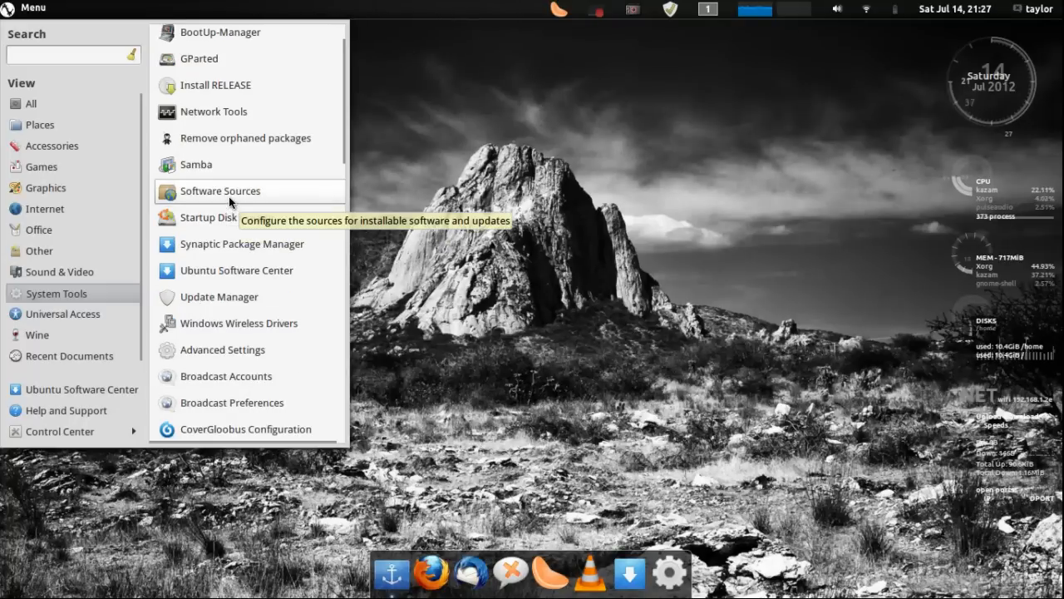
mouse_move(238, 217)
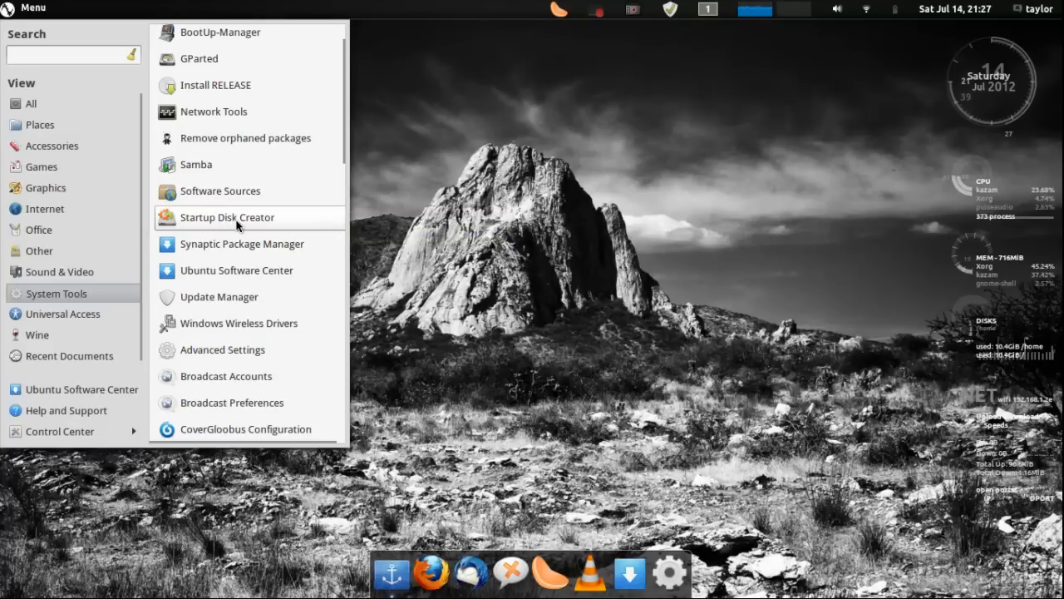
mouse_move(239, 226)
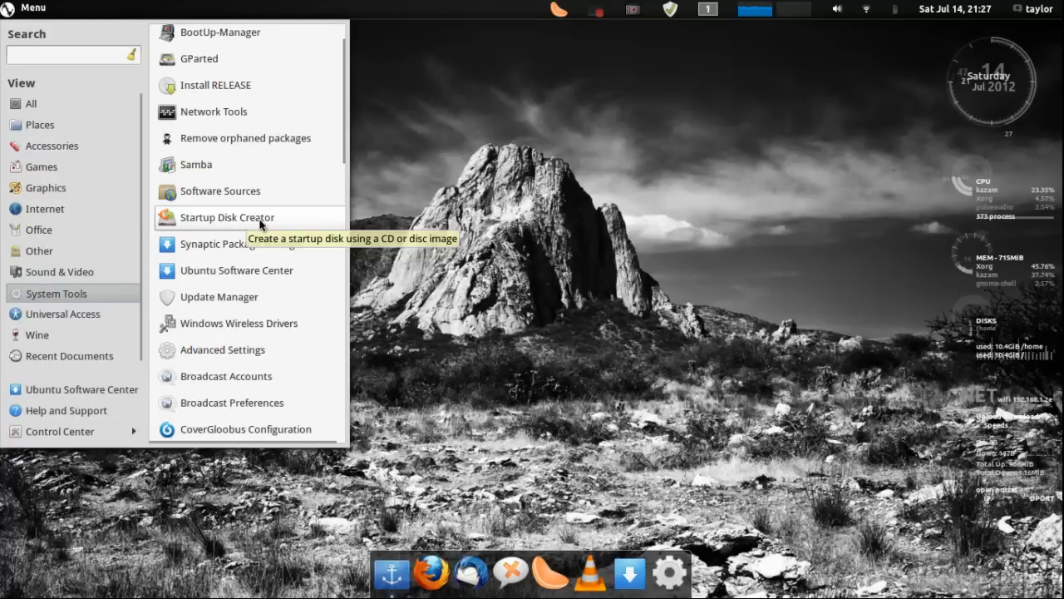
mouse_move(243, 243)
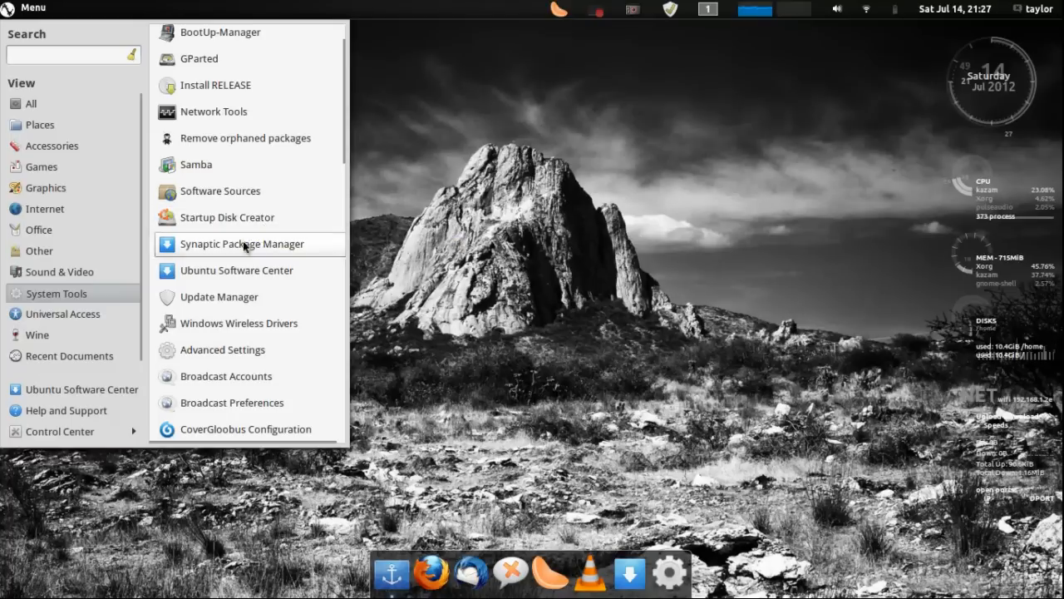
mouse_move(222, 252)
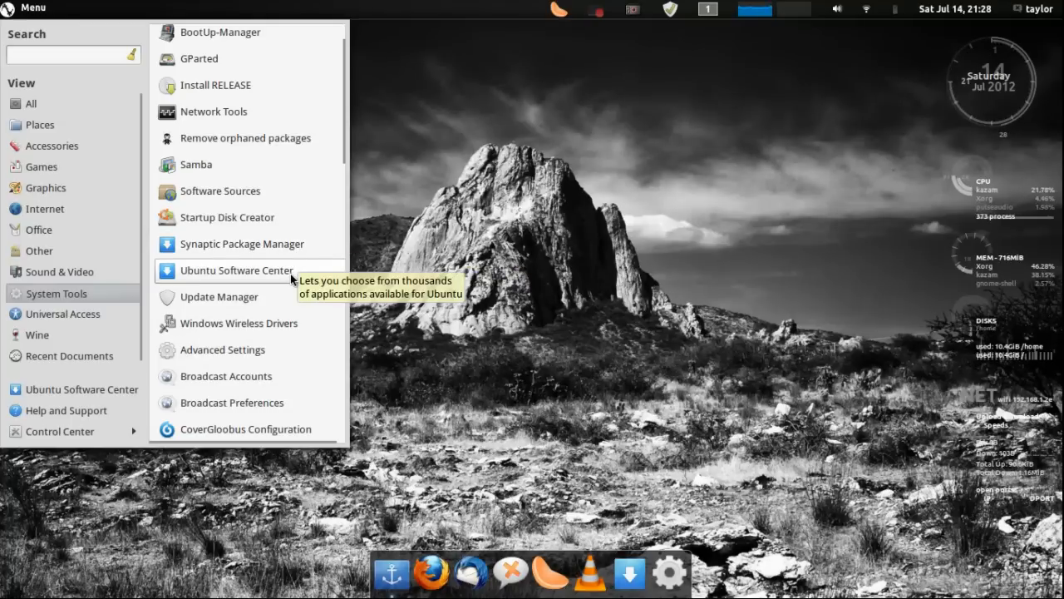
mouse_move(262, 276)
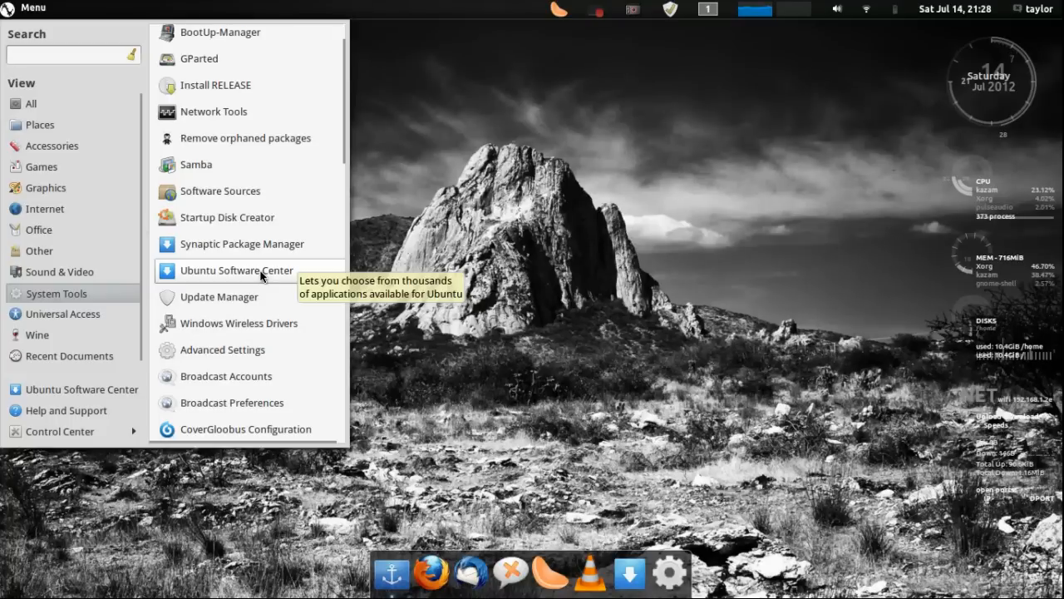
mouse_move(267, 332)
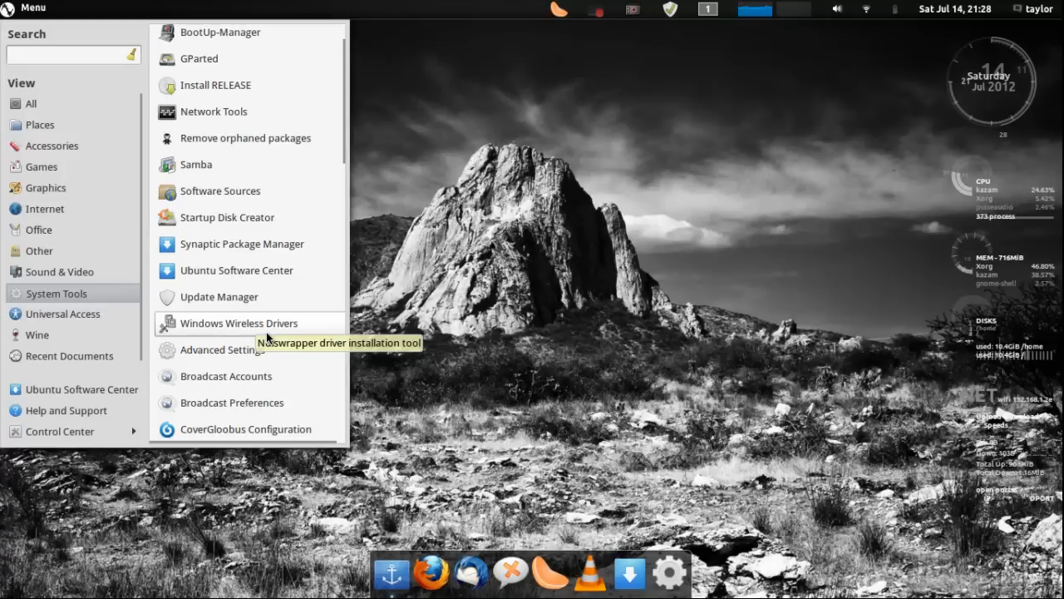
mouse_move(247, 349)
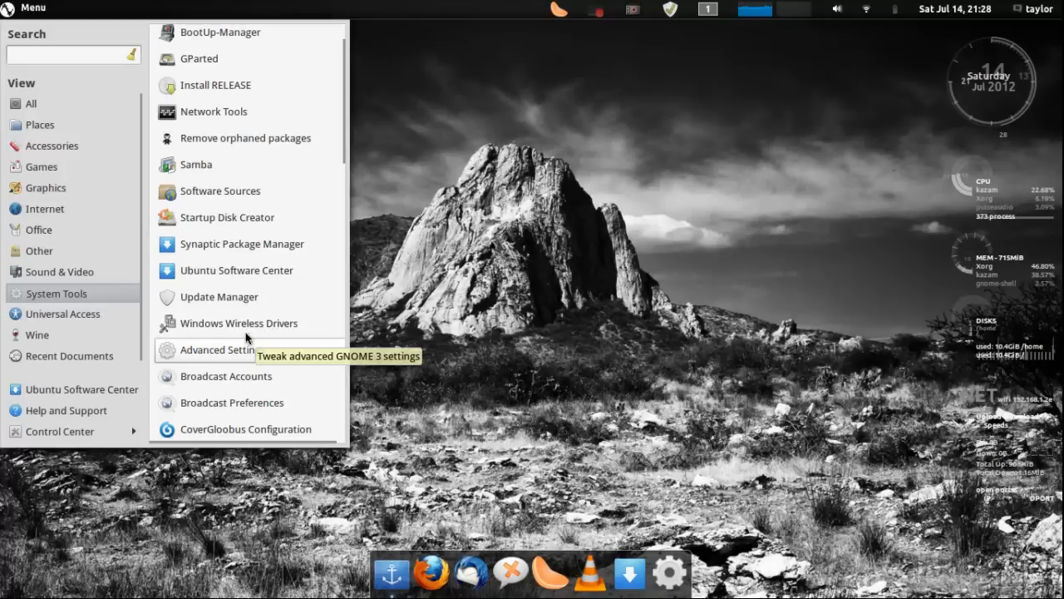
mouse_move(226, 376)
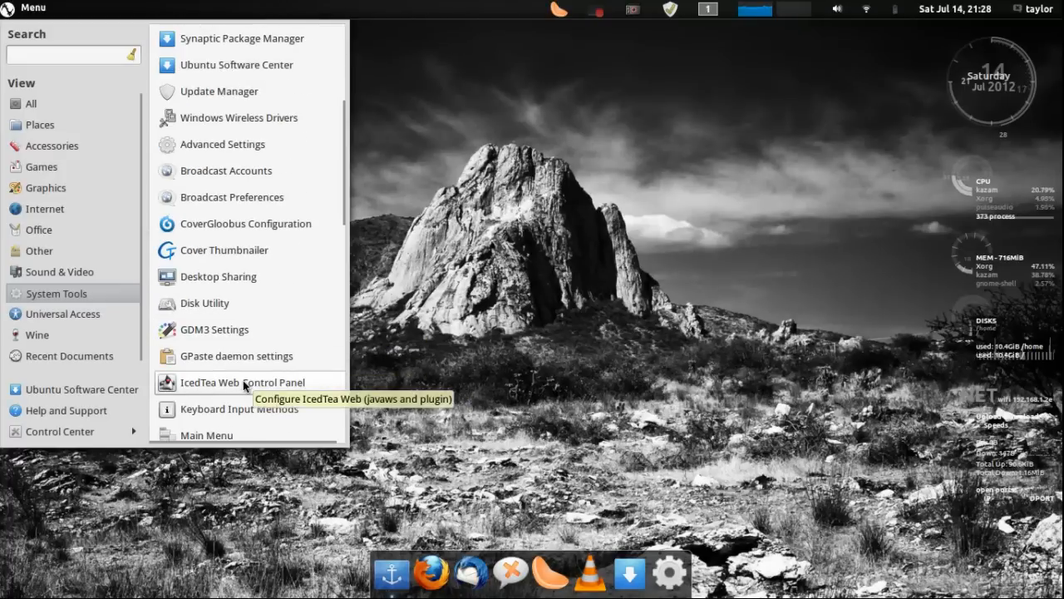
mouse_move(245, 223)
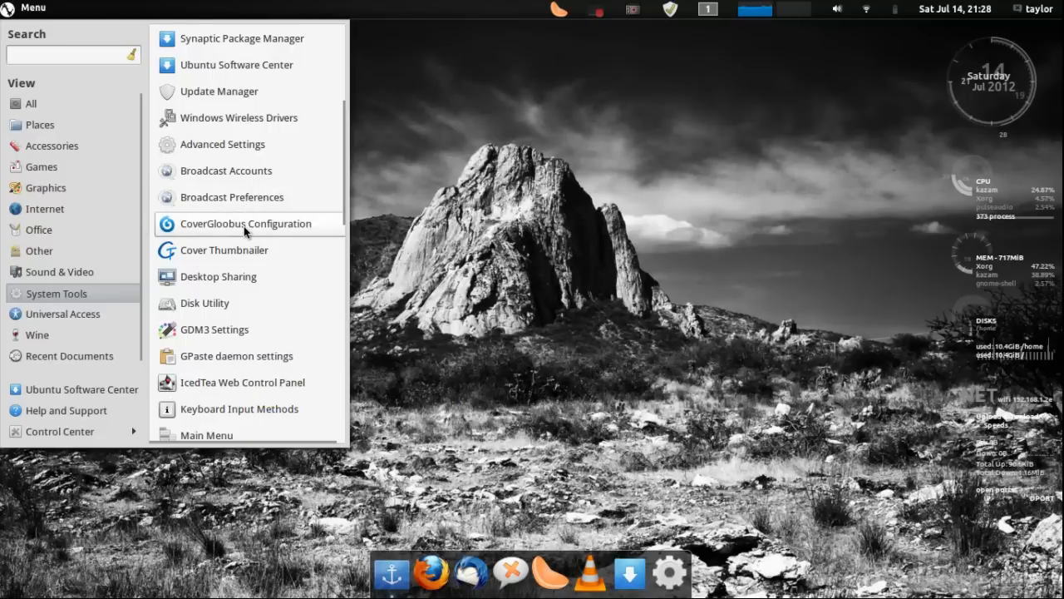
mouse_move(279, 236)
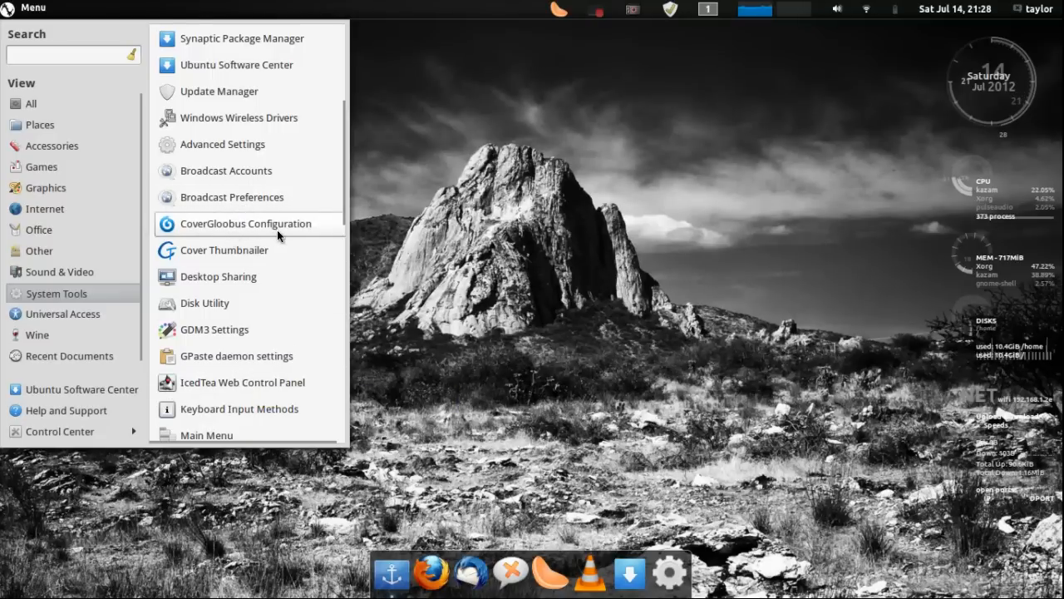
mouse_move(221, 283)
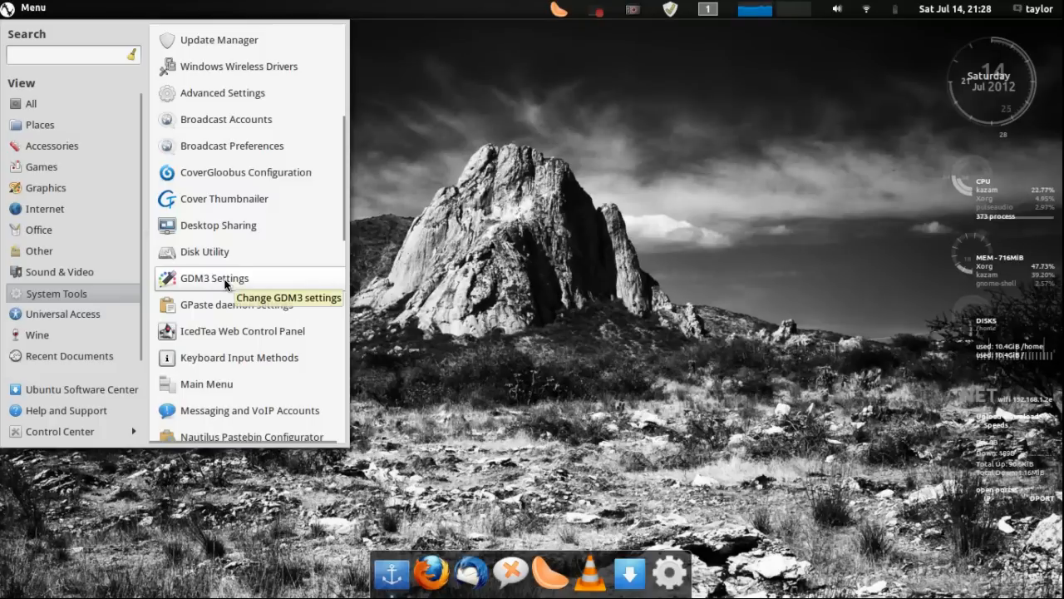
Scroll down the System Tools list past BleachBit, Disk Usage Analyzer and GDebi
scroll("down", 3)
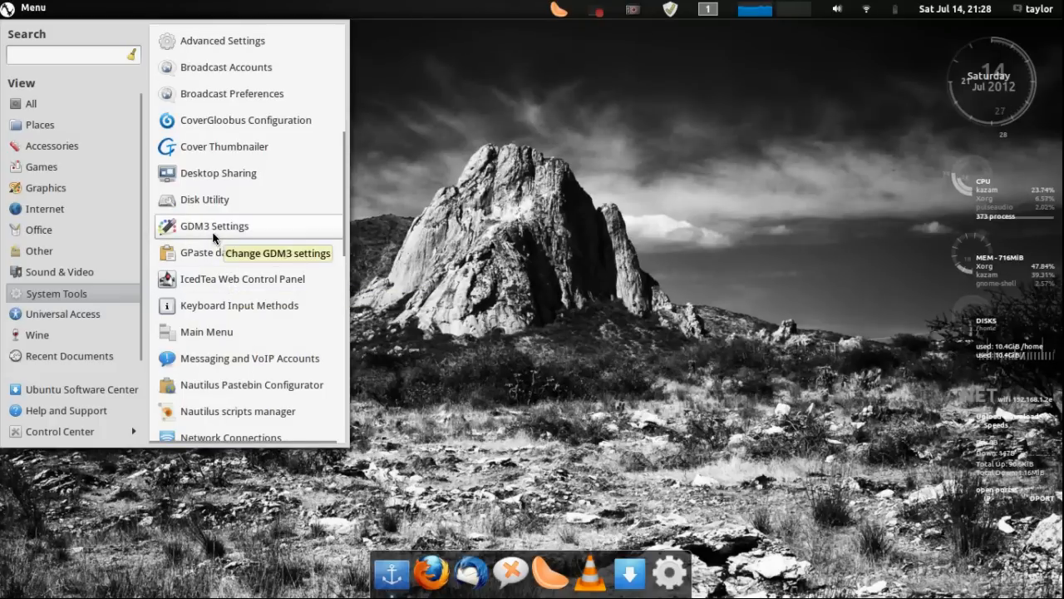
mouse_move(214, 306)
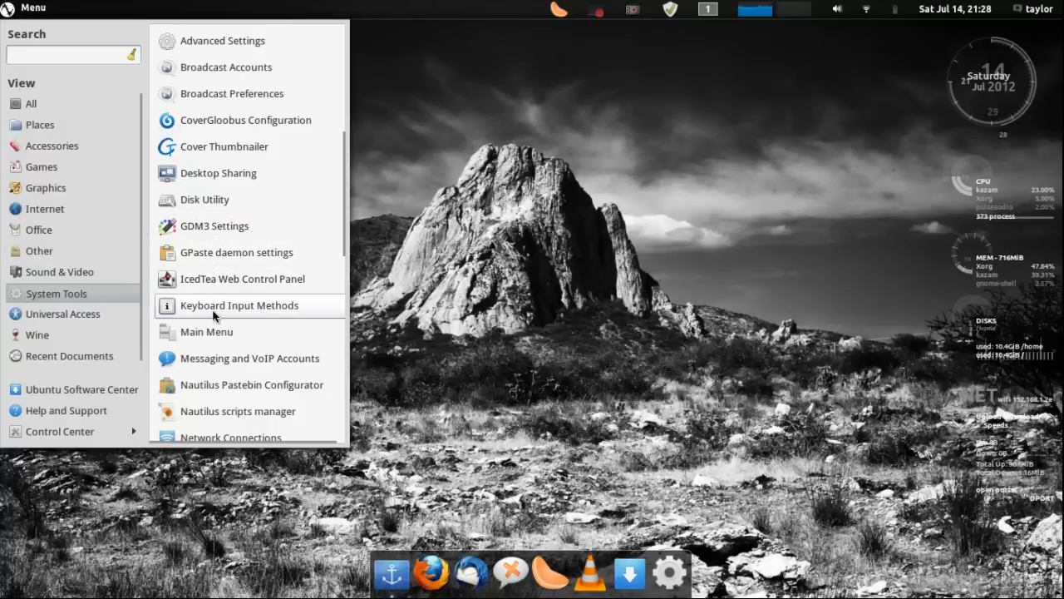
scroll("down", 3)
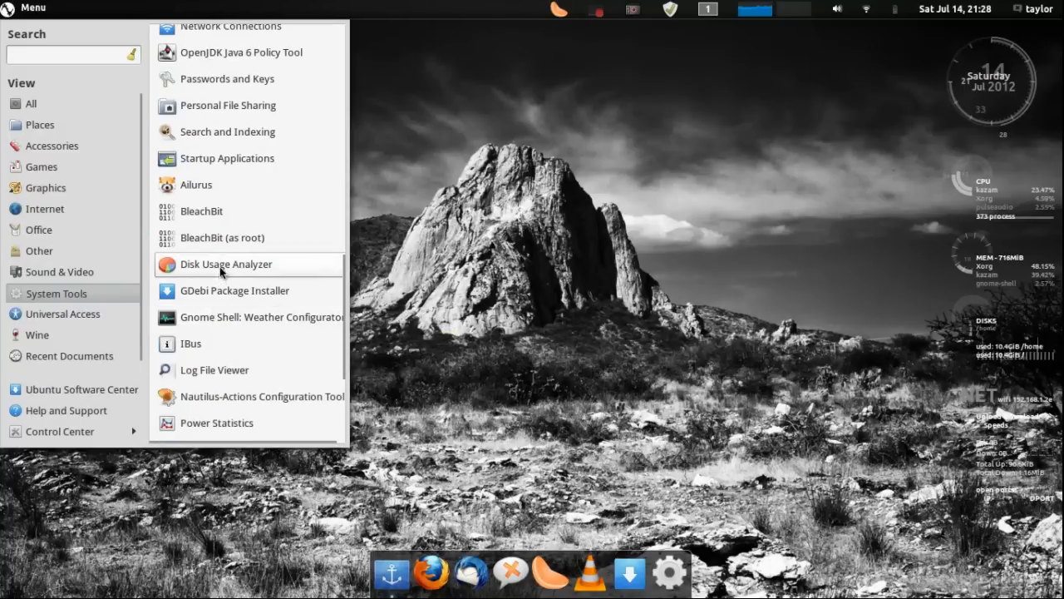
mouse_move(220, 318)
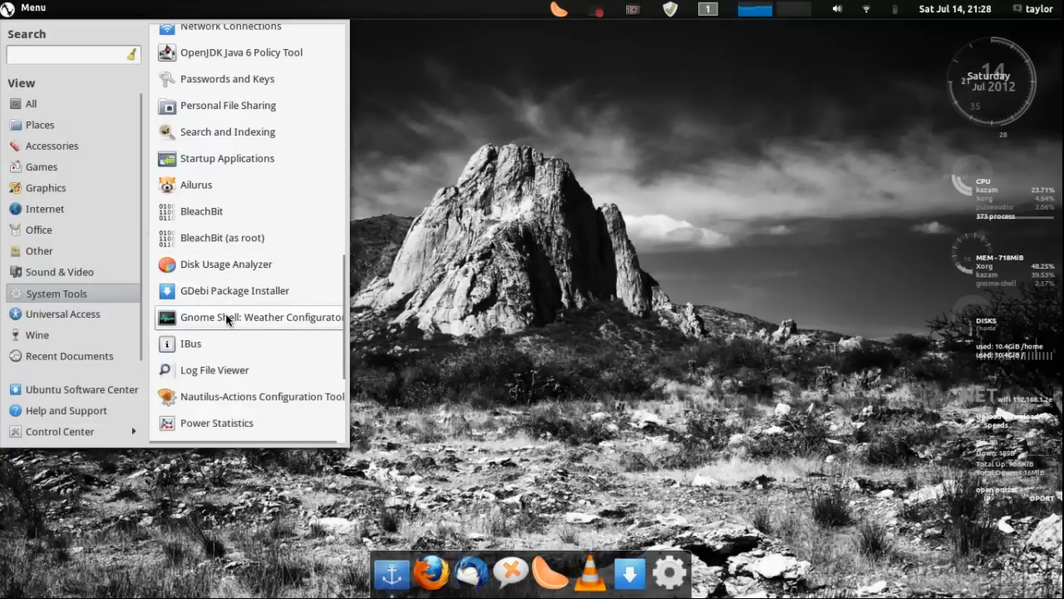
mouse_move(318, 333)
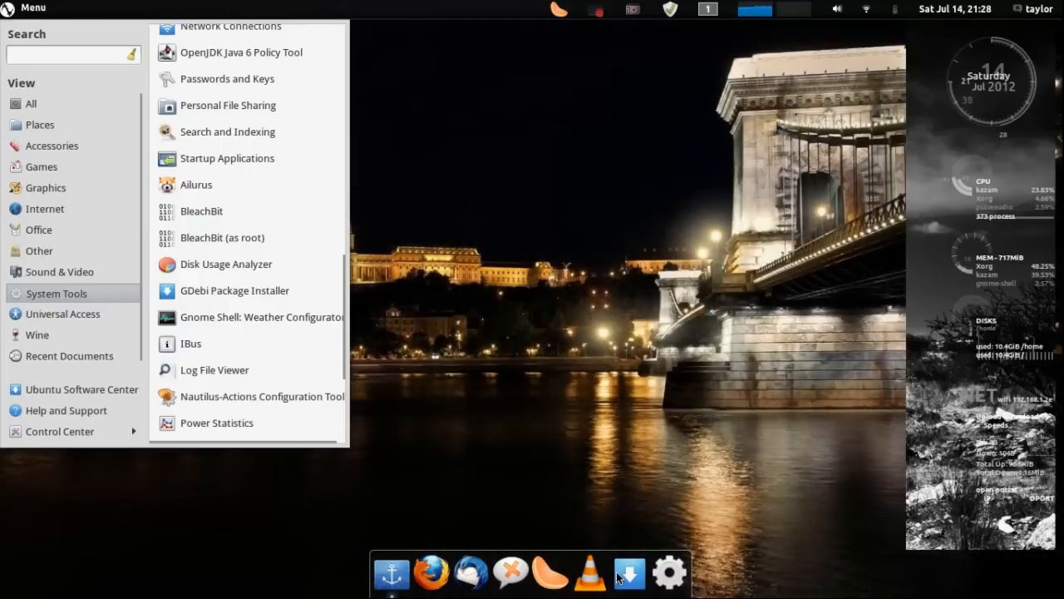
mouse_move(409, 406)
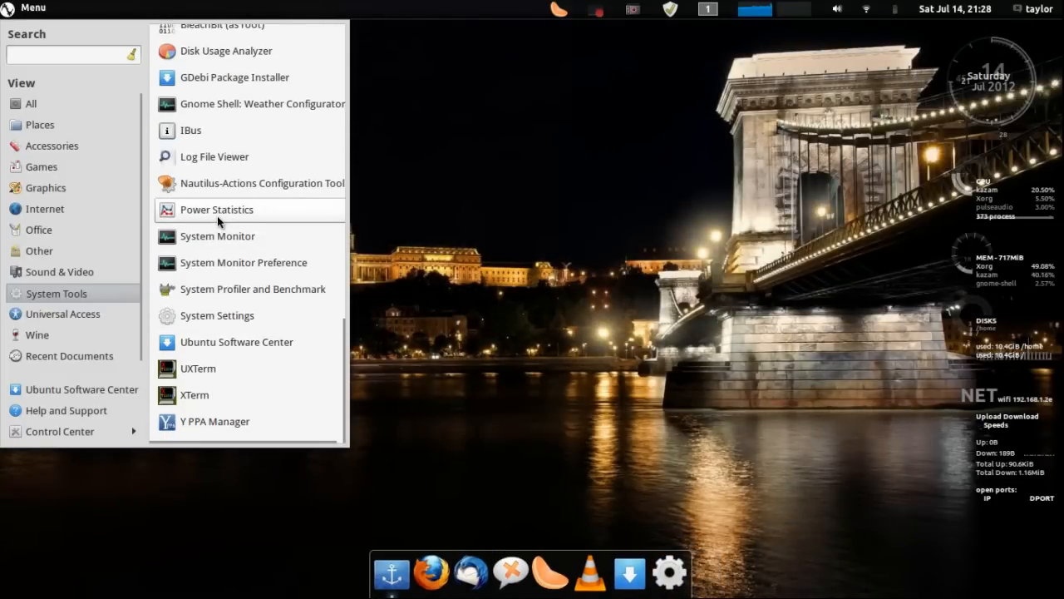
mouse_move(219, 221)
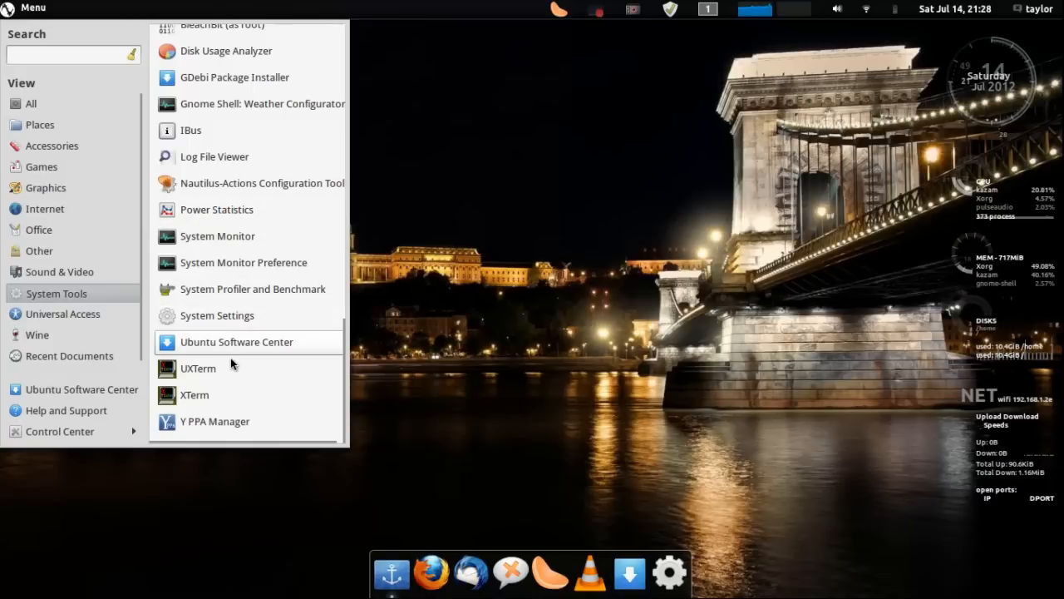
mouse_move(233, 422)
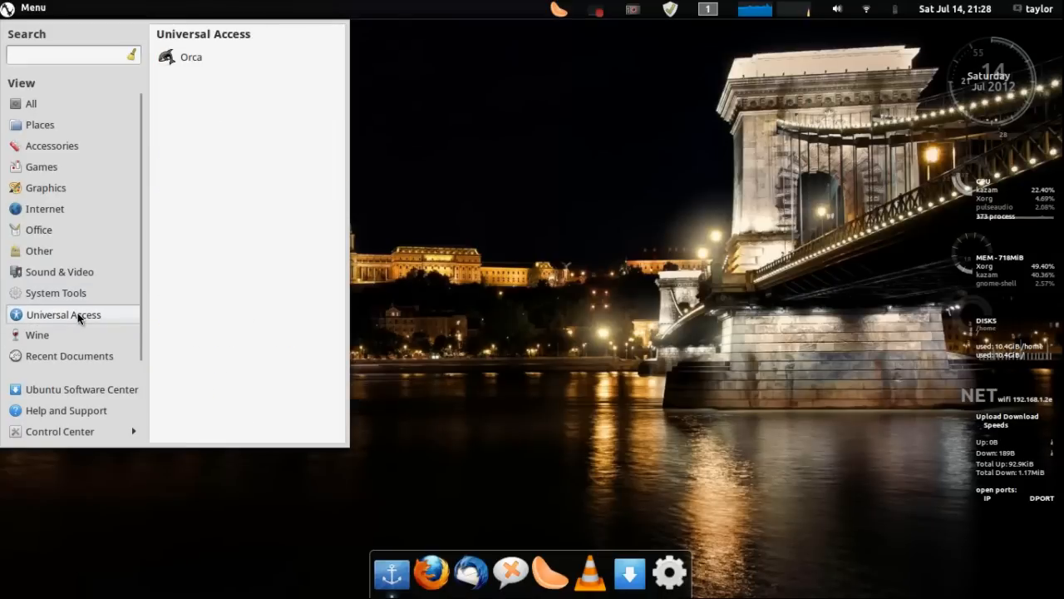
mouse_move(214, 65)
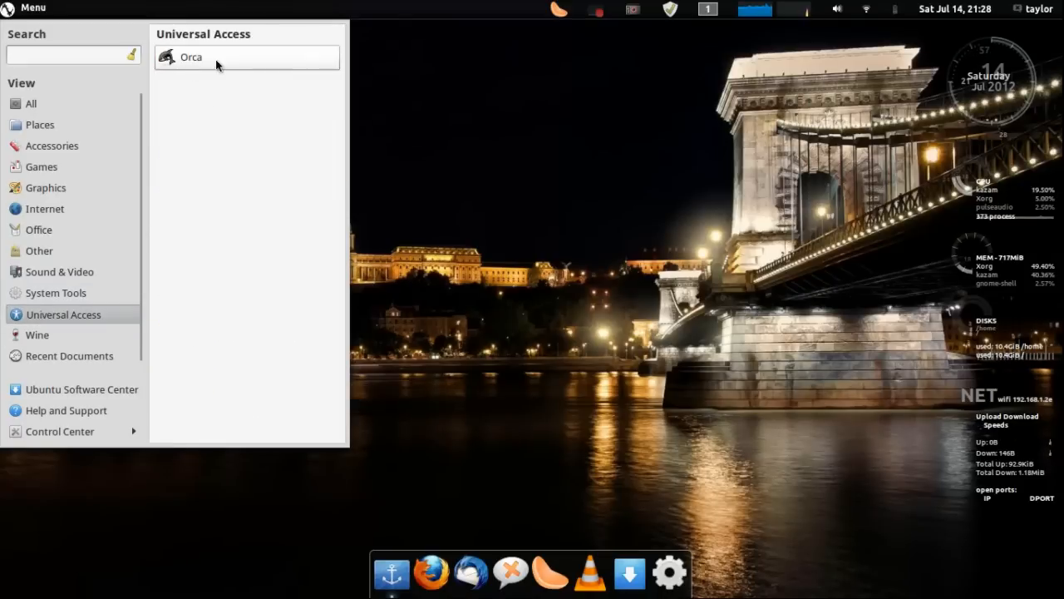
mouse_move(220, 62)
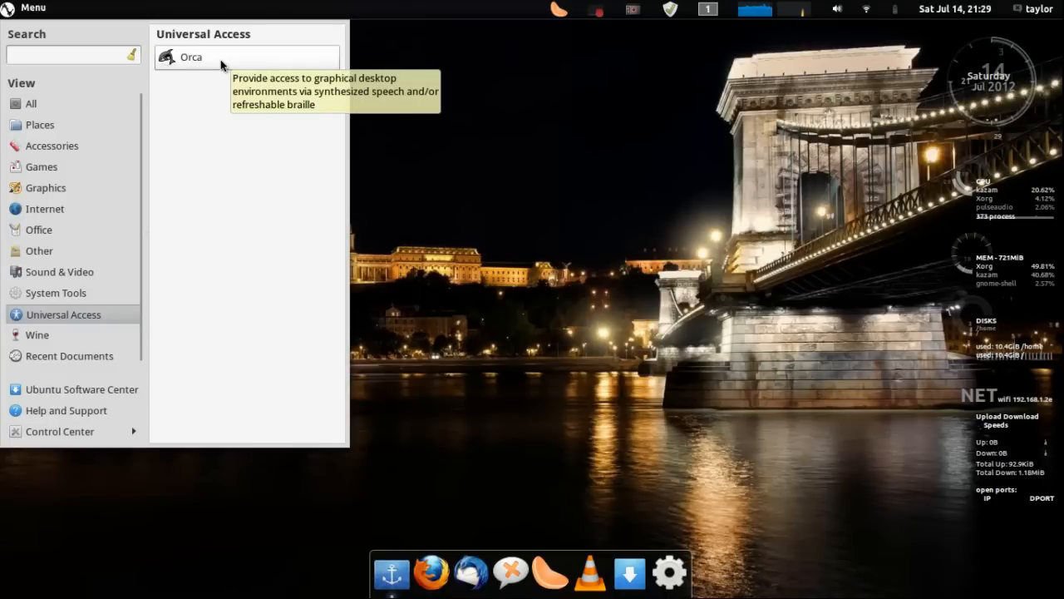
mouse_move(56, 335)
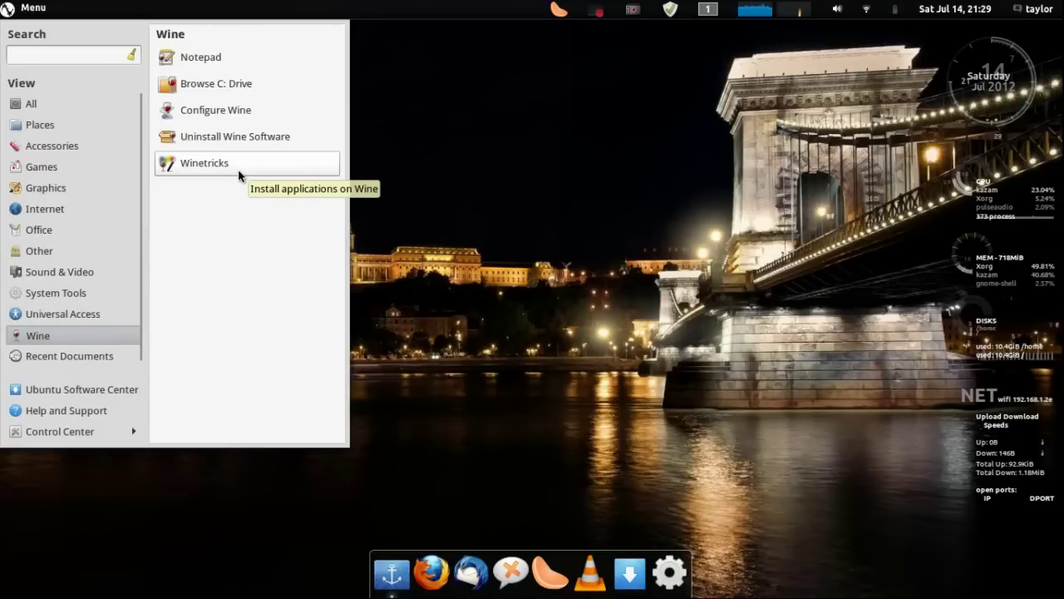
mouse_move(237, 210)
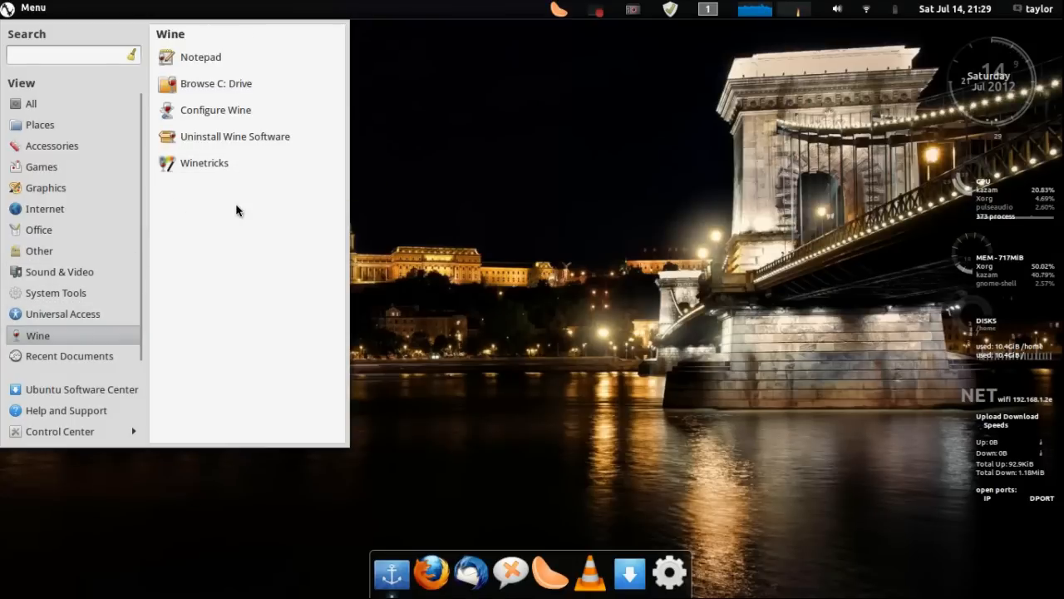
mouse_move(213, 210)
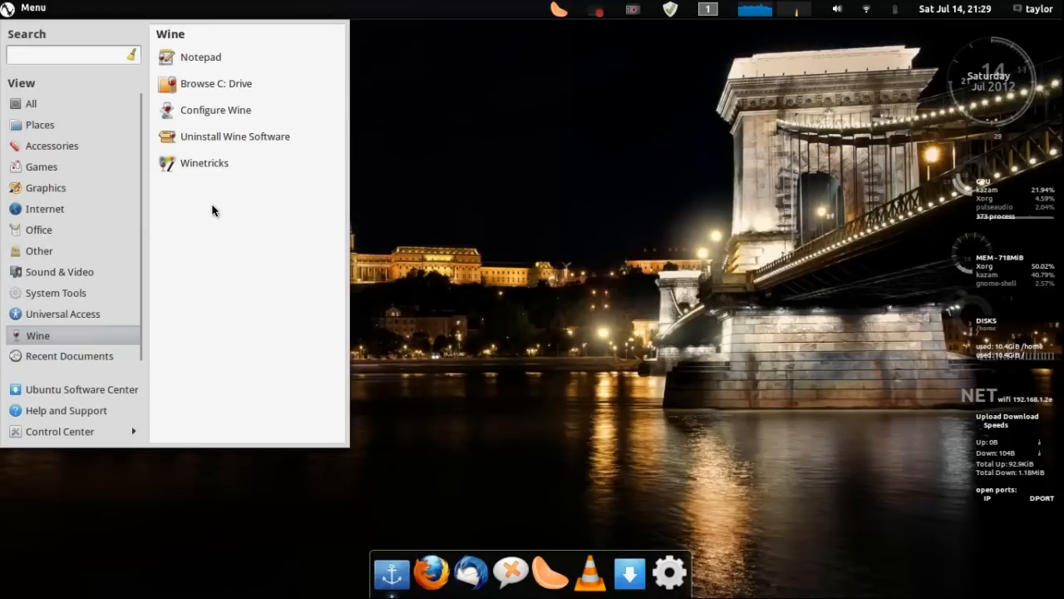
mouse_move(208, 203)
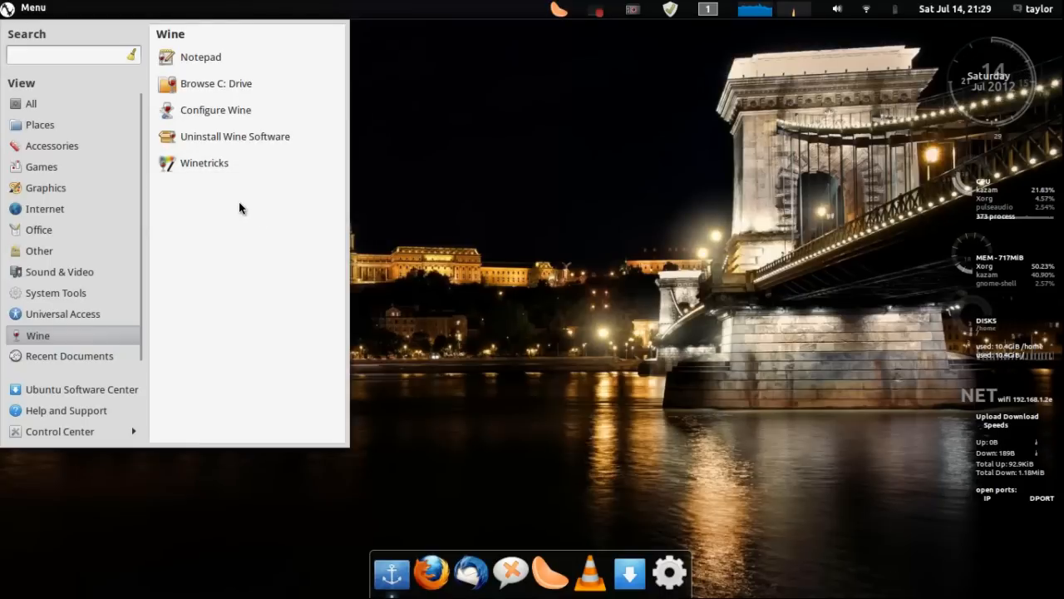
mouse_move(209, 165)
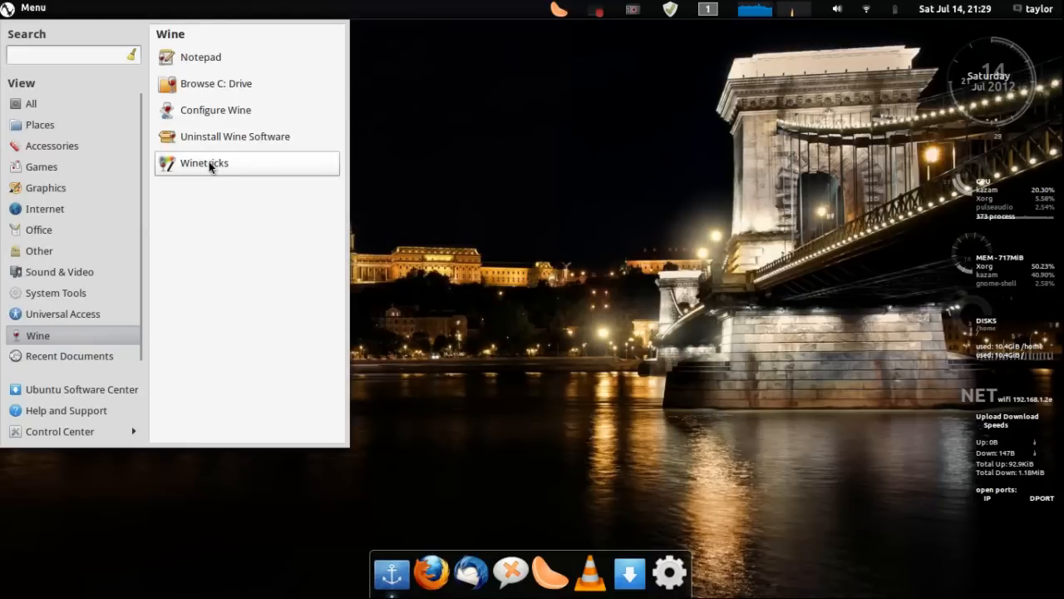
mouse_move(232, 185)
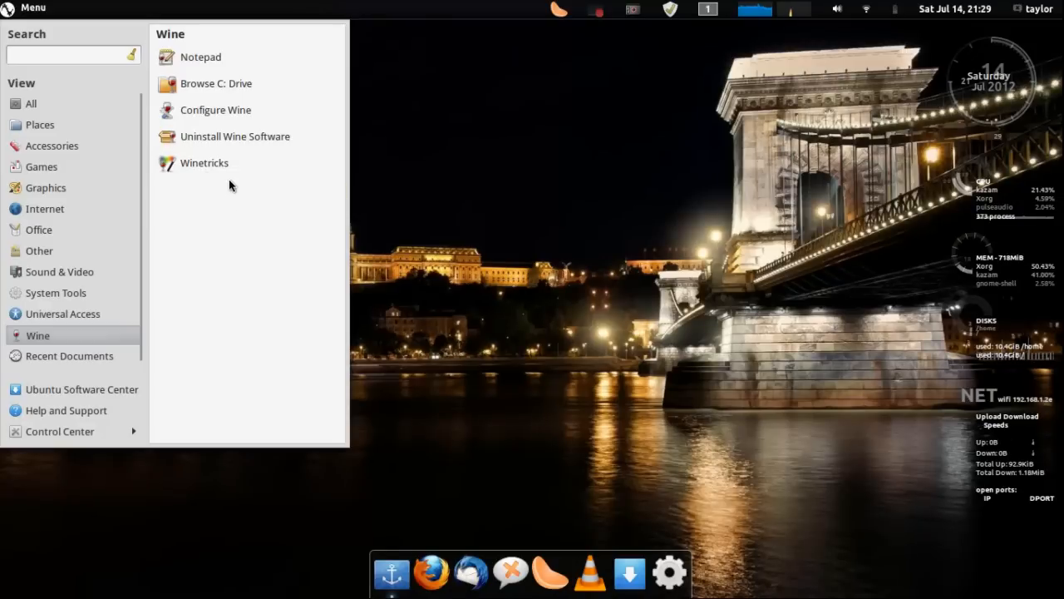
mouse_move(214, 170)
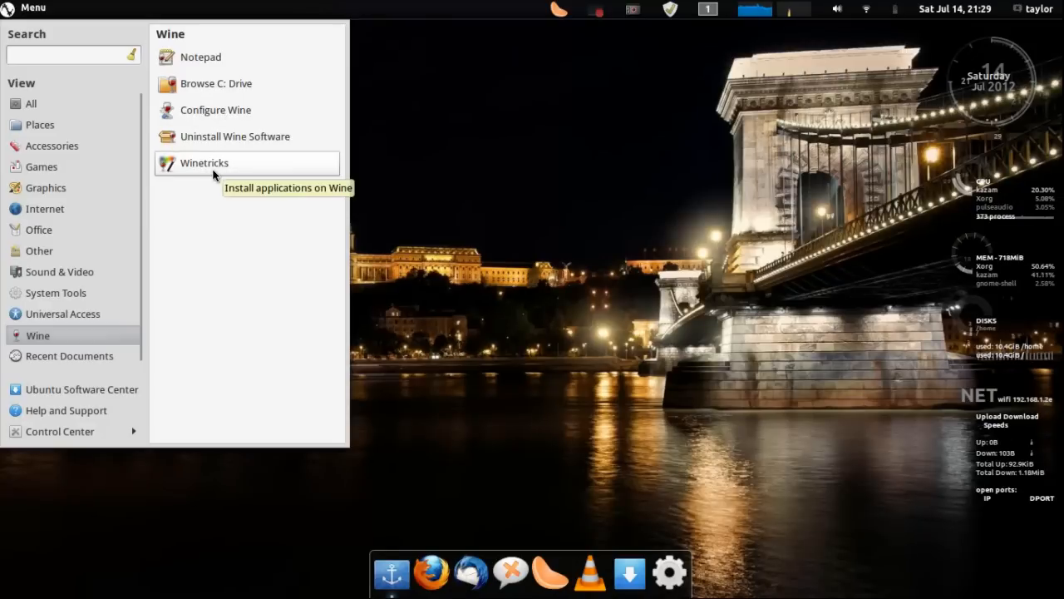
mouse_move(276, 110)
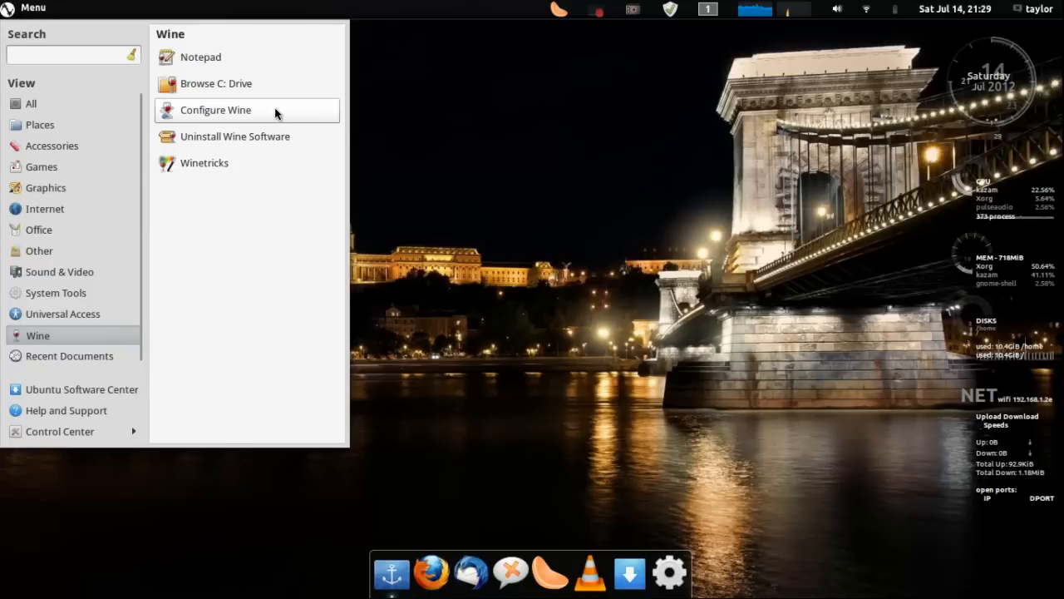
mouse_move(104, 187)
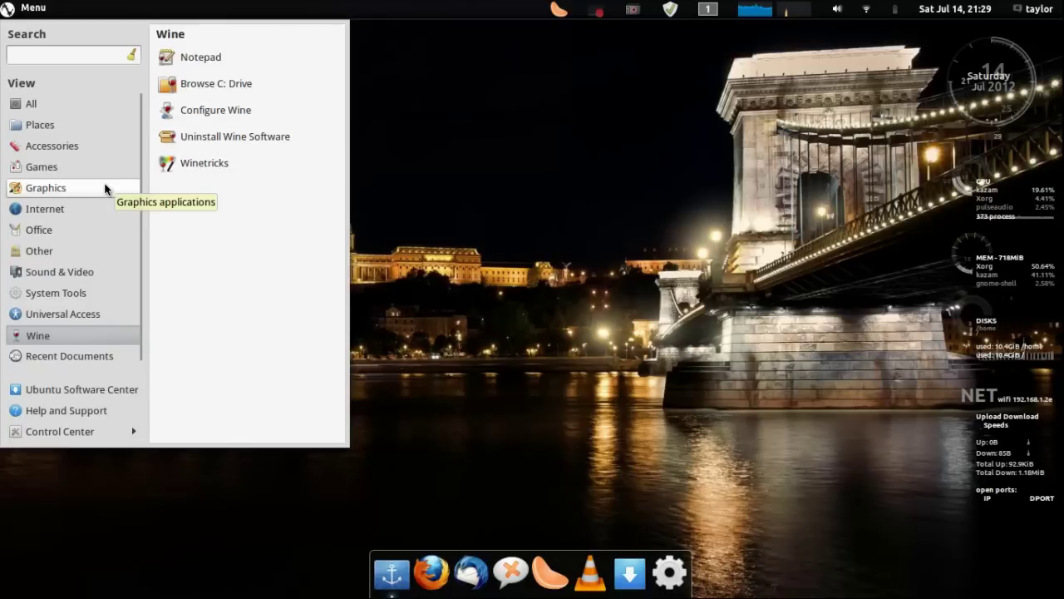
mouse_move(170, 122)
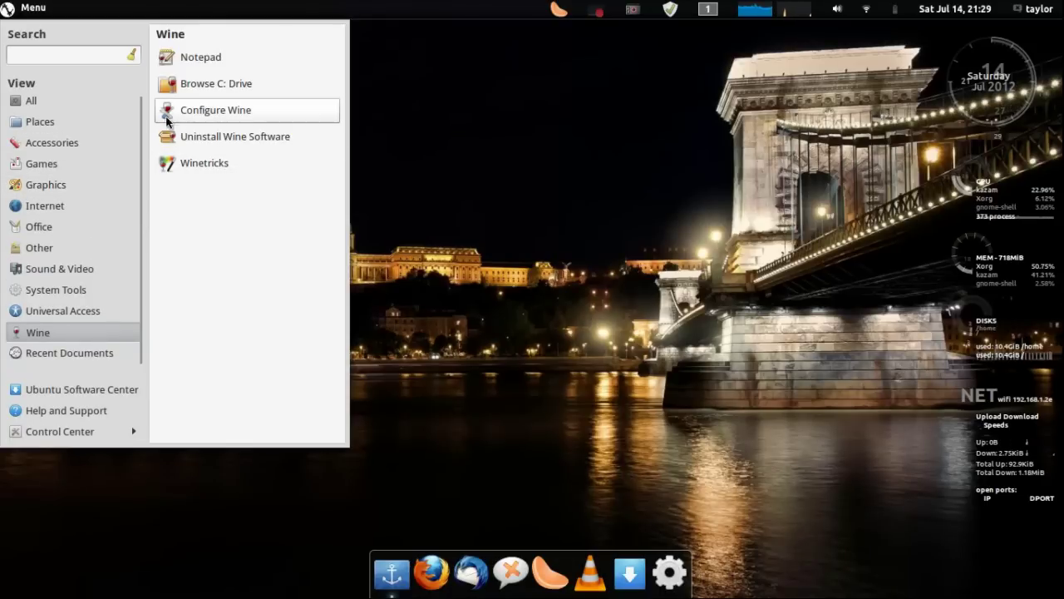
mouse_move(233, 102)
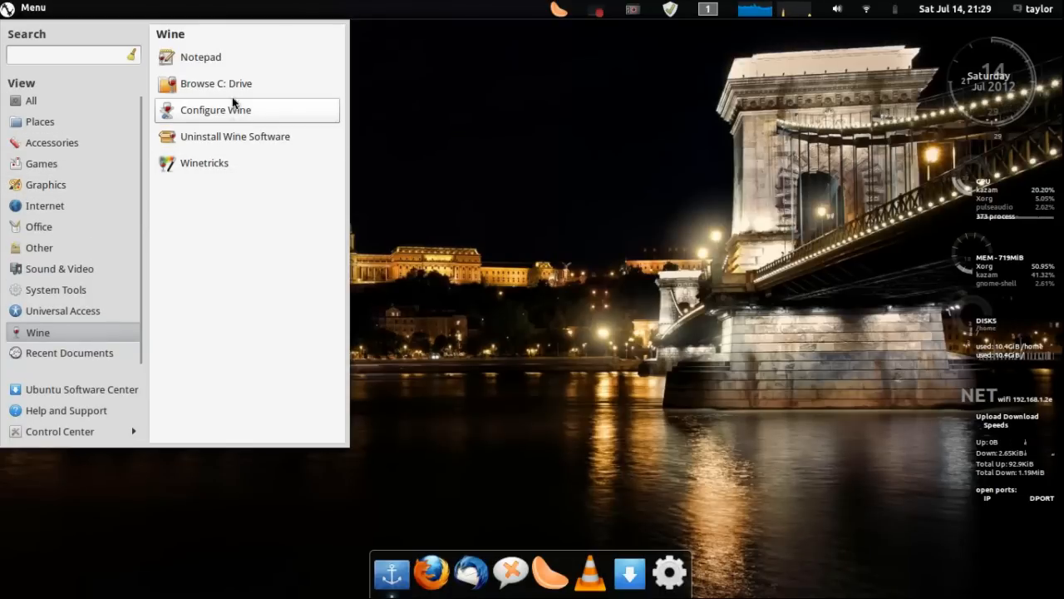
mouse_move(242, 110)
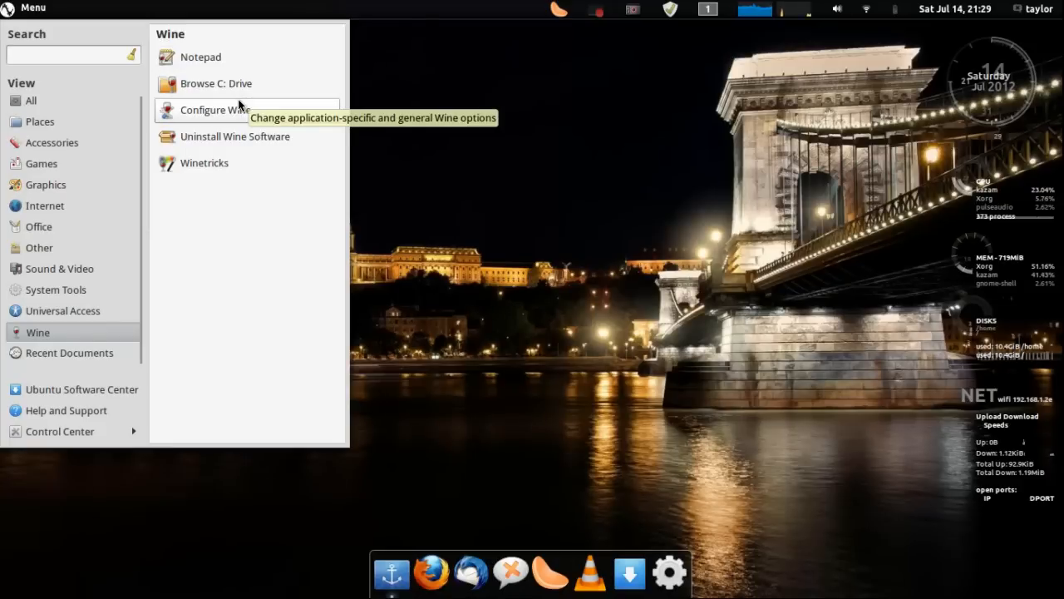
mouse_move(80, 185)
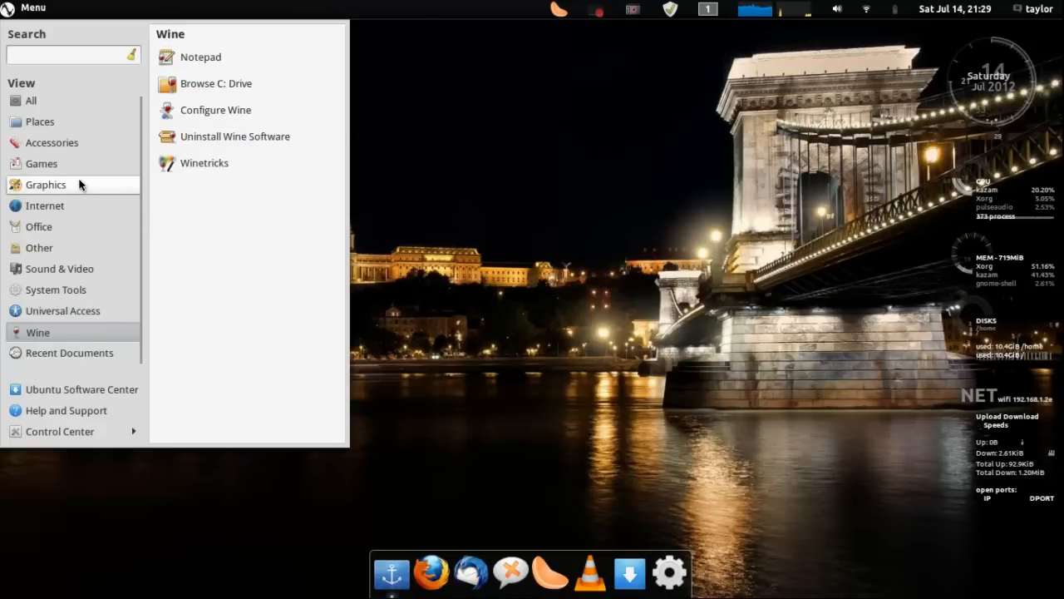
mouse_move(61, 362)
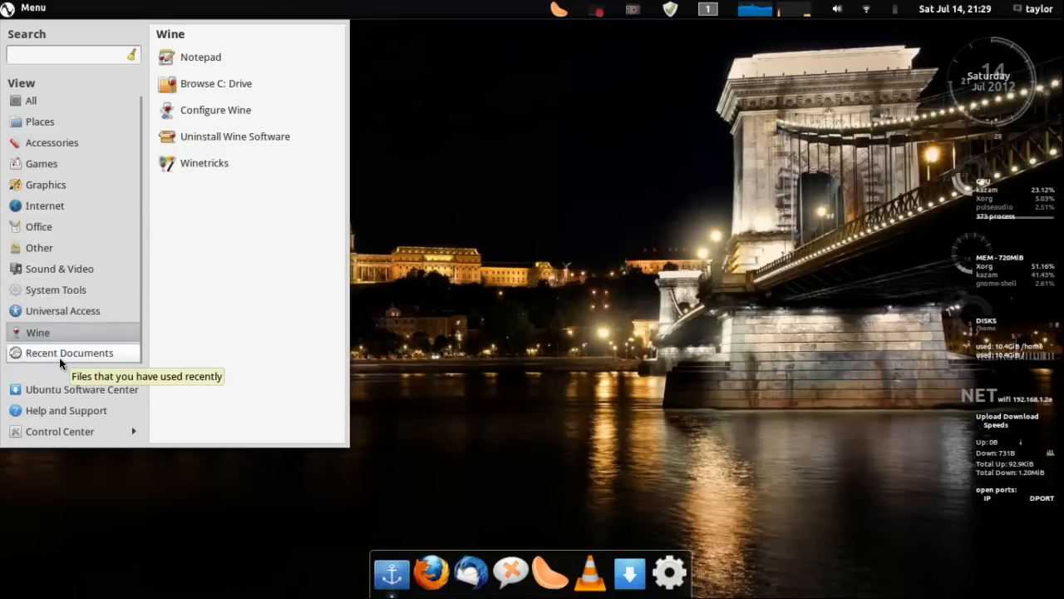
Browse Recent Documents and All applications, search 'google', and open a web result
left_click(69, 353)
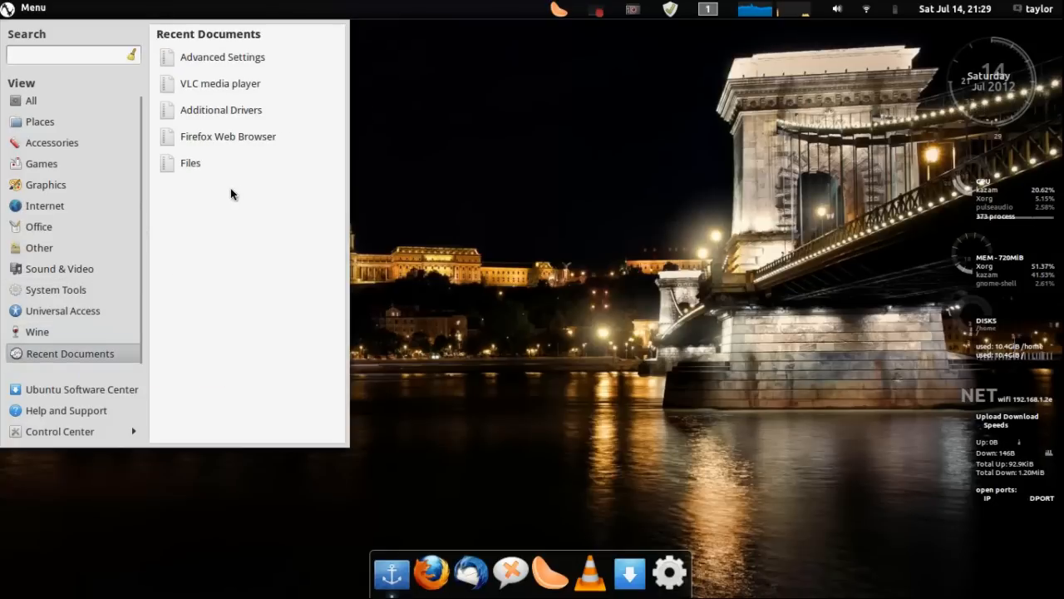
mouse_move(81, 411)
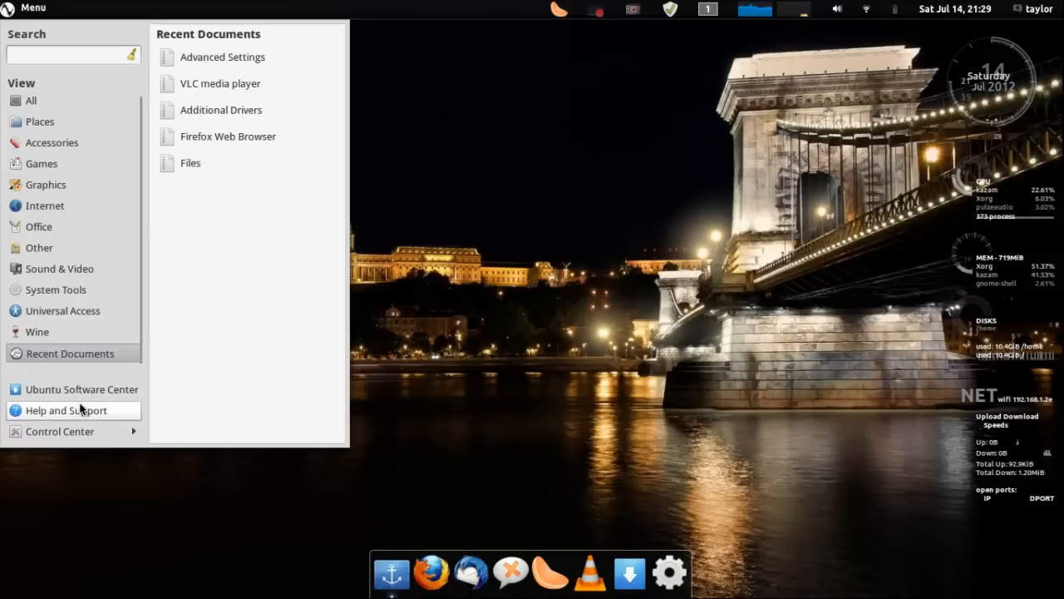
mouse_move(31, 100)
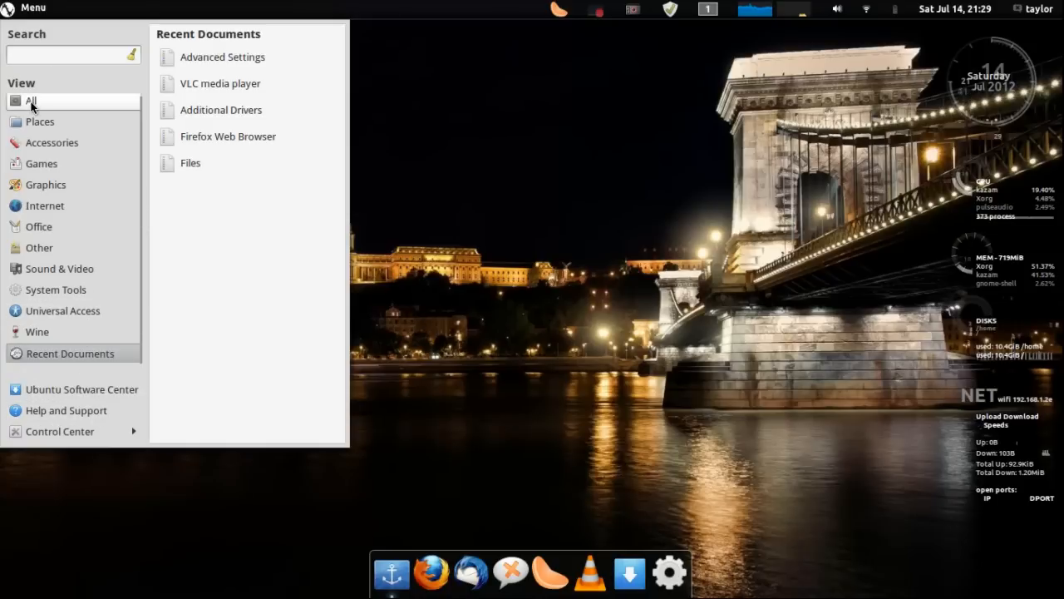
left_click(32, 101)
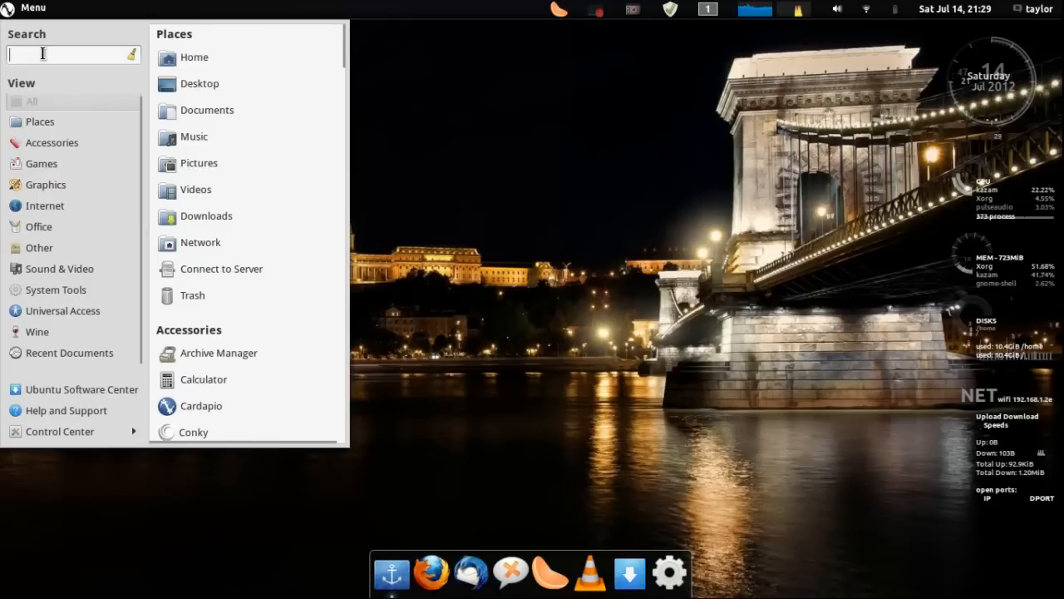
type("google.com")
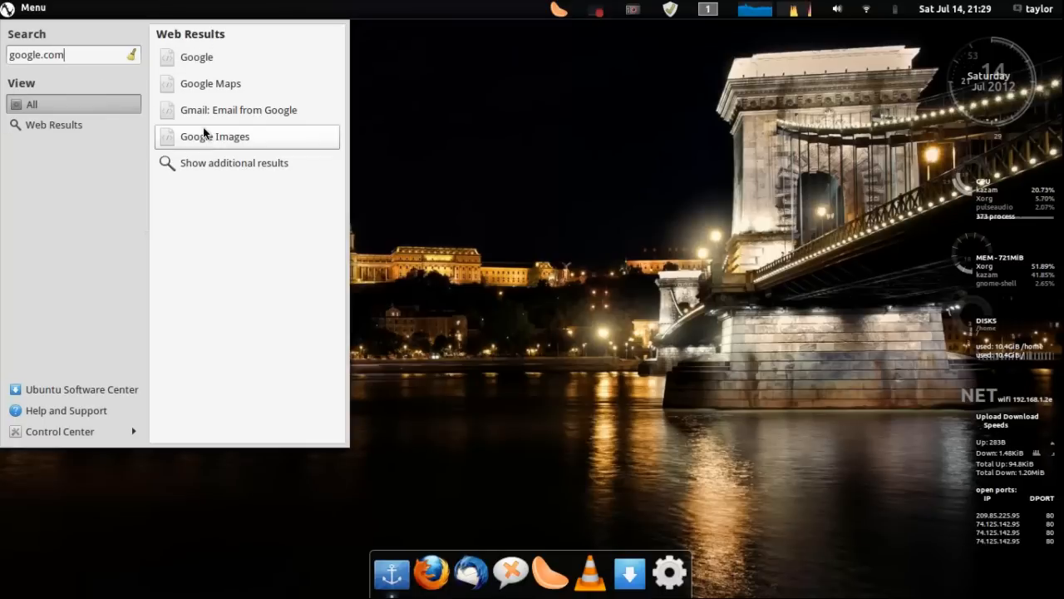
mouse_move(210, 83)
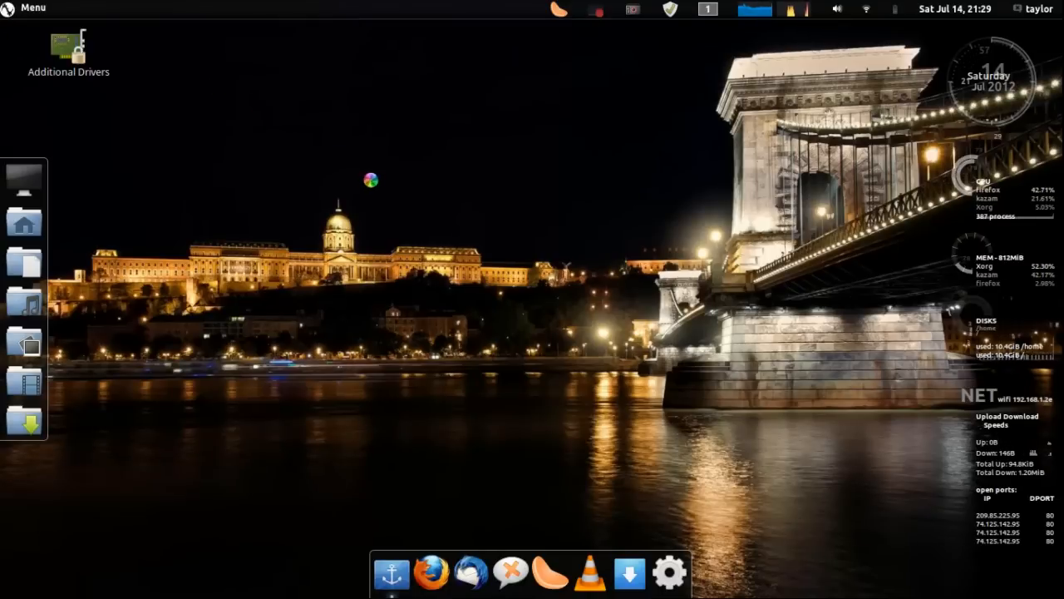
left_click(431, 575)
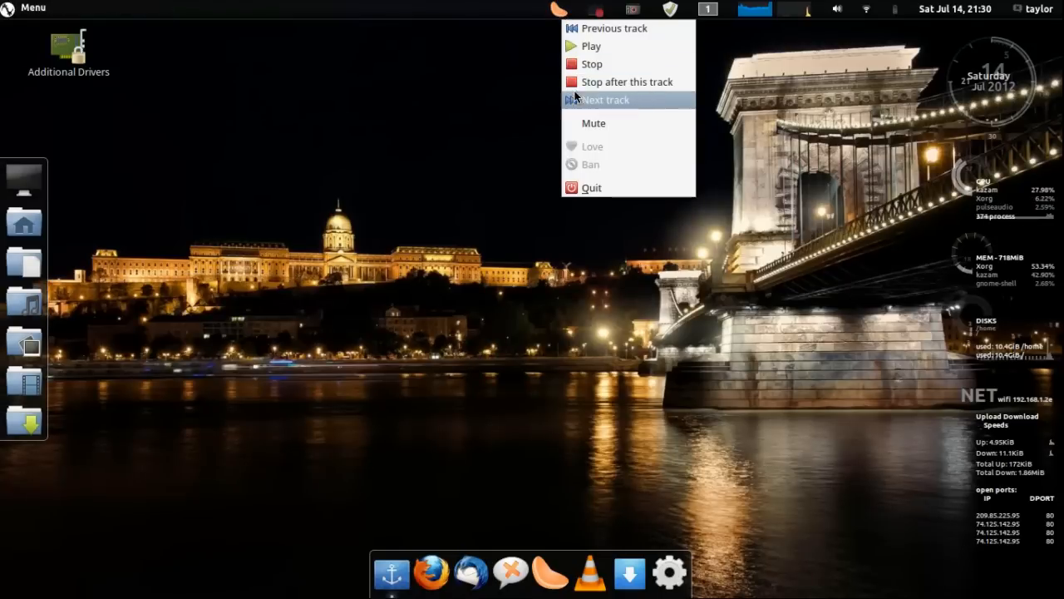
mouse_move(580, 187)
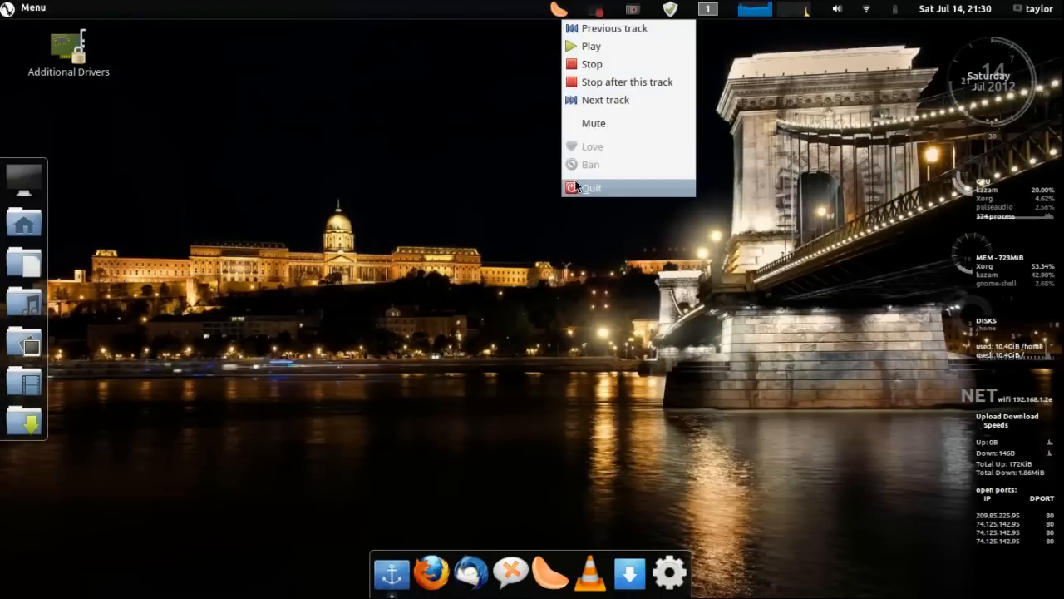
Choose Quit from the Clementine tray menu
left_click(594, 187)
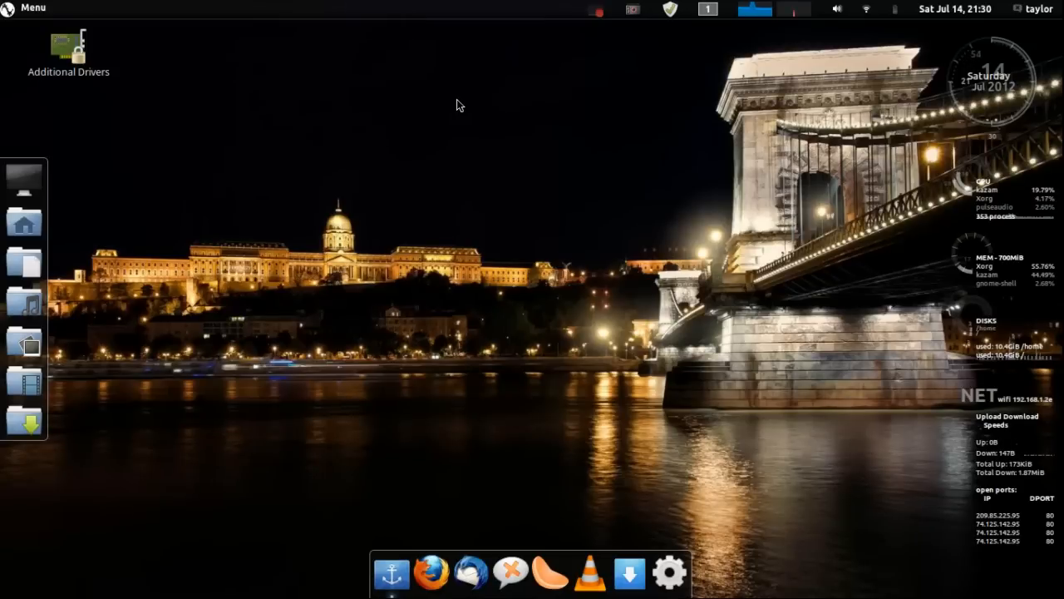
mouse_move(445, 107)
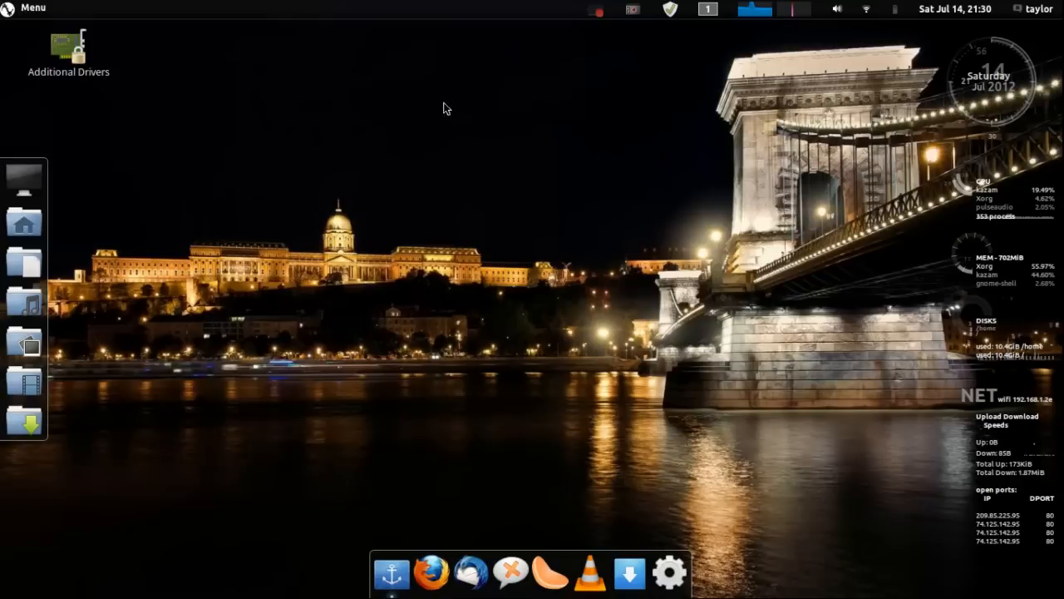
mouse_move(289, 152)
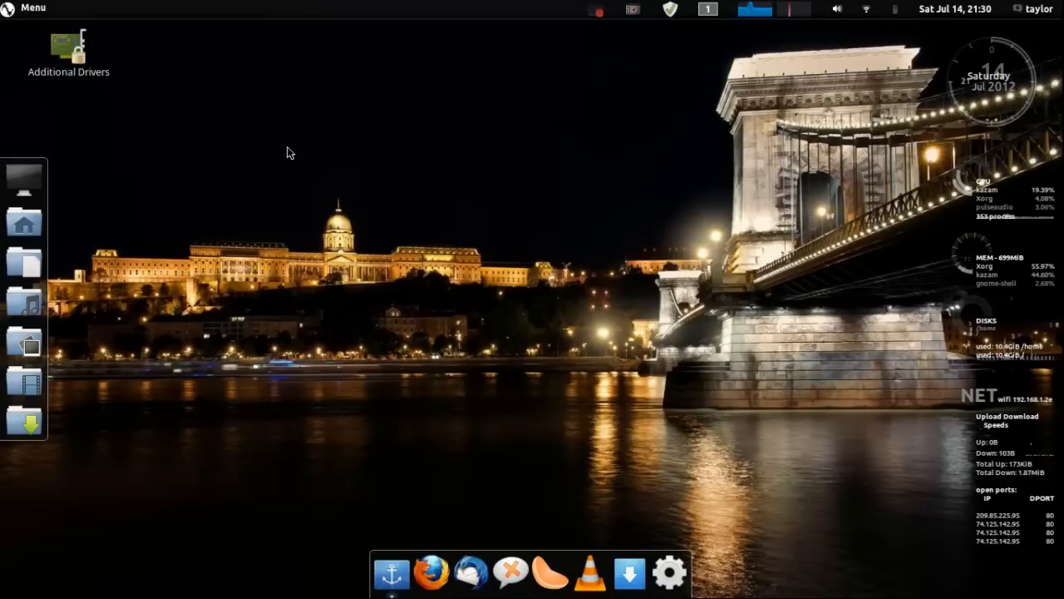
mouse_move(501, 81)
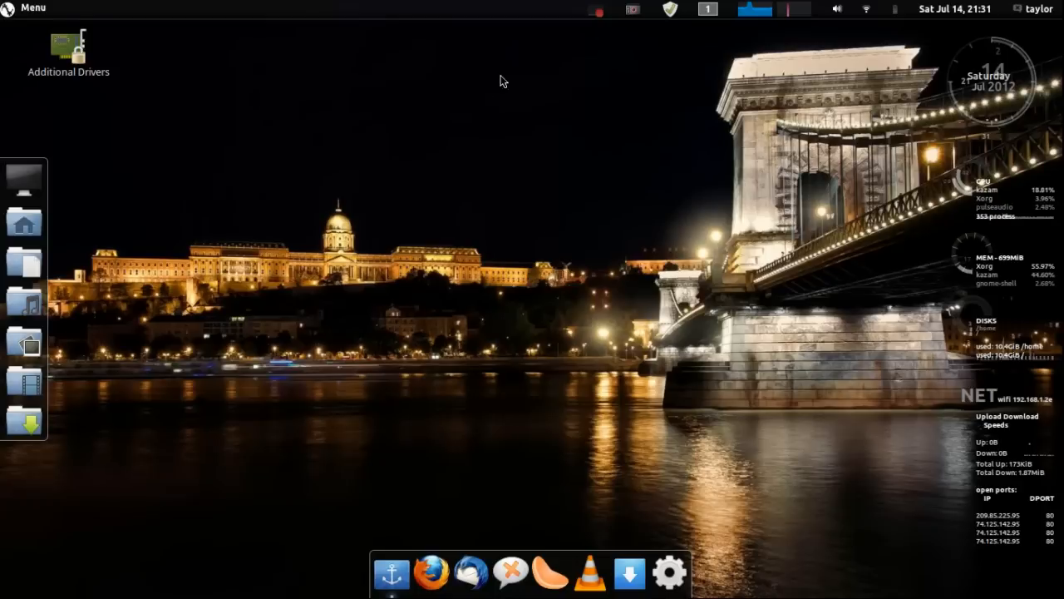
mouse_move(549, 64)
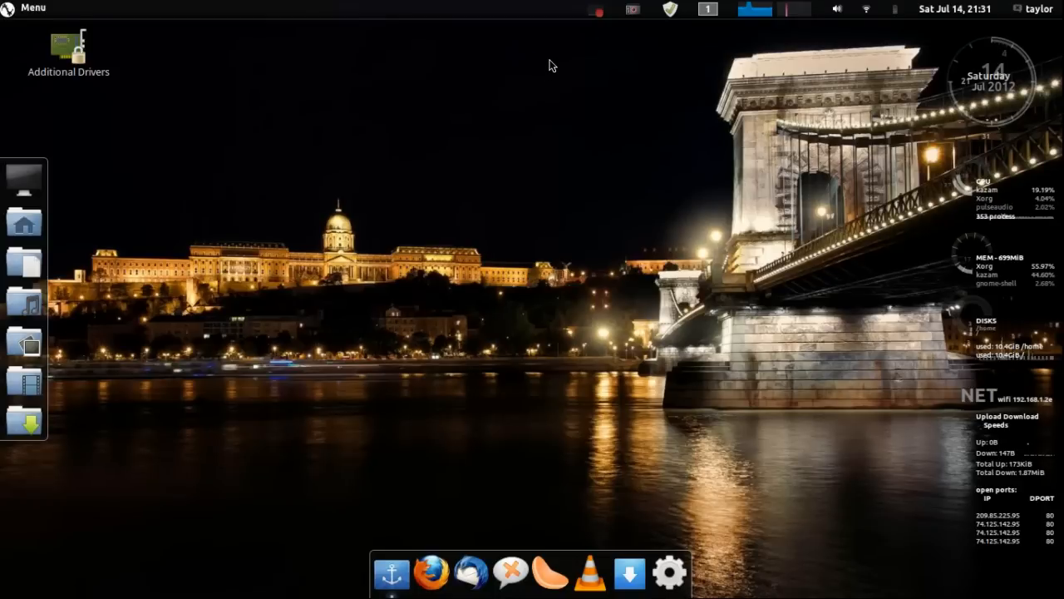